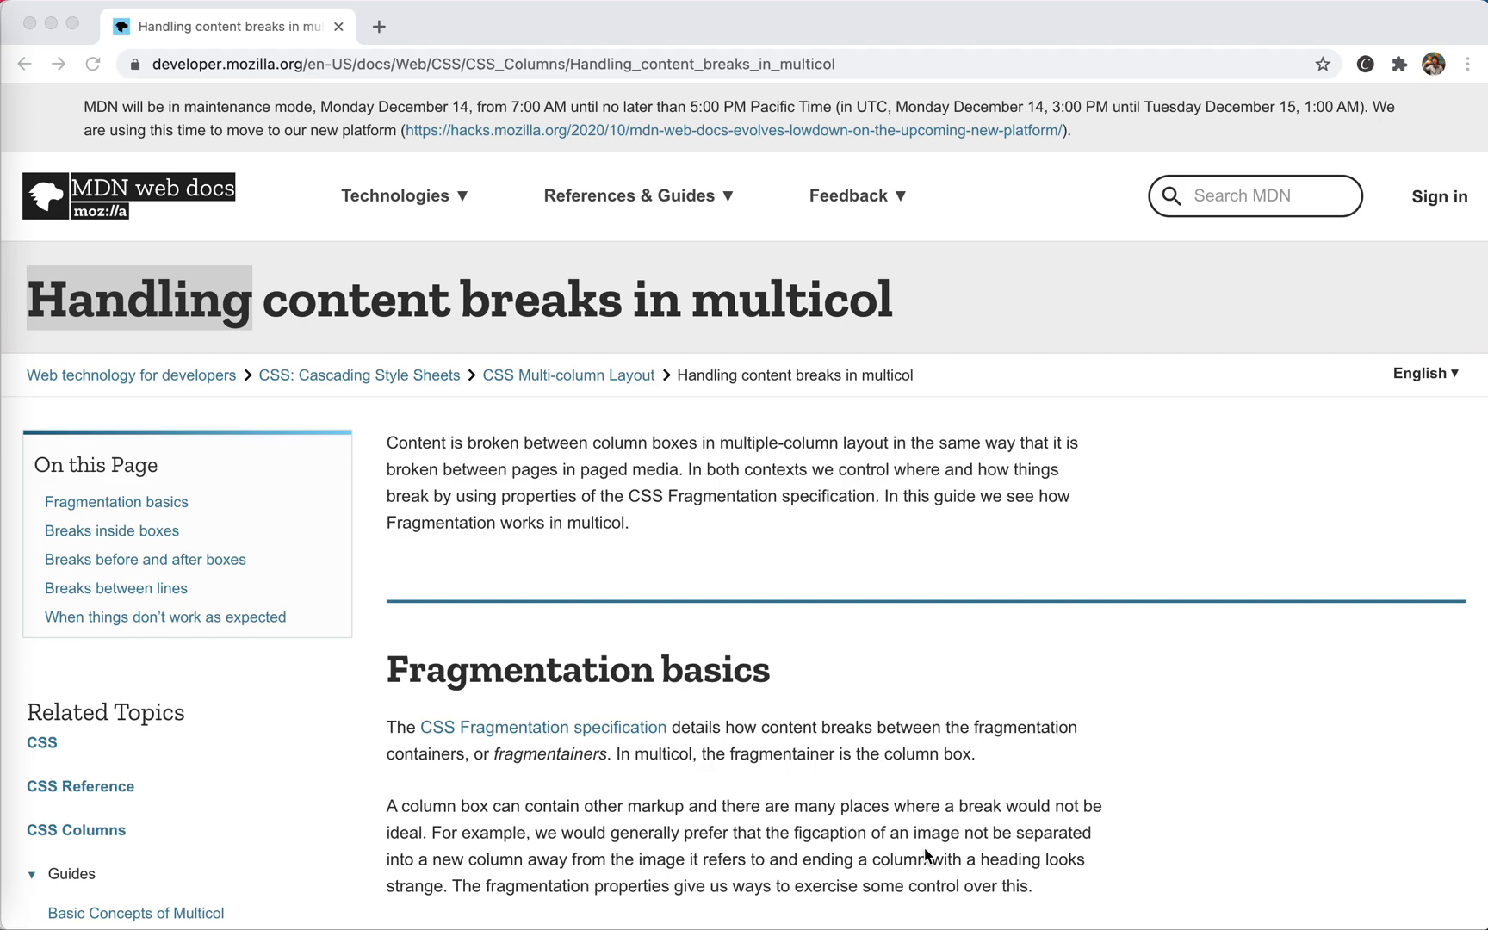
mouse_move(778, 626)
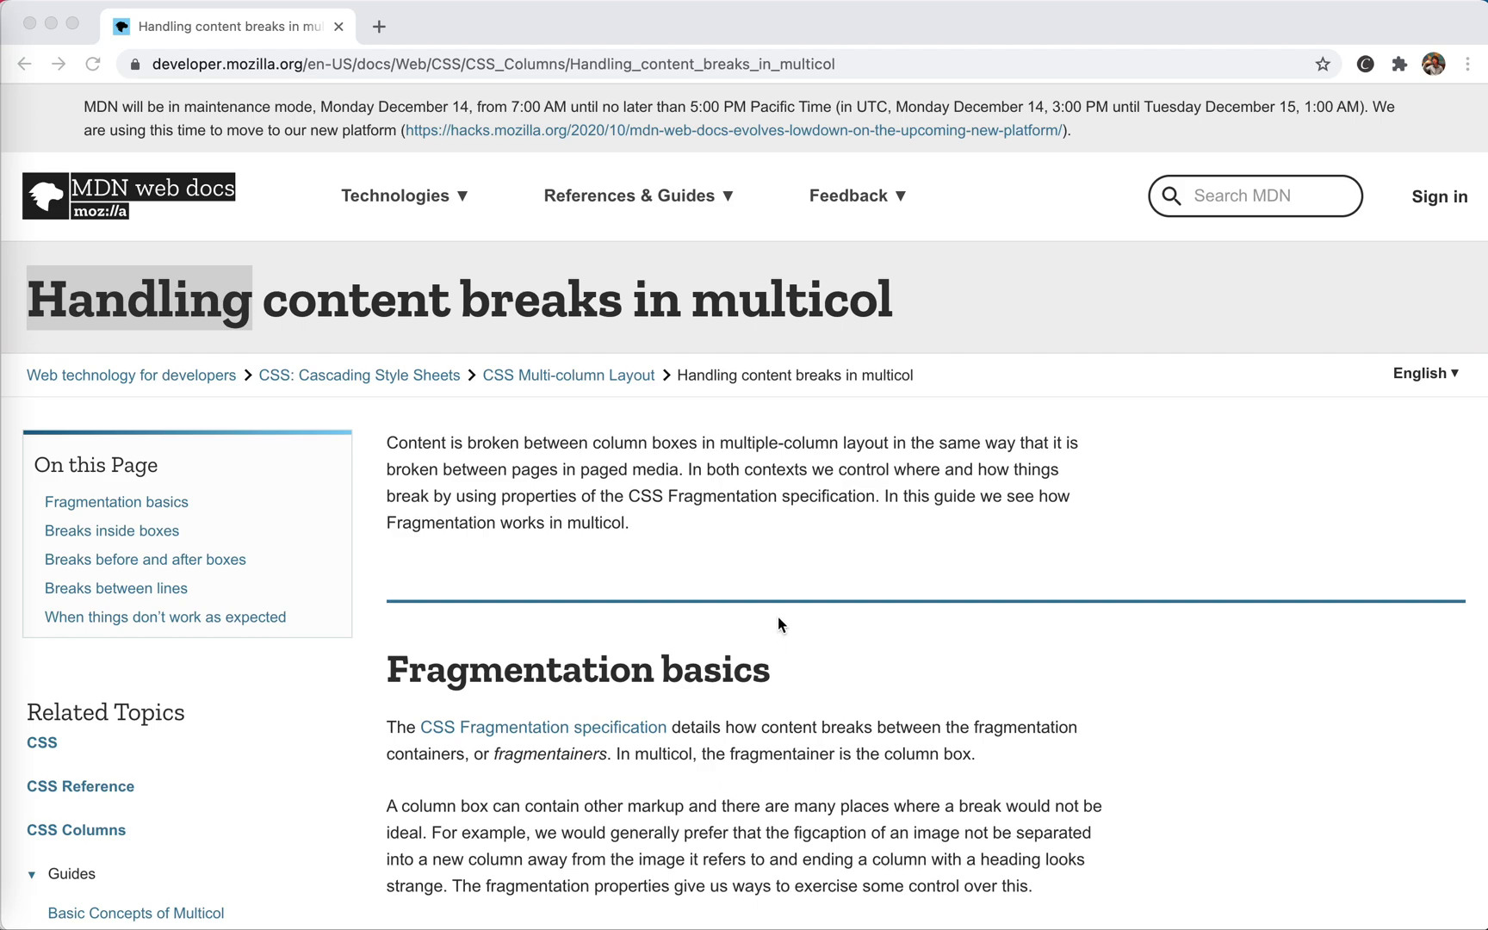
Scroll the 'Handling content breaks in multicol' guide down to the break-inside figure-and-caption example
double_click(137, 300)
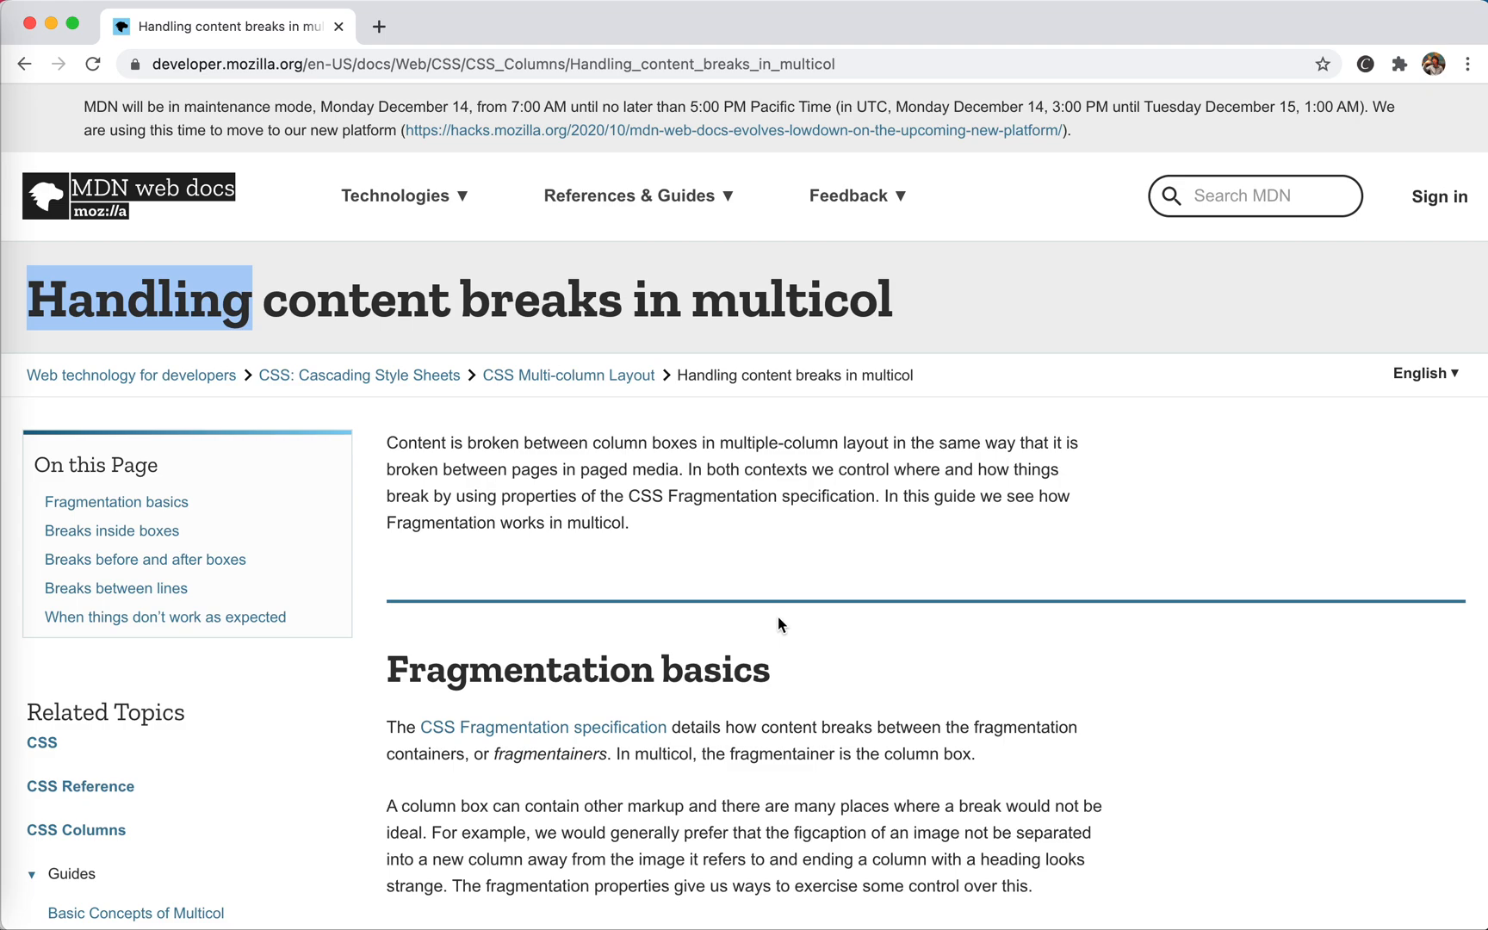
scroll("down", 3)
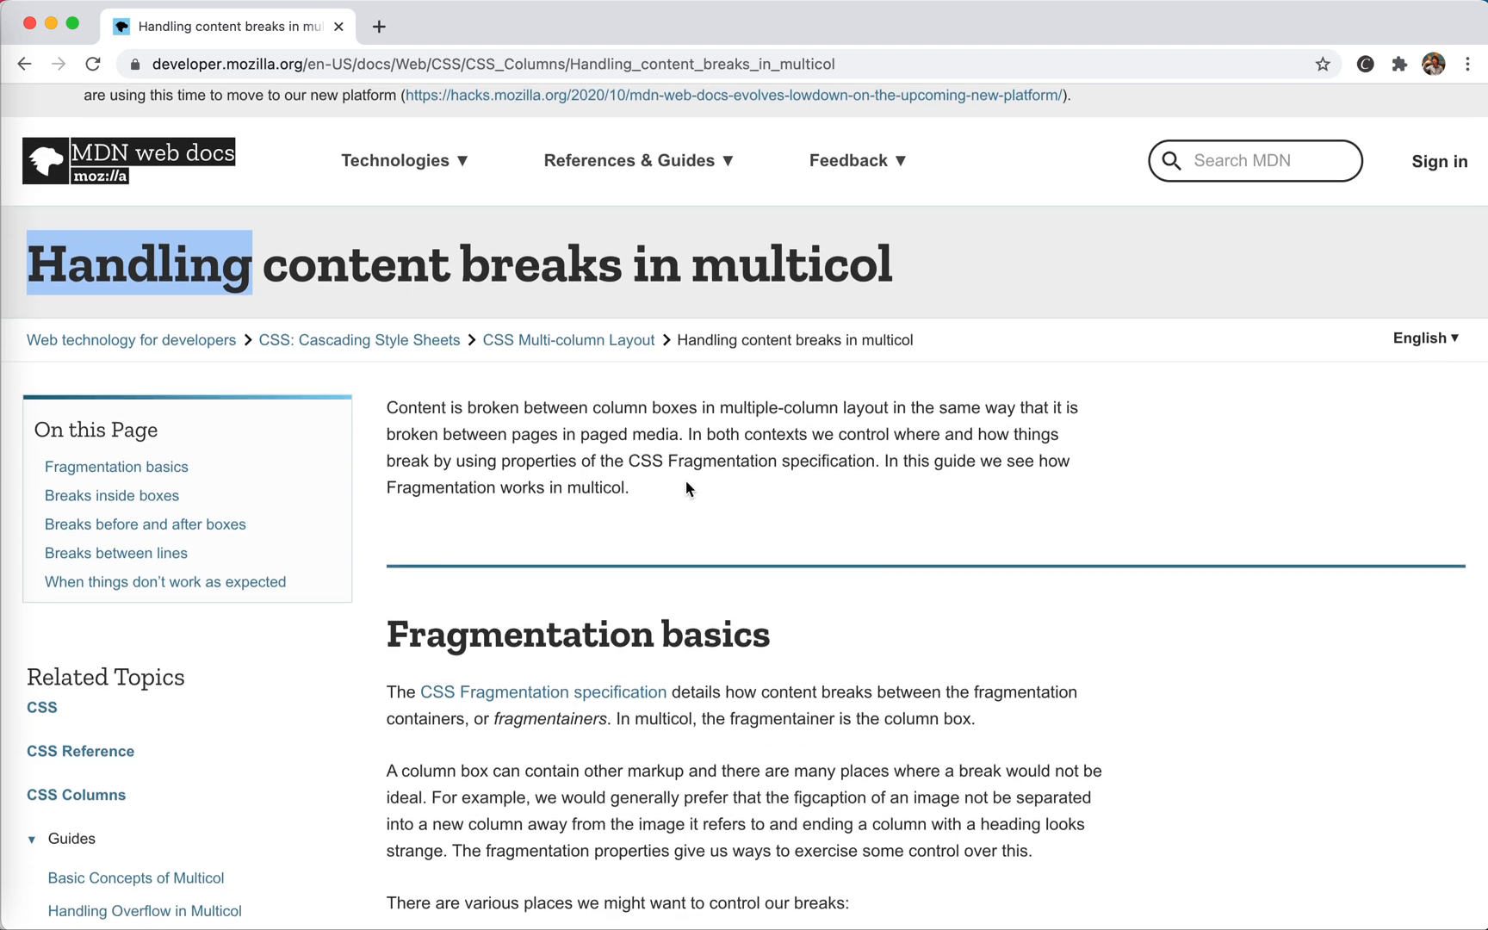
mouse_move(584, 386)
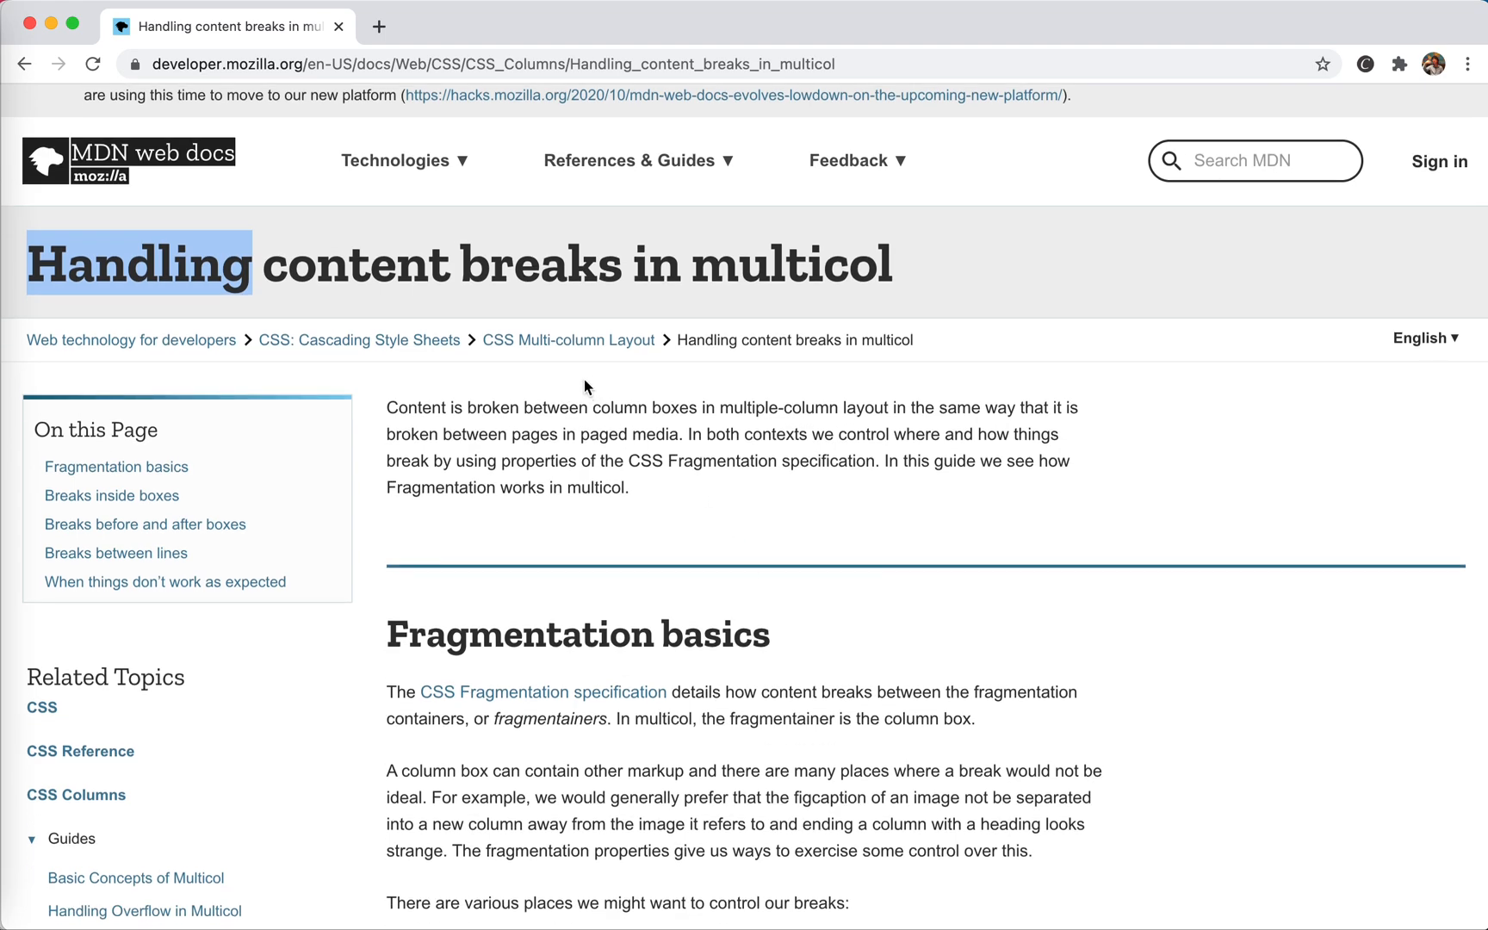
scroll("down", 3)
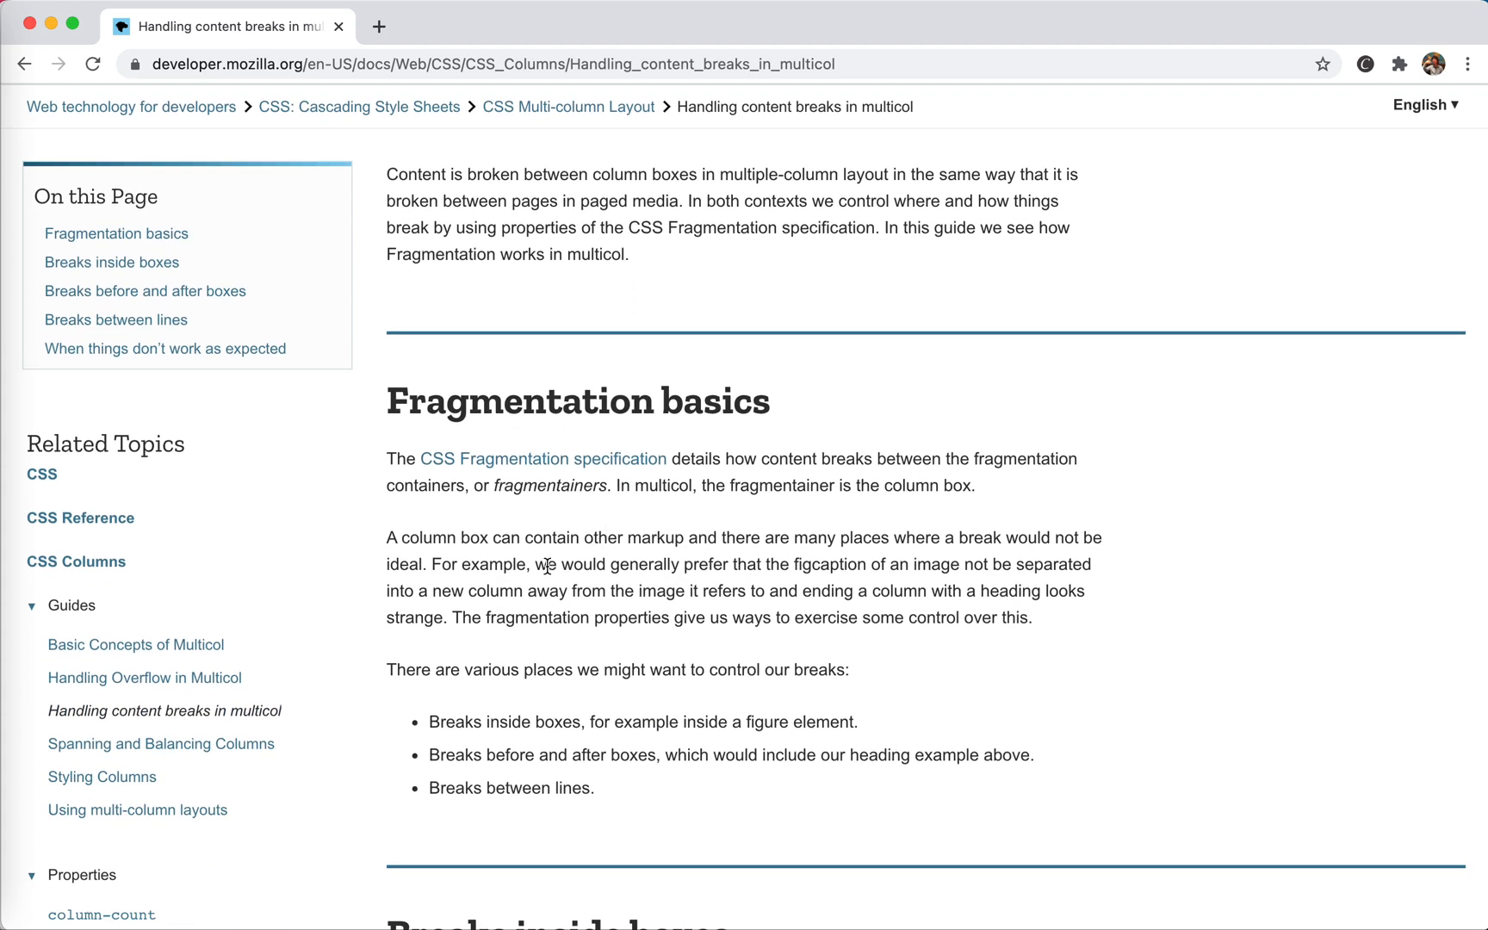
scroll("down", 3)
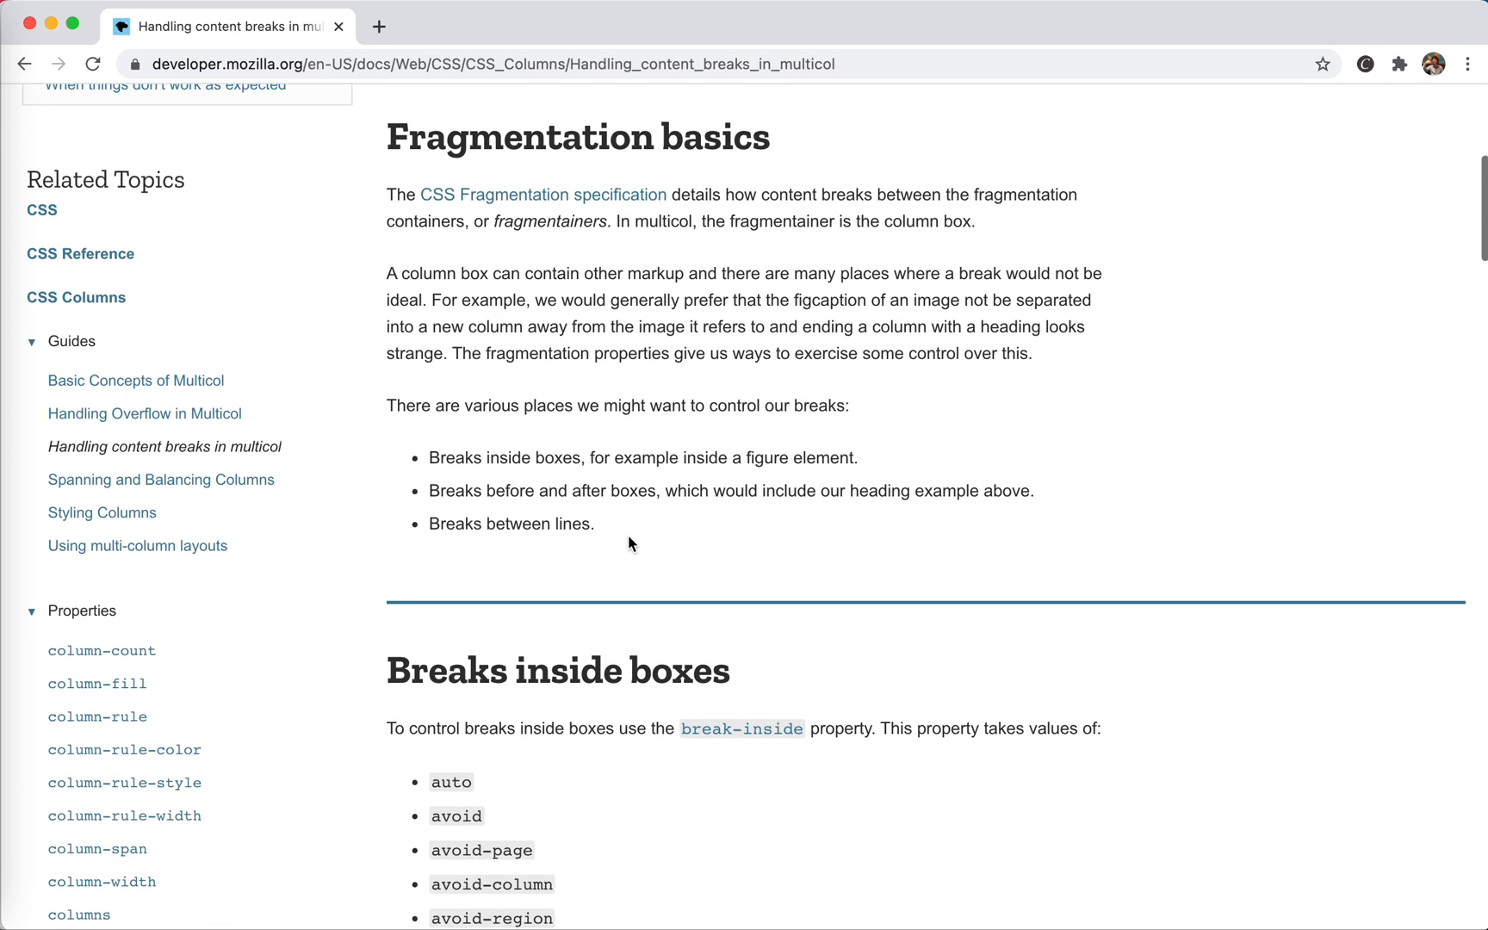
scroll("down", 3)
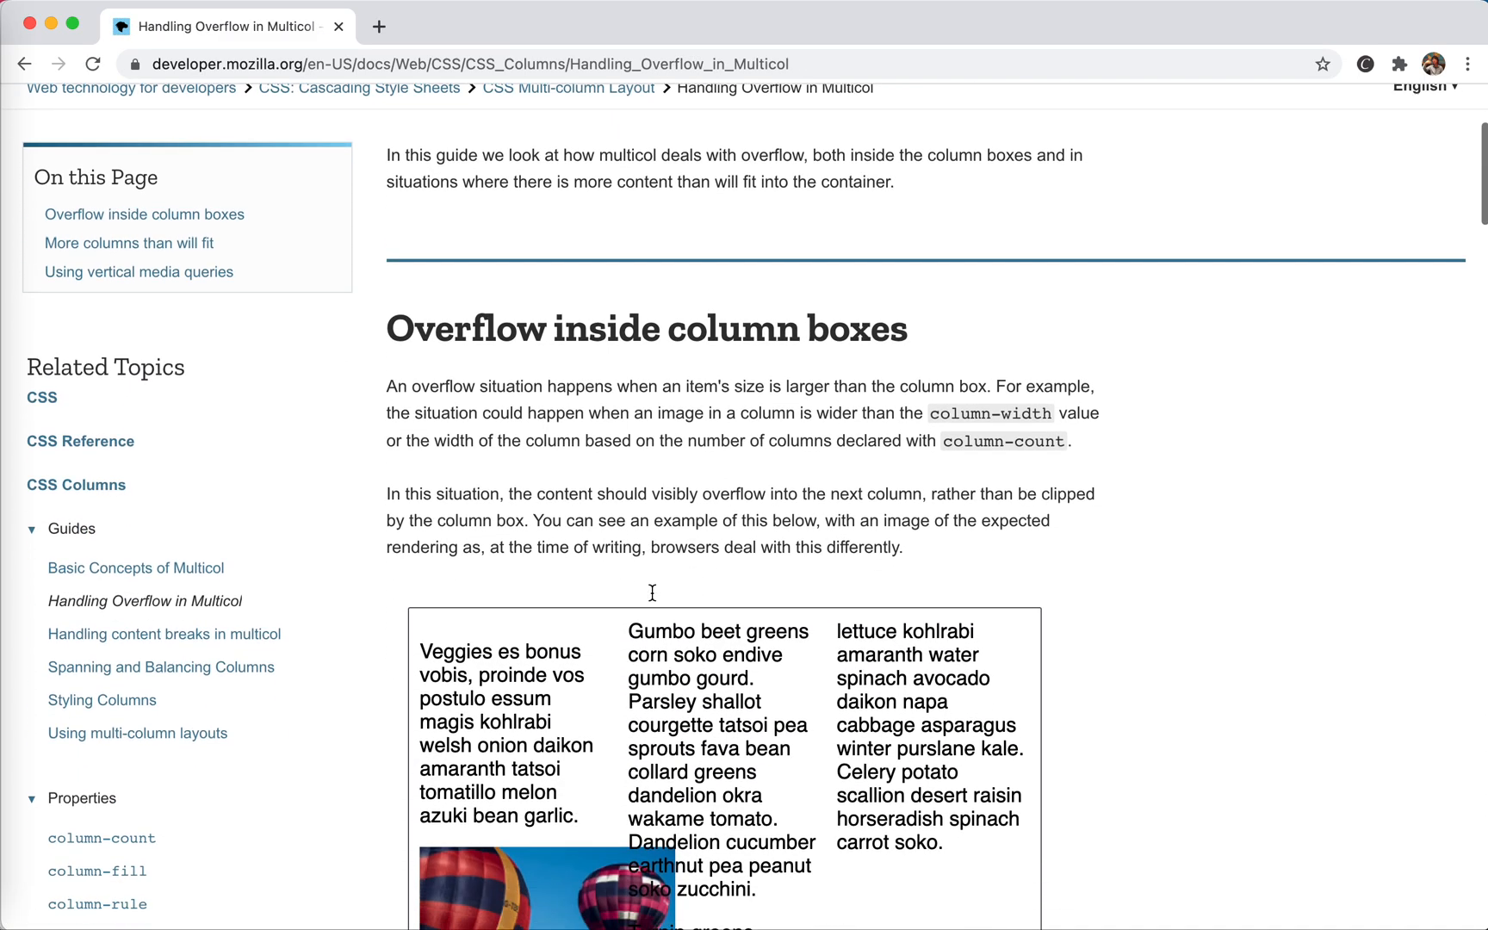
left_click(164, 634)
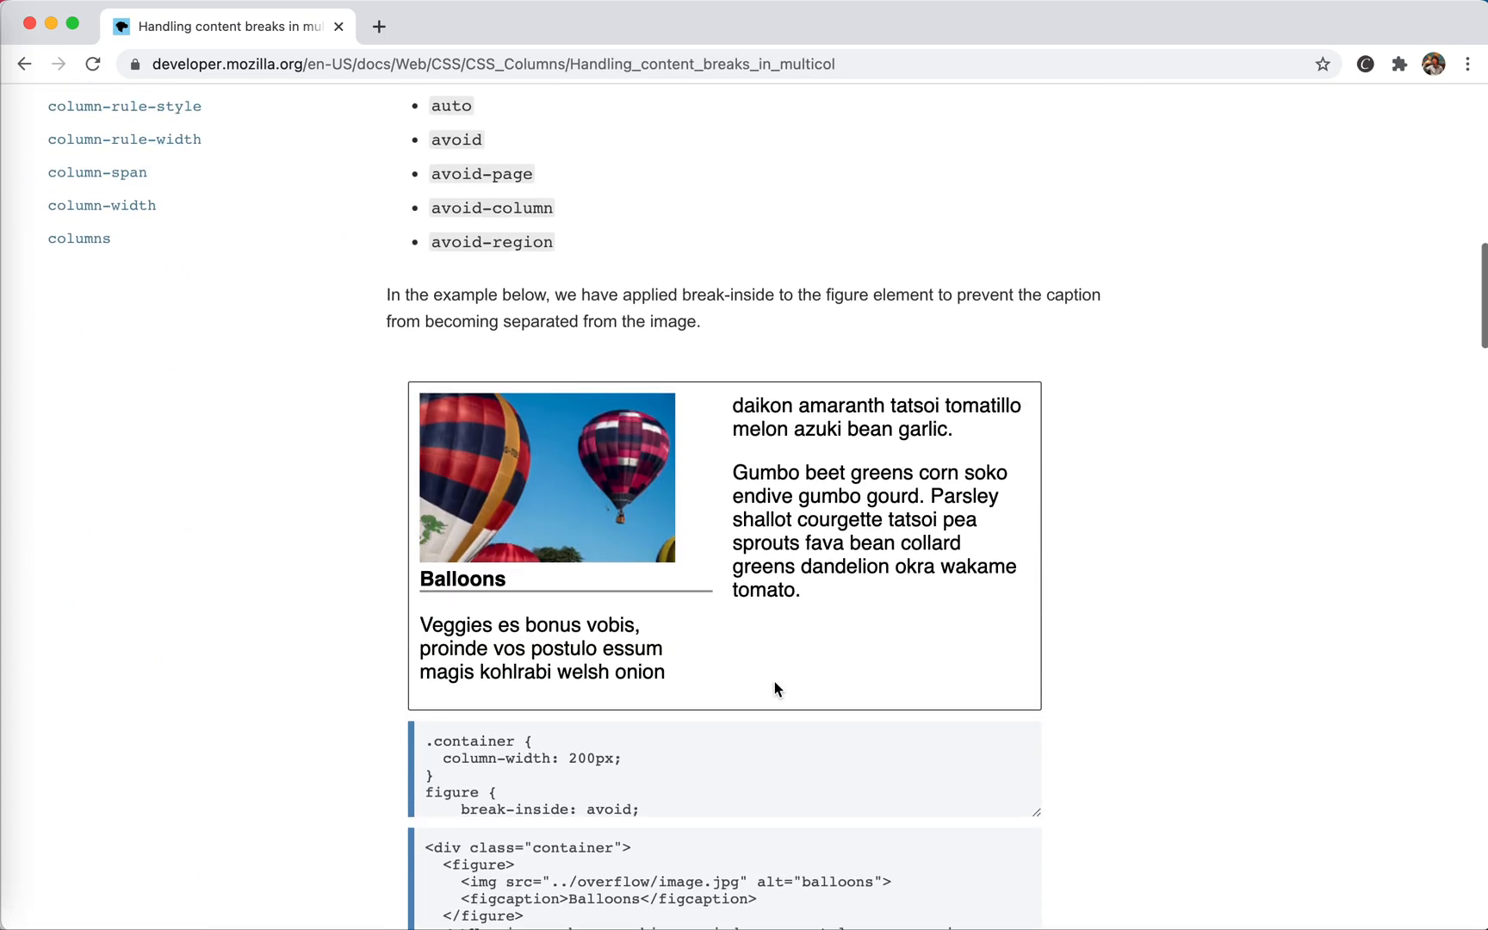
scroll("down", 3)
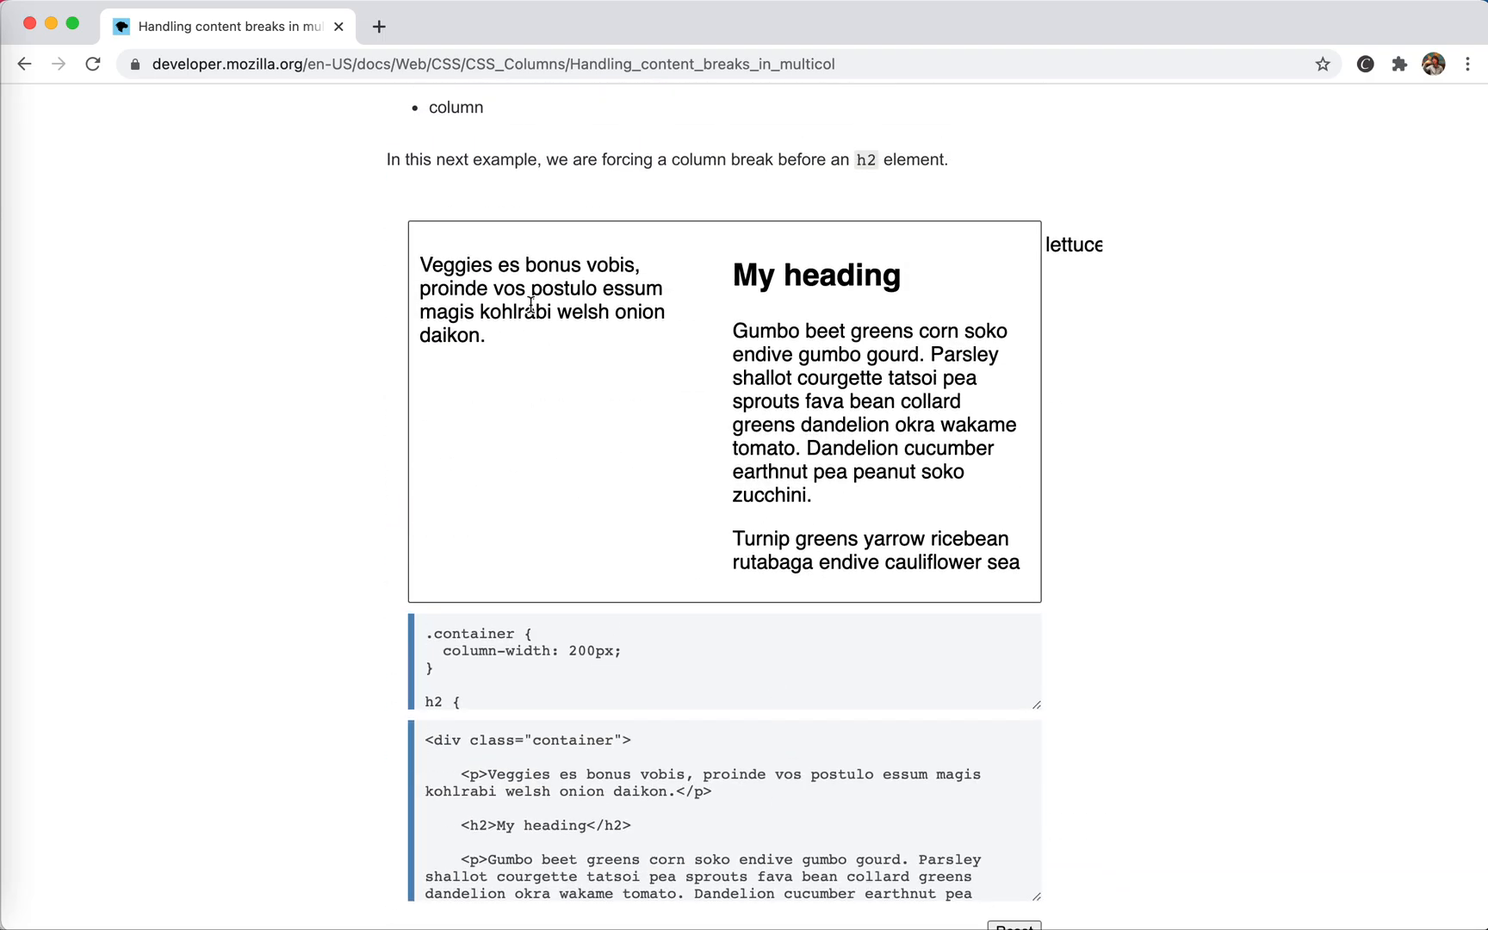
left_click_drag(533, 265, 767, 415)
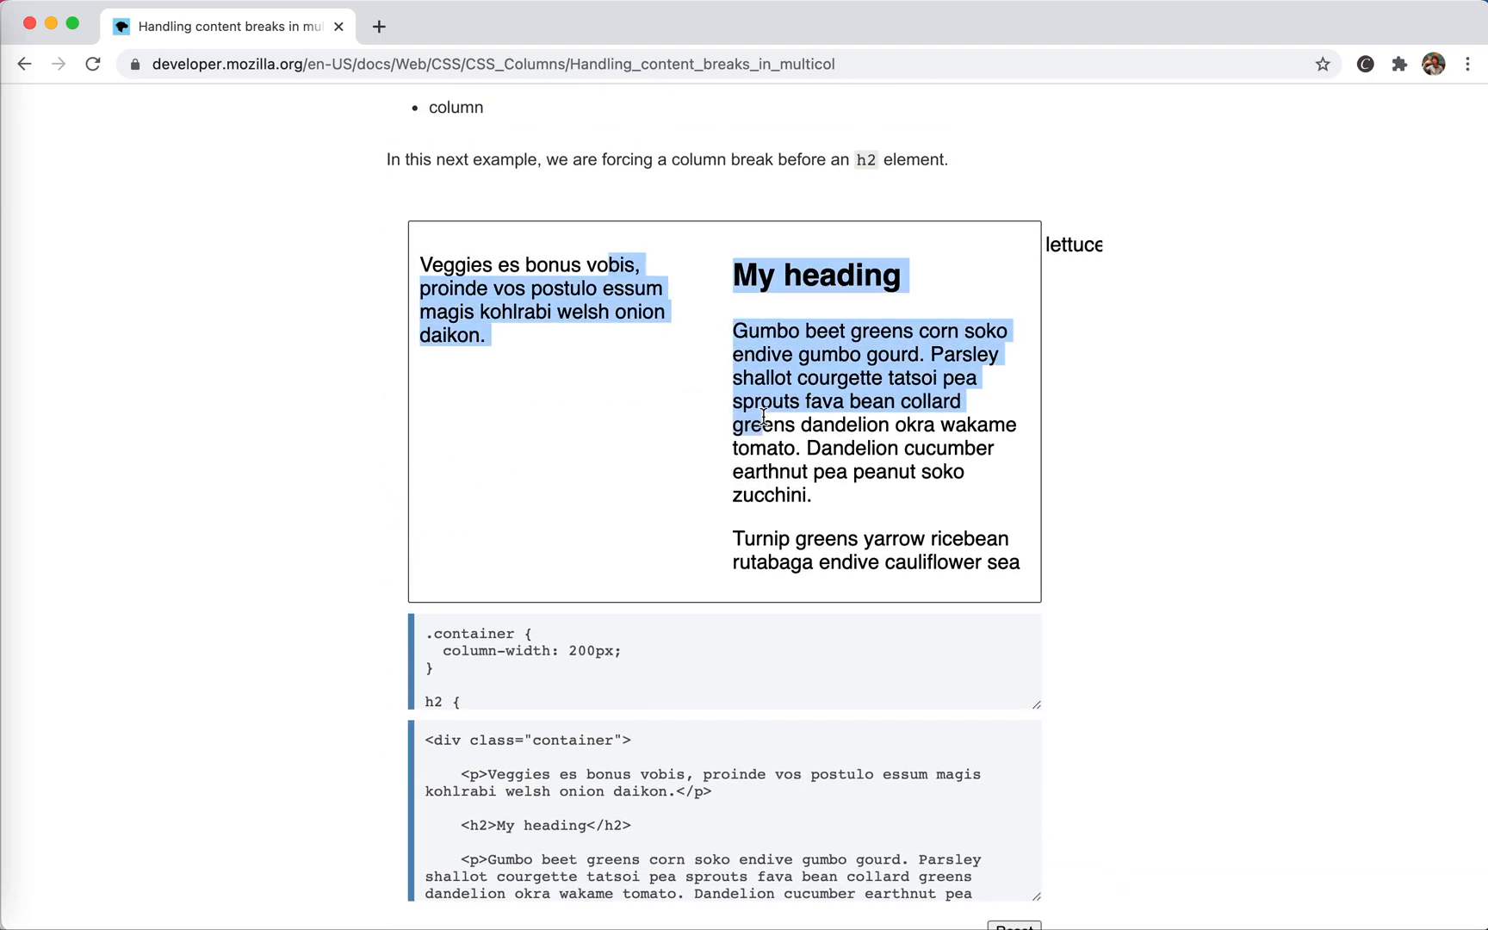
left_click(608, 289)
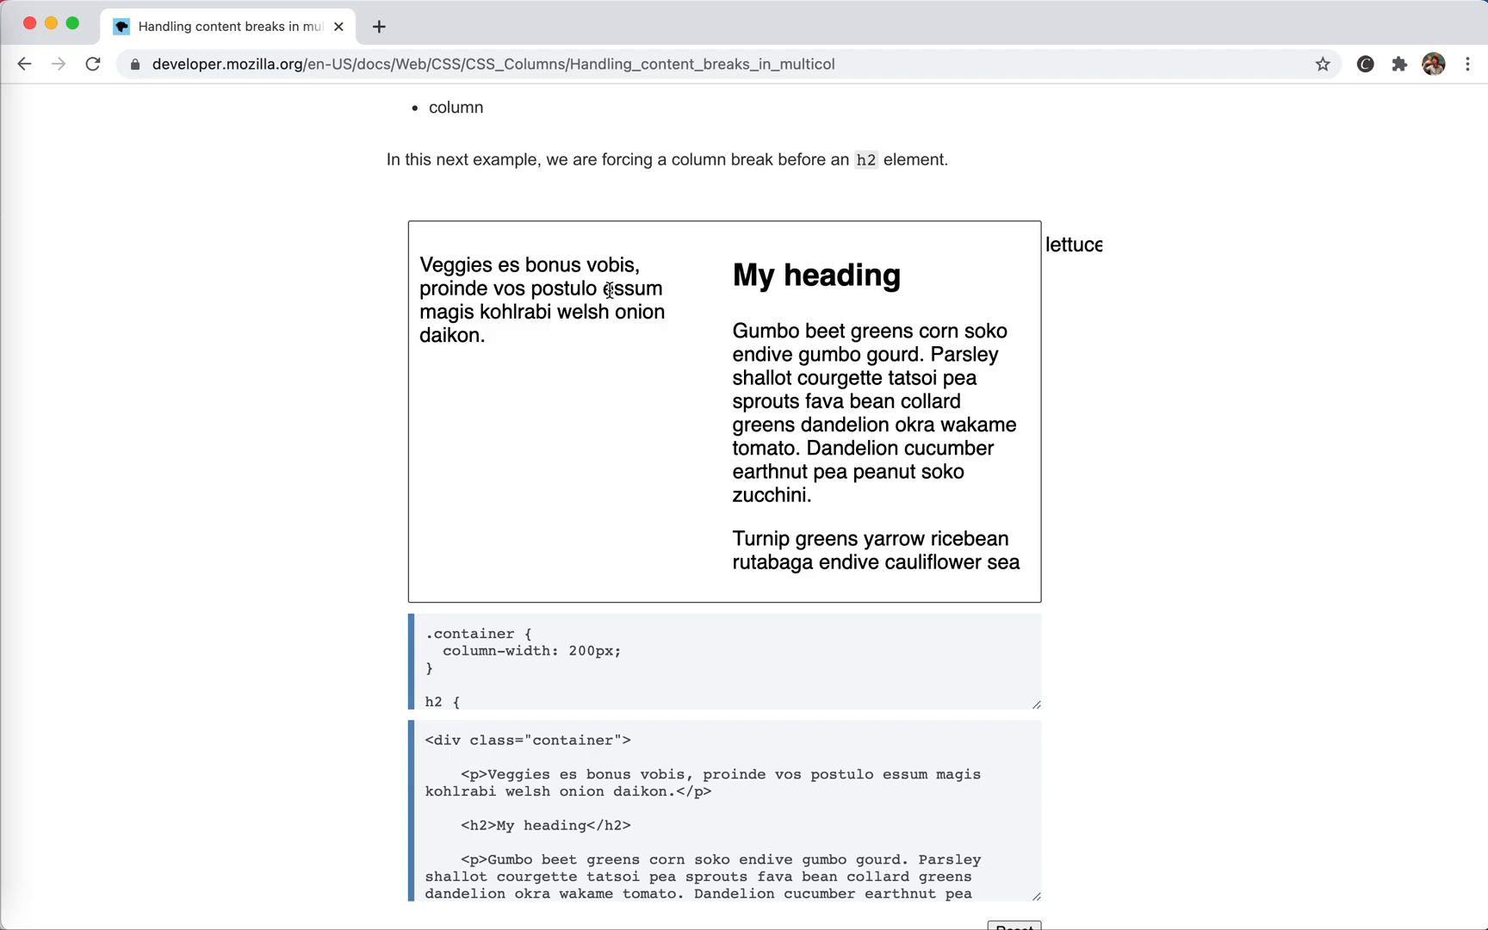
left_click_drag(732, 331, 811, 495)
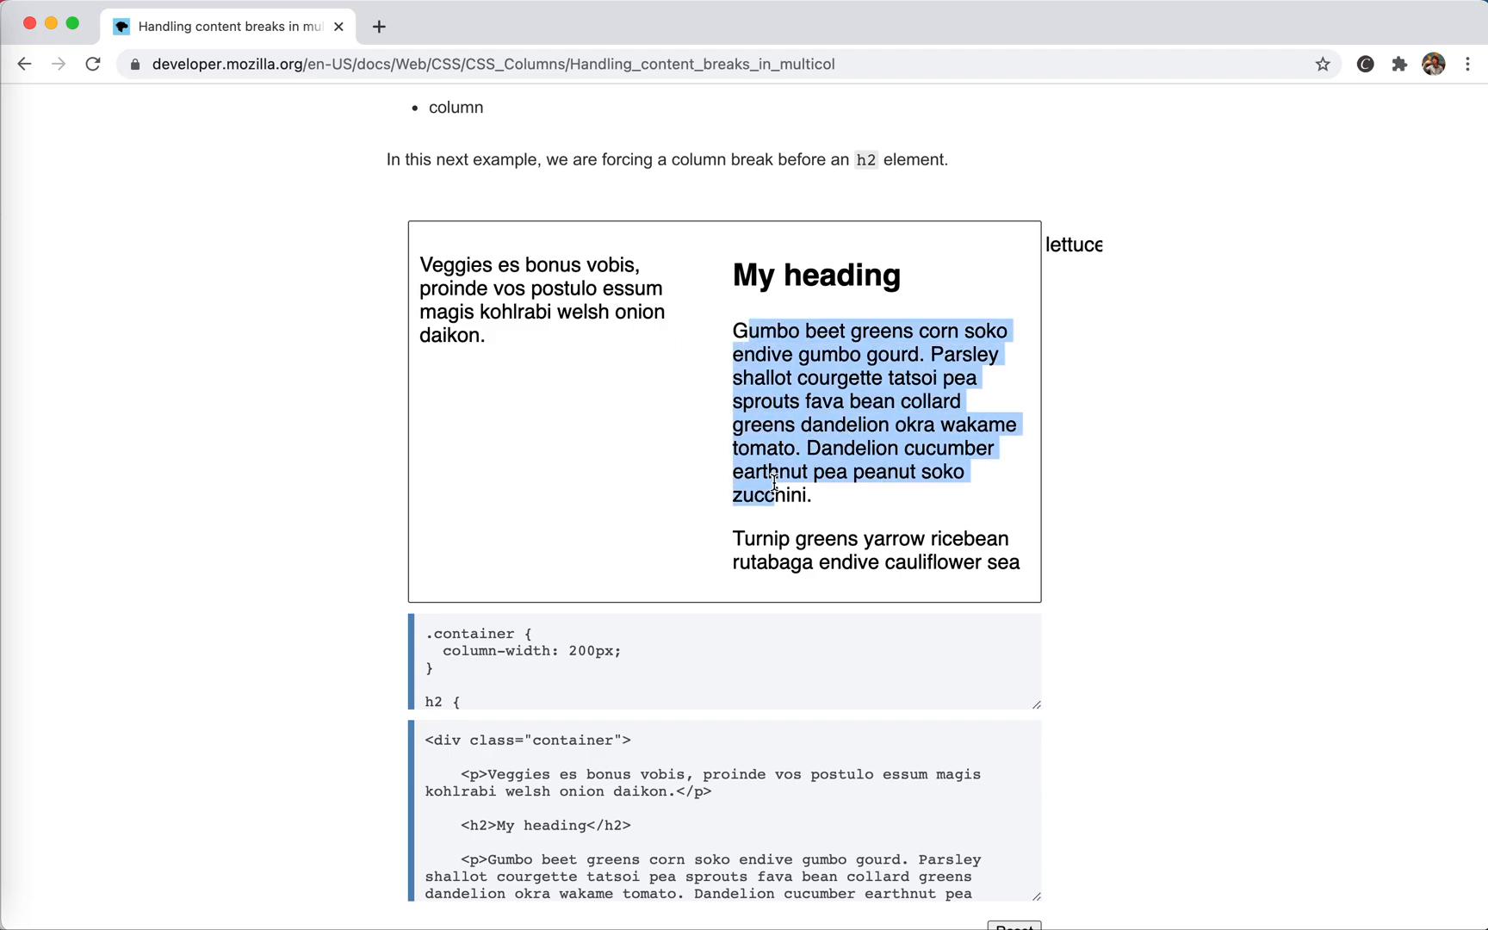
left_click(746, 353)
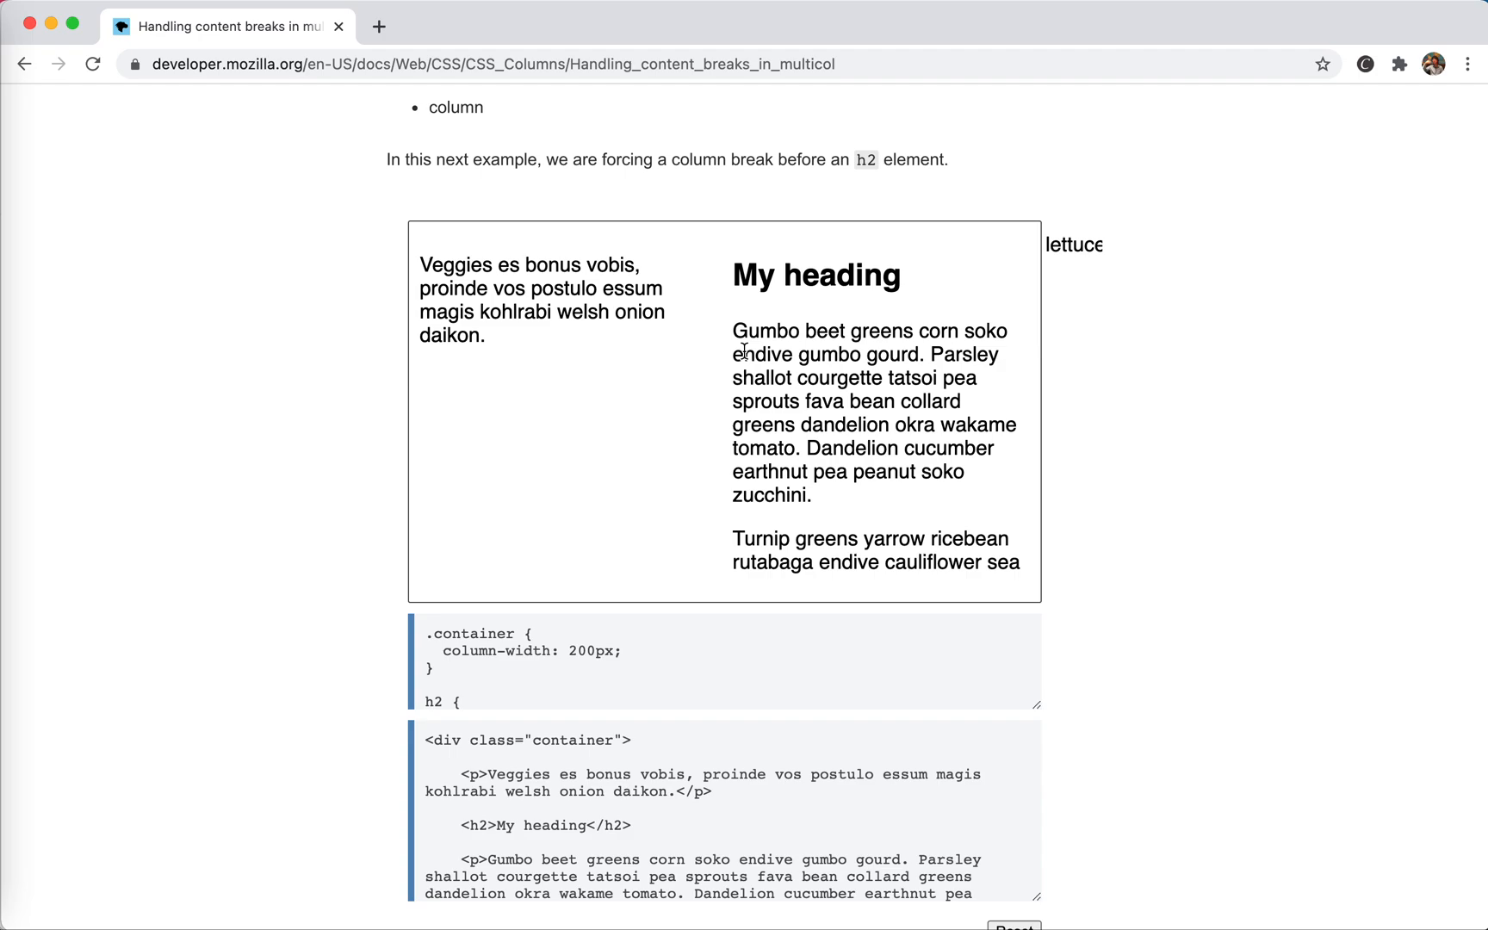
mouse_move(524, 254)
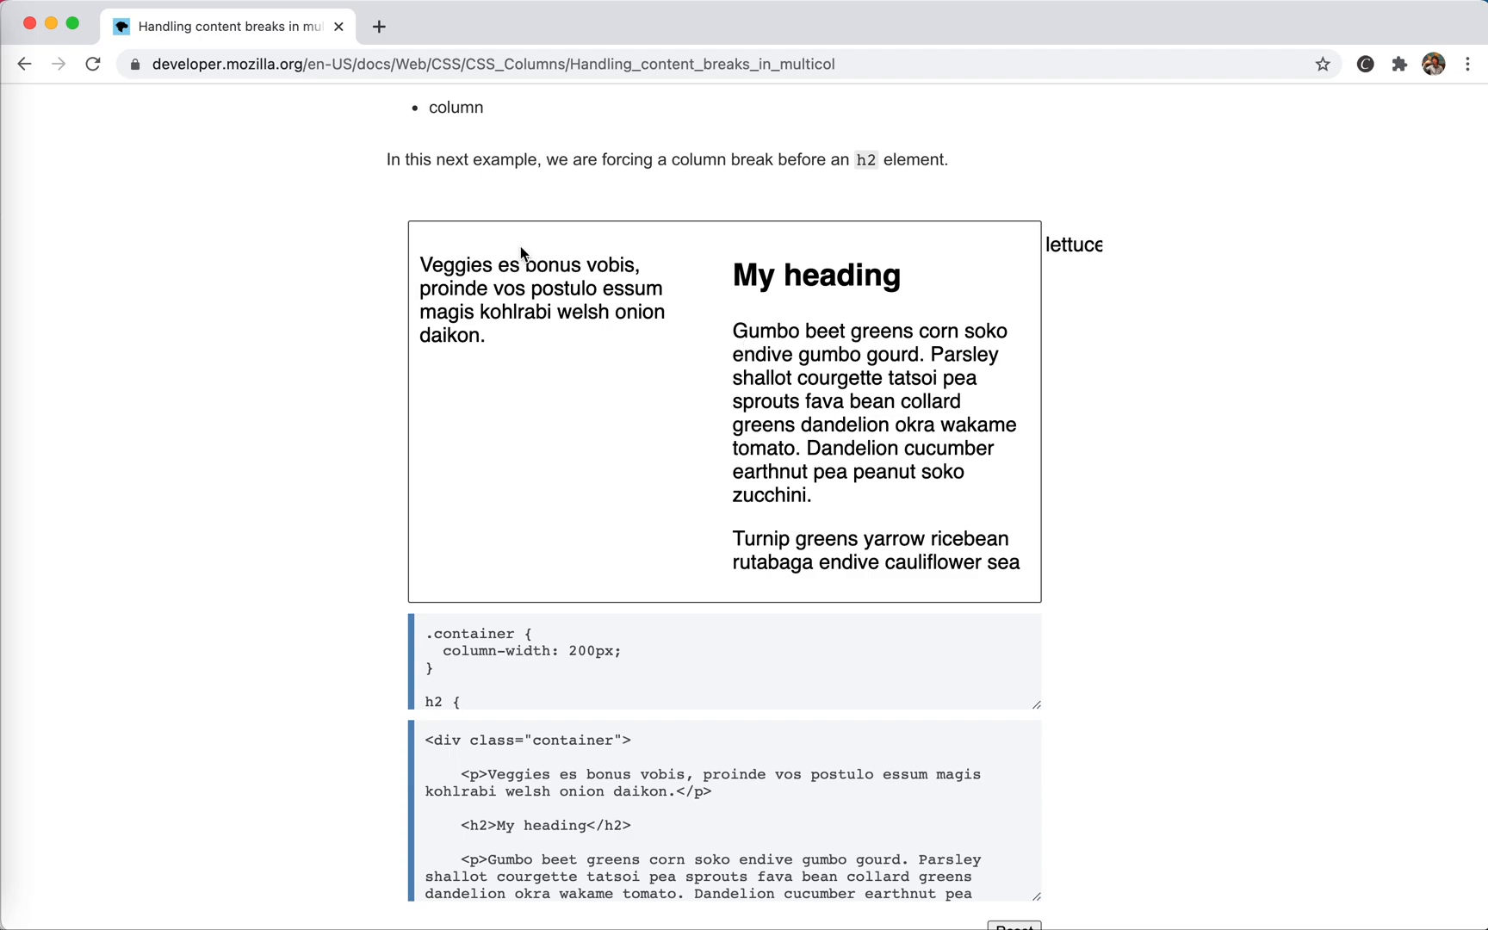
mouse_move(751, 370)
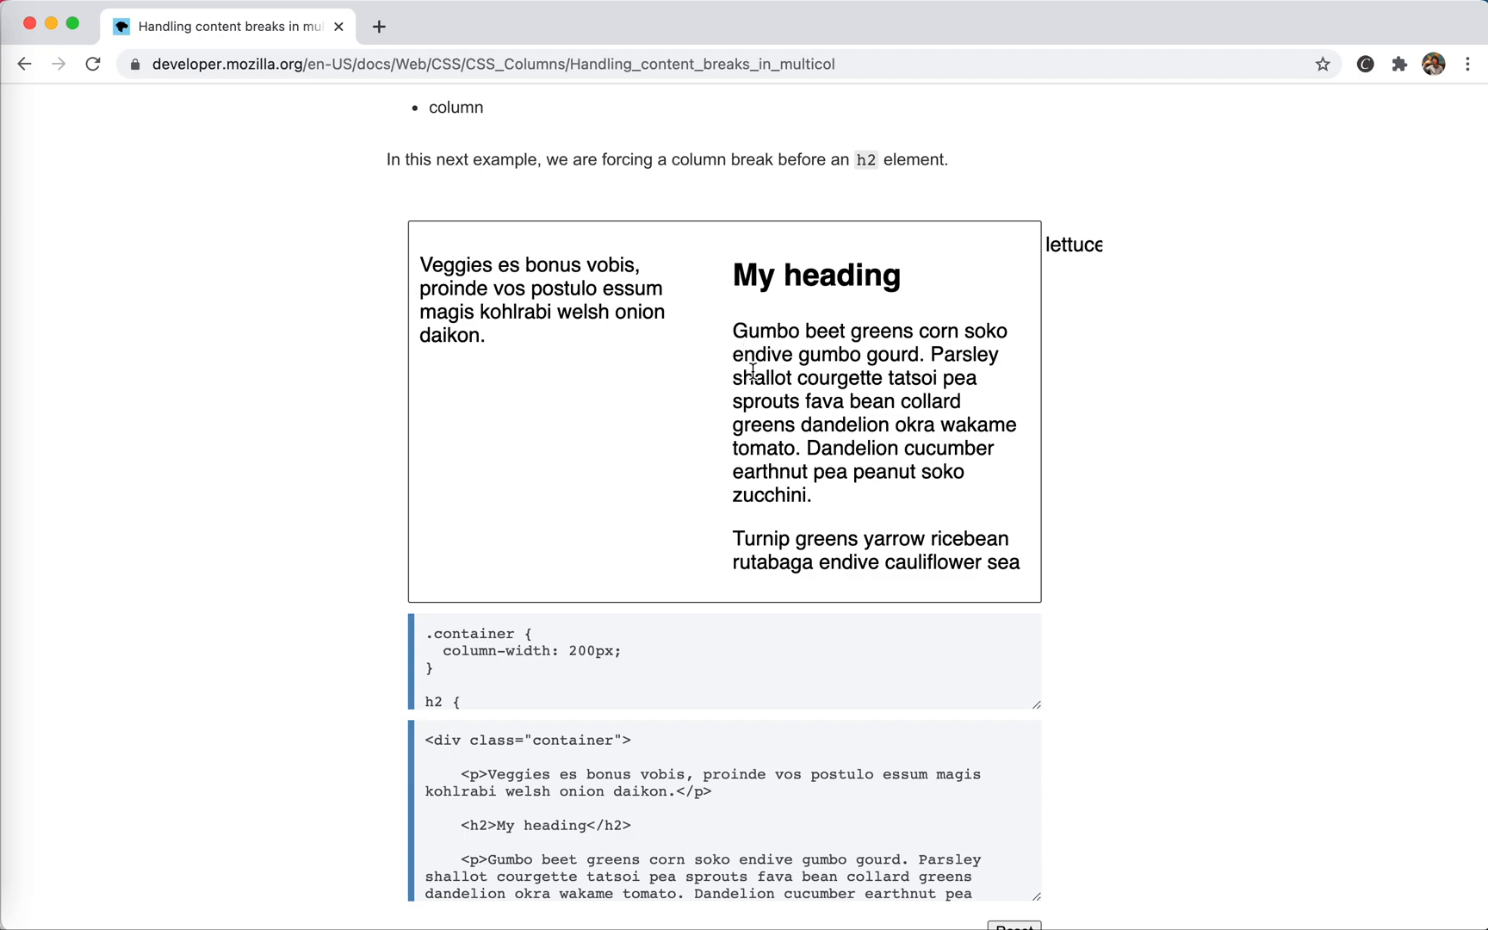
left_click_drag(749, 377, 773, 431)
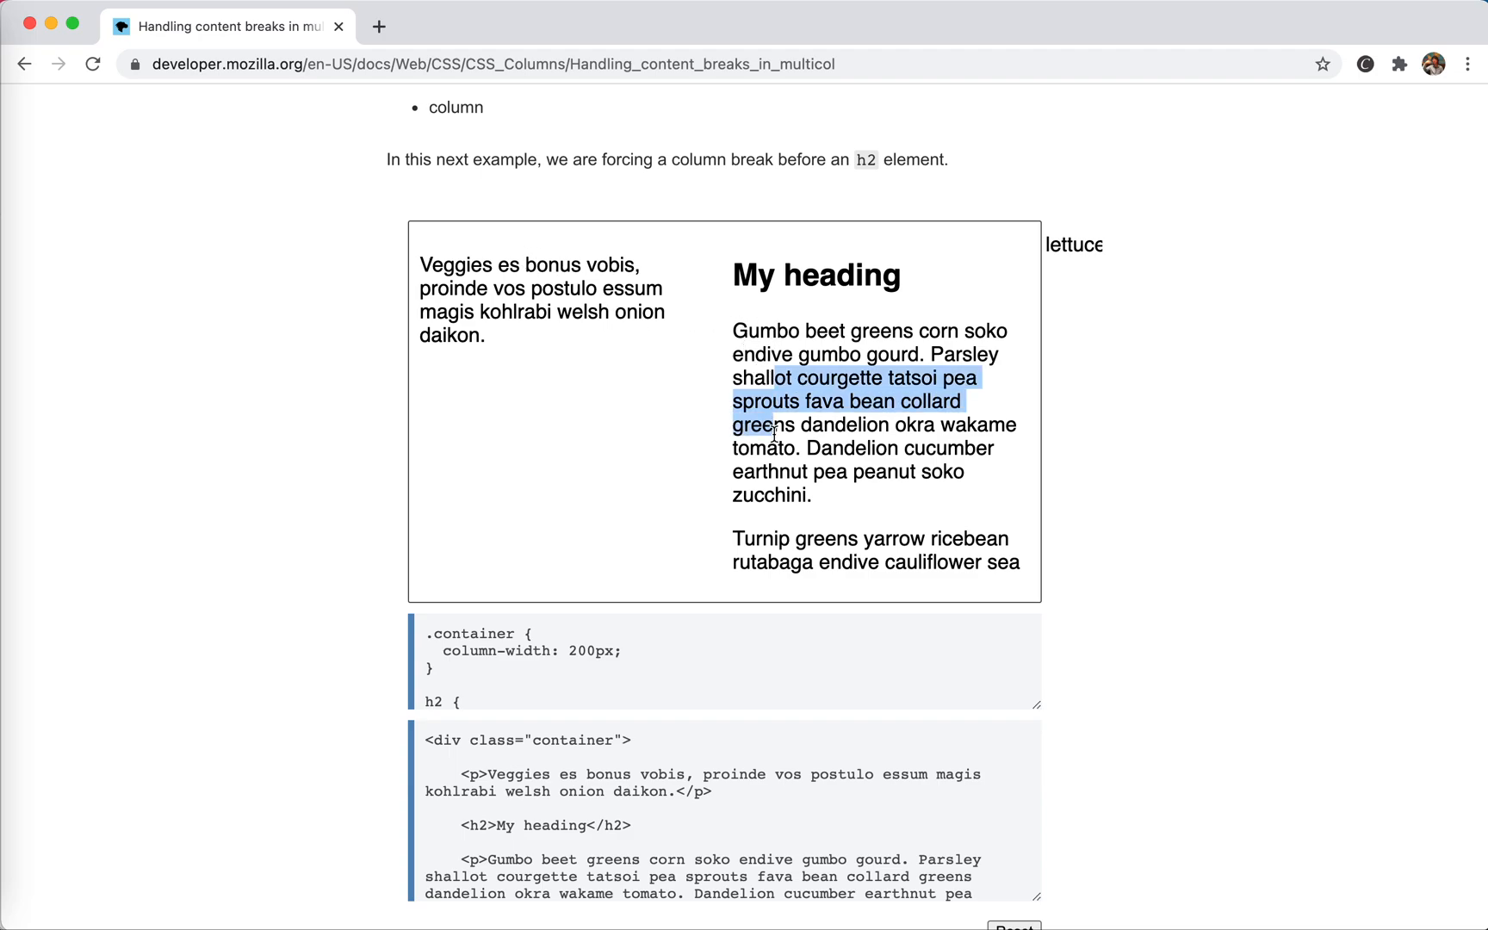
left_click(755, 455)
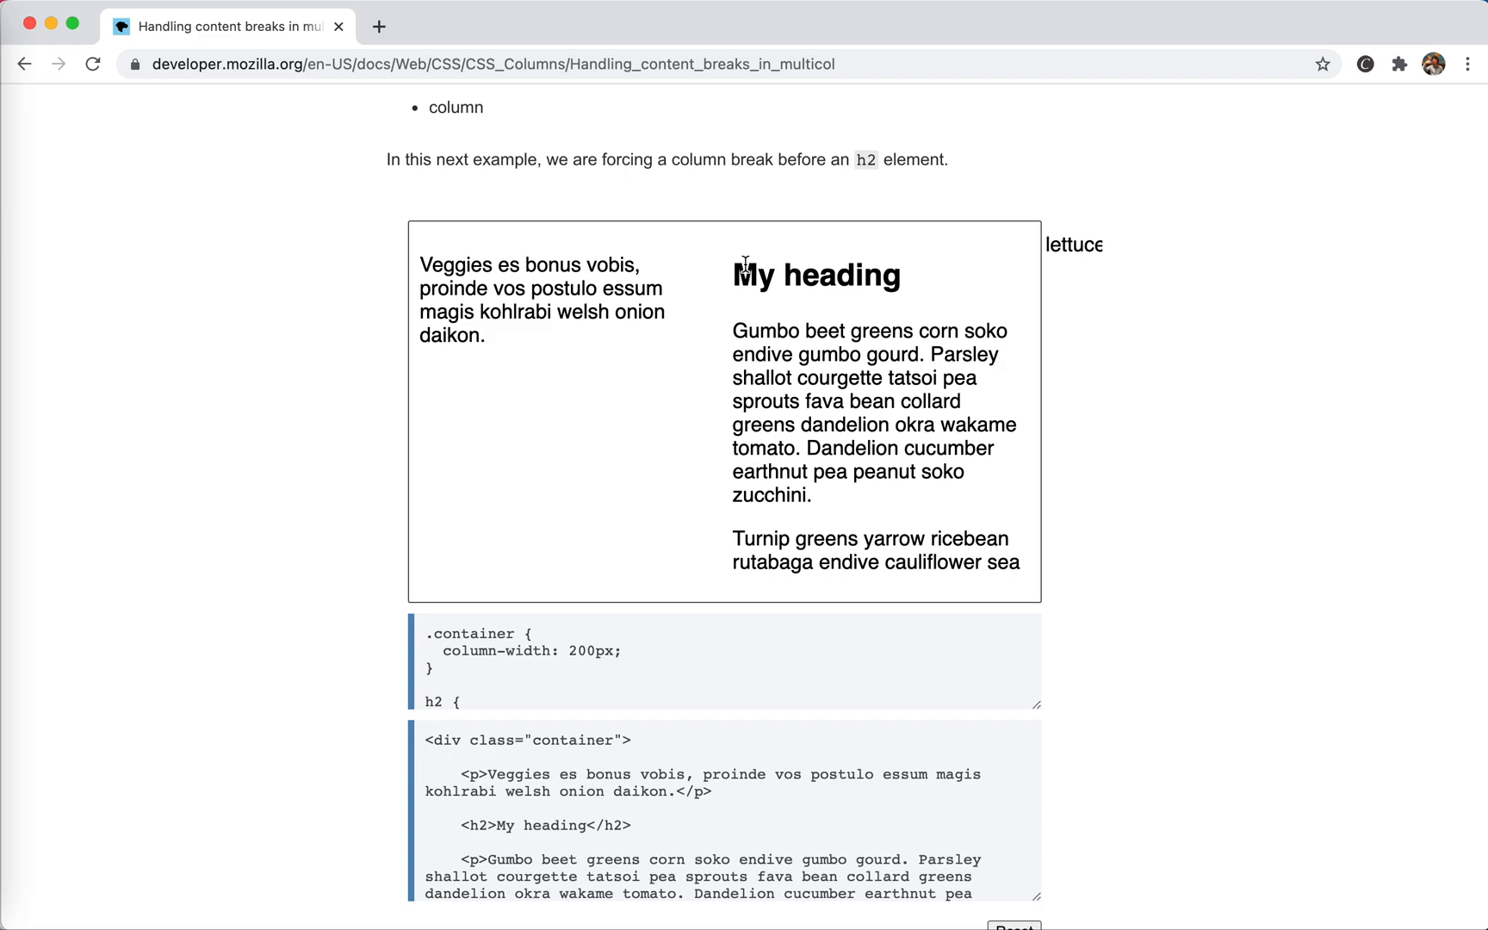
left_click_drag(732, 275, 822, 276)
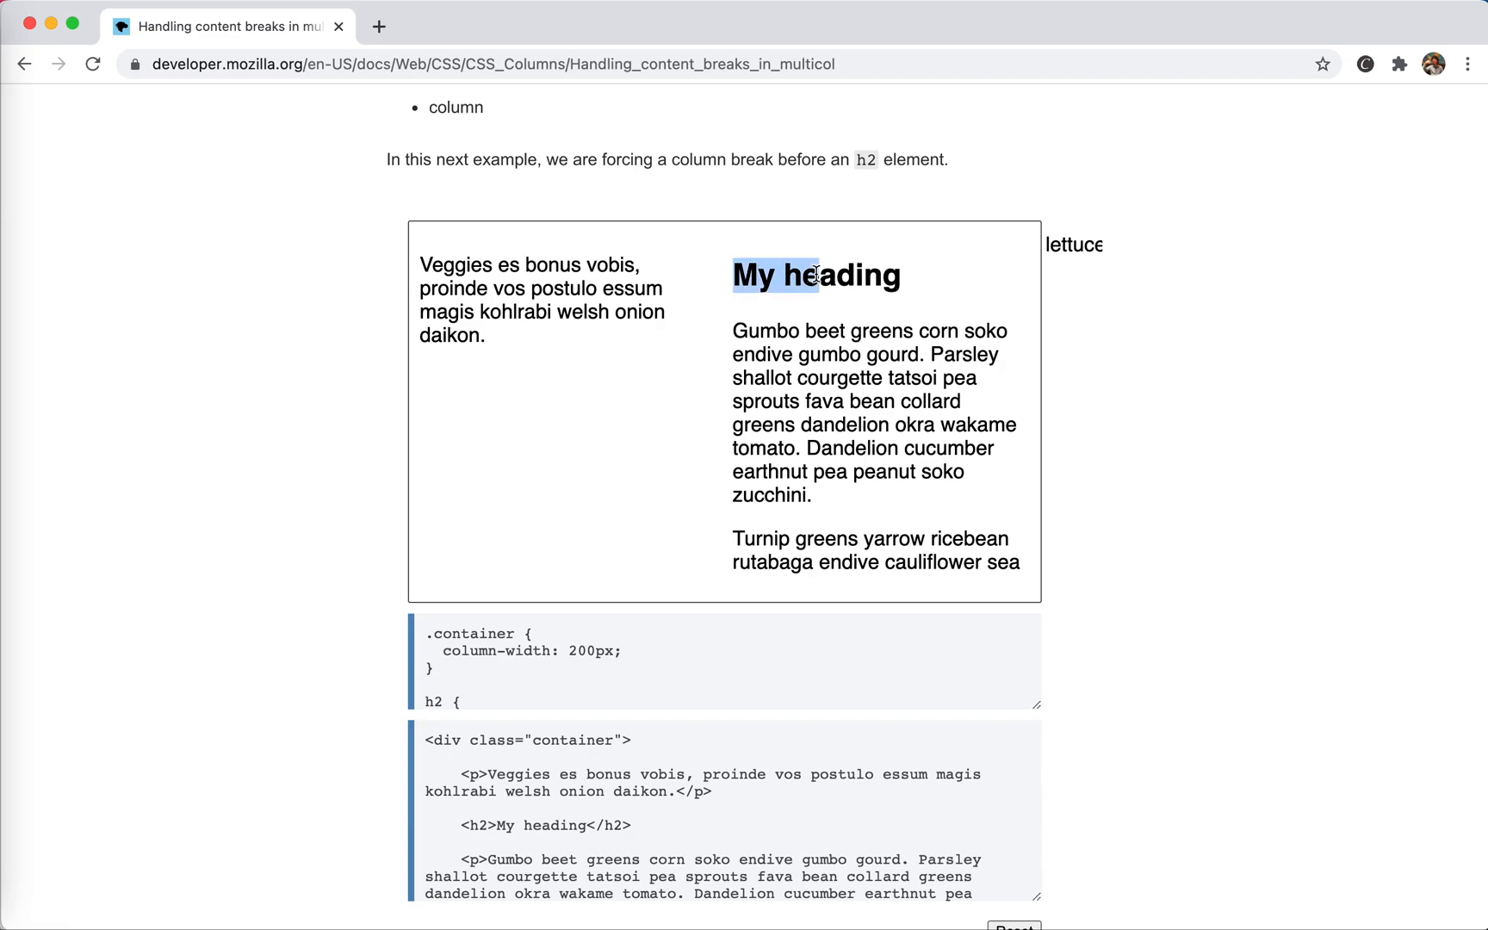
left_click(761, 563)
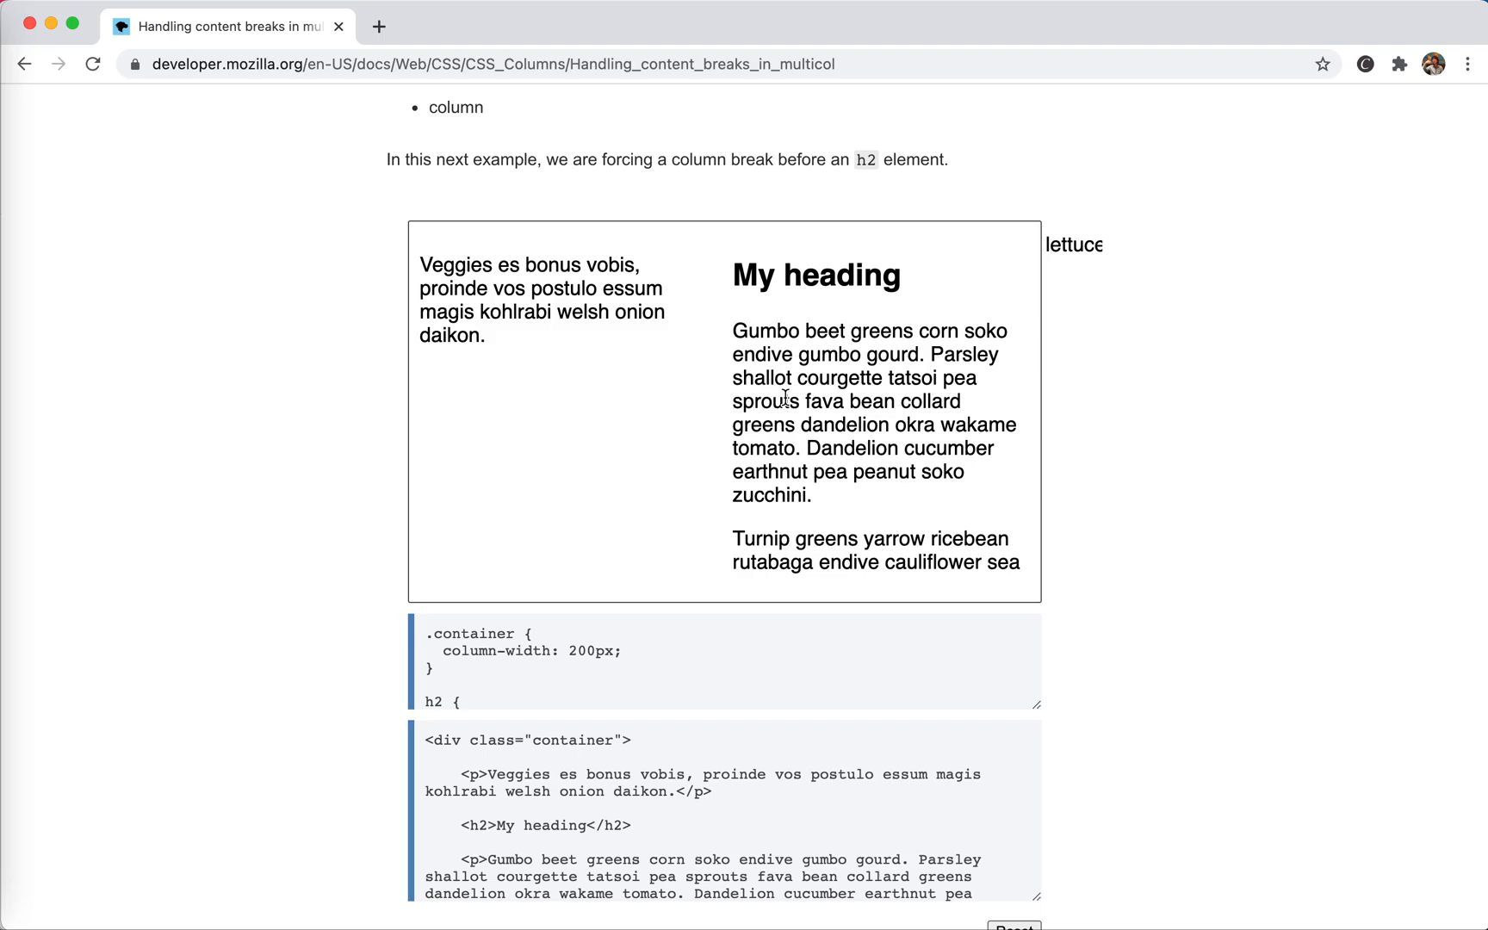
Browse down to Breaks between lines, dismiss the popup over the orphans paragraph, and return to the Balloons example
scroll("down", 3)
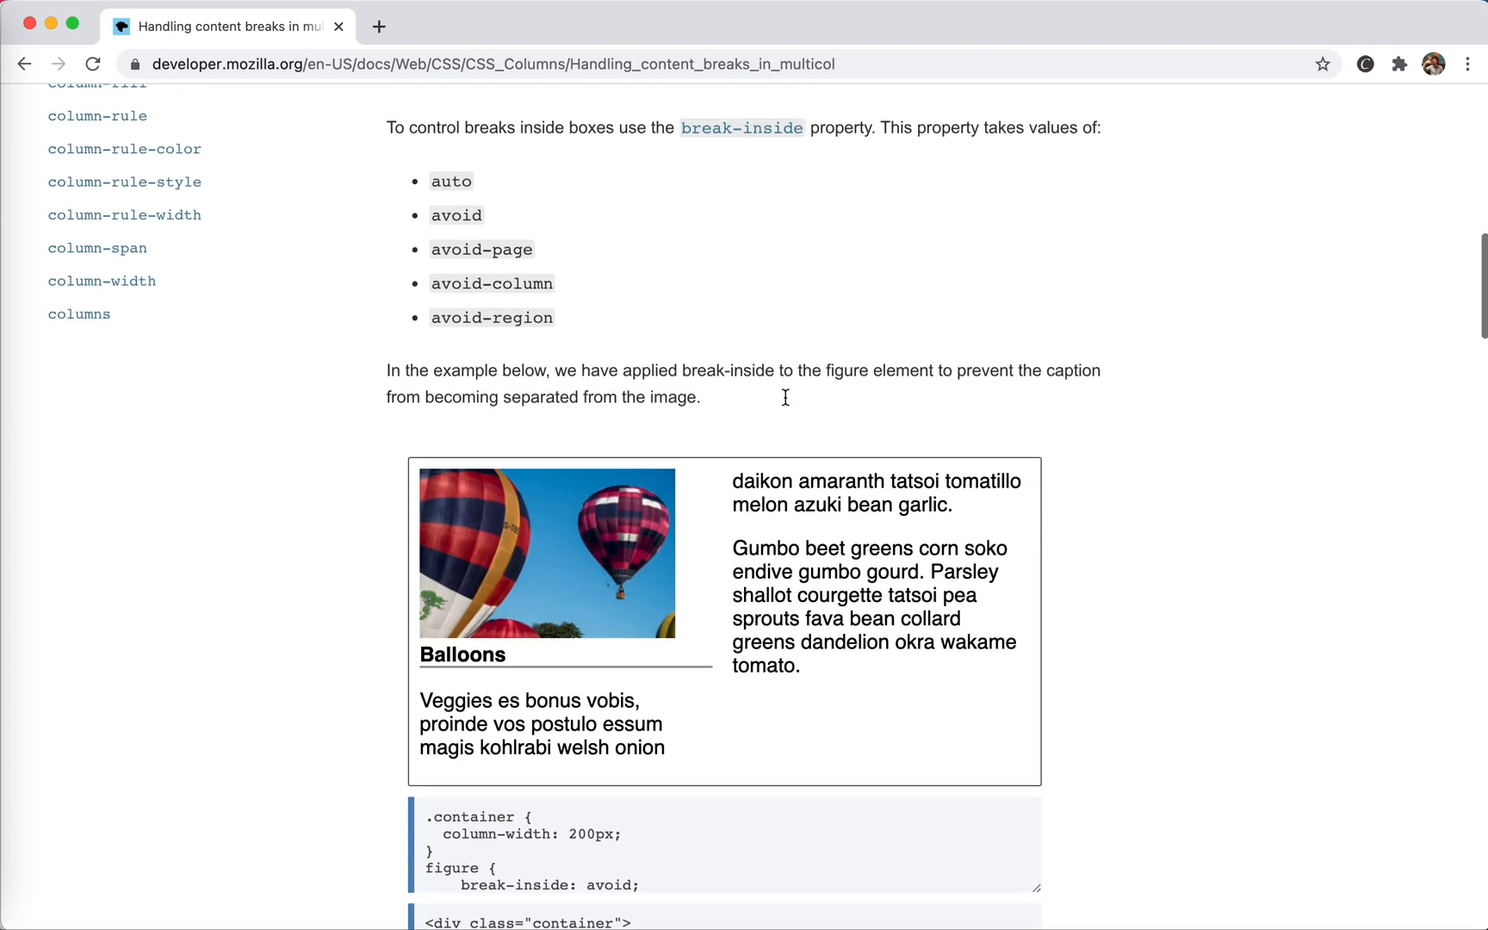
scroll("up", 3)
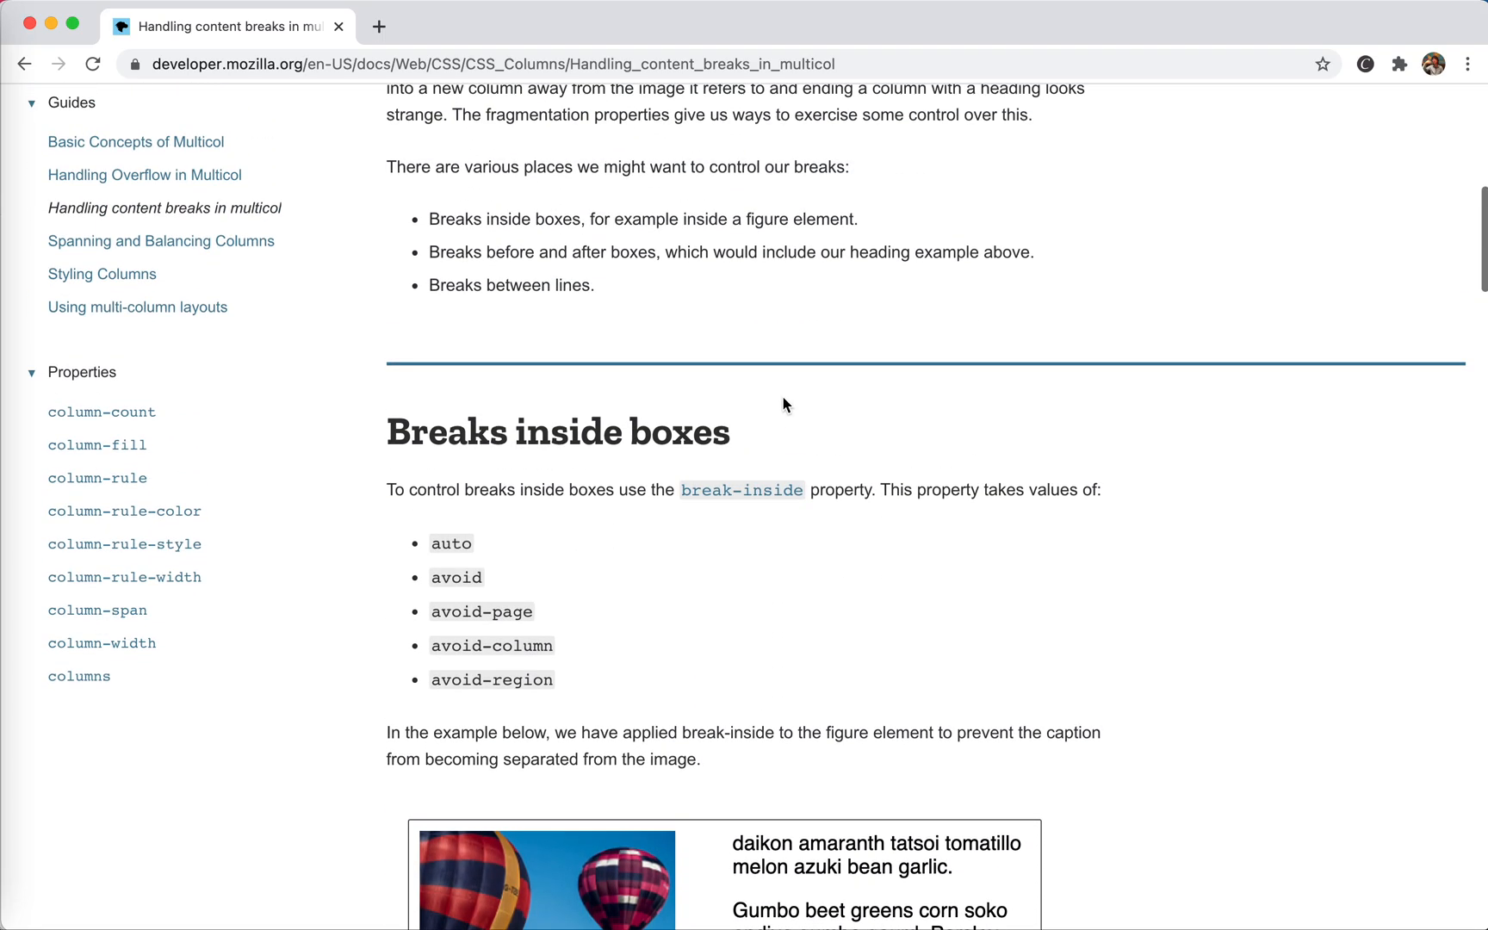
scroll("down", 3)
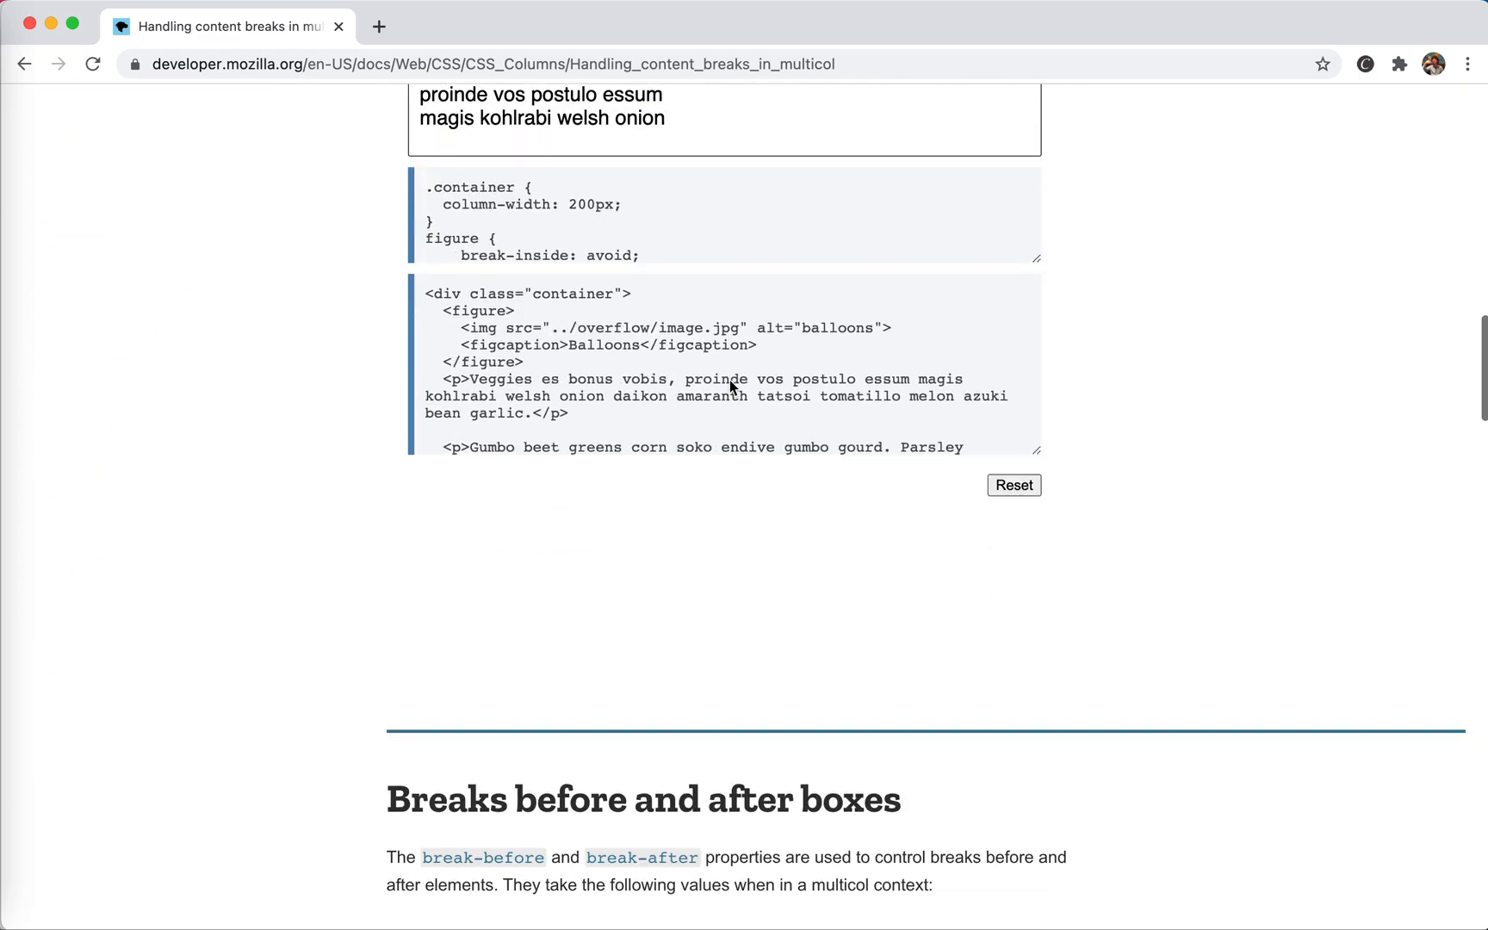
scroll("down", 3)
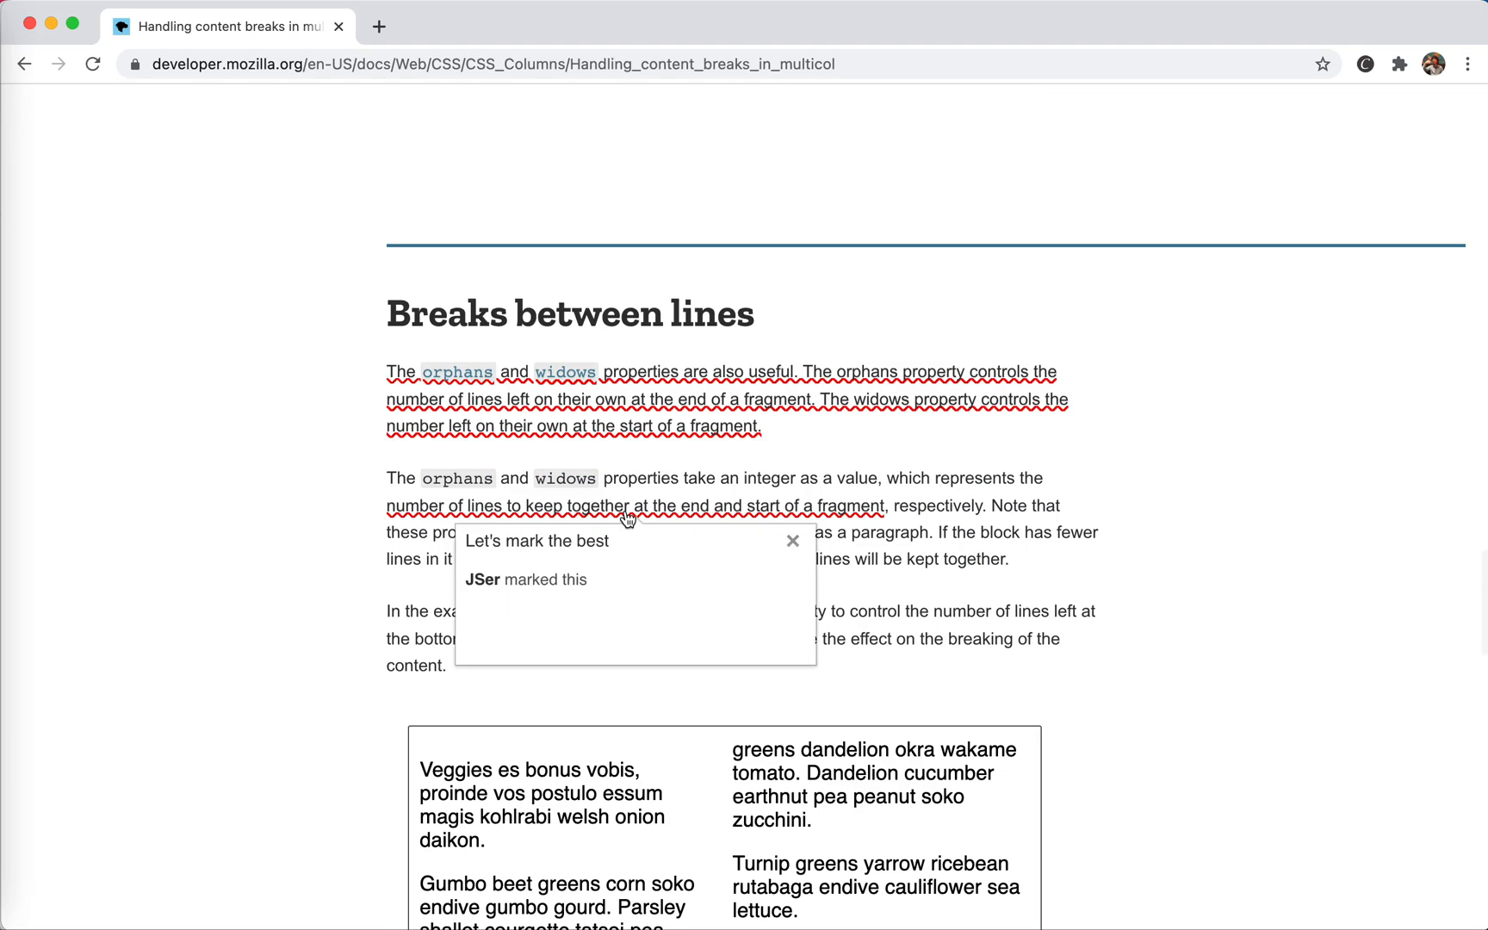
left_click(793, 541)
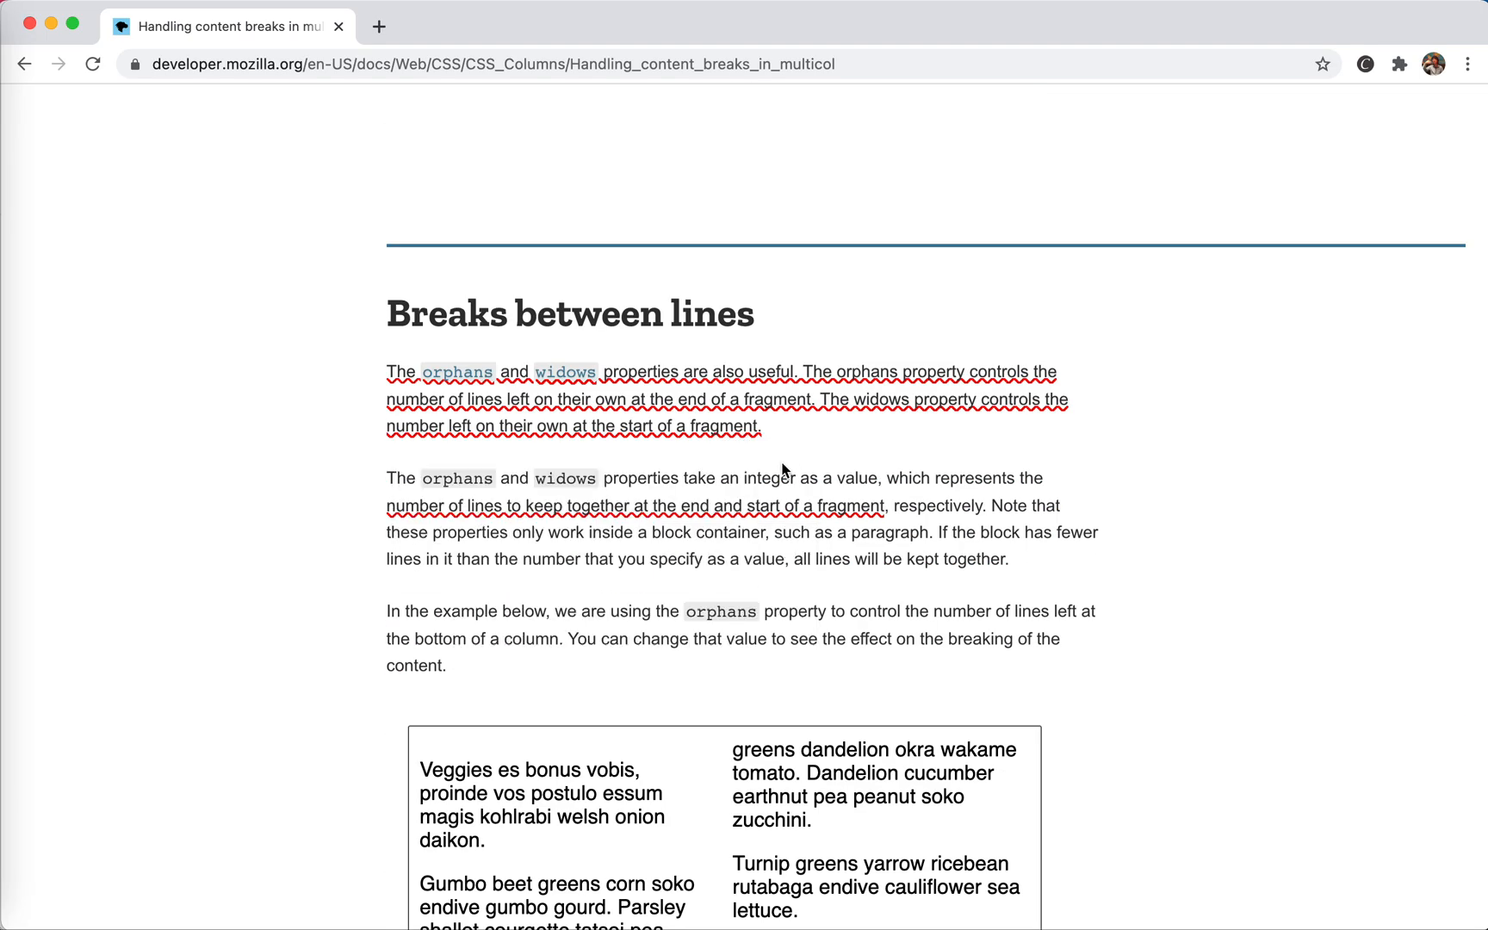
scroll("down", 3)
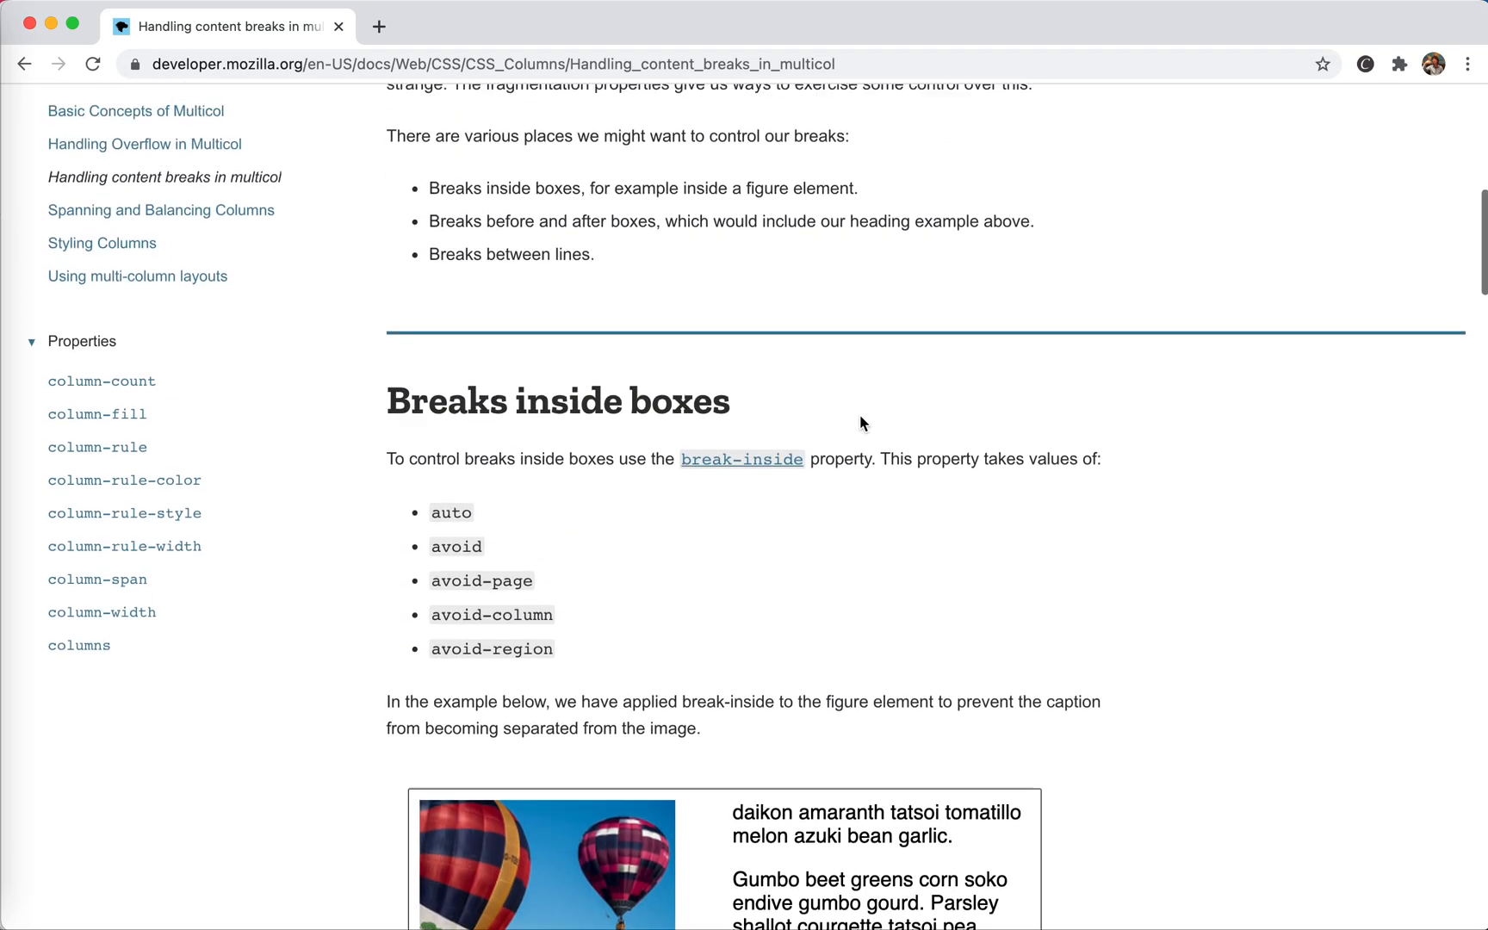
scroll("up", 3)
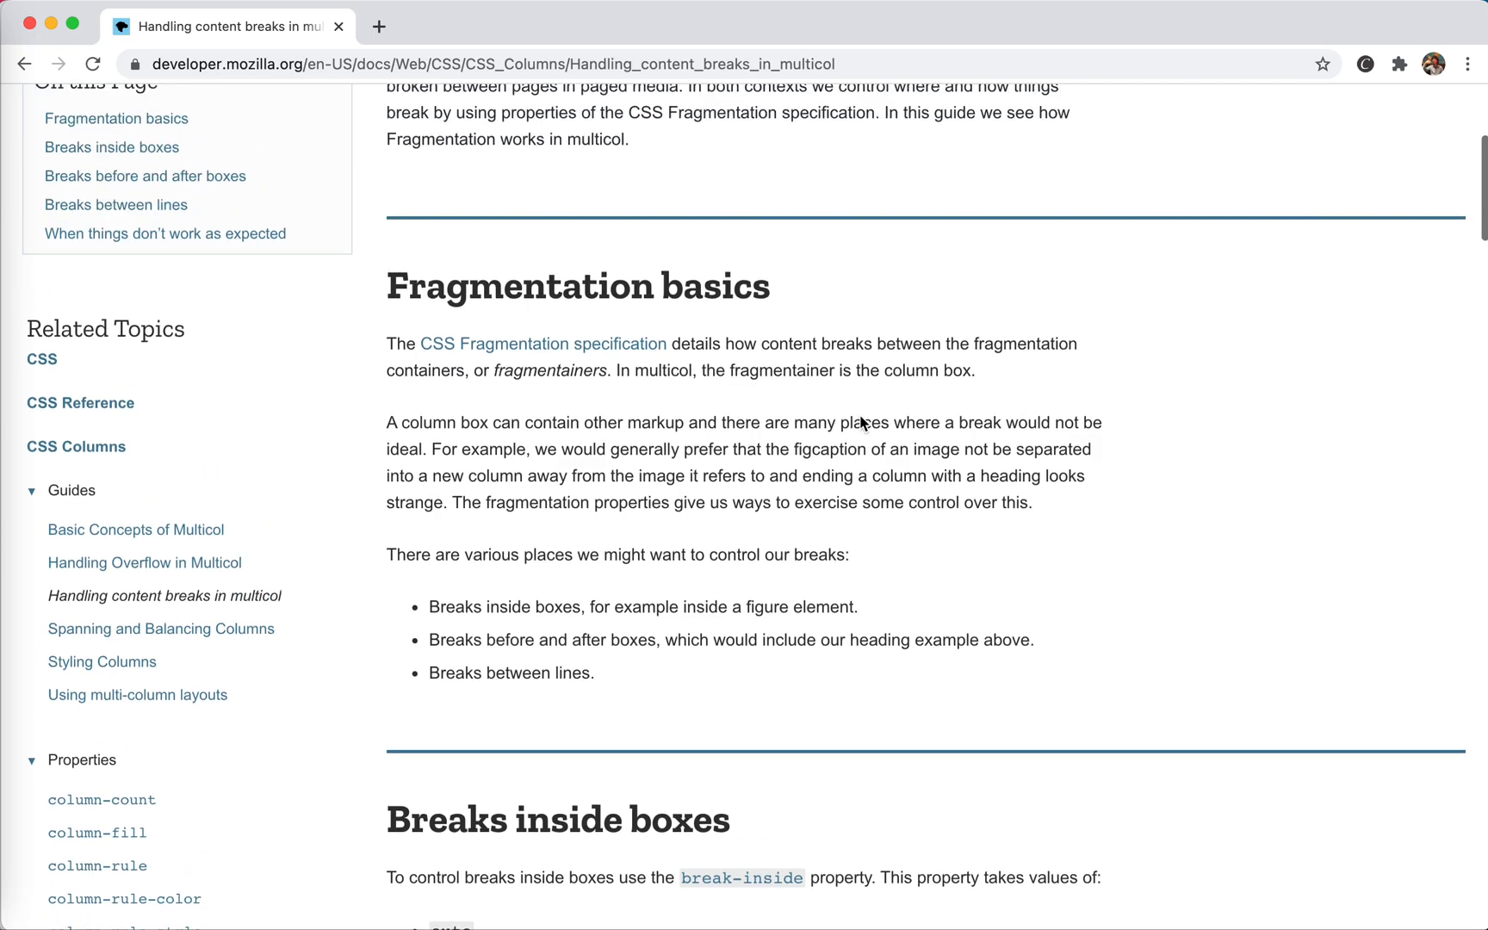
scroll("down", 3)
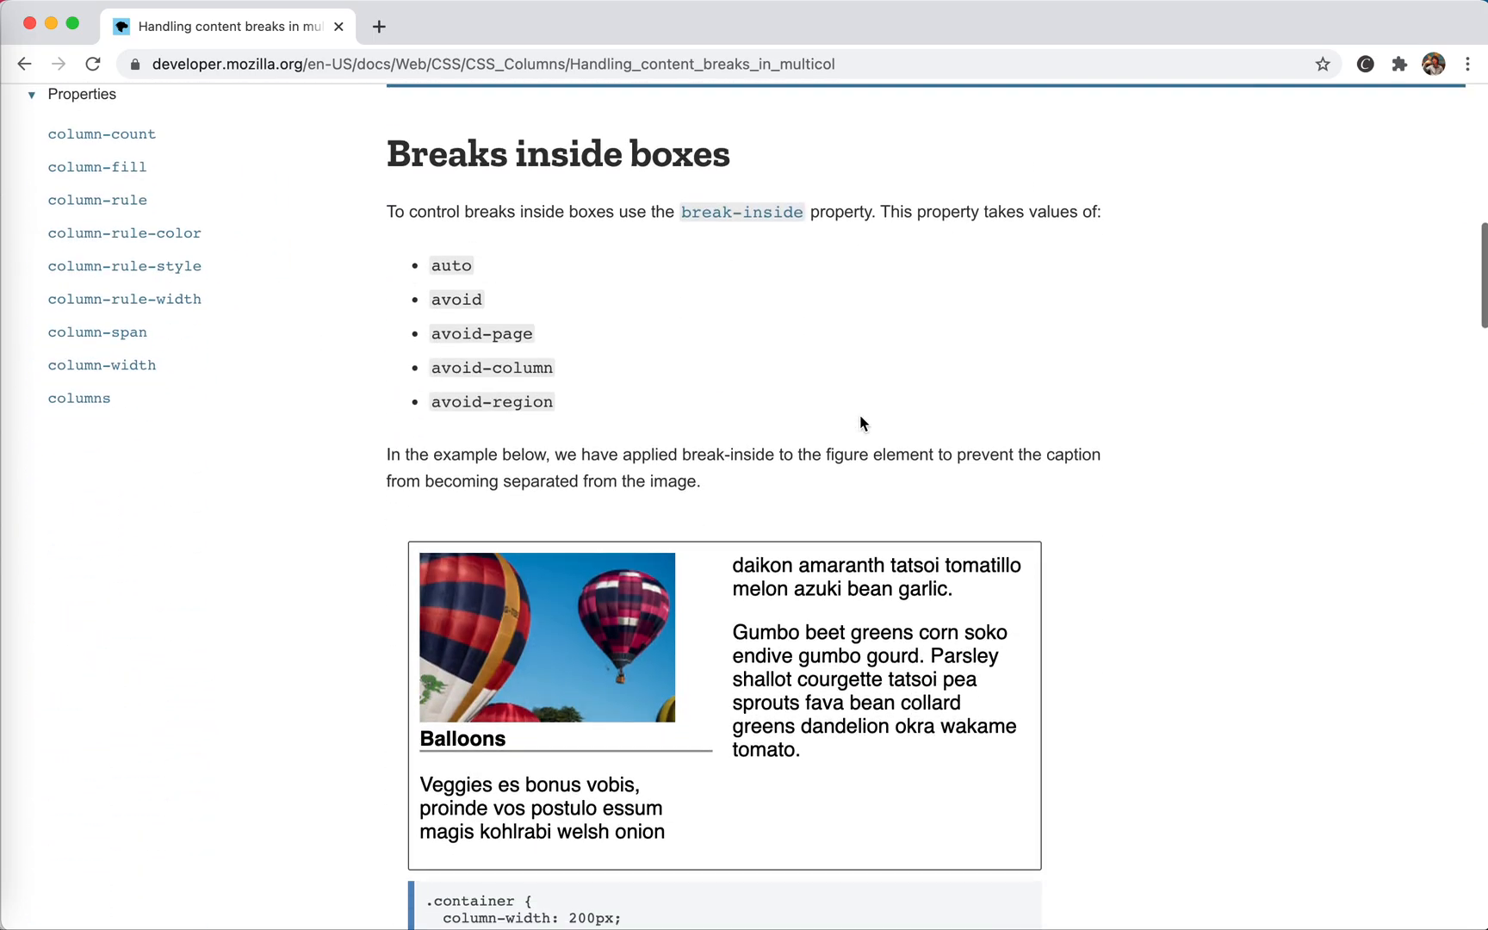
scroll("down", 3)
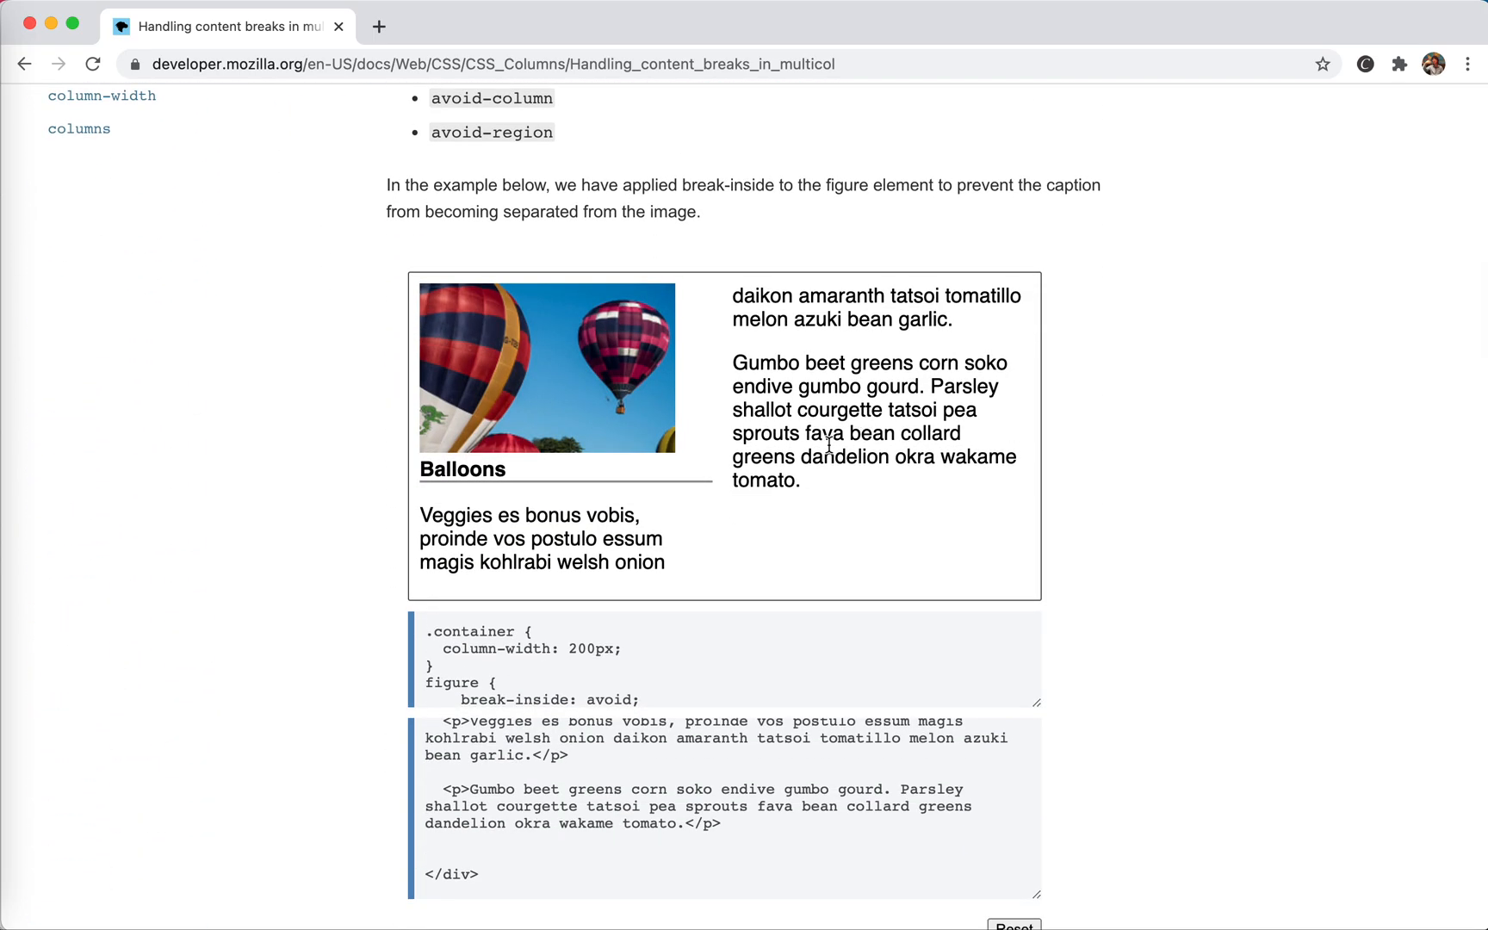
mouse_move(626, 399)
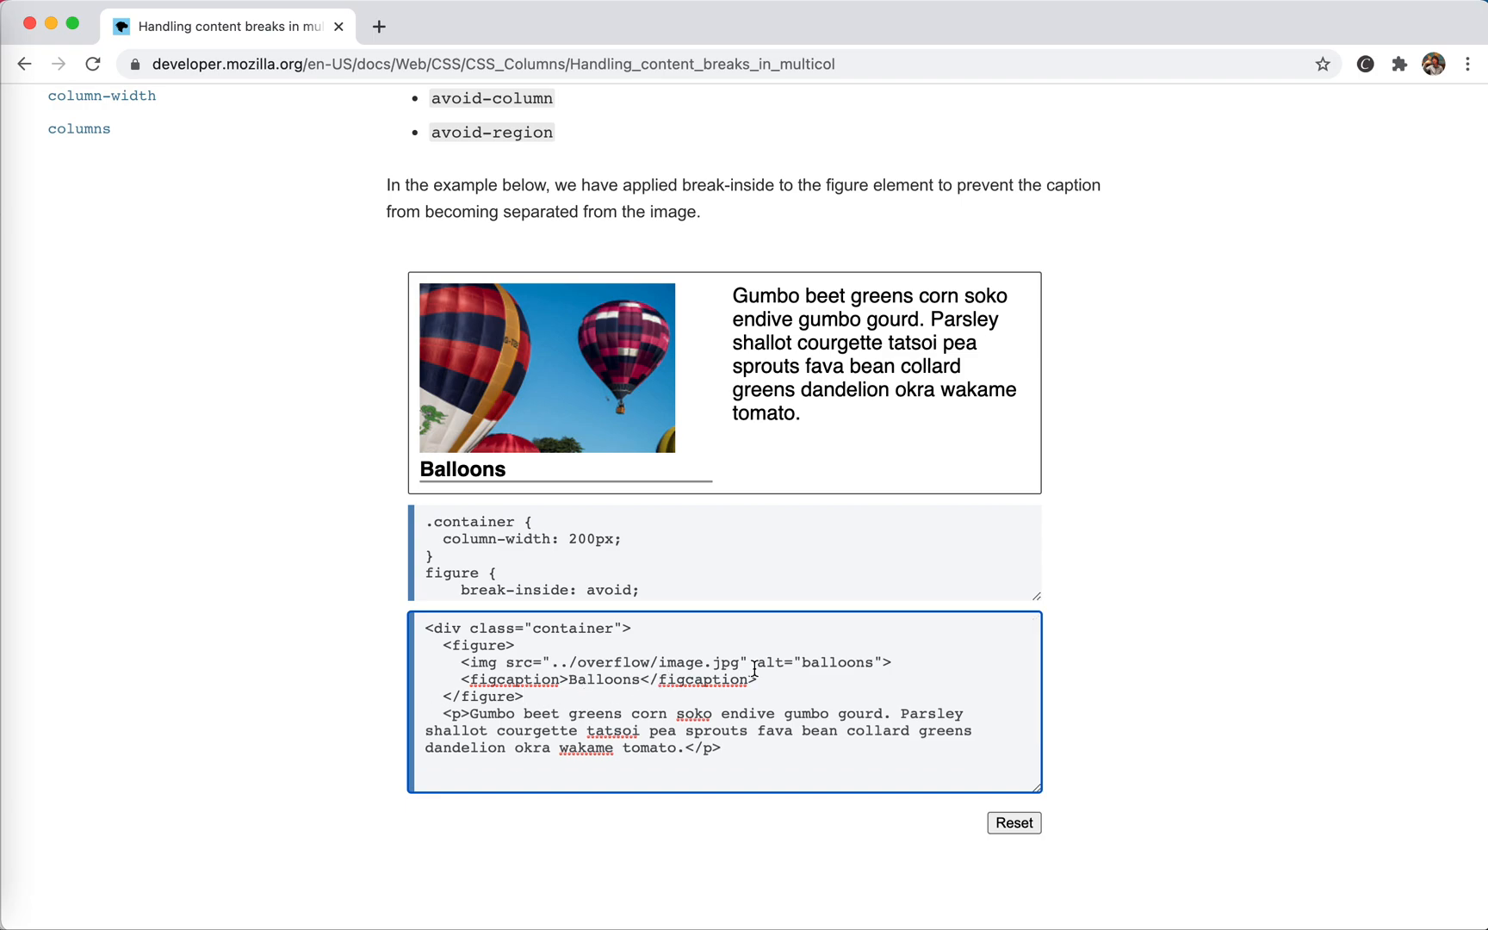
mouse_move(702, 660)
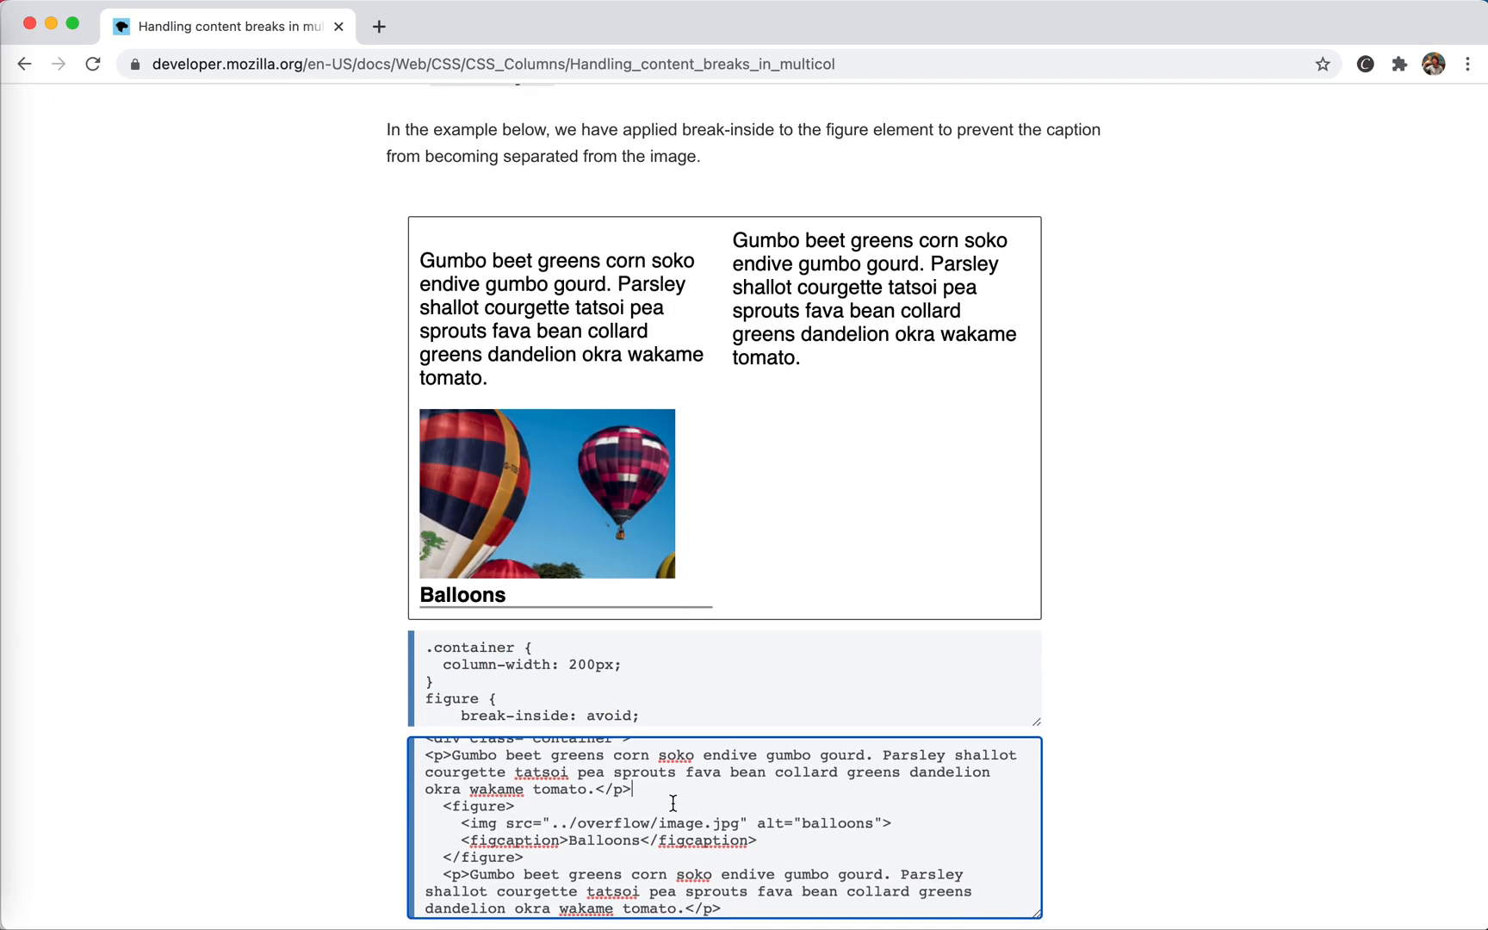
Remove the extra test paragraph so only the figure and Gumbo paragraph remain in the HTML box
left_click_drag(425, 760, 628, 794)
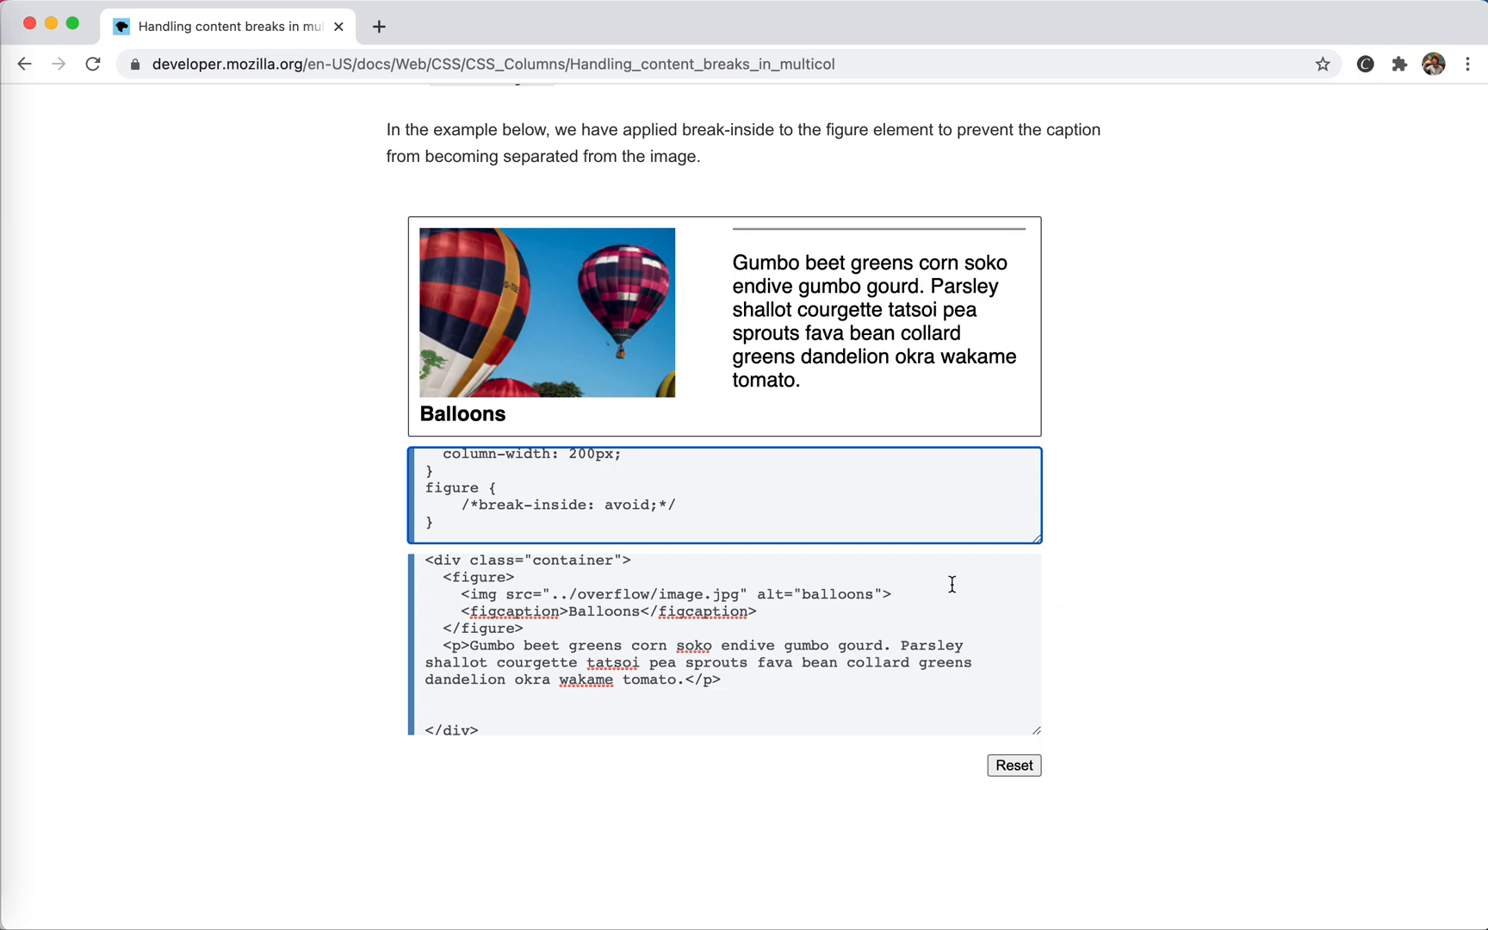
Bring up the context menu over the Balloons caption in the live sample output
scroll("down", 3)
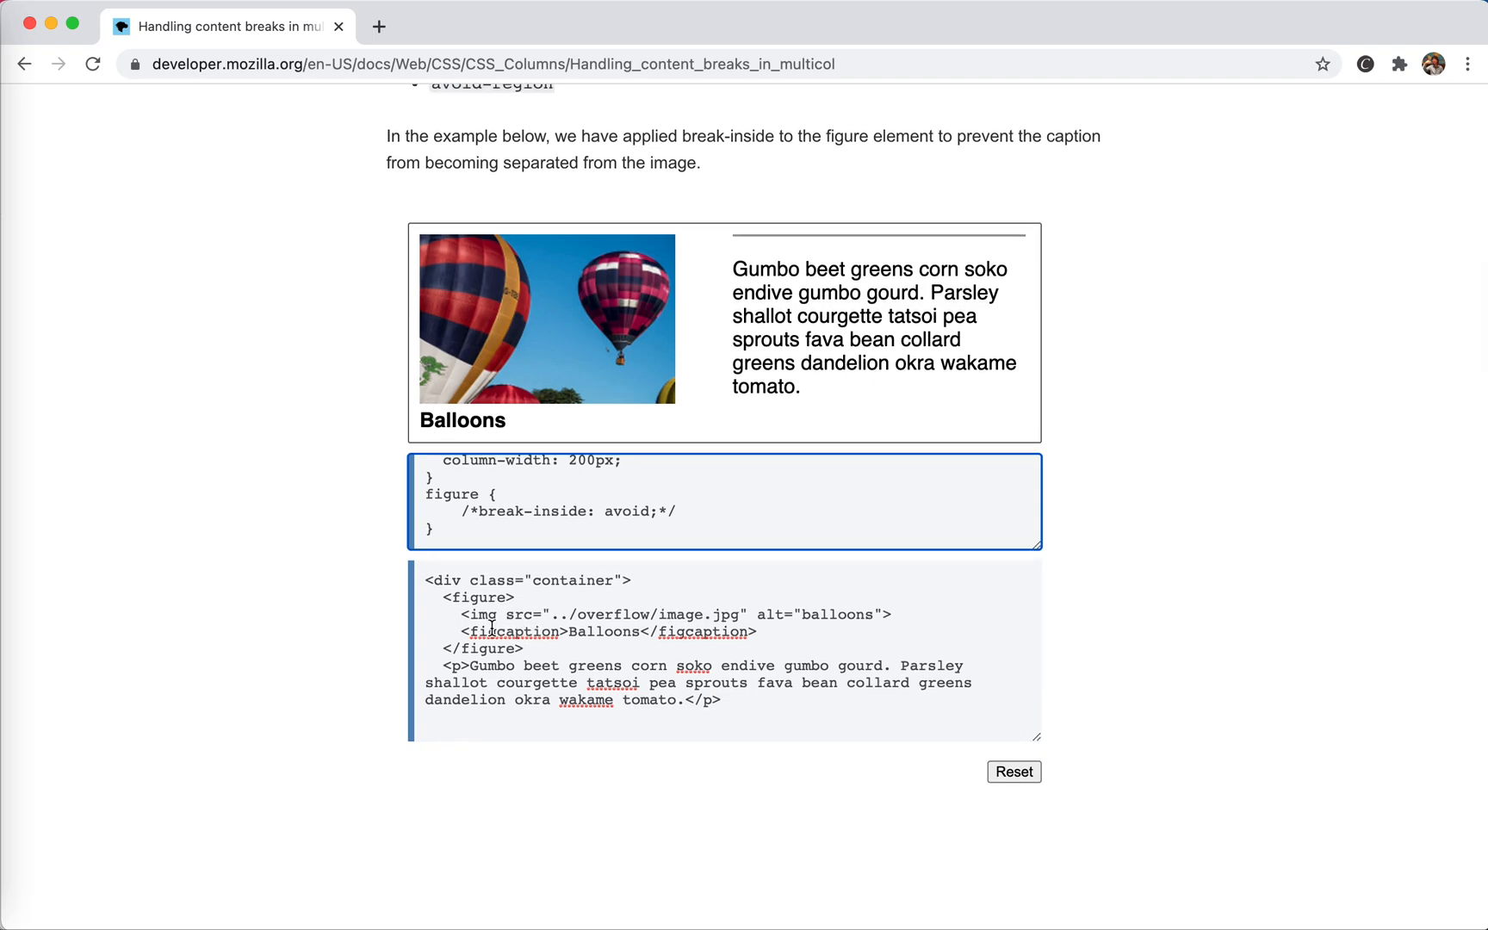
left_click(593, 629)
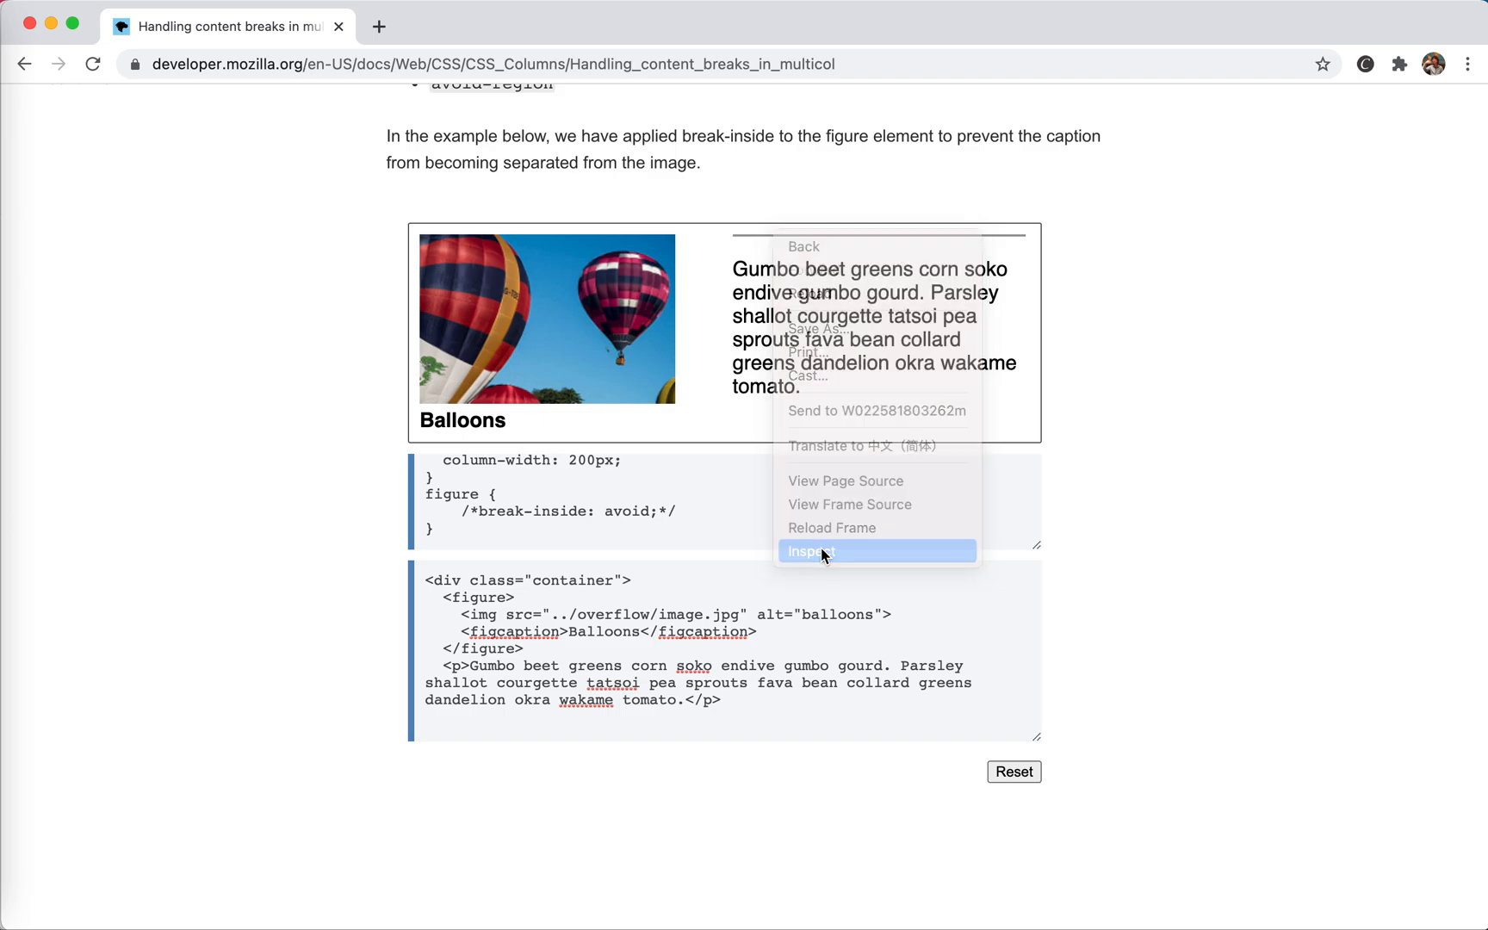
Inspect the Balloons figcaption and give it break-inside: avoid in element.style
left_click(812, 551)
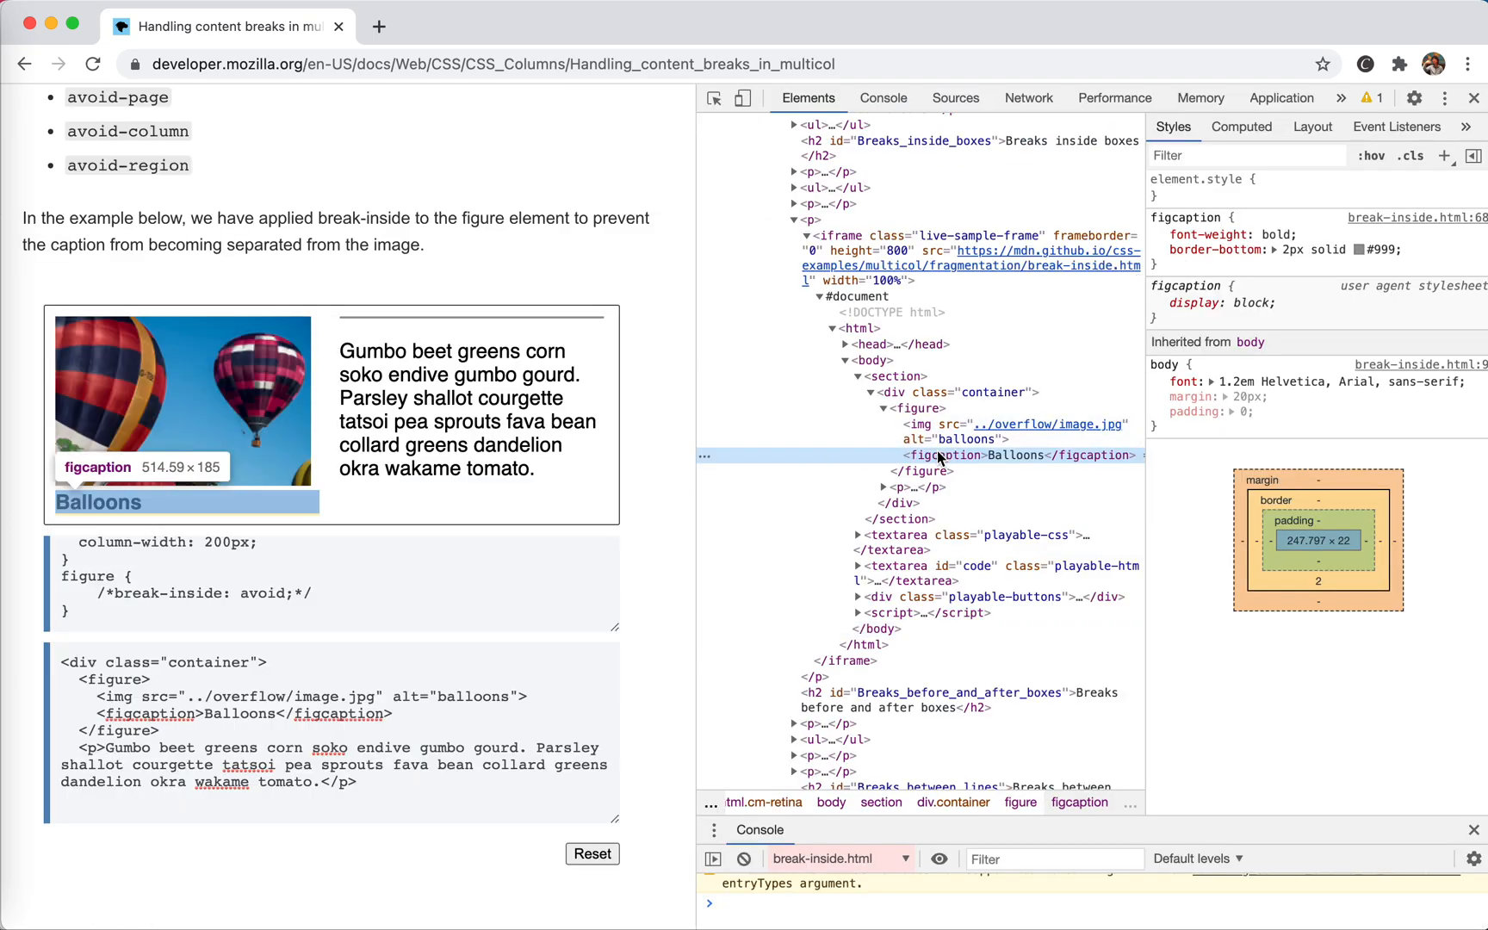
left_click(1158, 250)
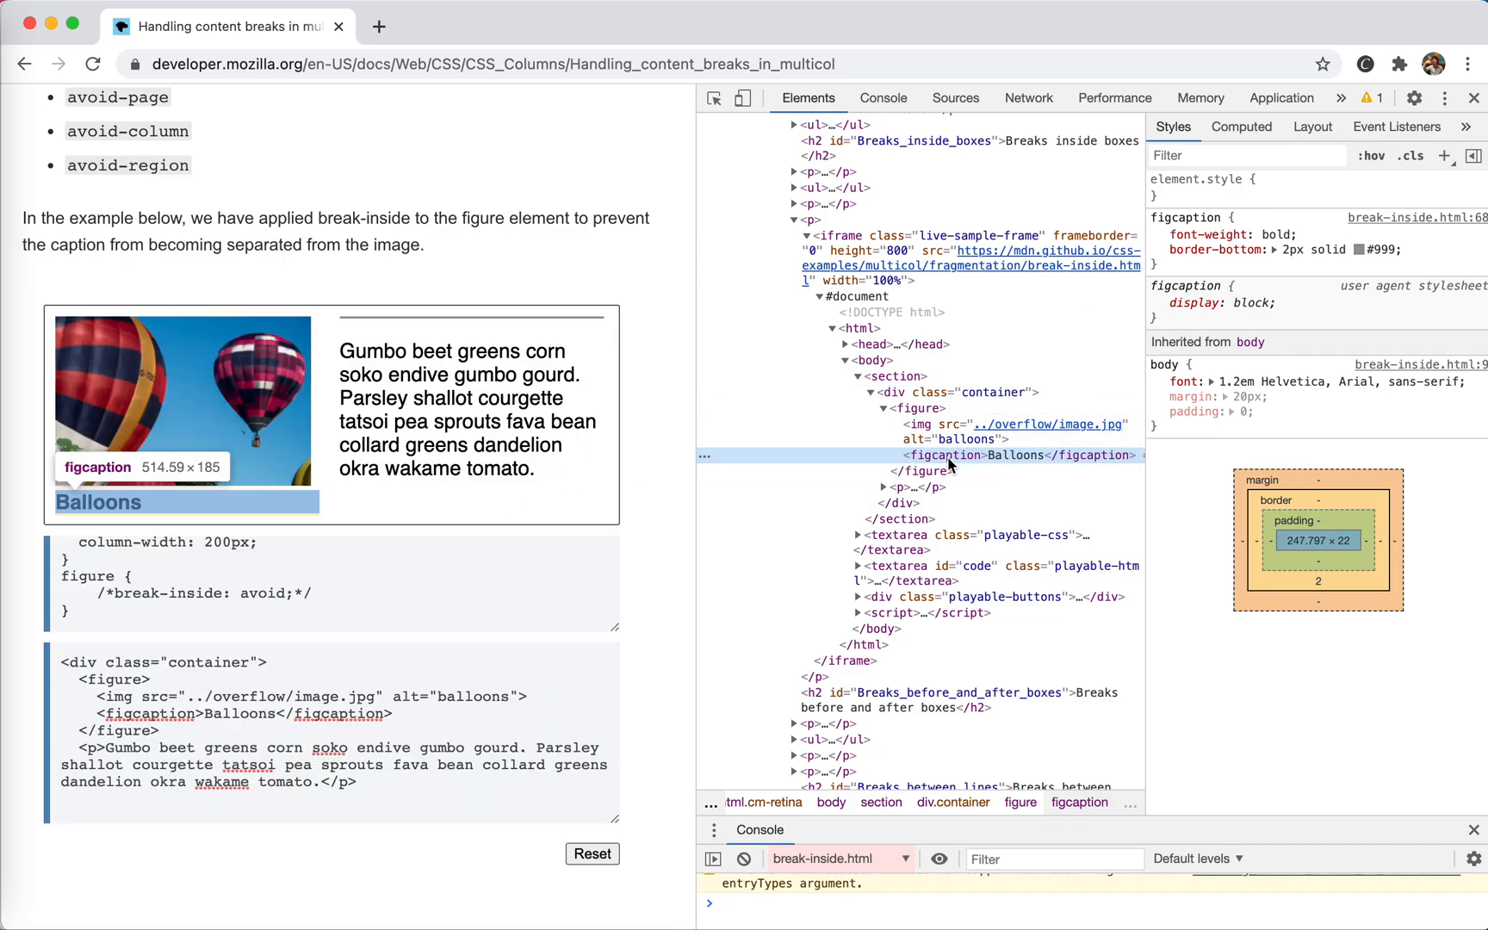
mouse_move(298, 349)
type("page-")
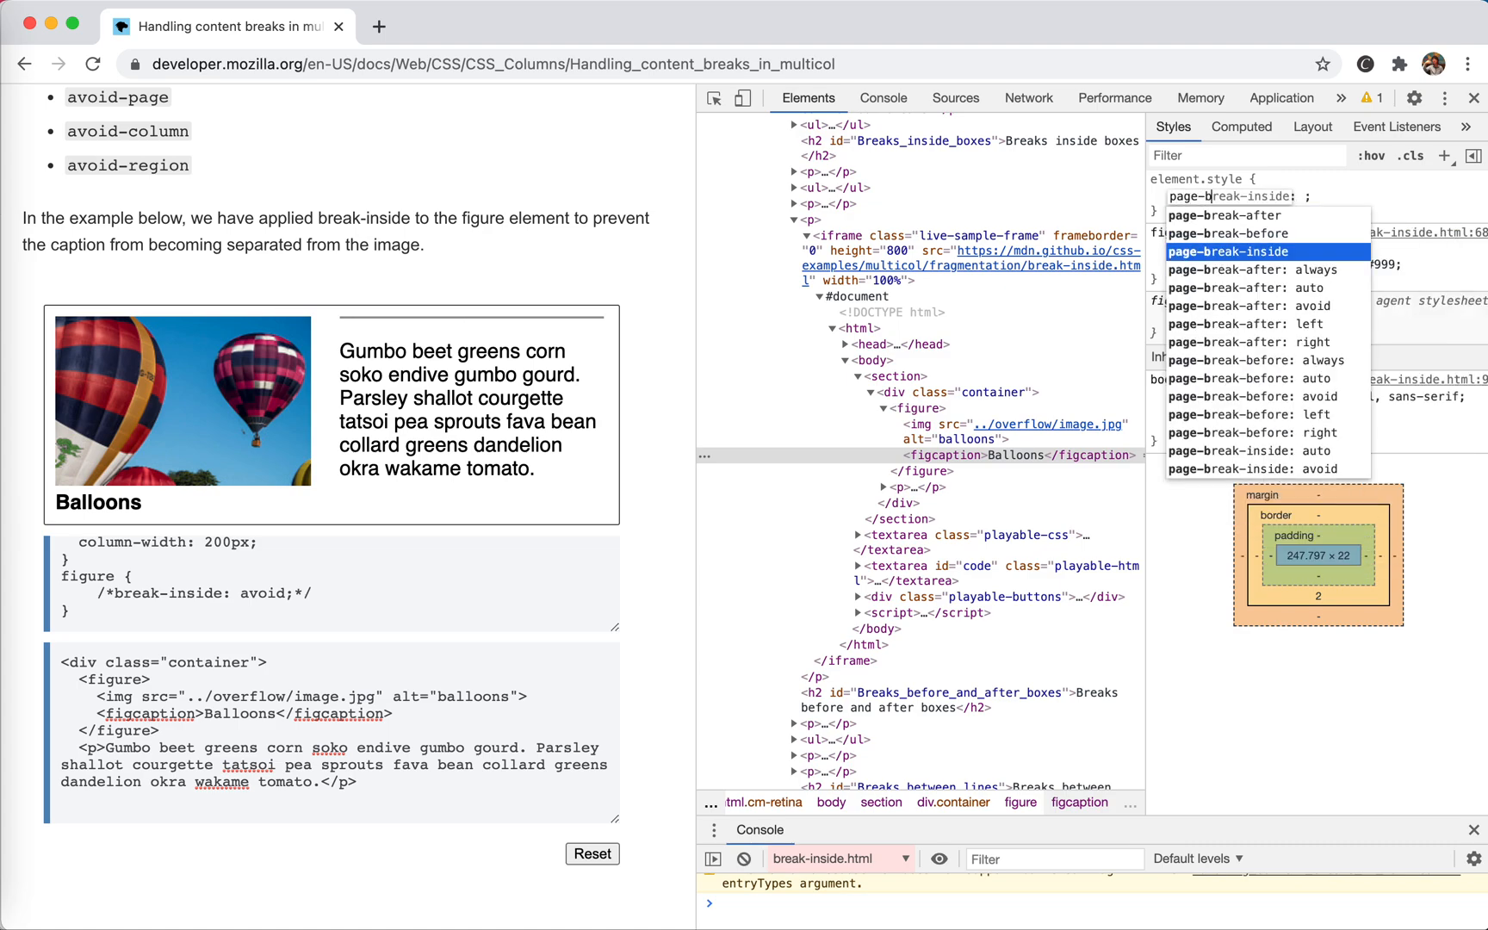
type("break-after")
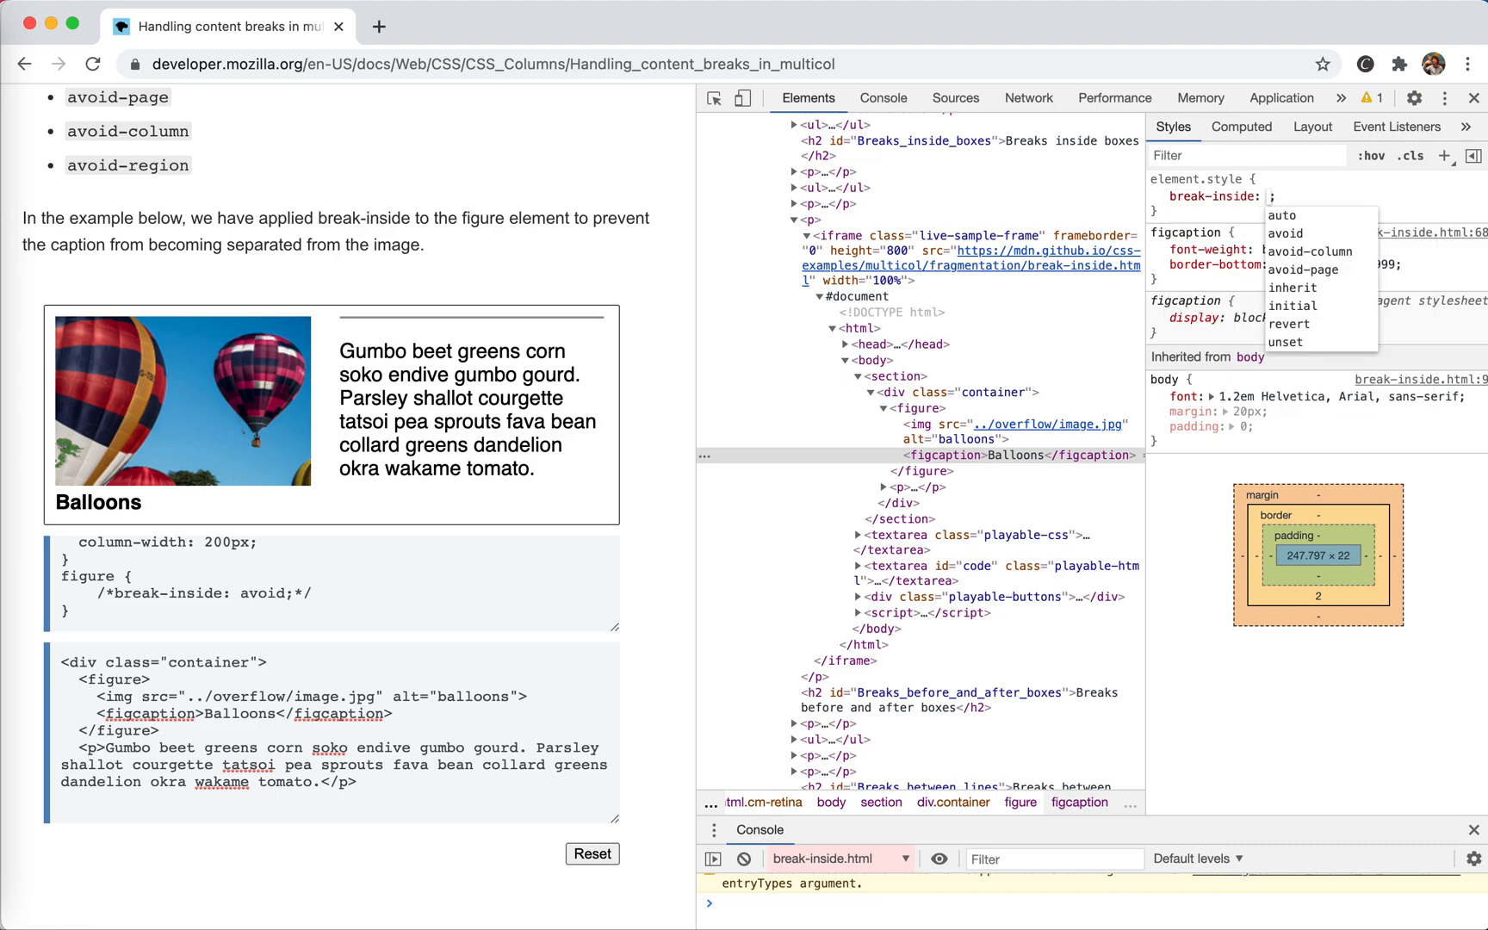
left_click(1285, 232)
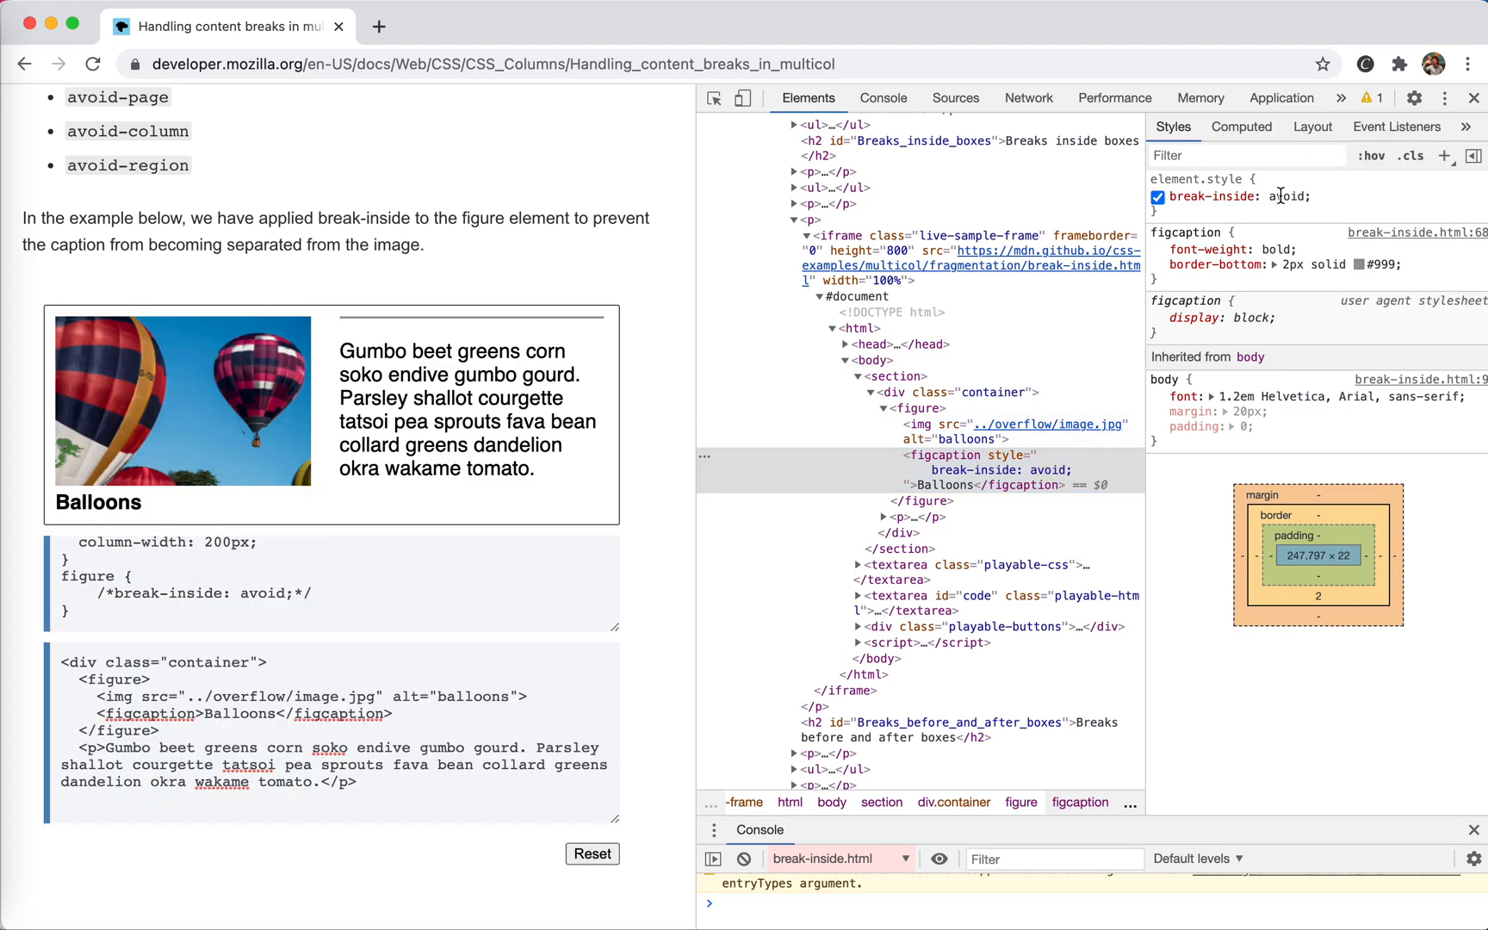
Close DevTools and restore the figure's break-inside: avoid; rule by removing the comment markers
left_click(1446, 98)
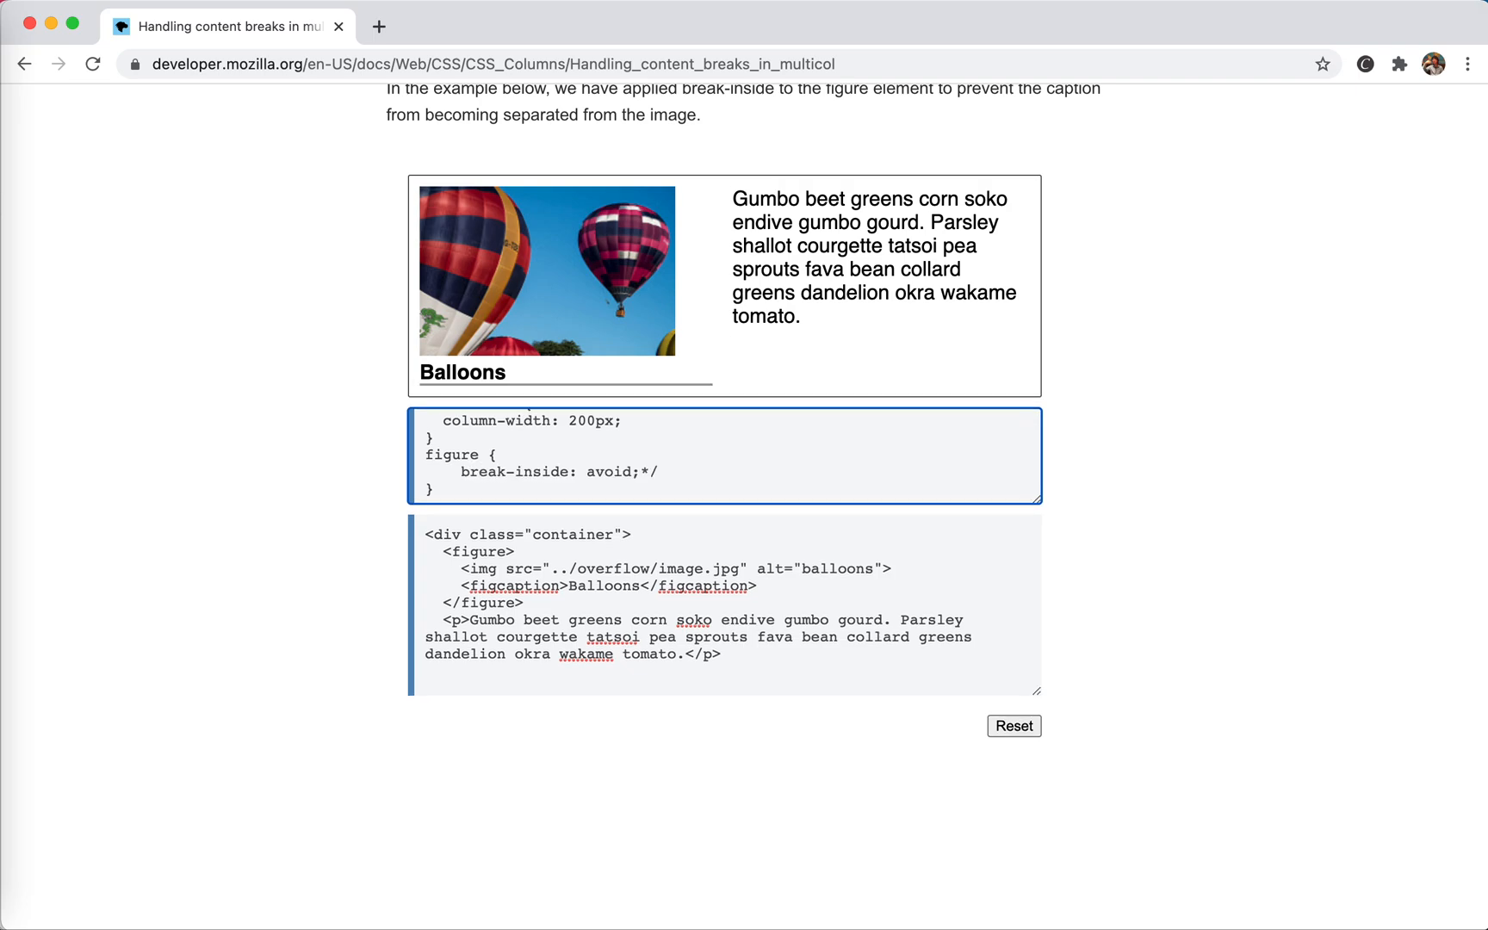
key("Backspace")
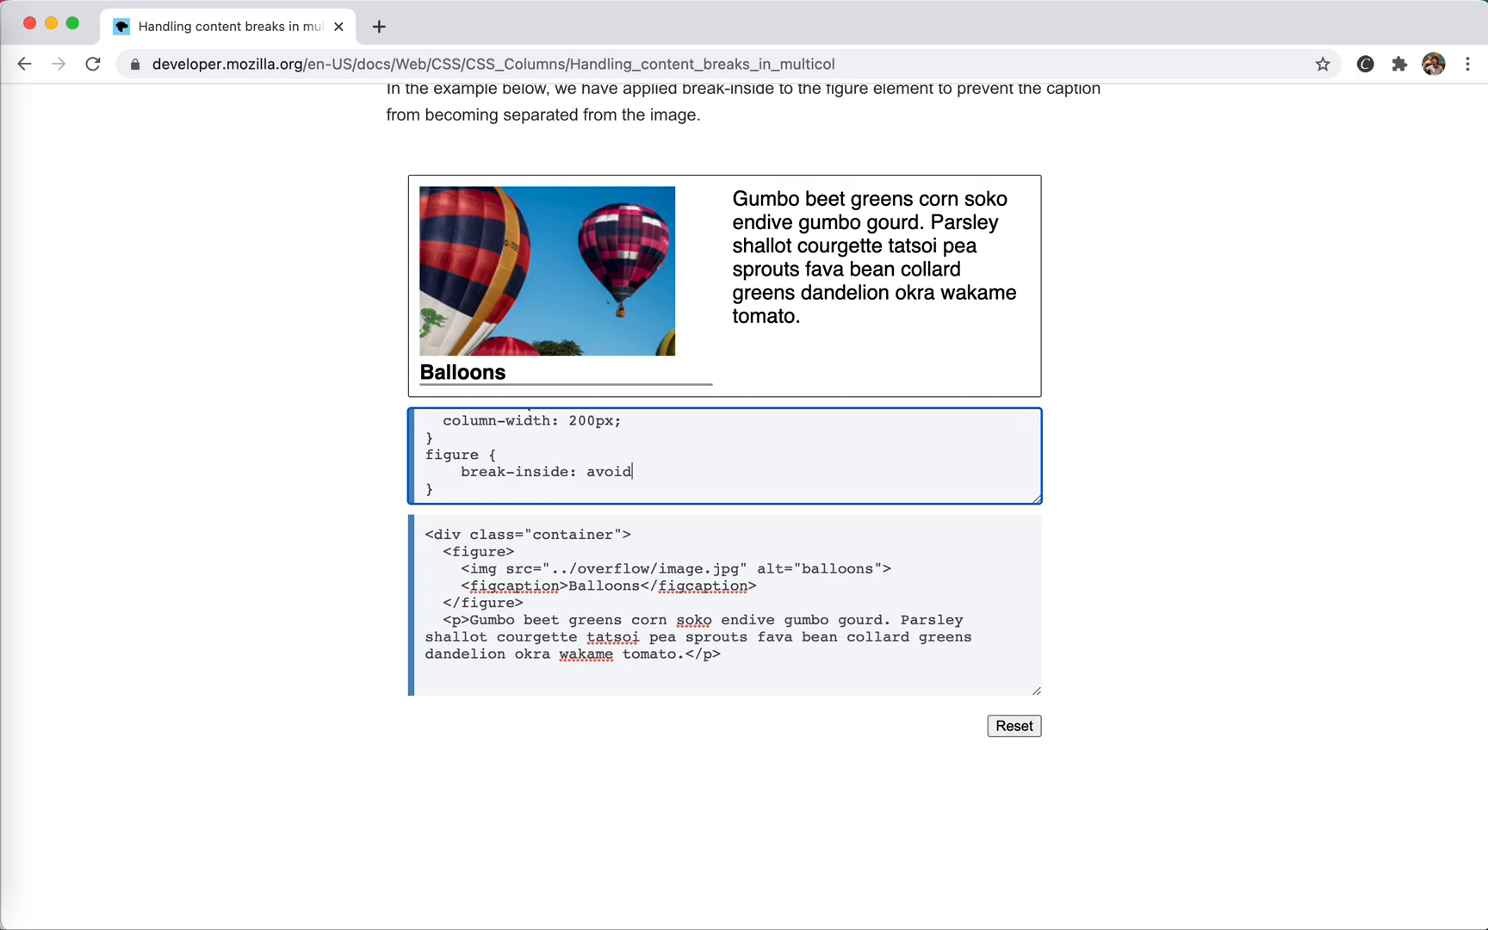
type(";")
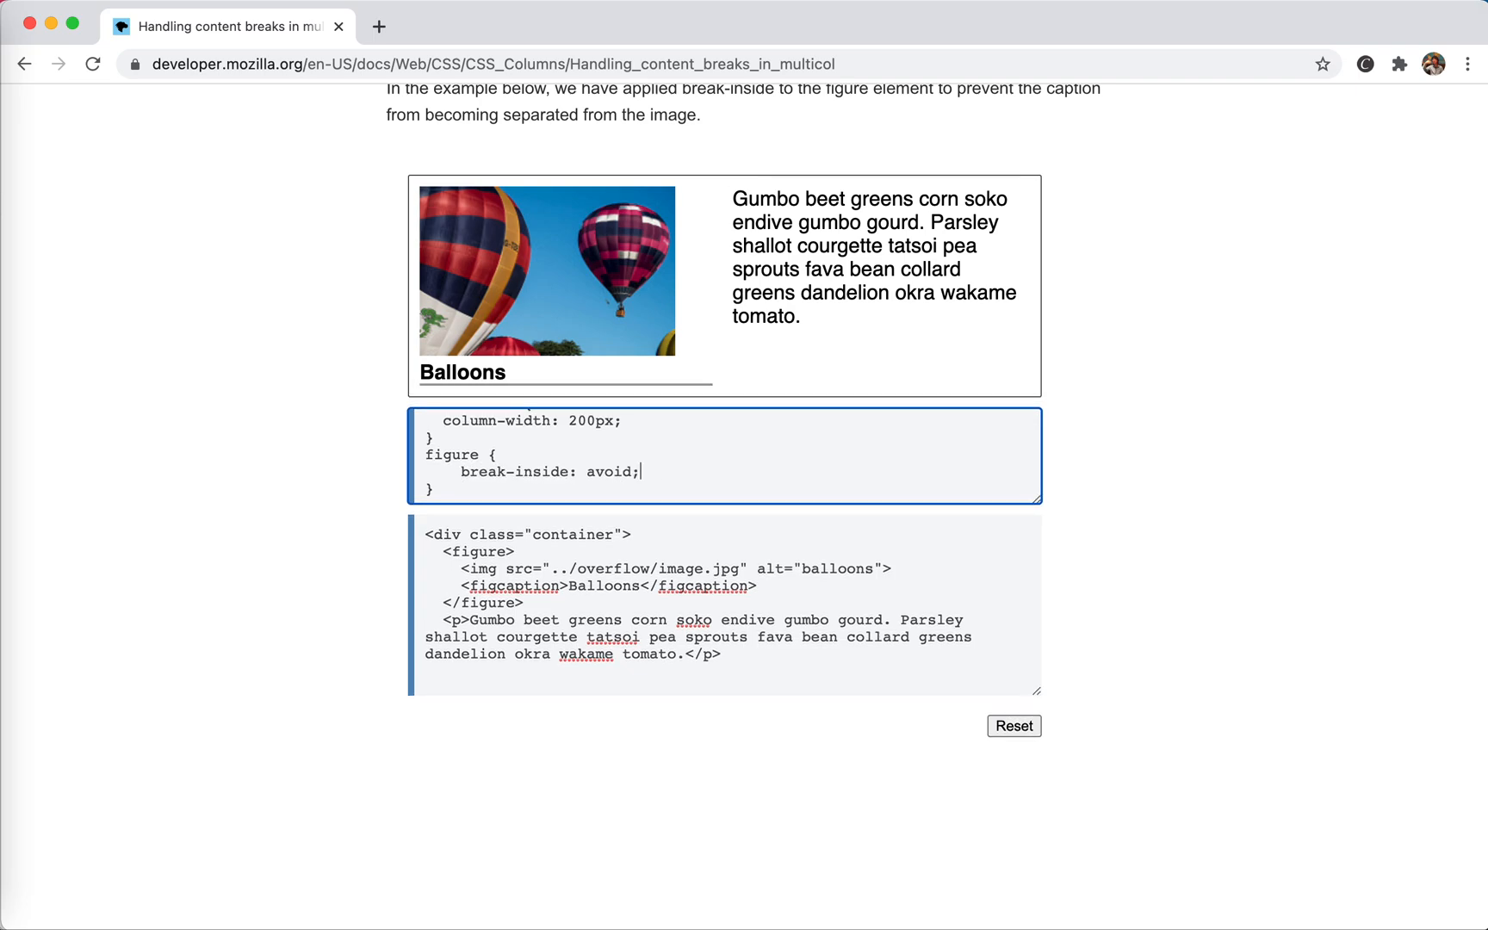
mouse_move(1150, 552)
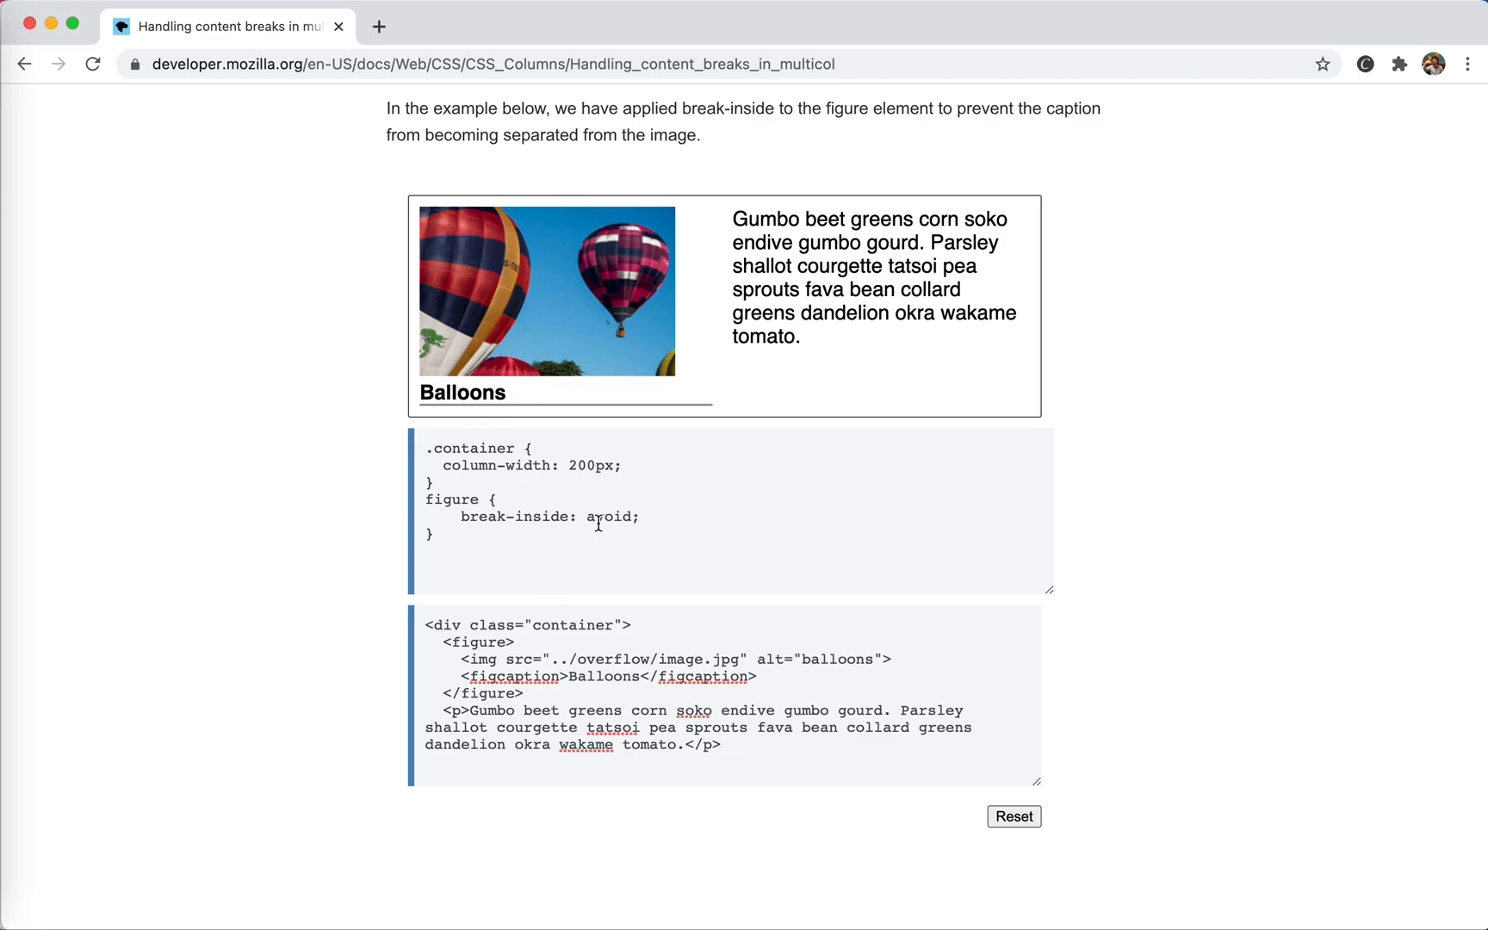
Comment out the h2's break-before: column with // so My heading falls inside the first column
scroll("up", 3)
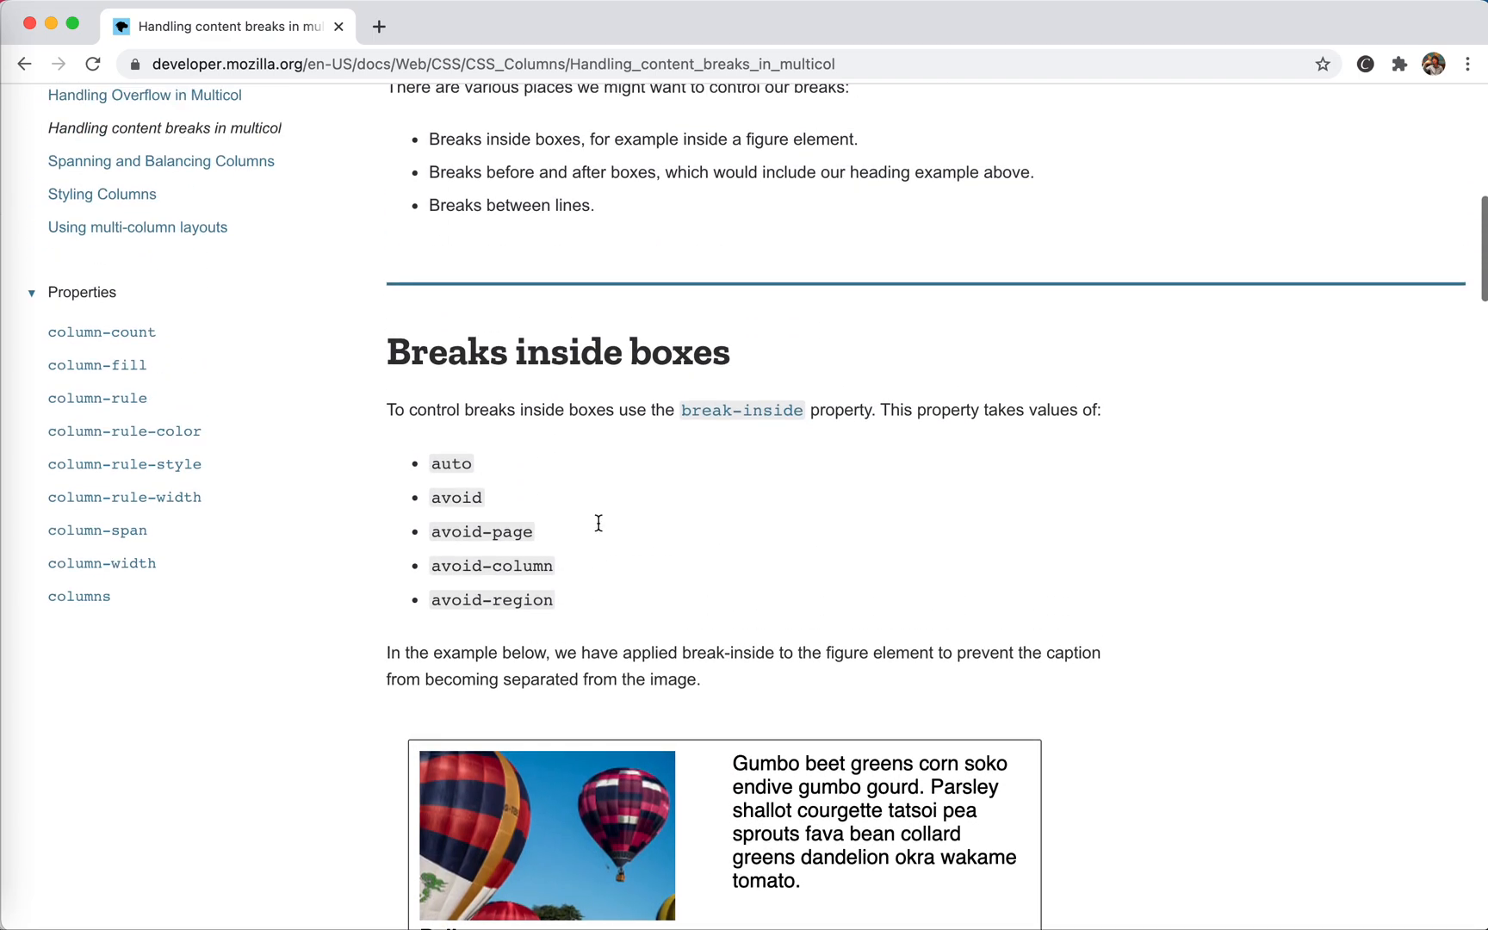
scroll("down", 3)
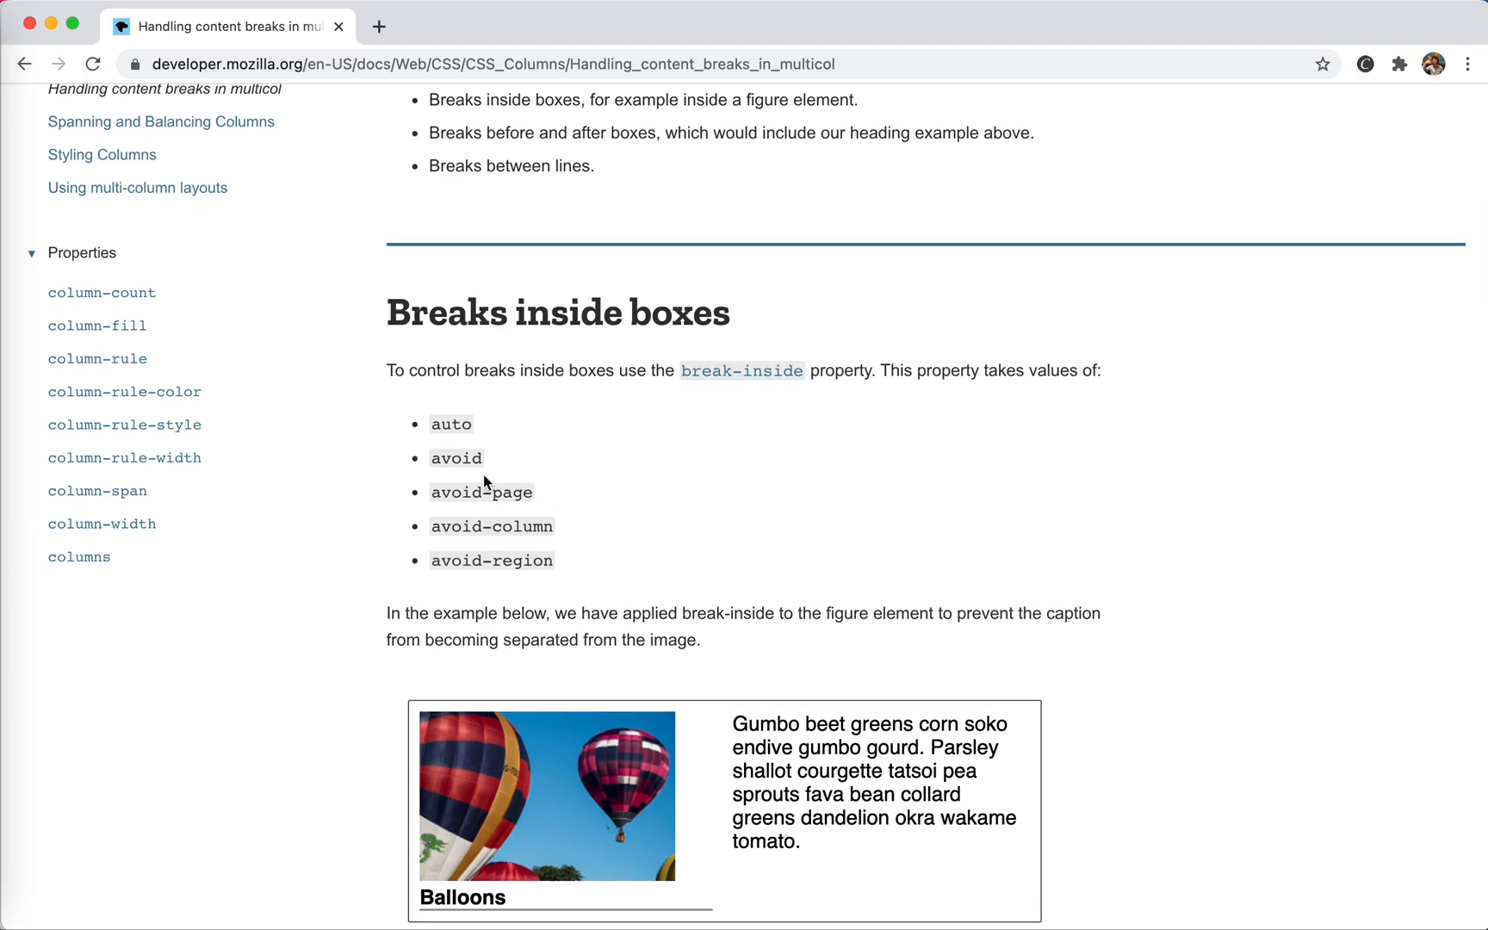
scroll("down", 3)
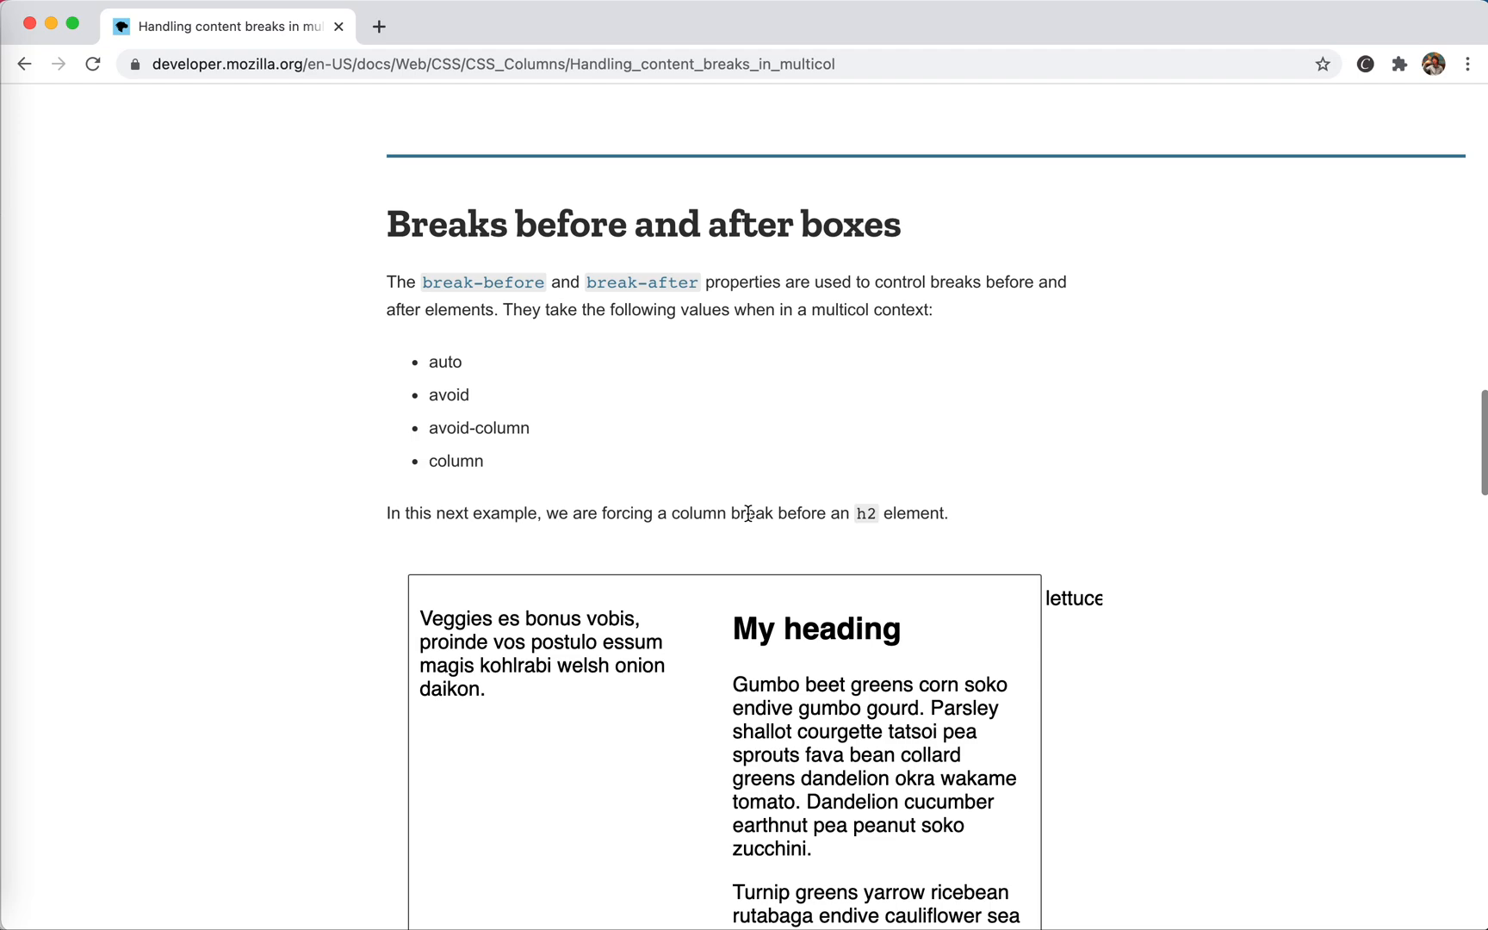
scroll("down", 3)
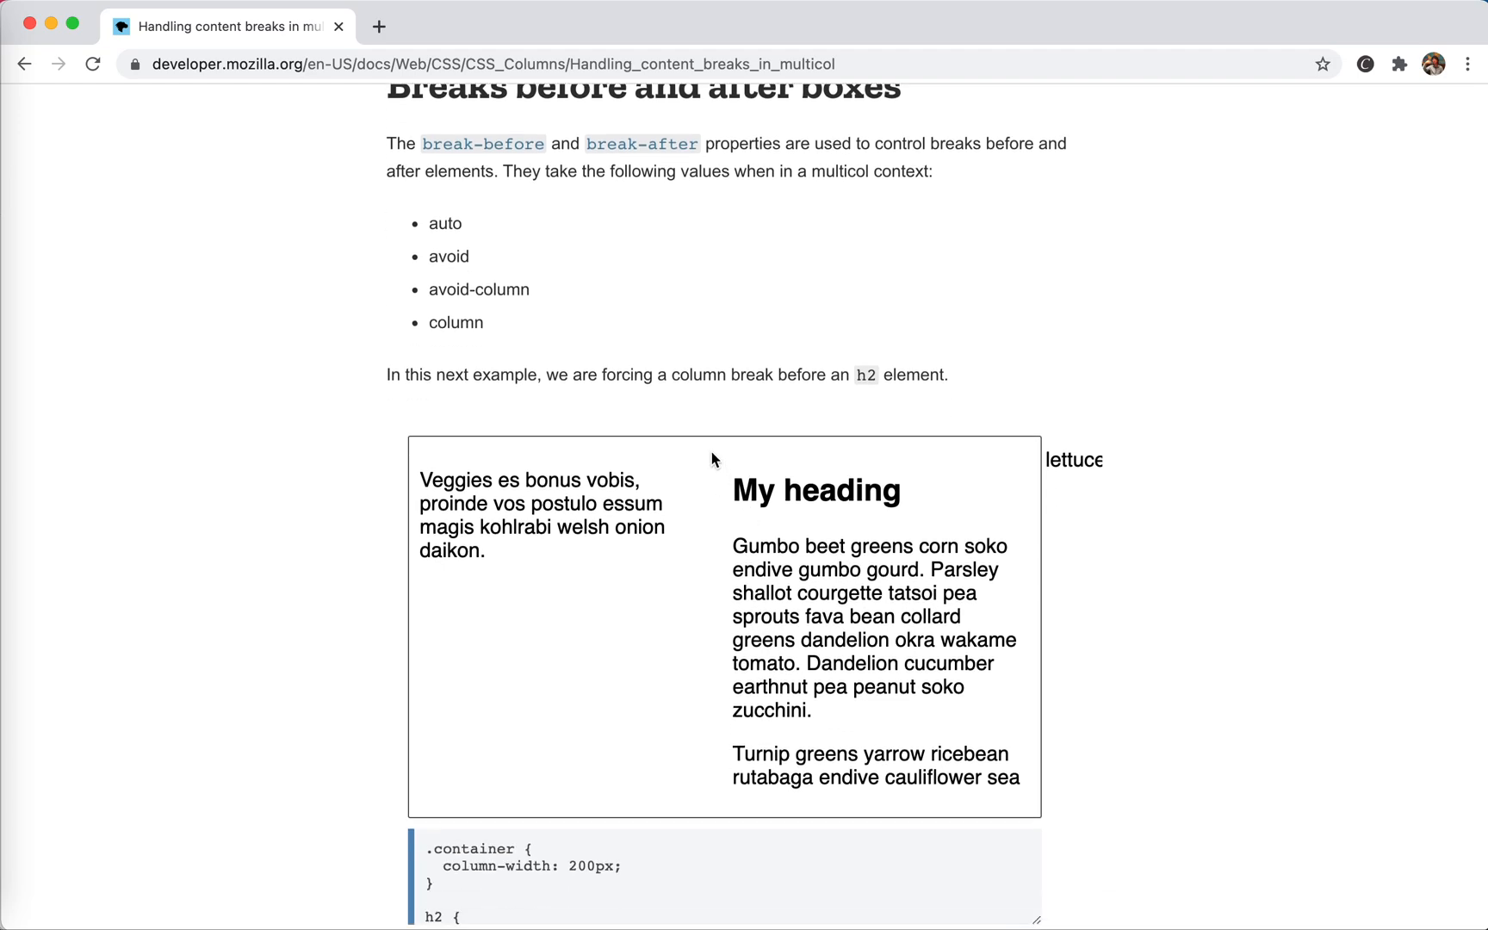
right_click(747, 489)
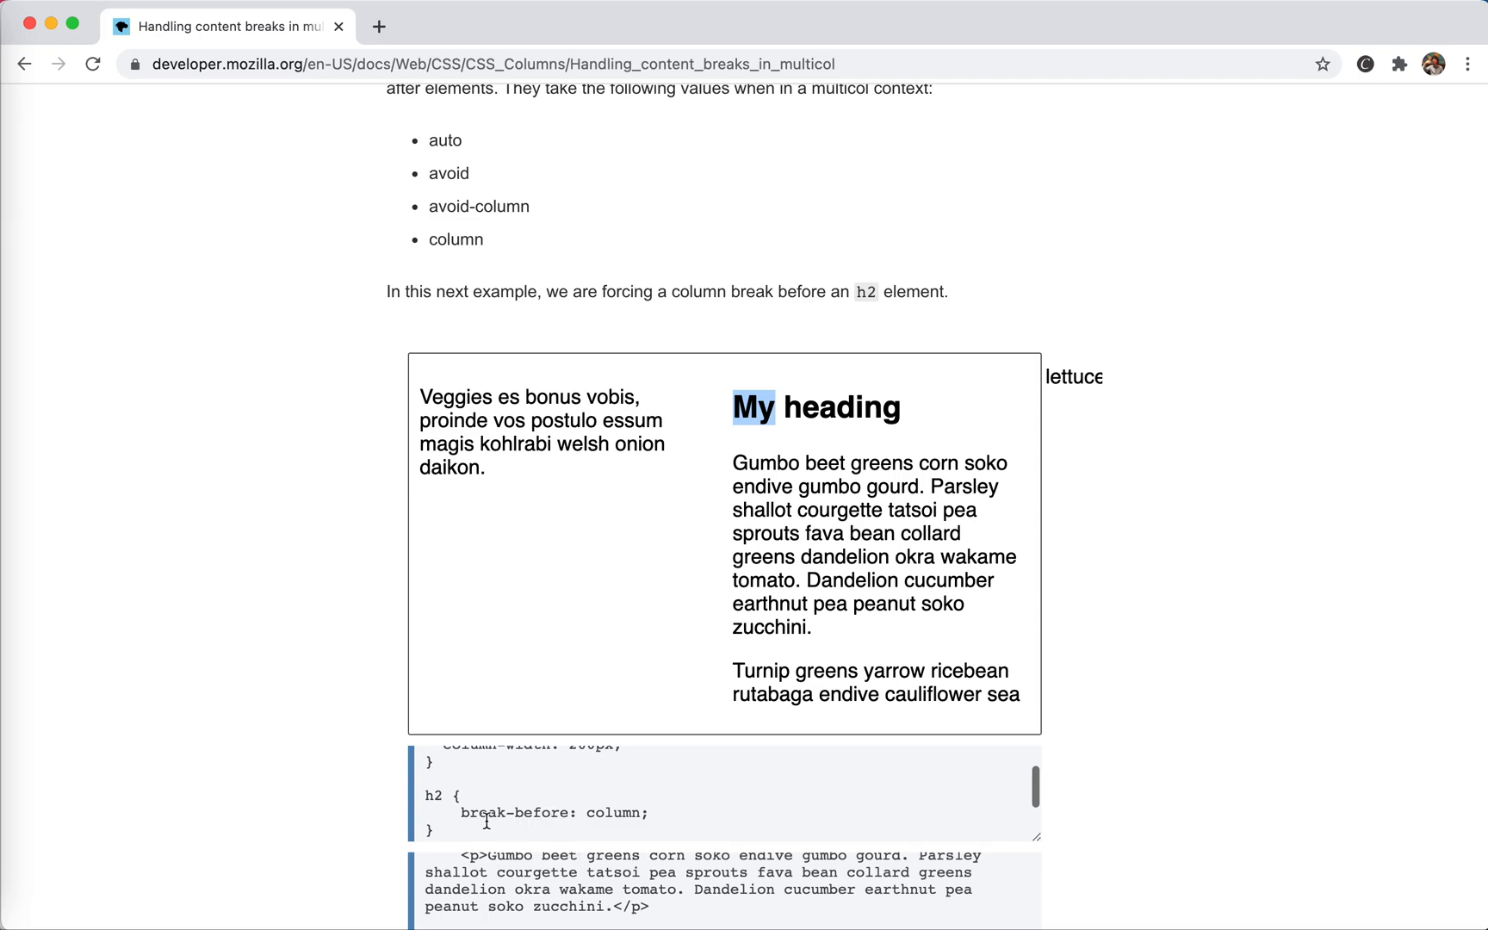
type("//")
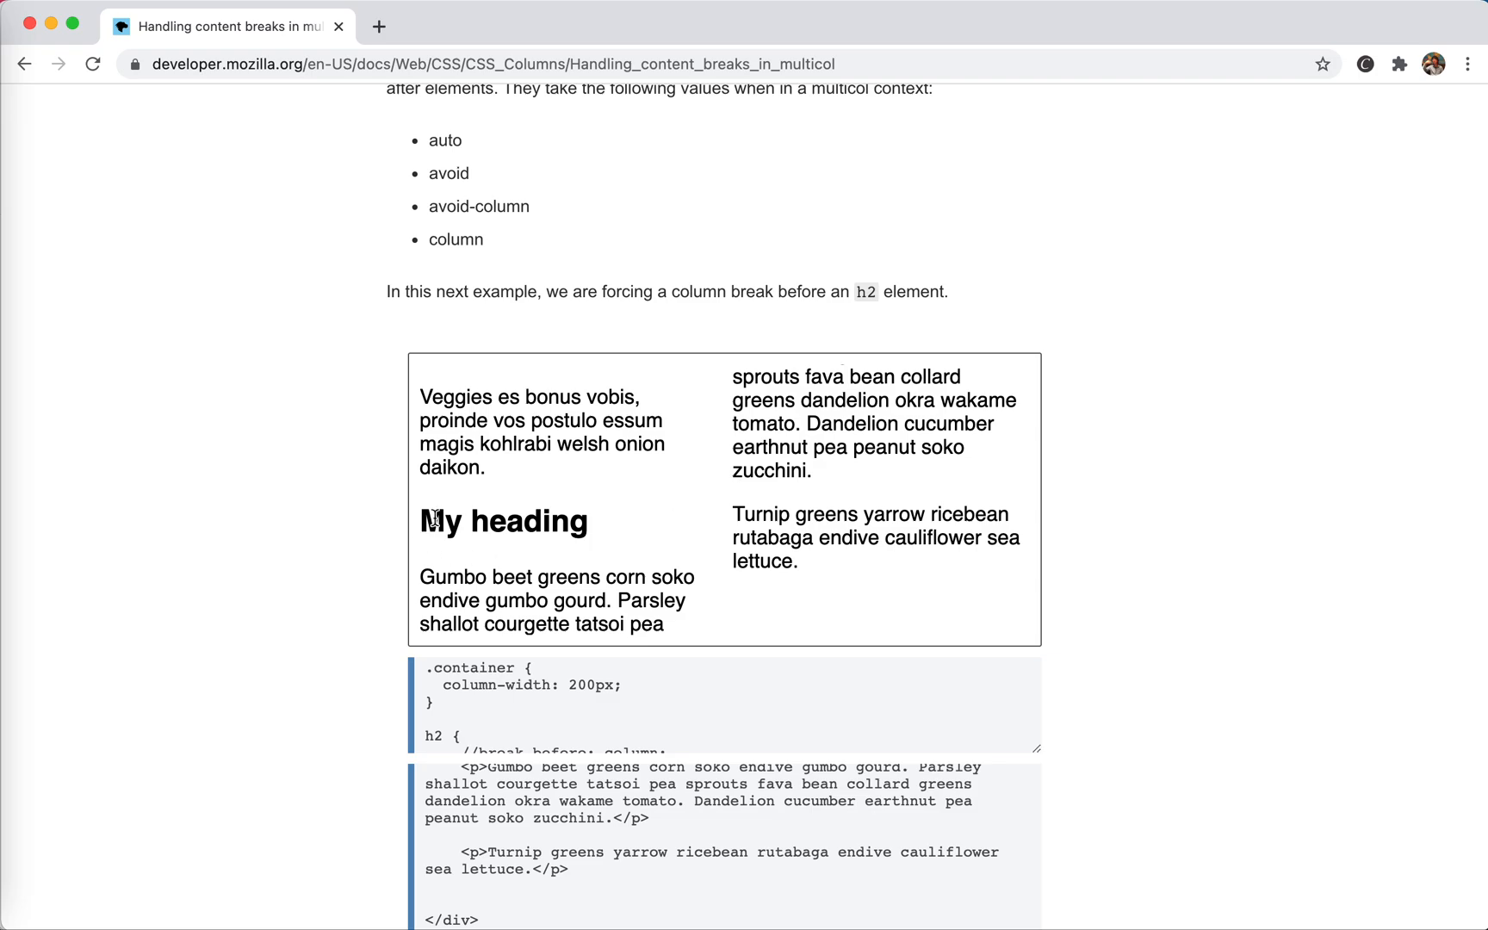
double_click(502, 520)
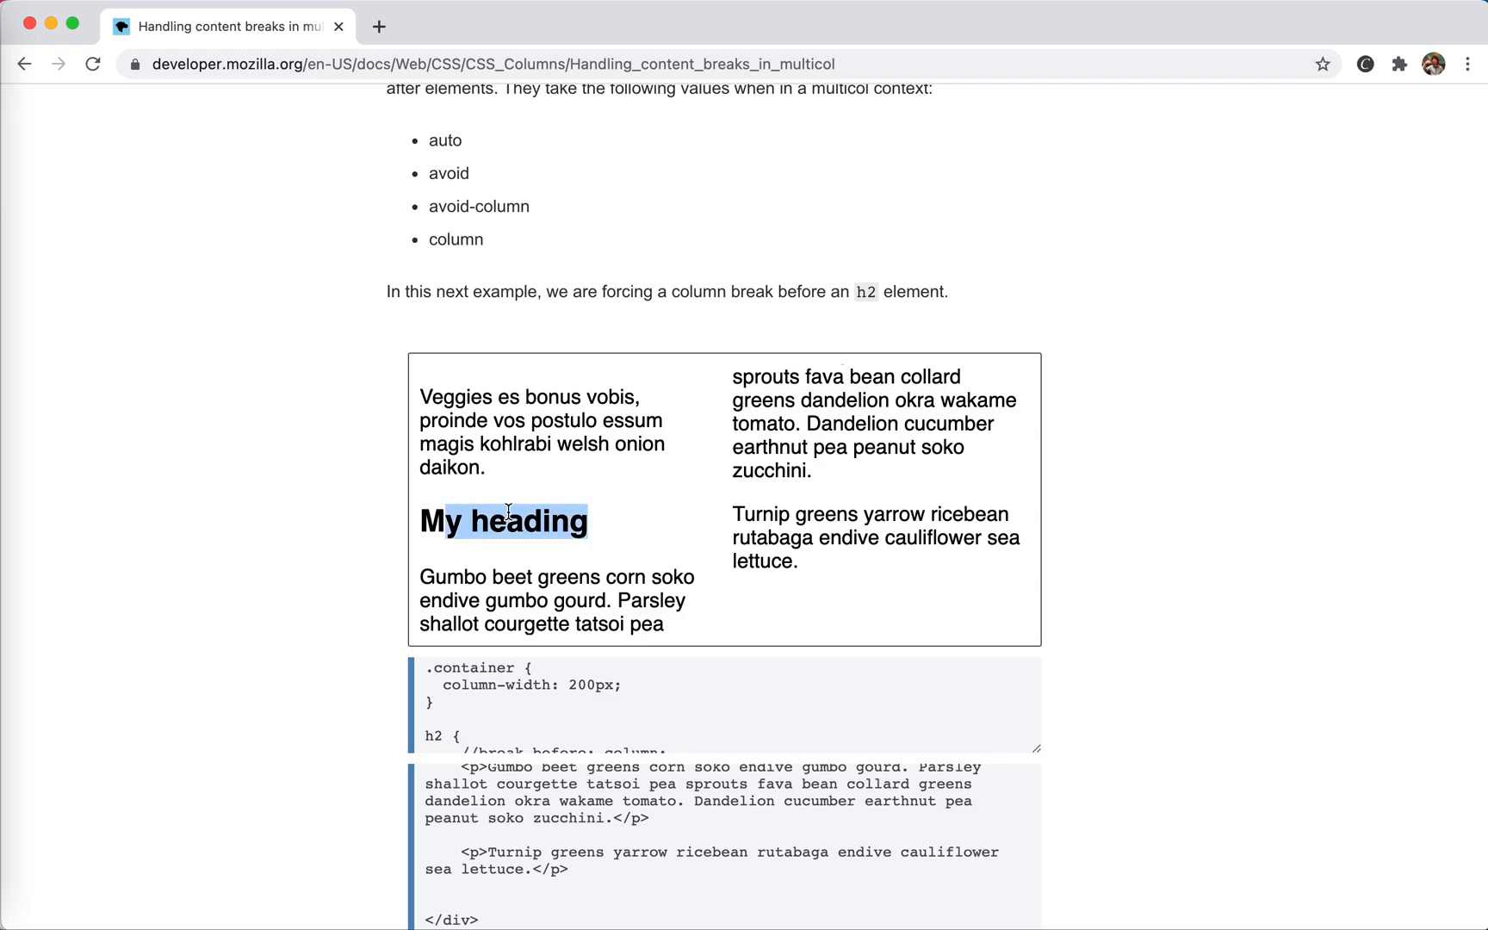
mouse_move(657, 592)
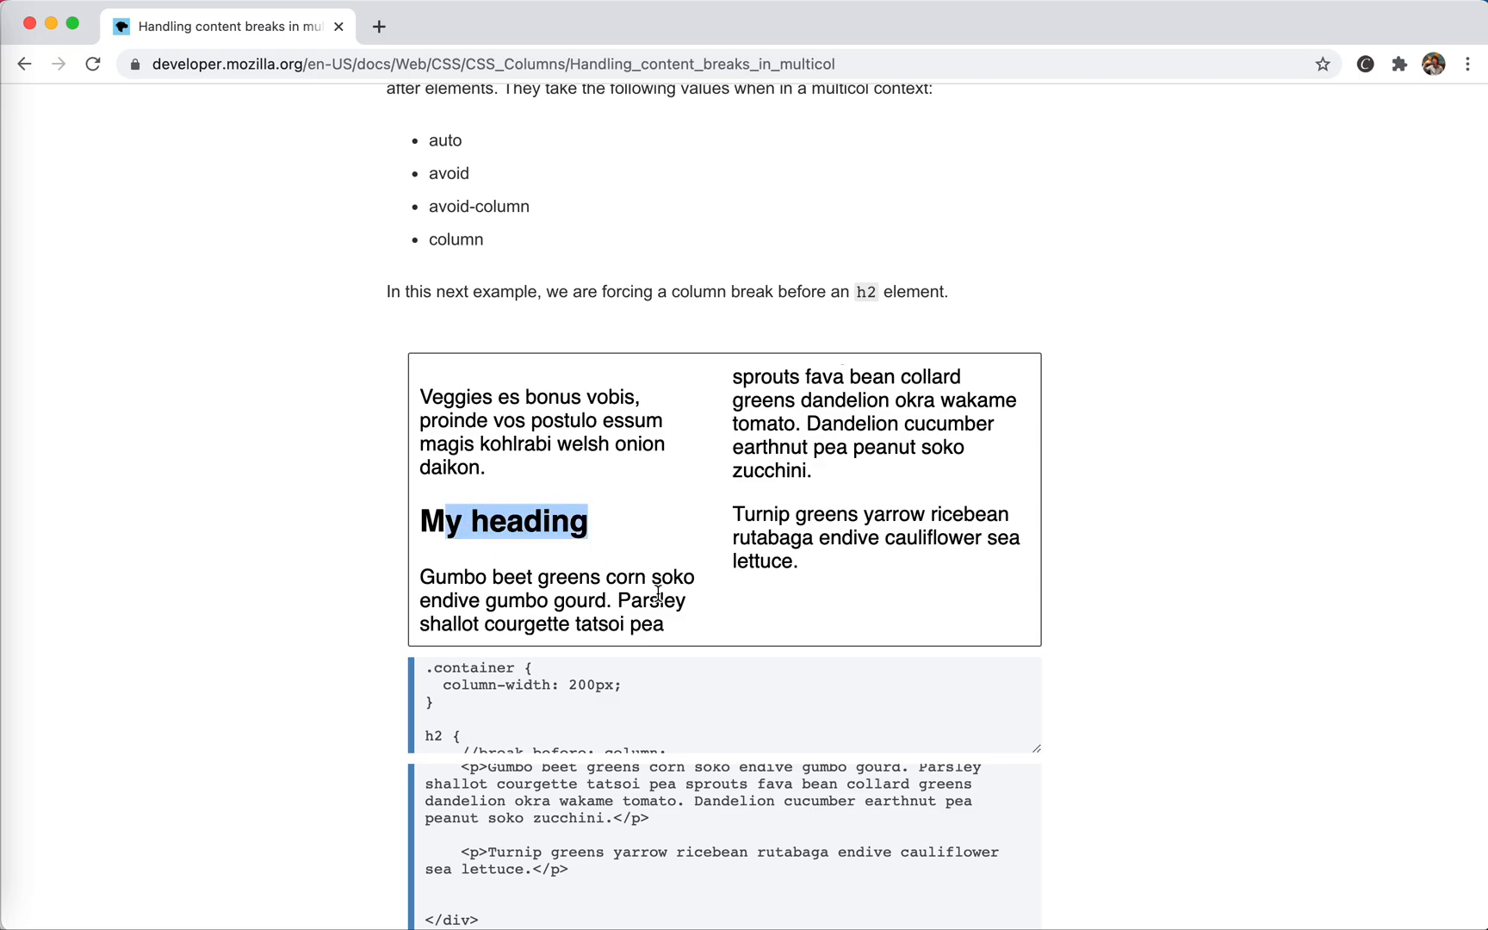
scroll("down", 3)
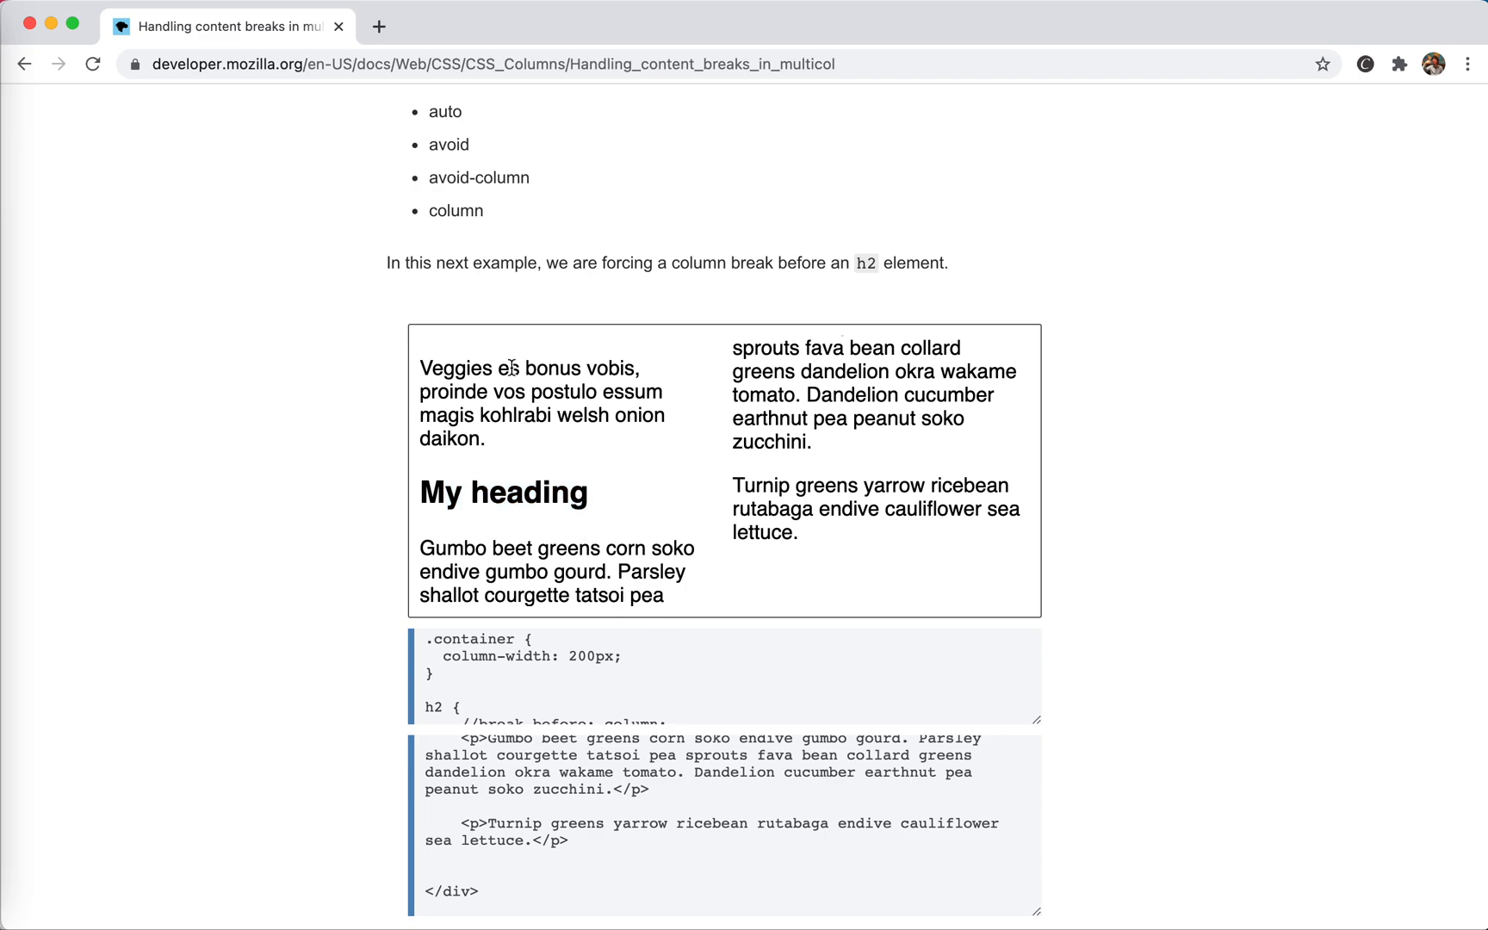
scroll("down", 3)
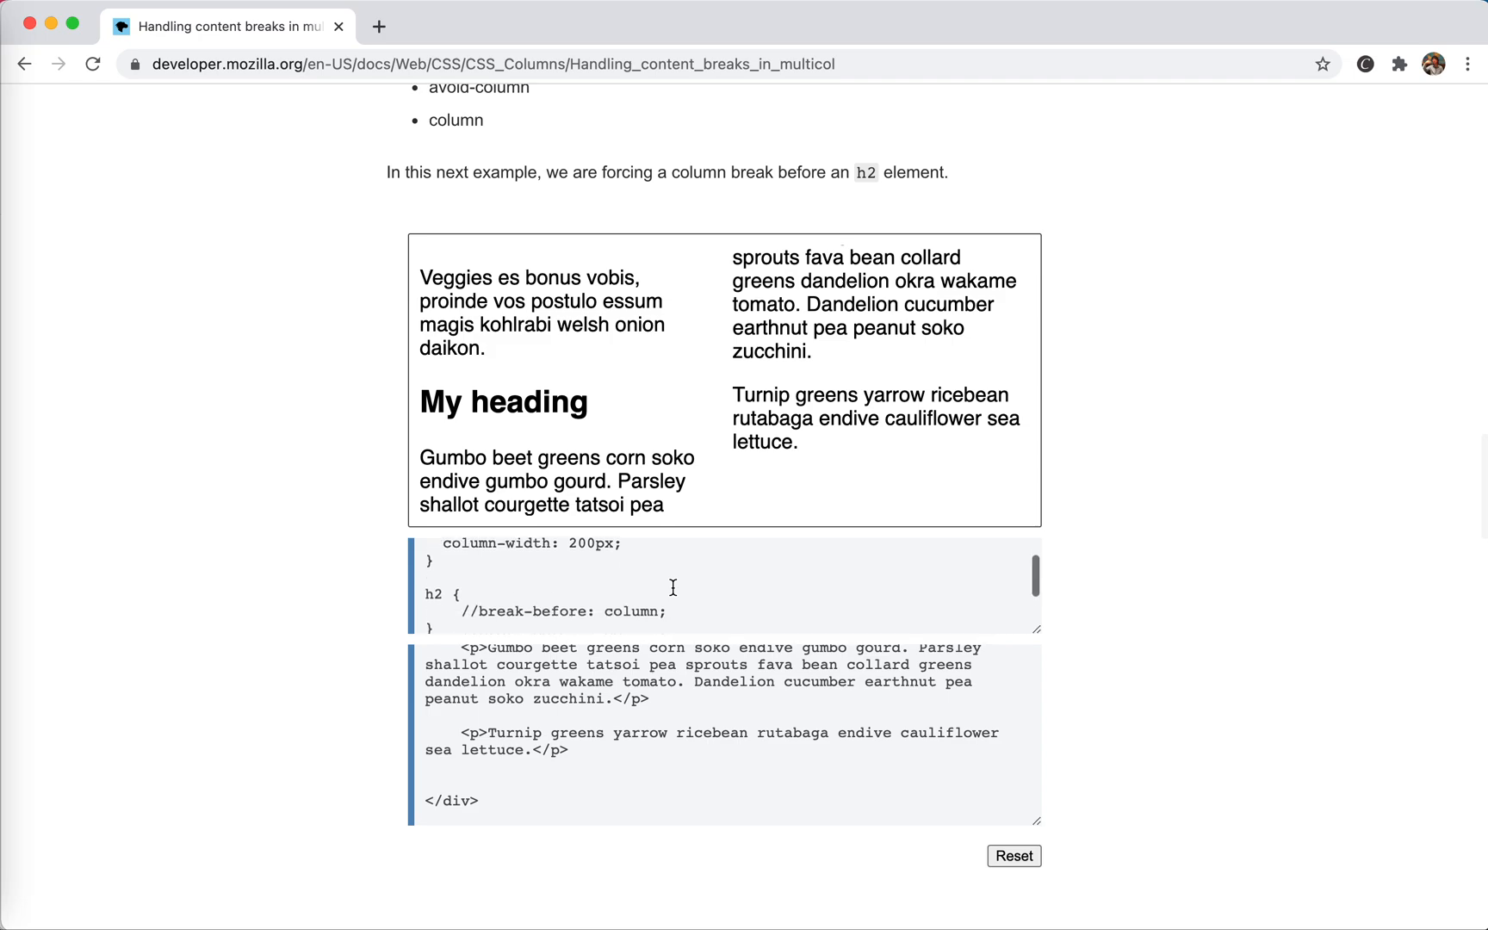
Change the h2 rule to break-after, then delete letters from the property name so Gumbo text follows My heading
left_click(664, 597)
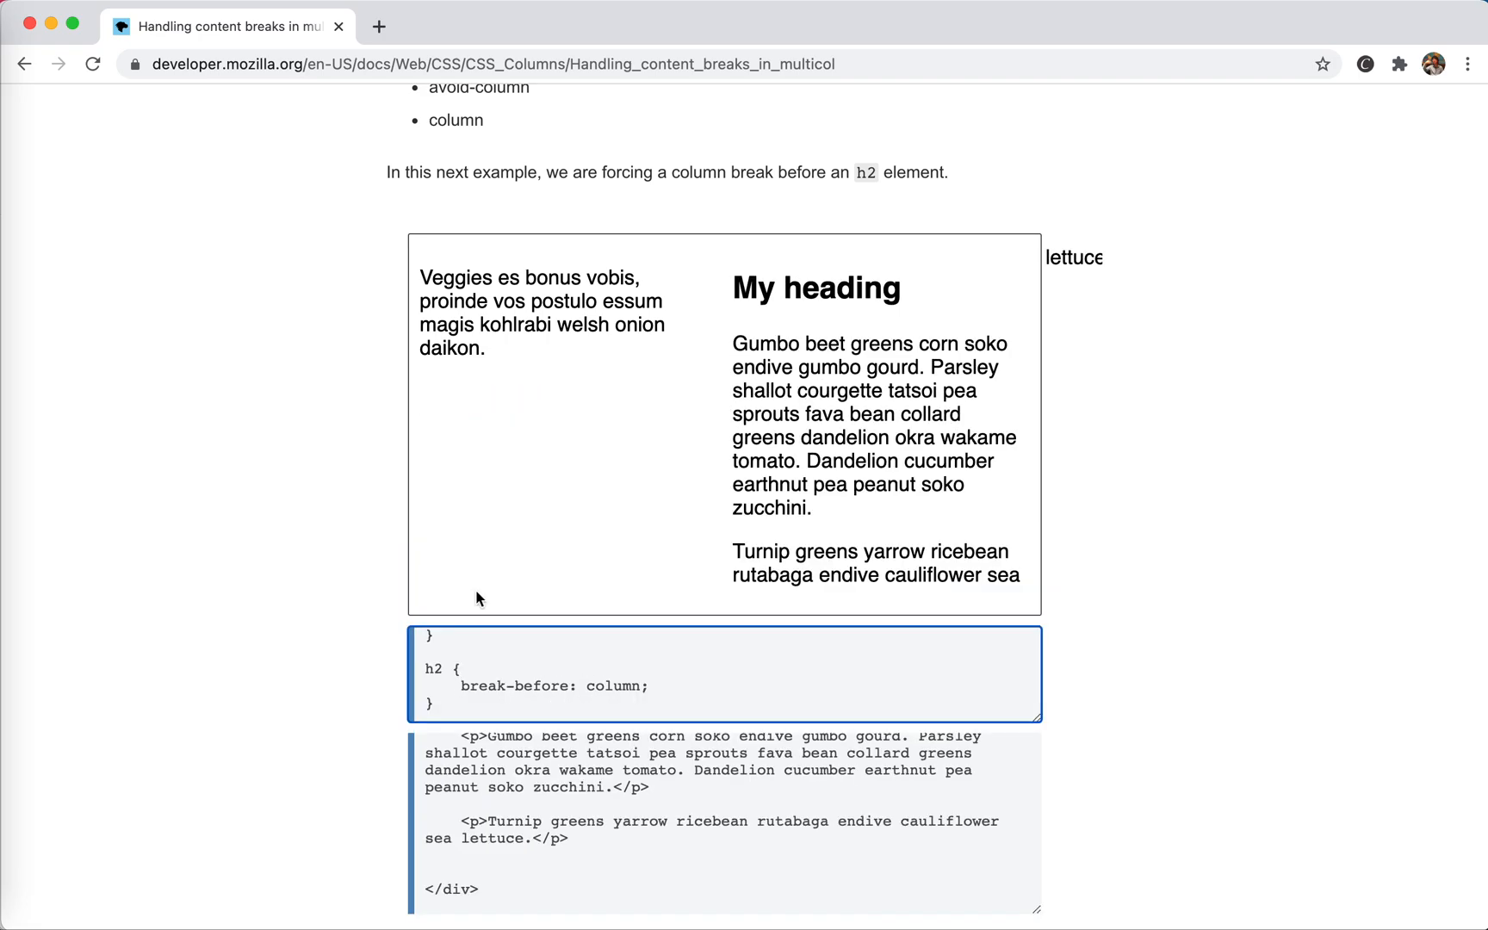
double_click(539, 685)
type("a")
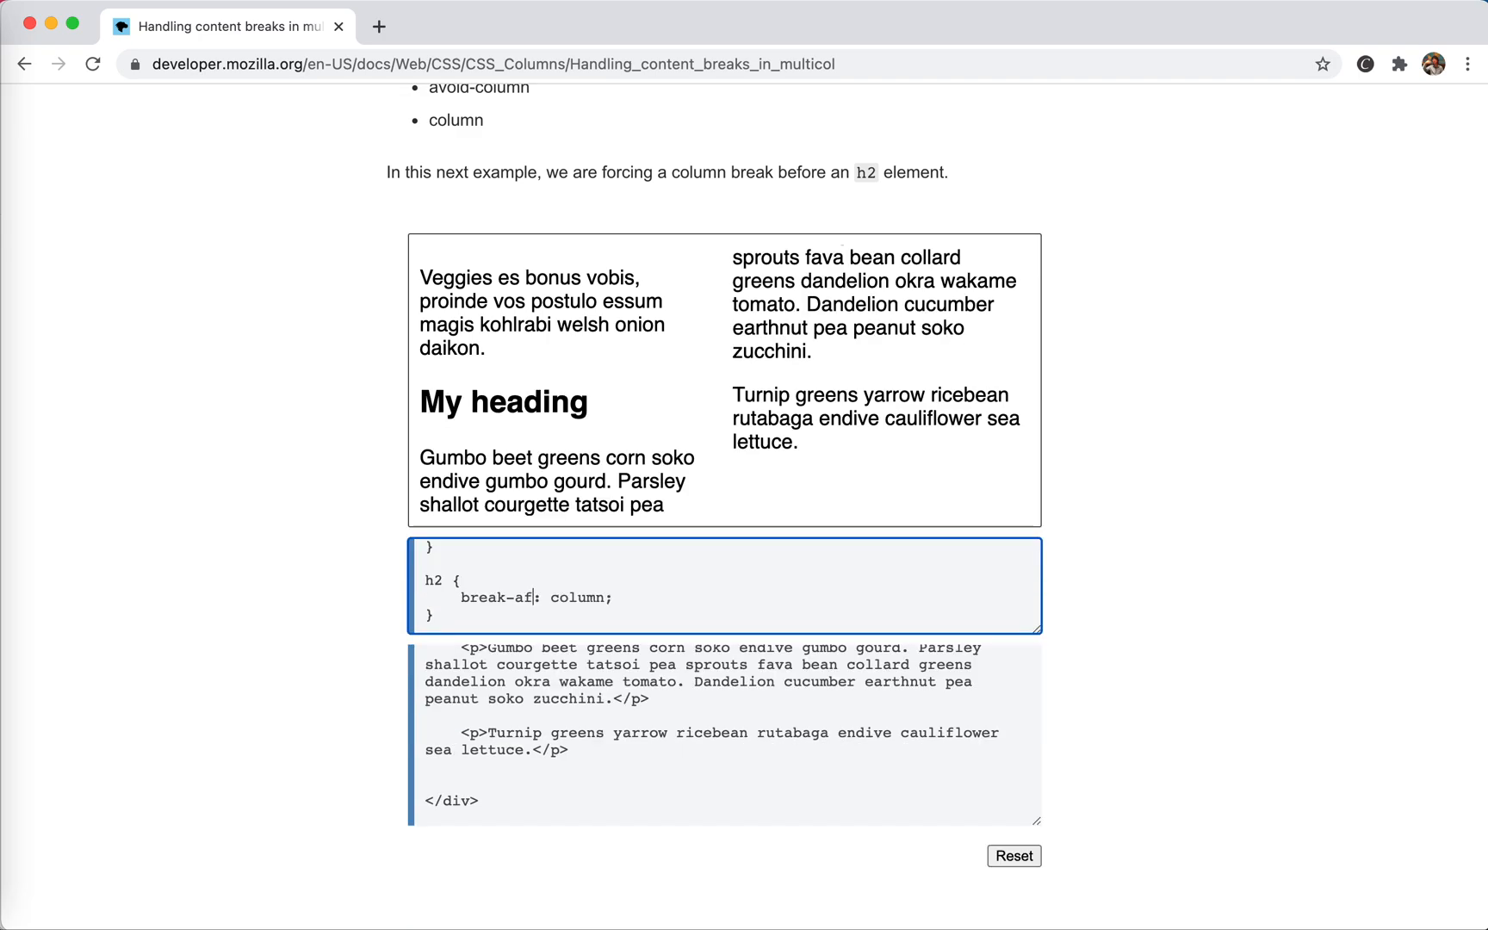
type("ter")
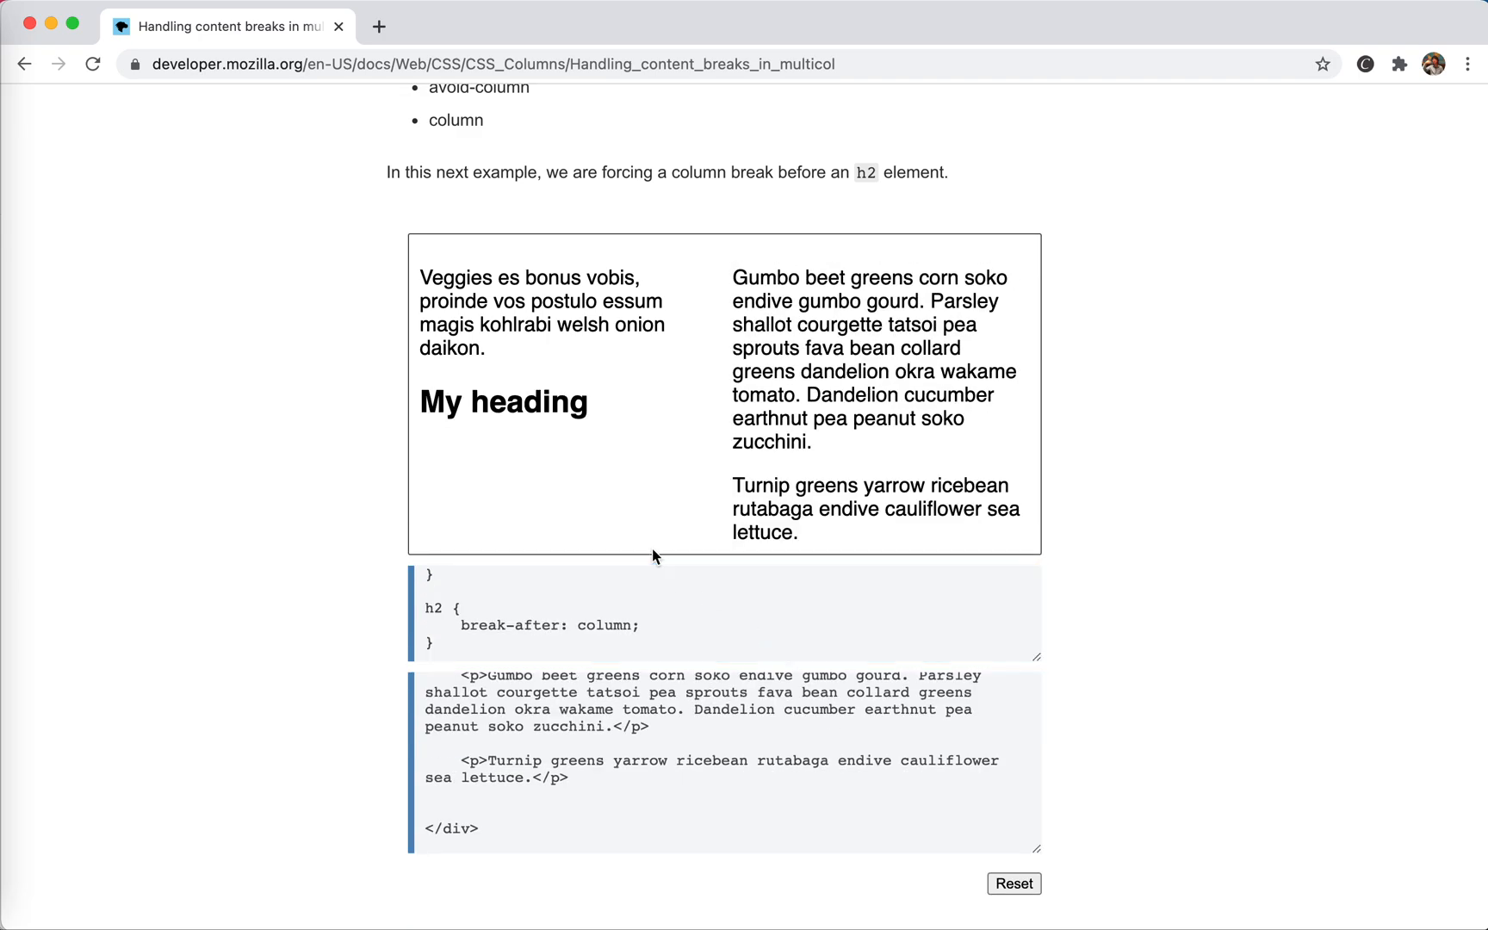
mouse_move(431, 403)
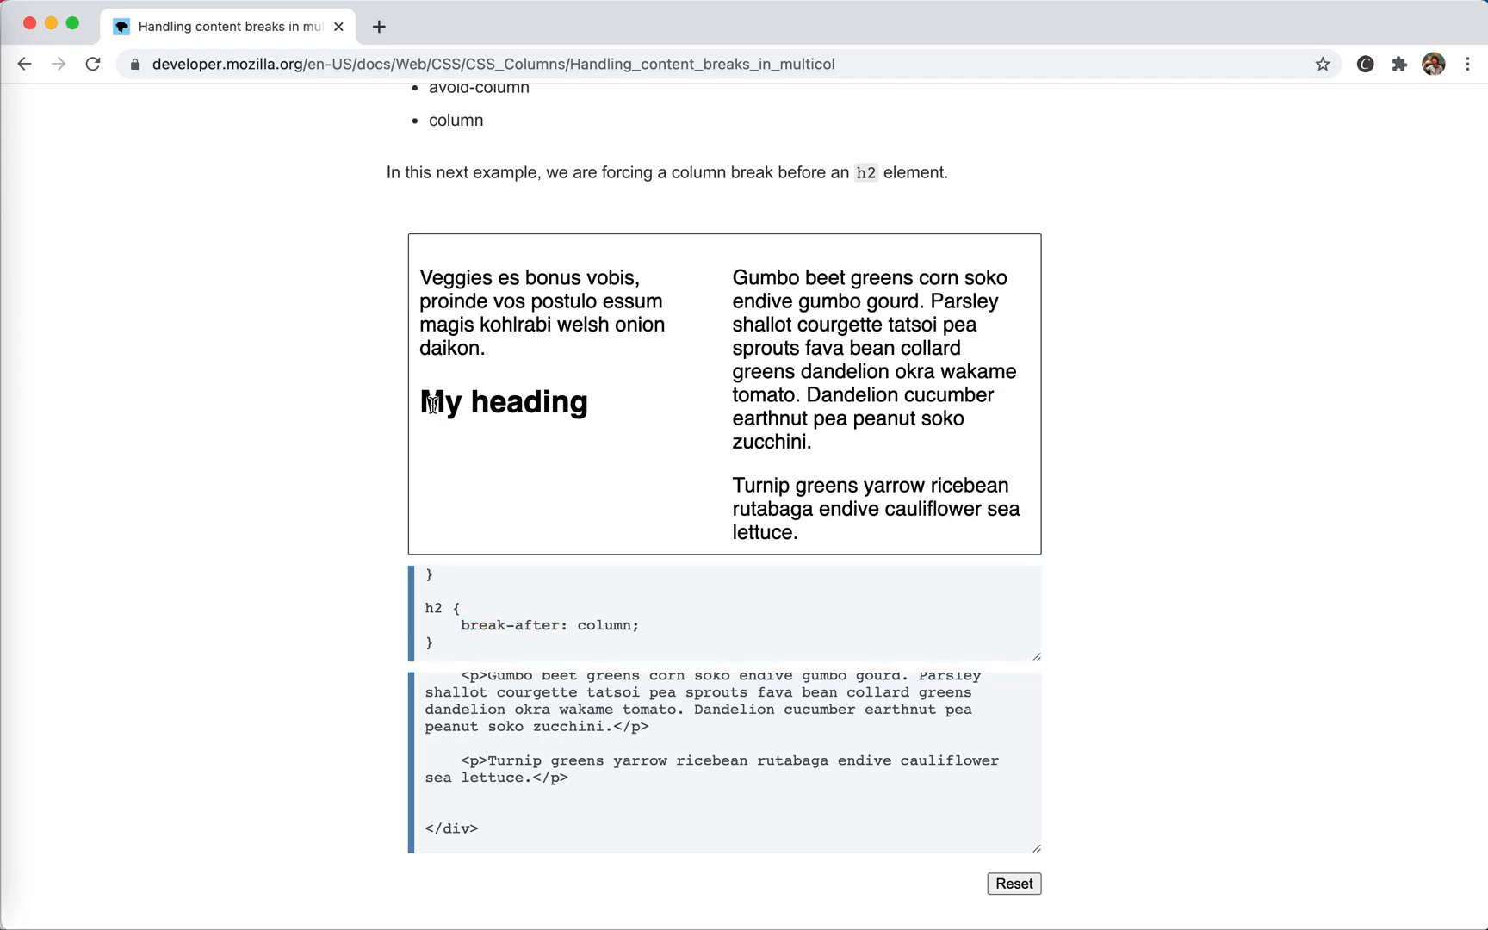
mouse_move(472, 417)
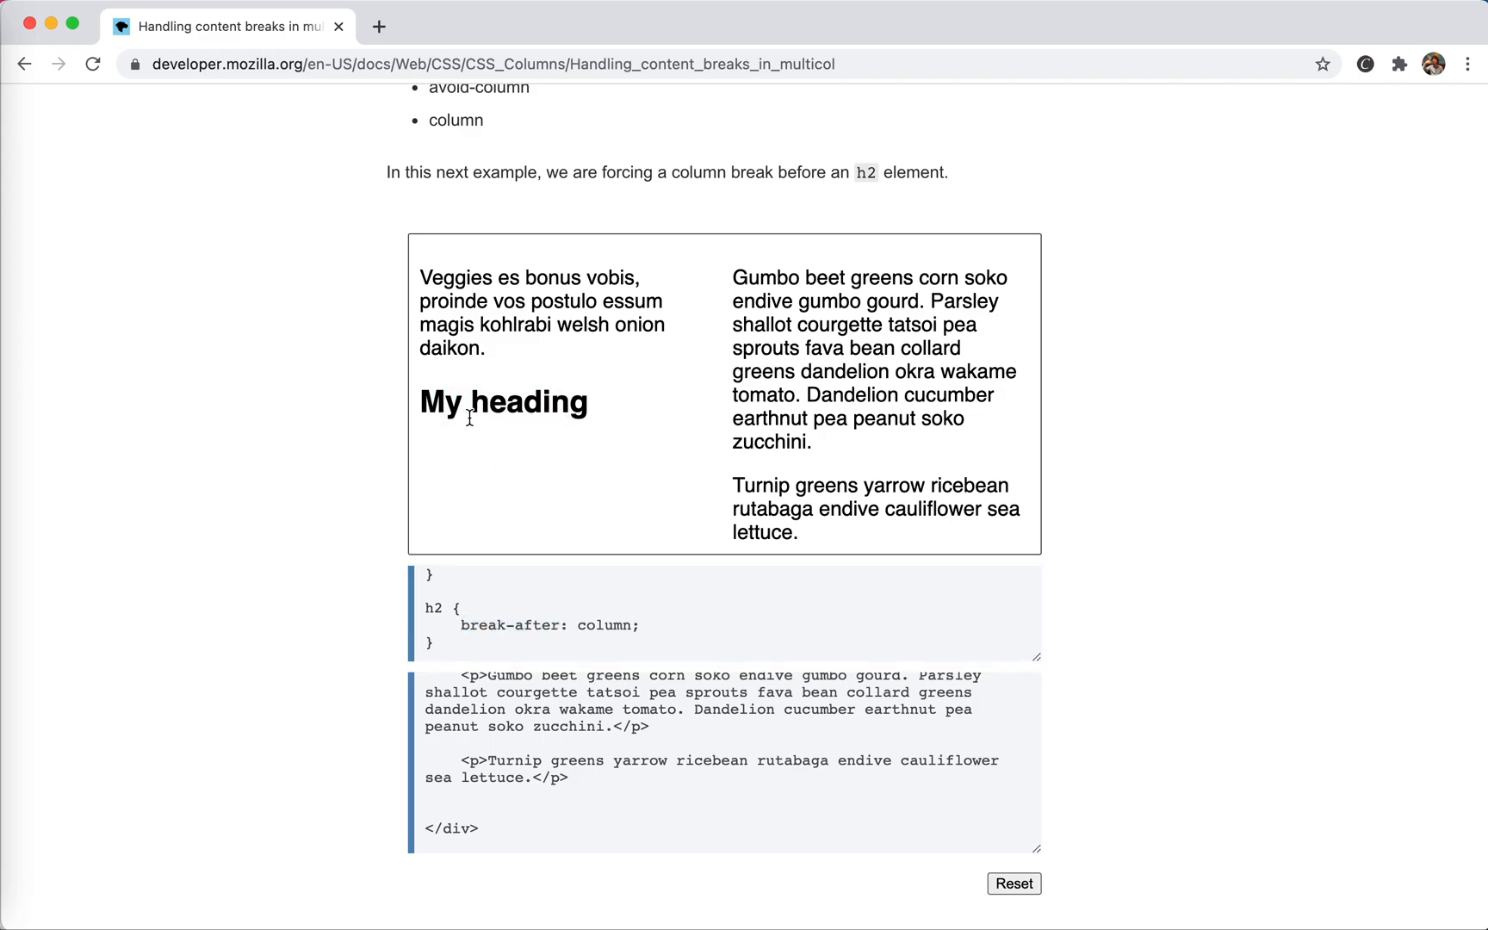
double_click(455, 401)
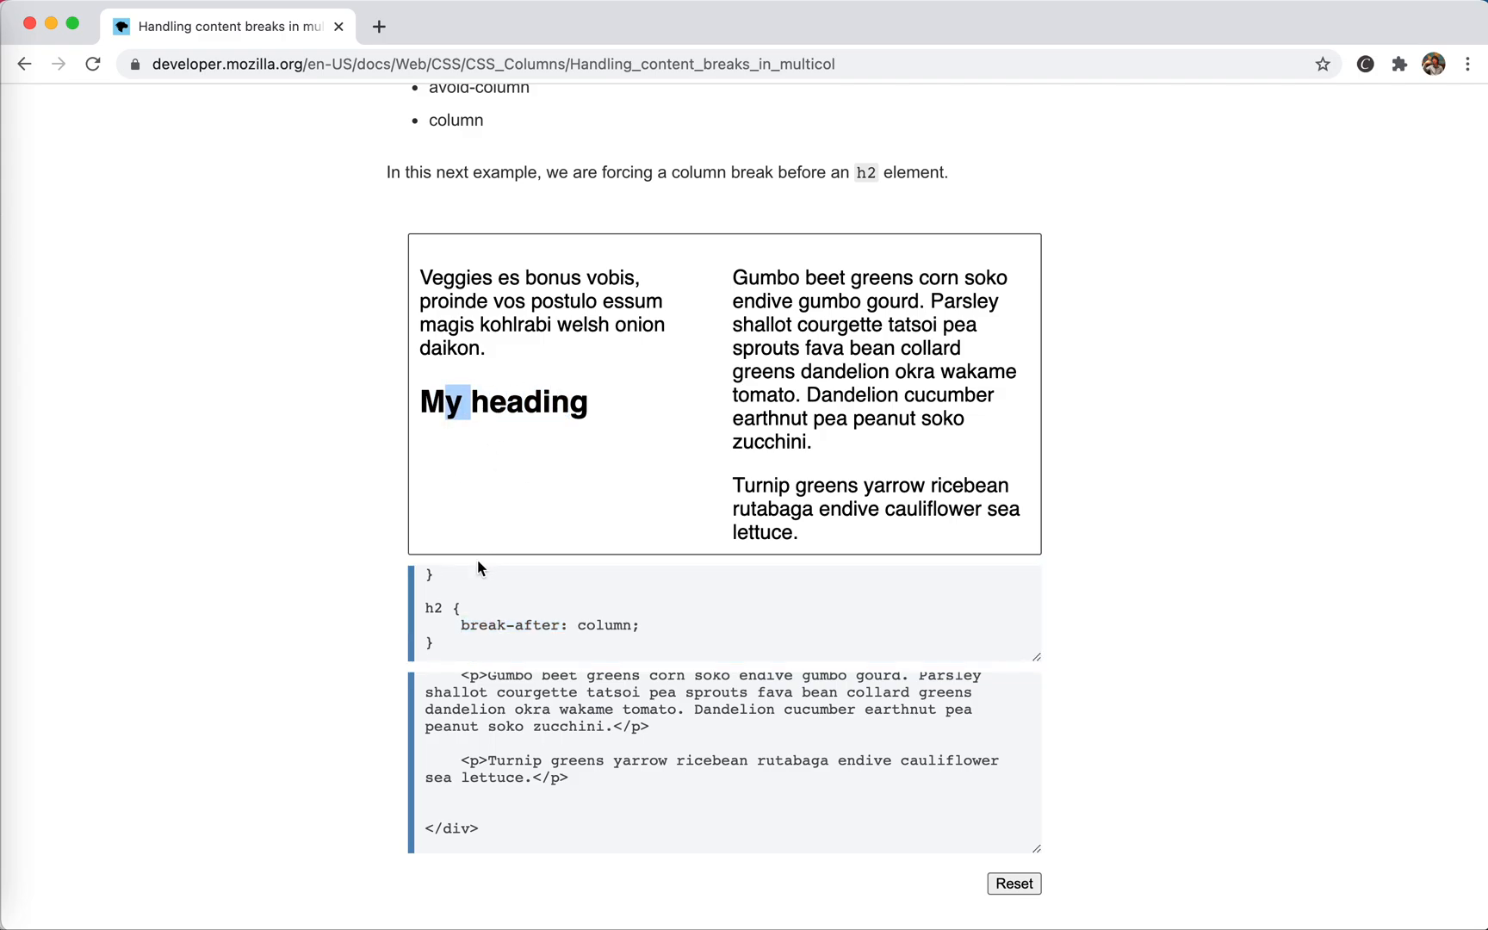
left_click(560, 598)
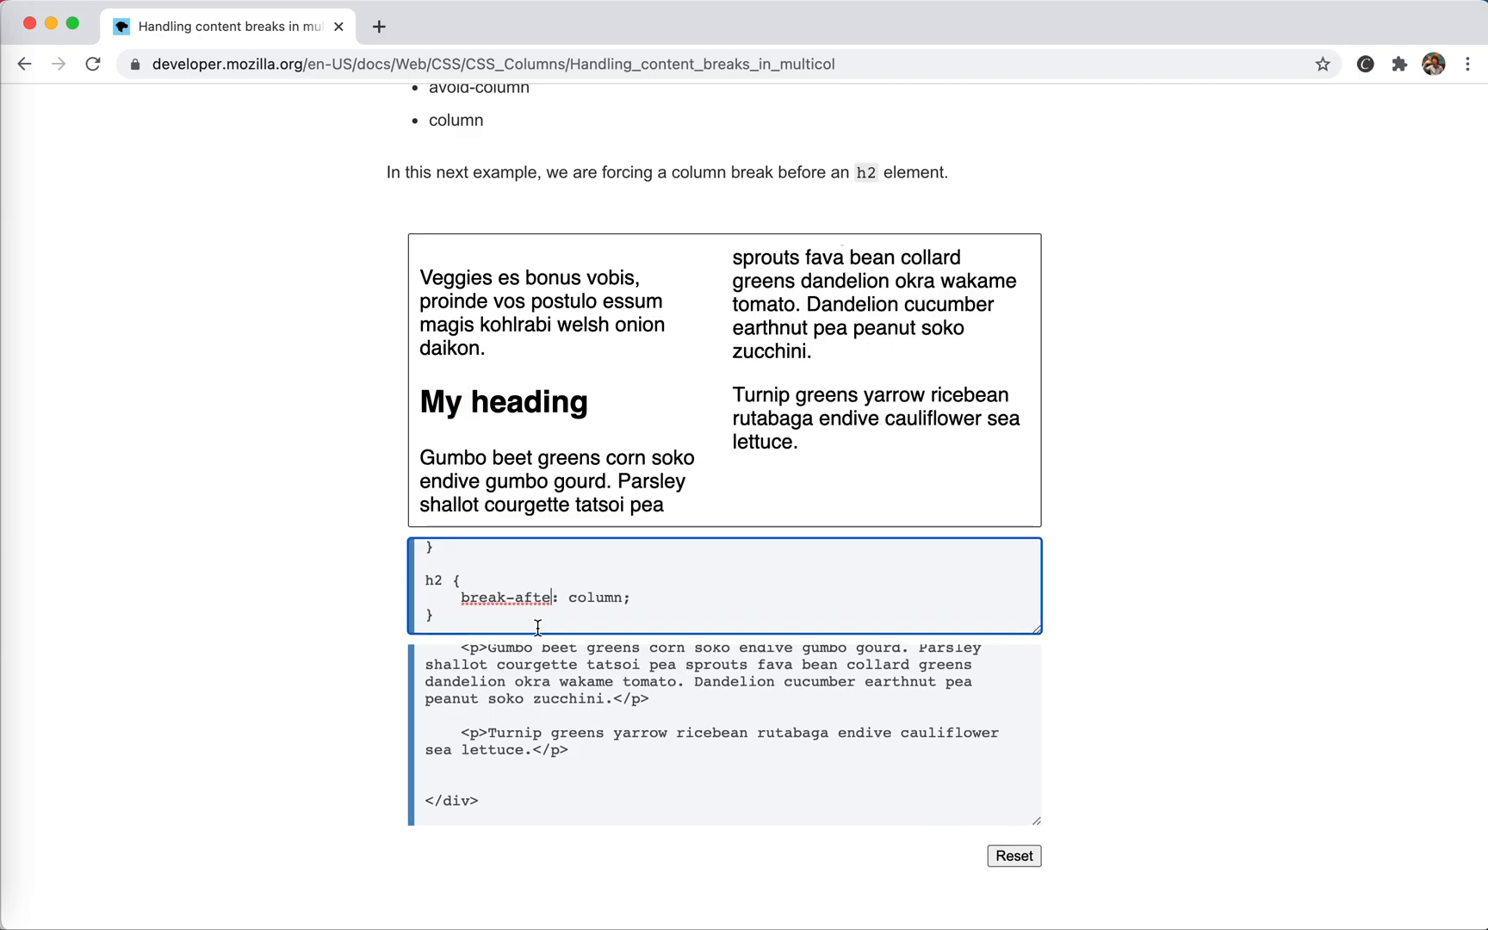
key("Backspace")
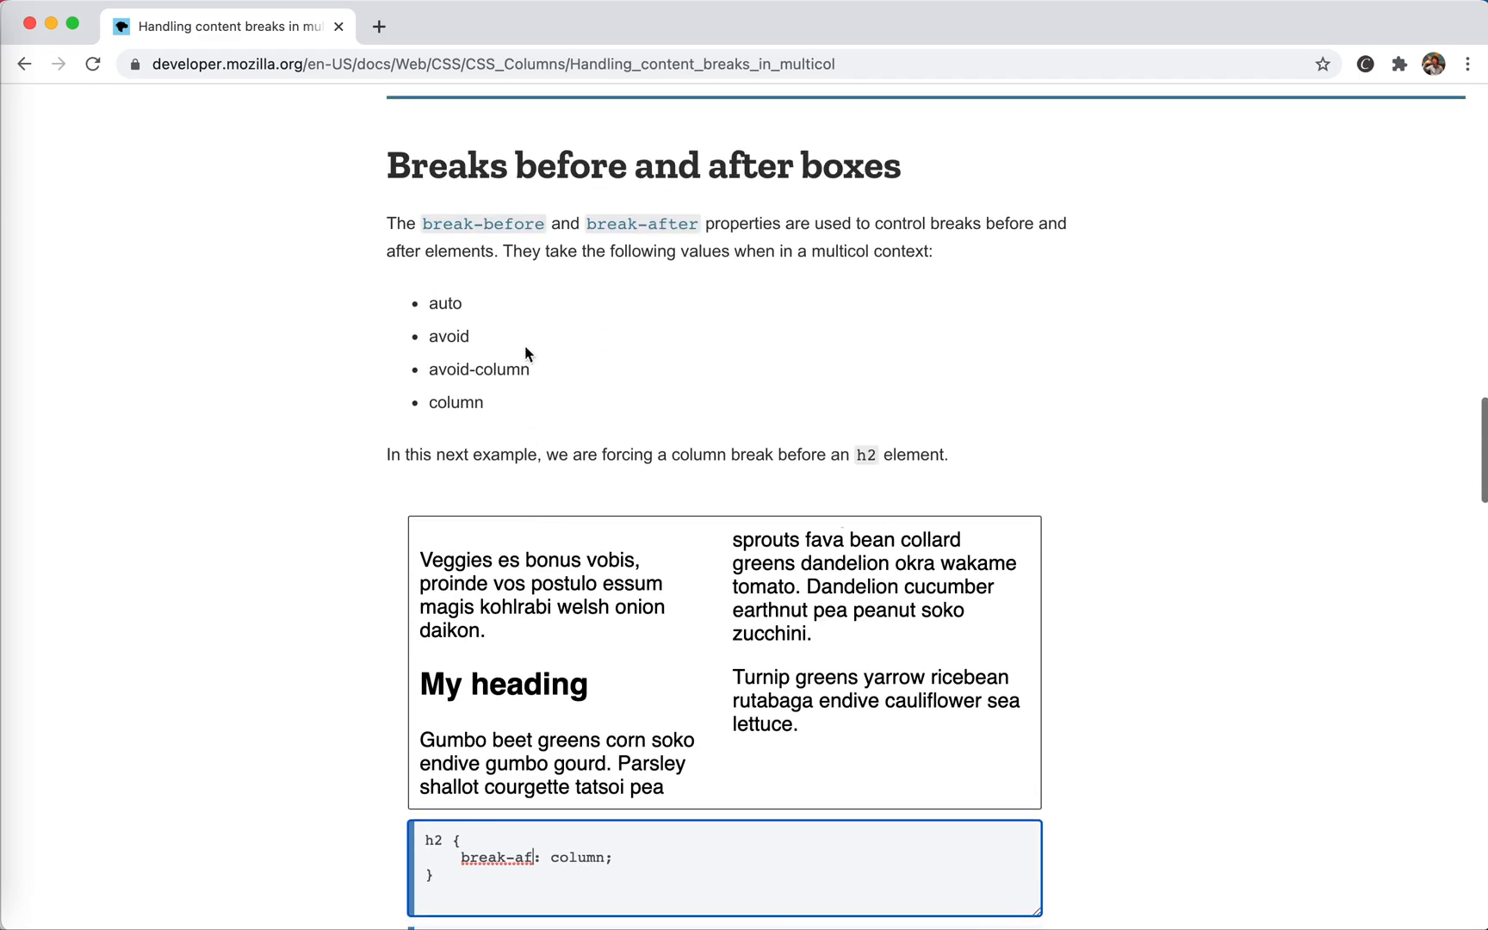
left_click_drag(502, 249, 933, 249)
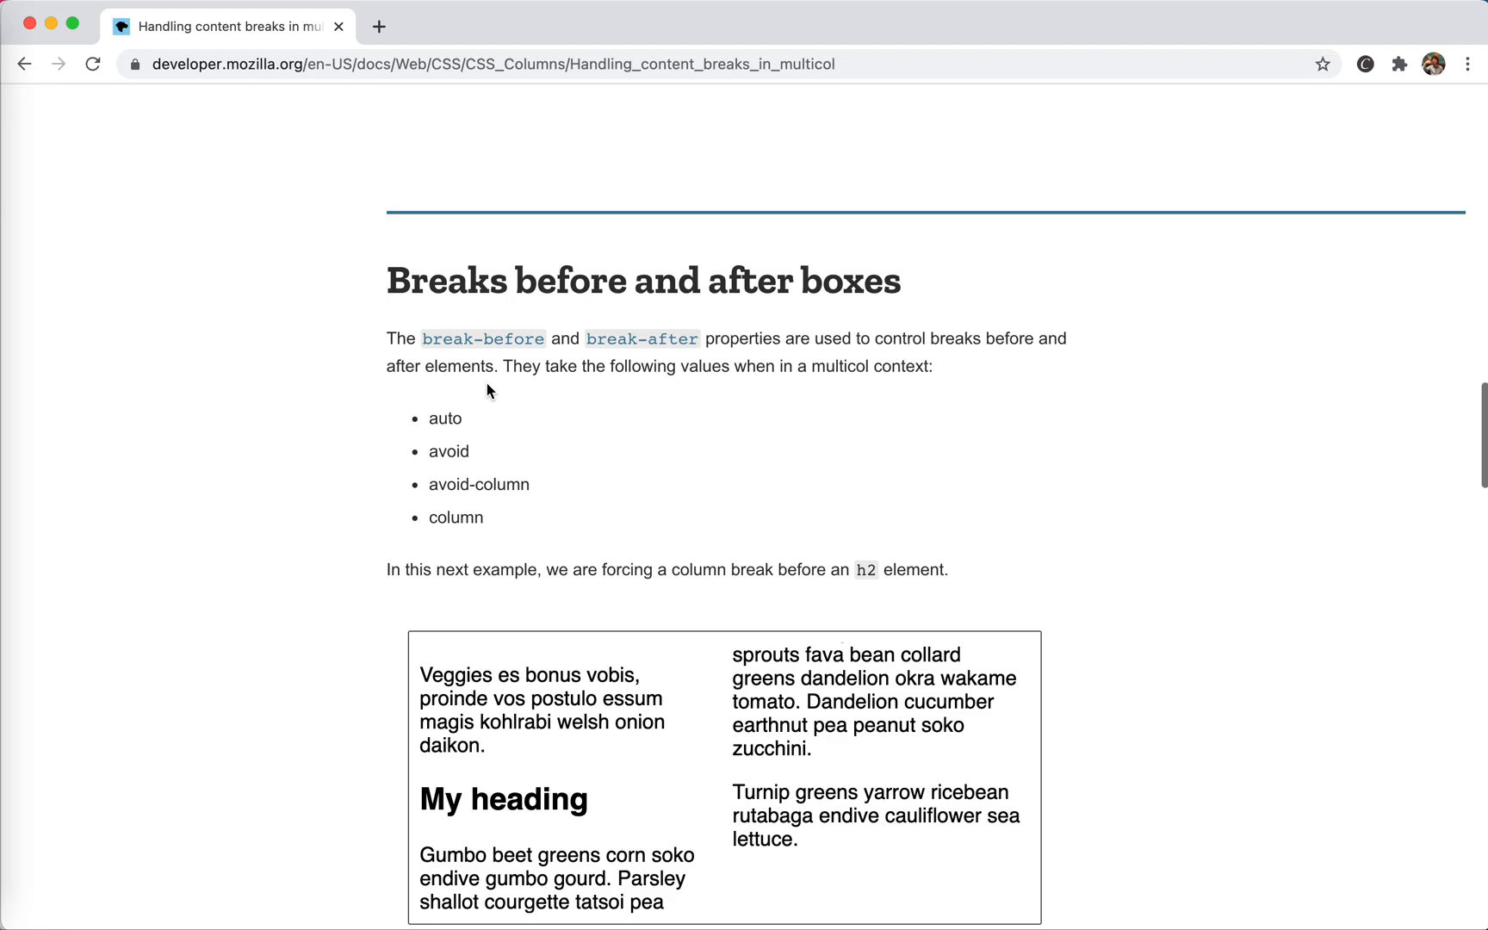
Scroll to Breaks between lines, dismiss the annotation popup, and open the orphans reference in a new tab
scroll("down", 3)
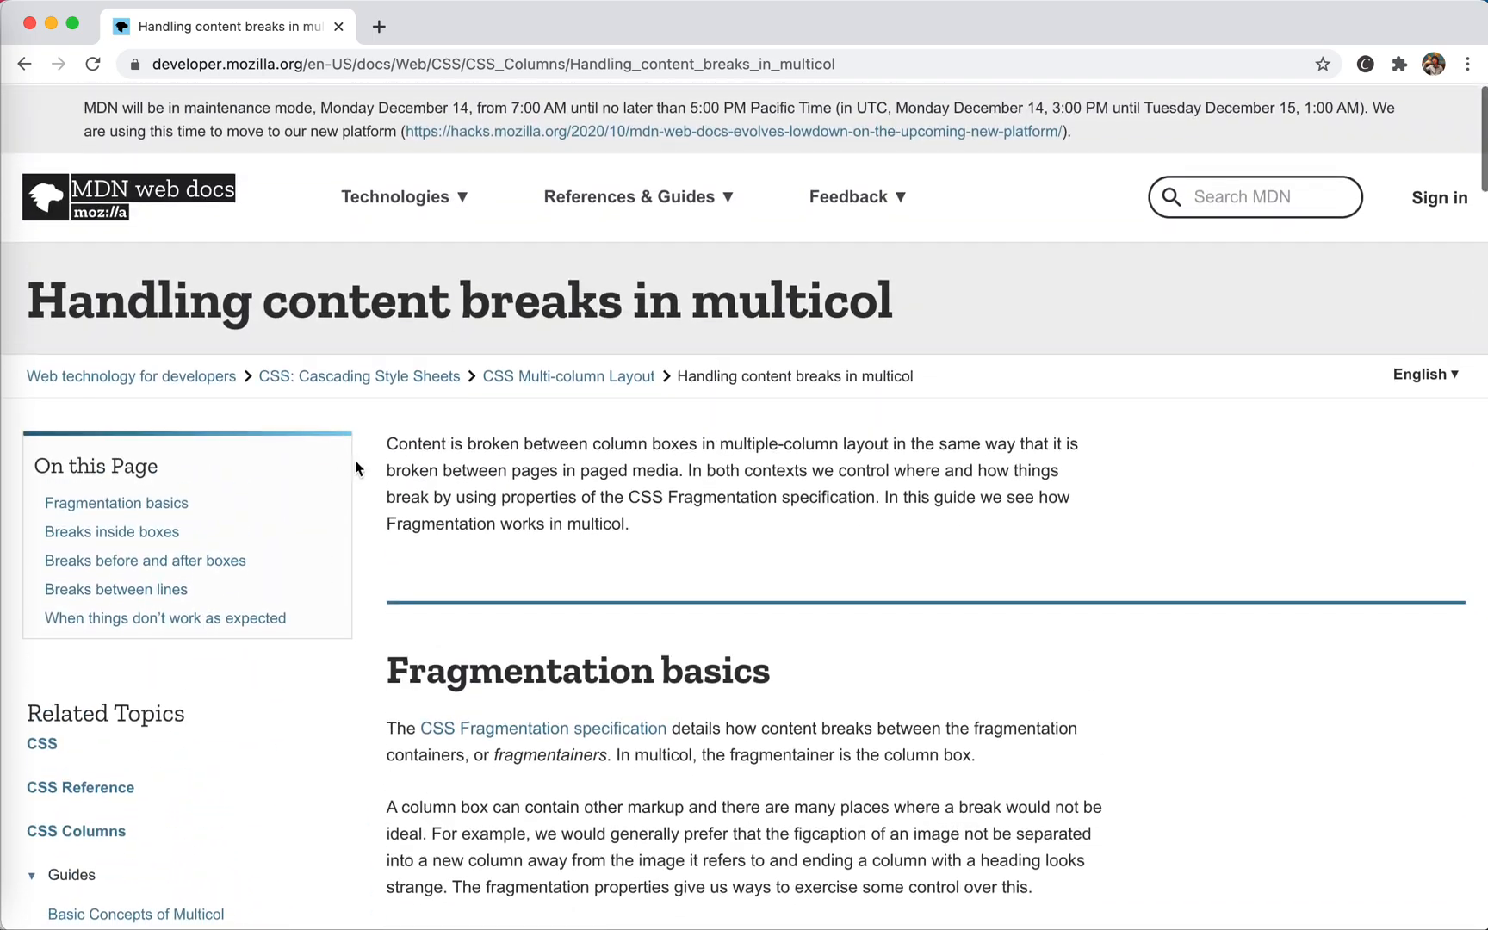
scroll("down", 3)
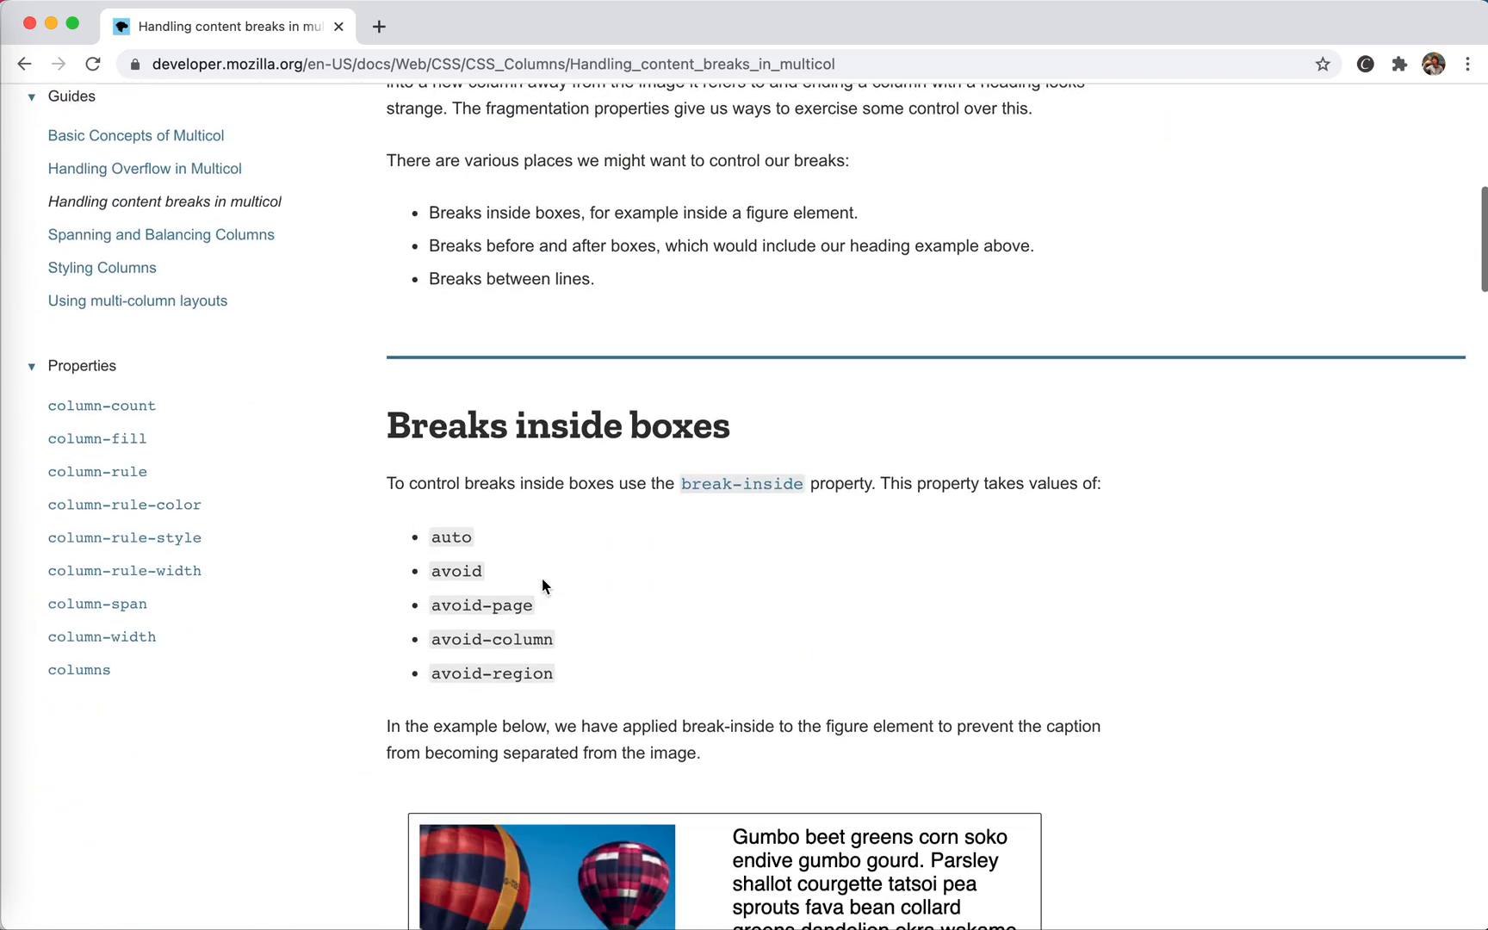
scroll("down", 3)
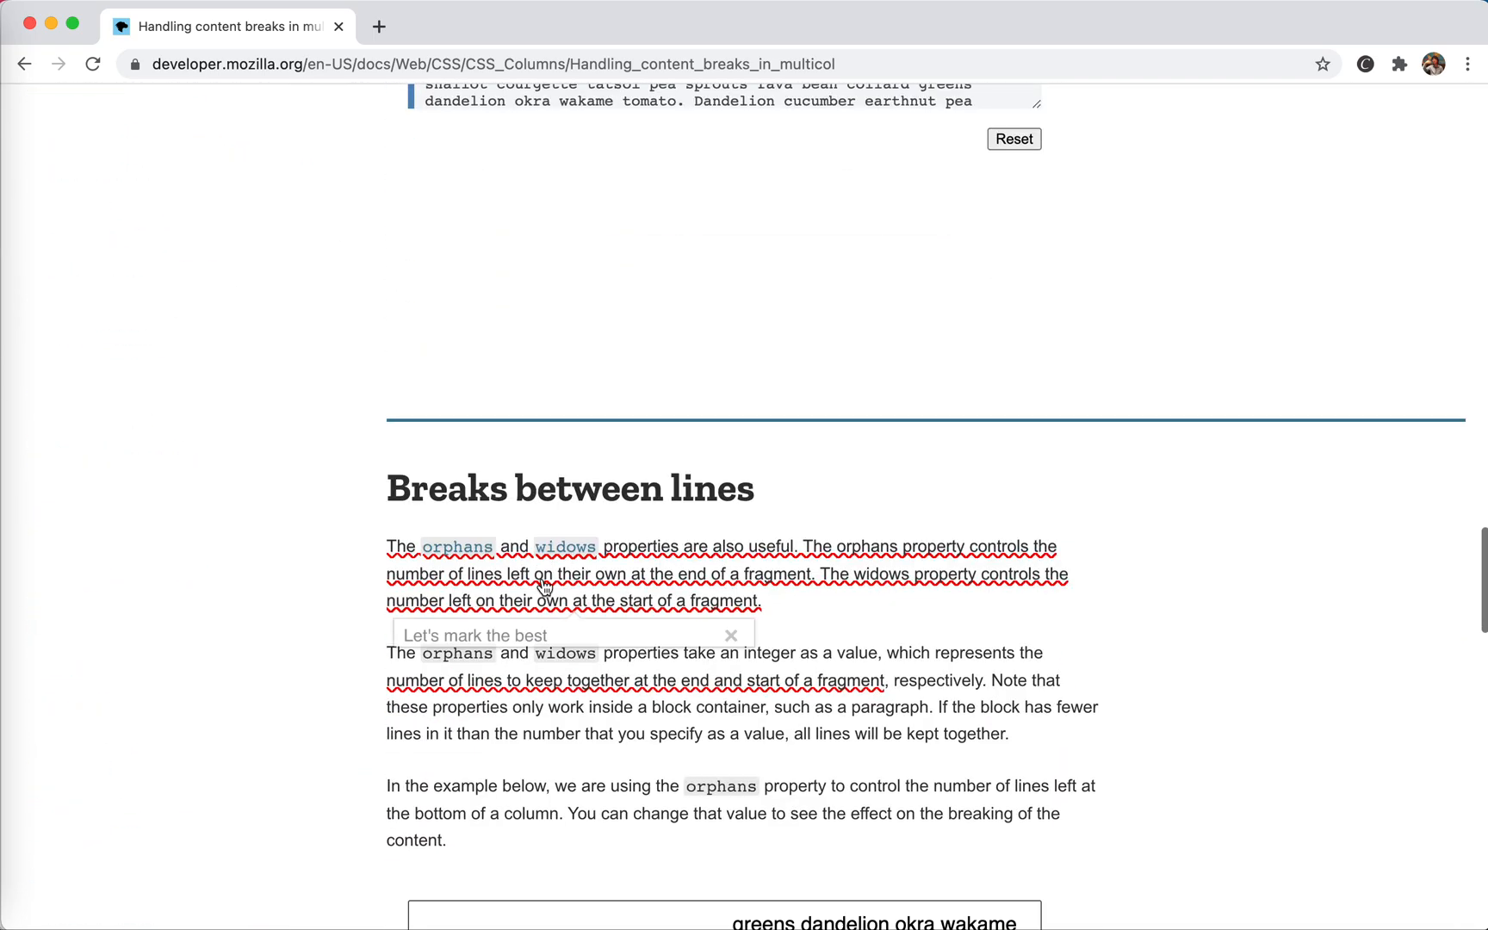
scroll("down", 3)
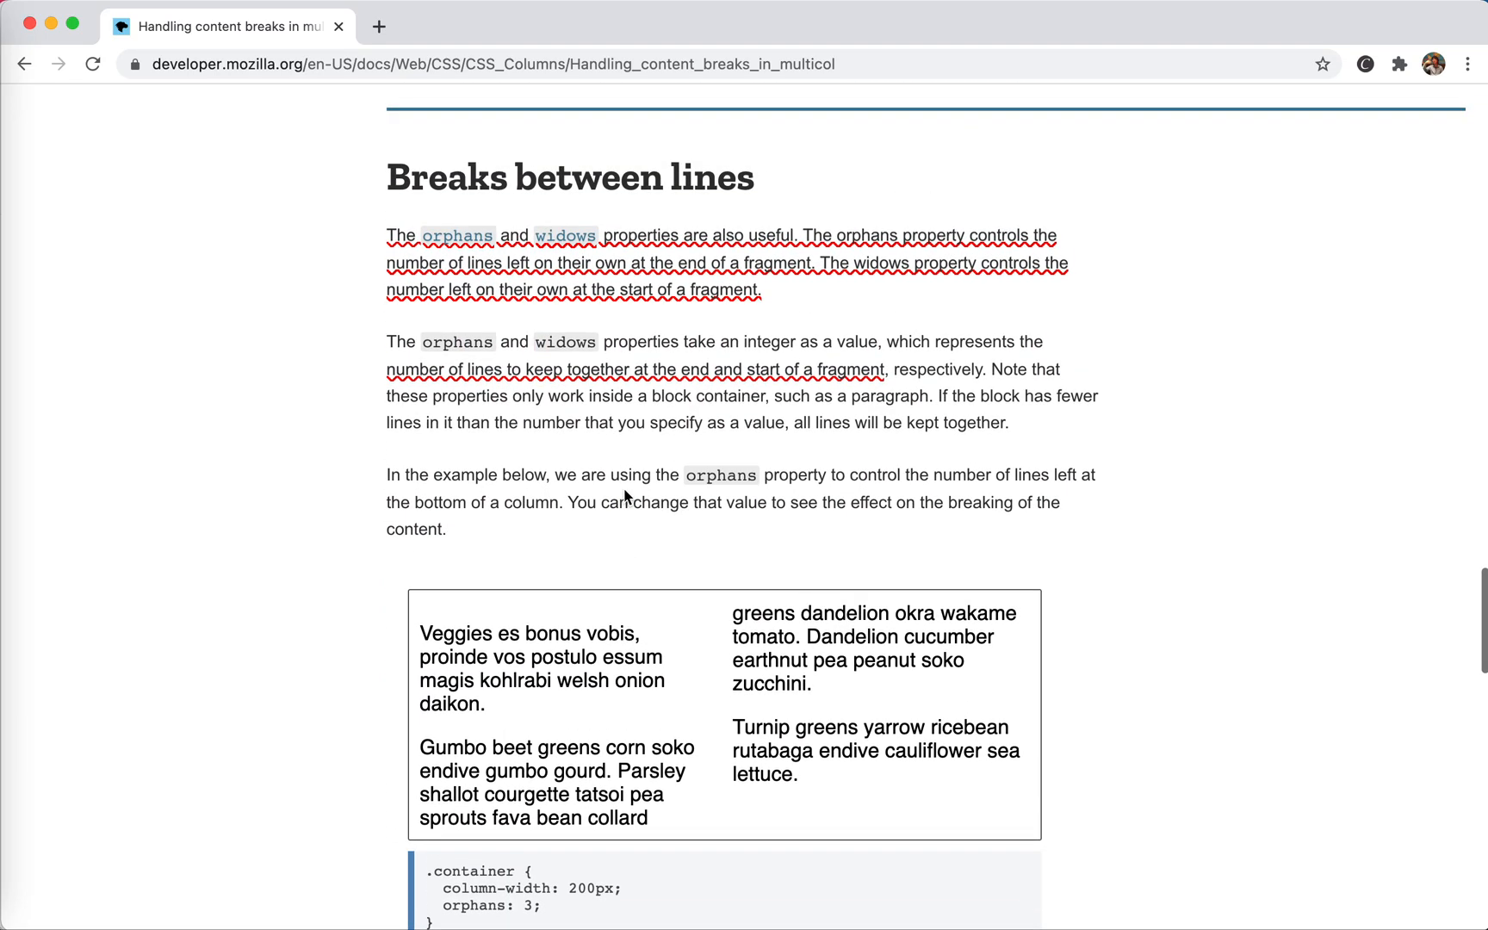
scroll("down", 3)
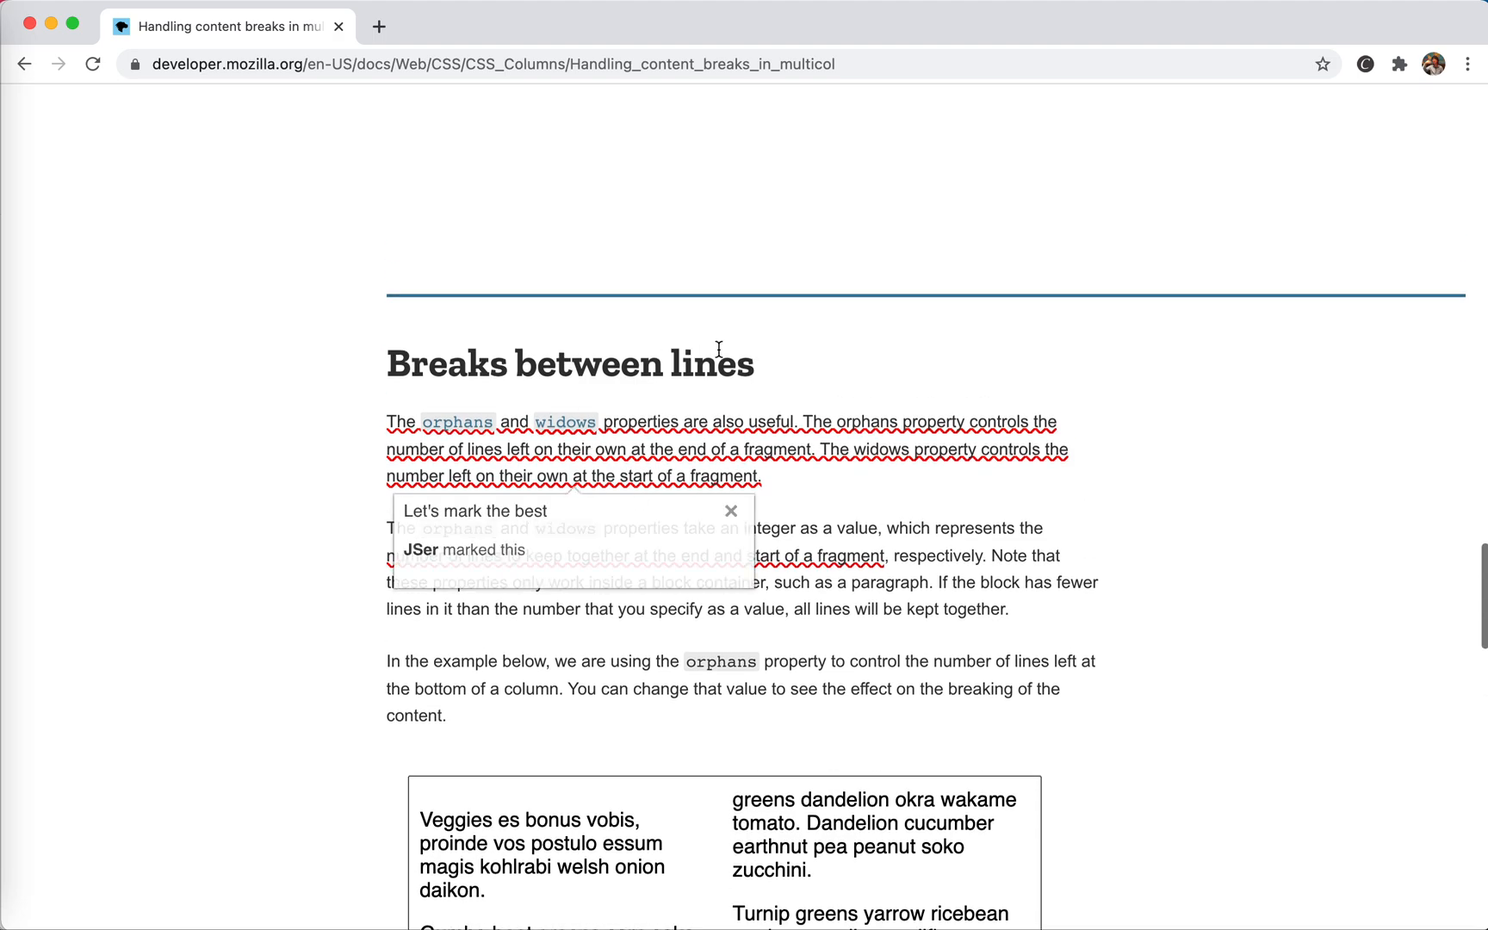
left_click(730, 510)
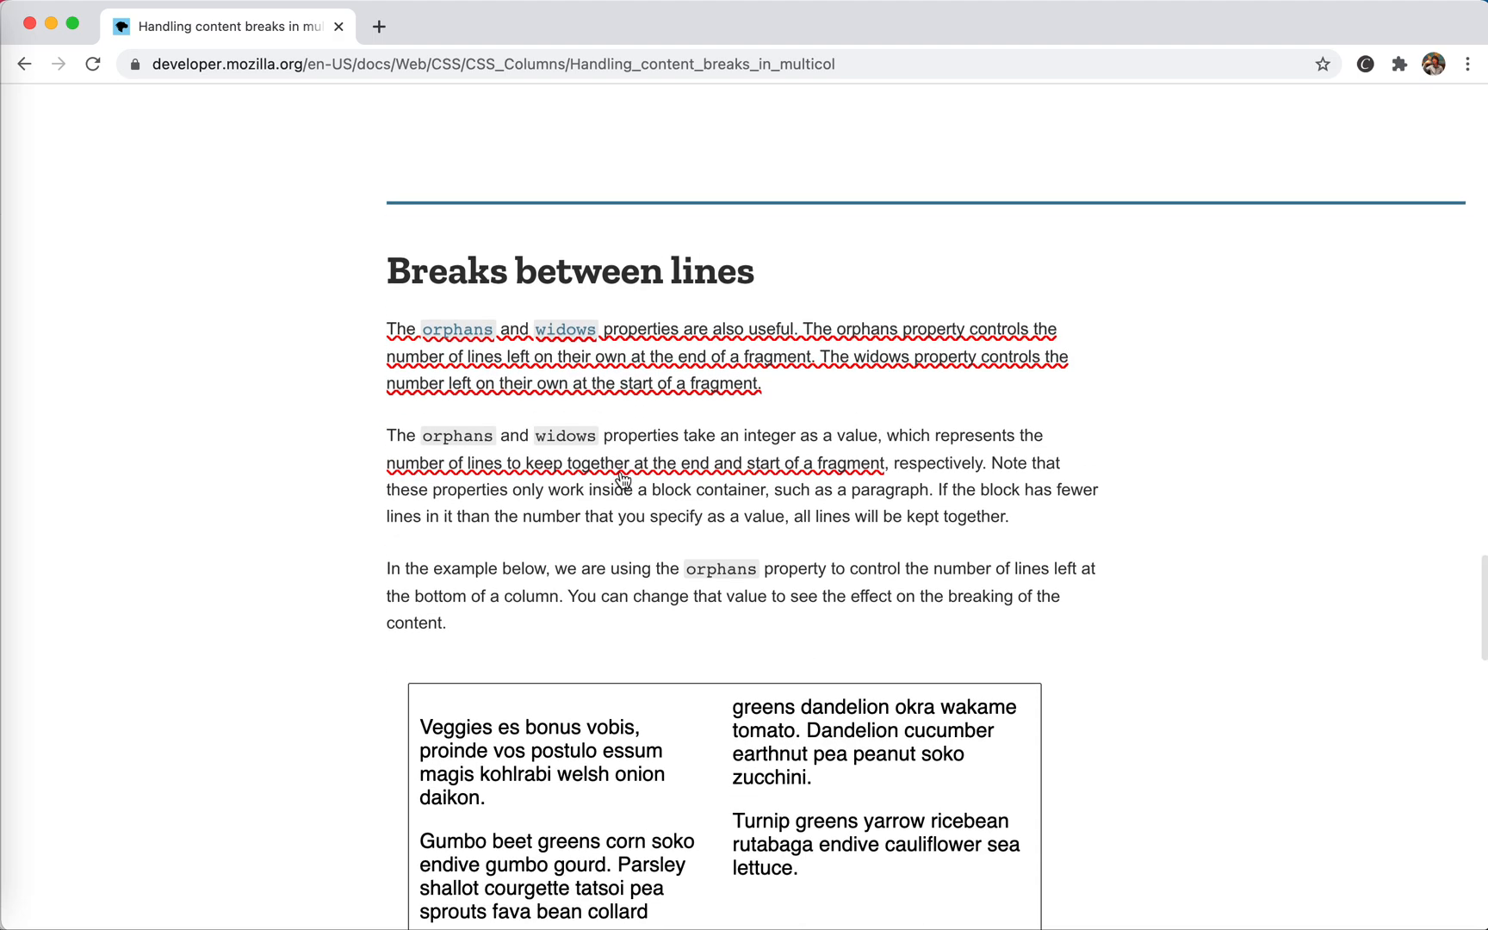
left_click(565, 329)
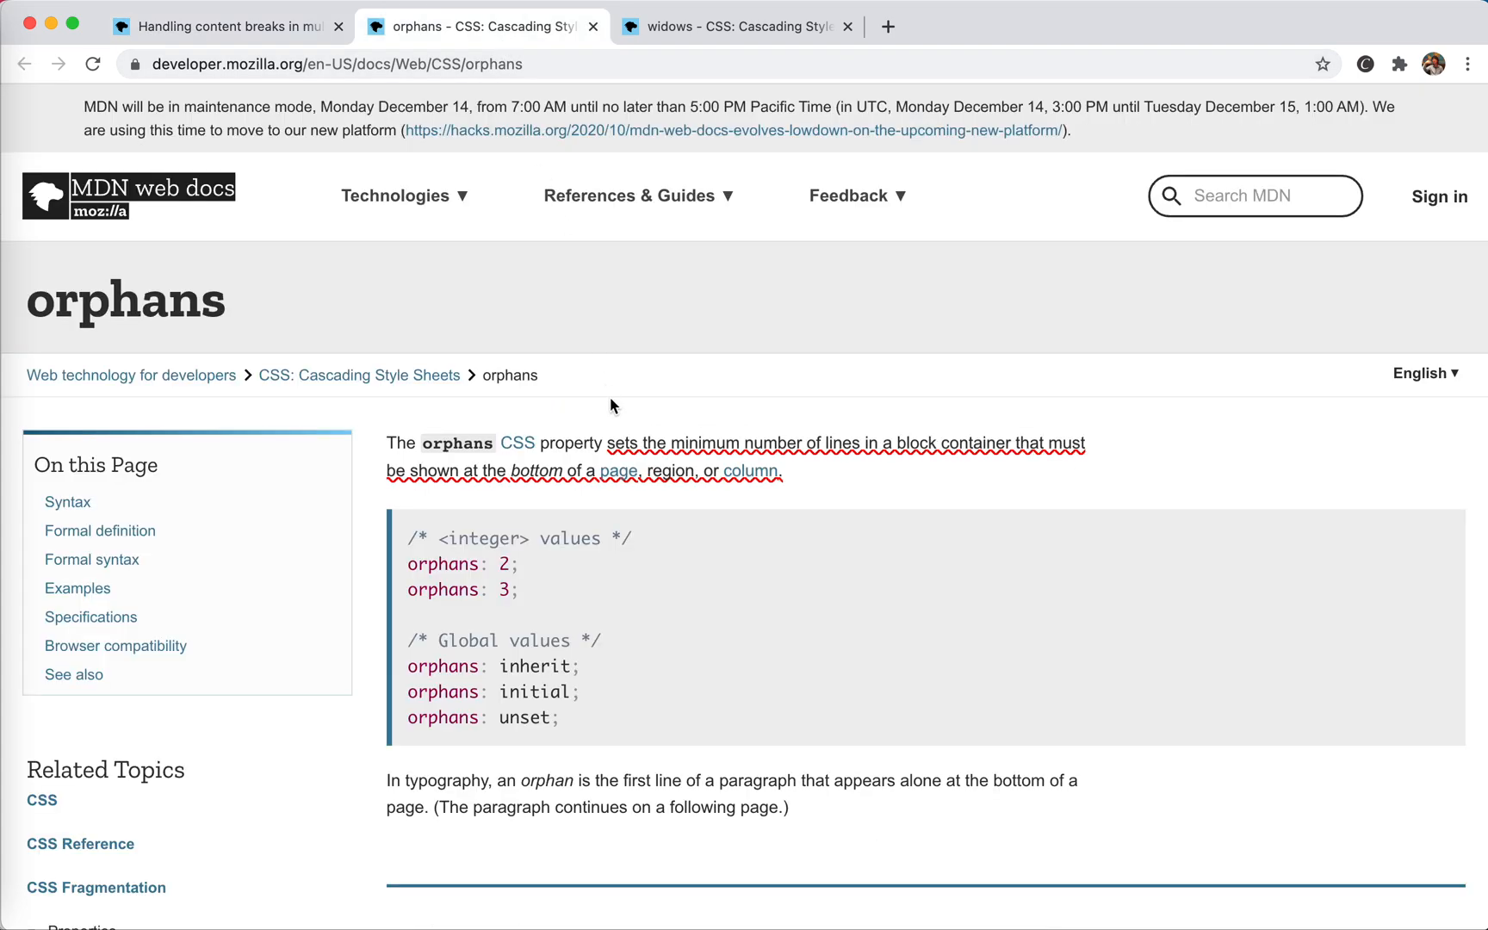
On the orphans reference page, dismiss the popup over the syntax box and scroll to the Formal definition section
scroll("down", 3)
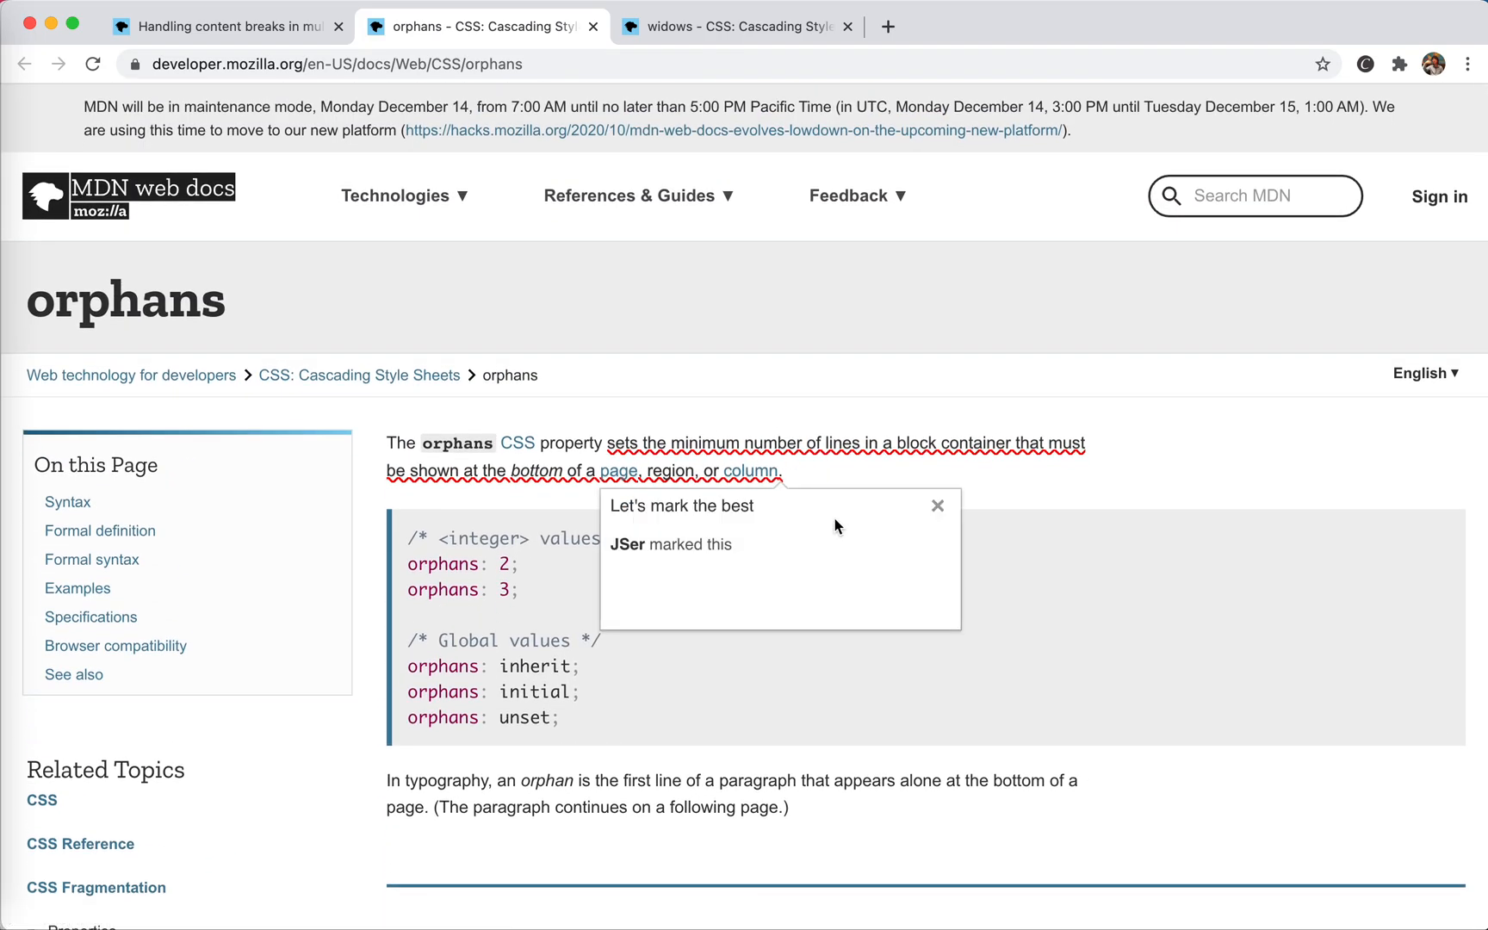
left_click(937, 505)
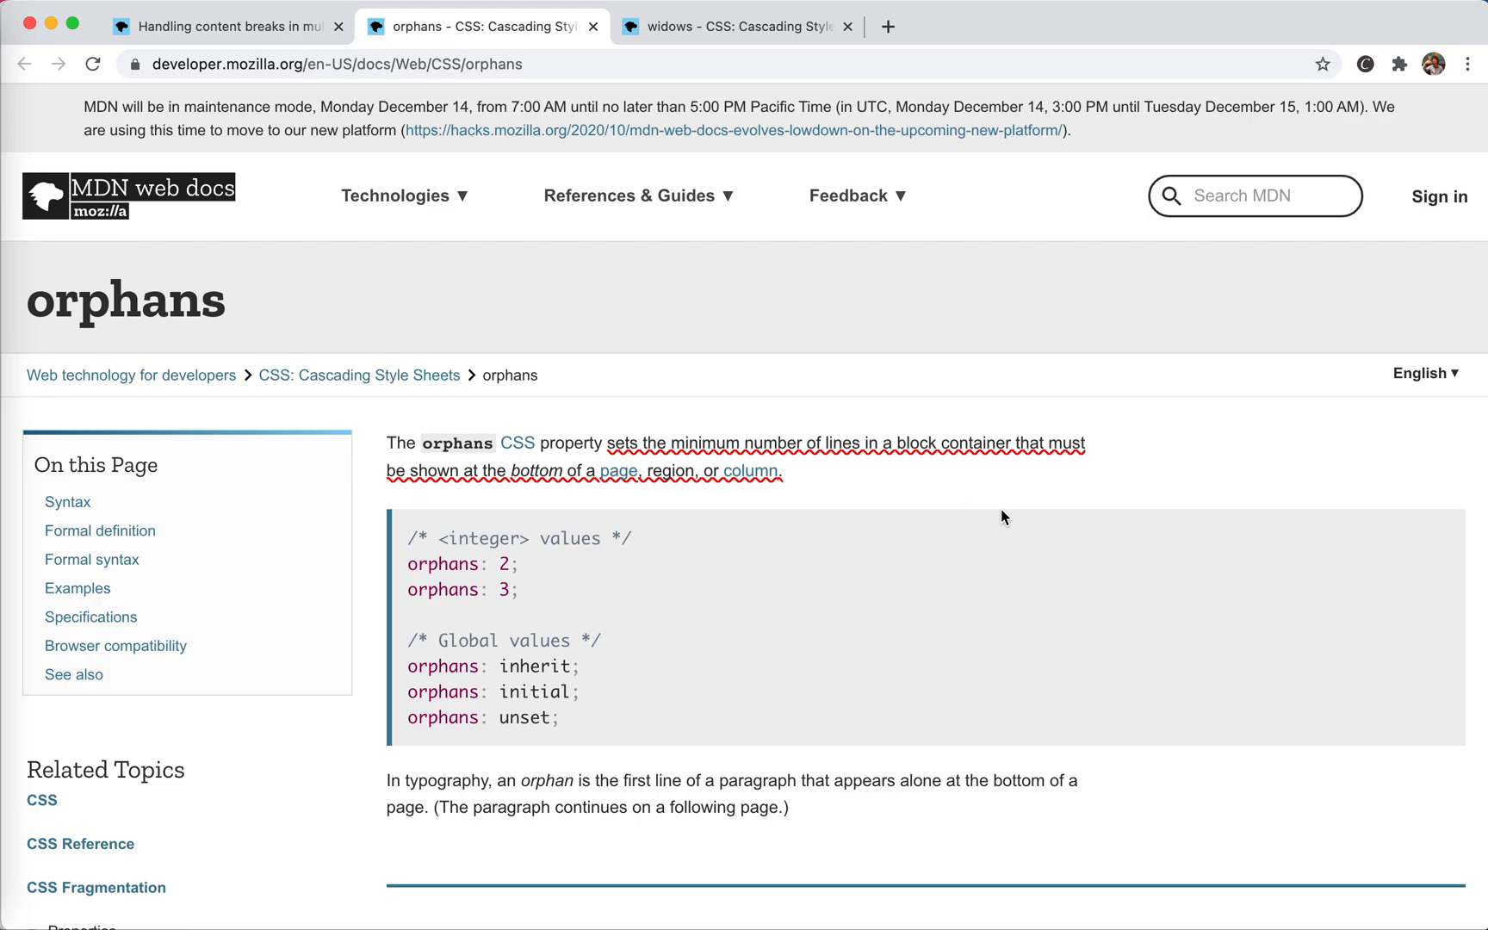
scroll("down", 3)
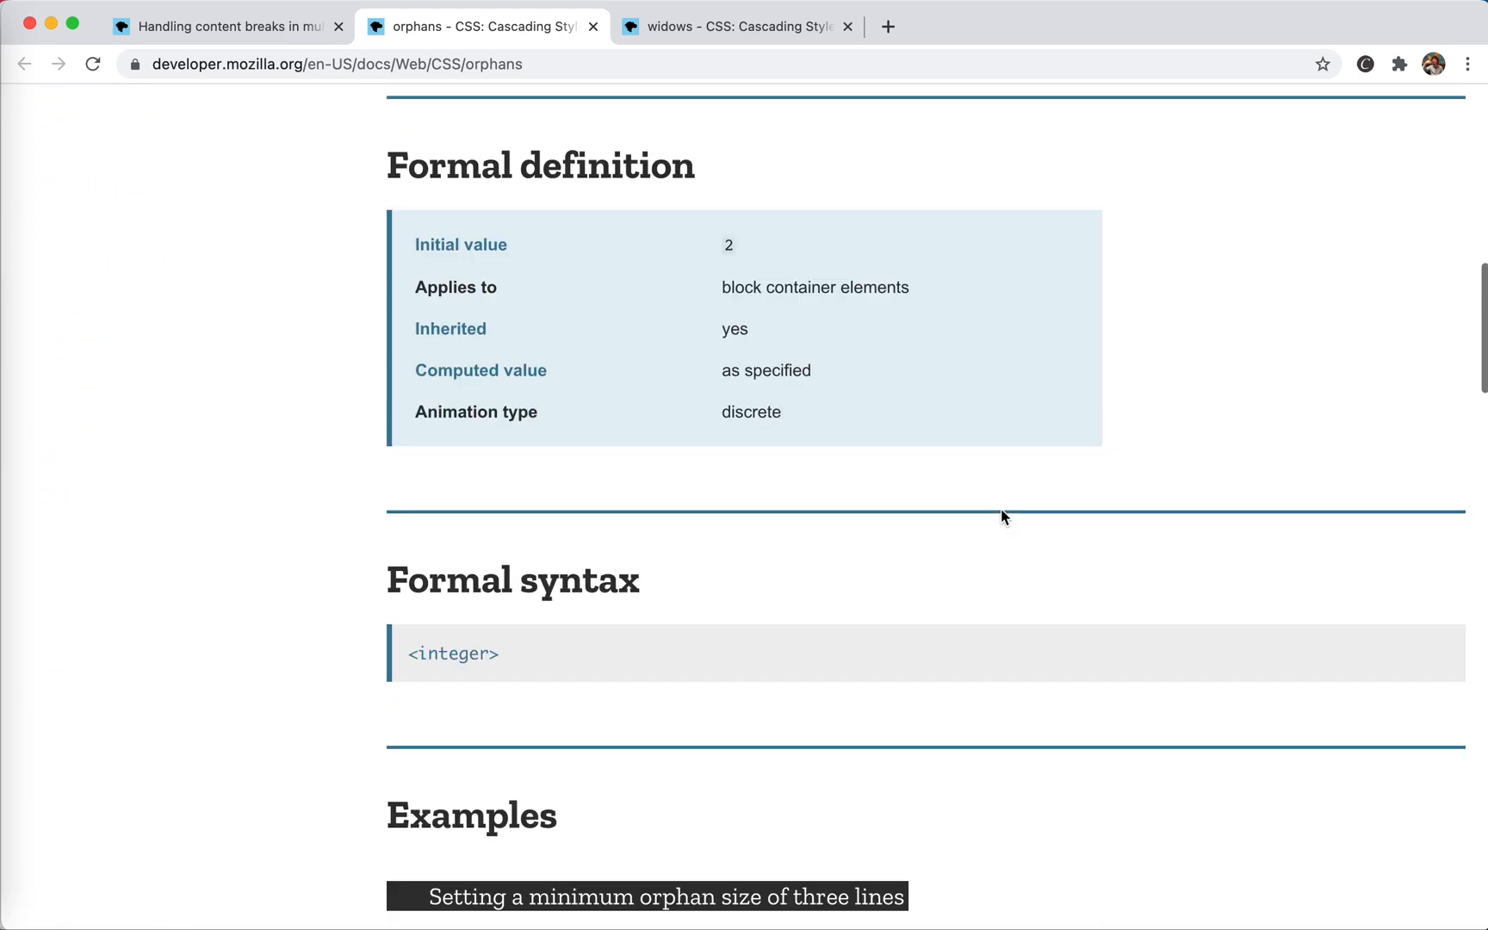
scroll("down", 3)
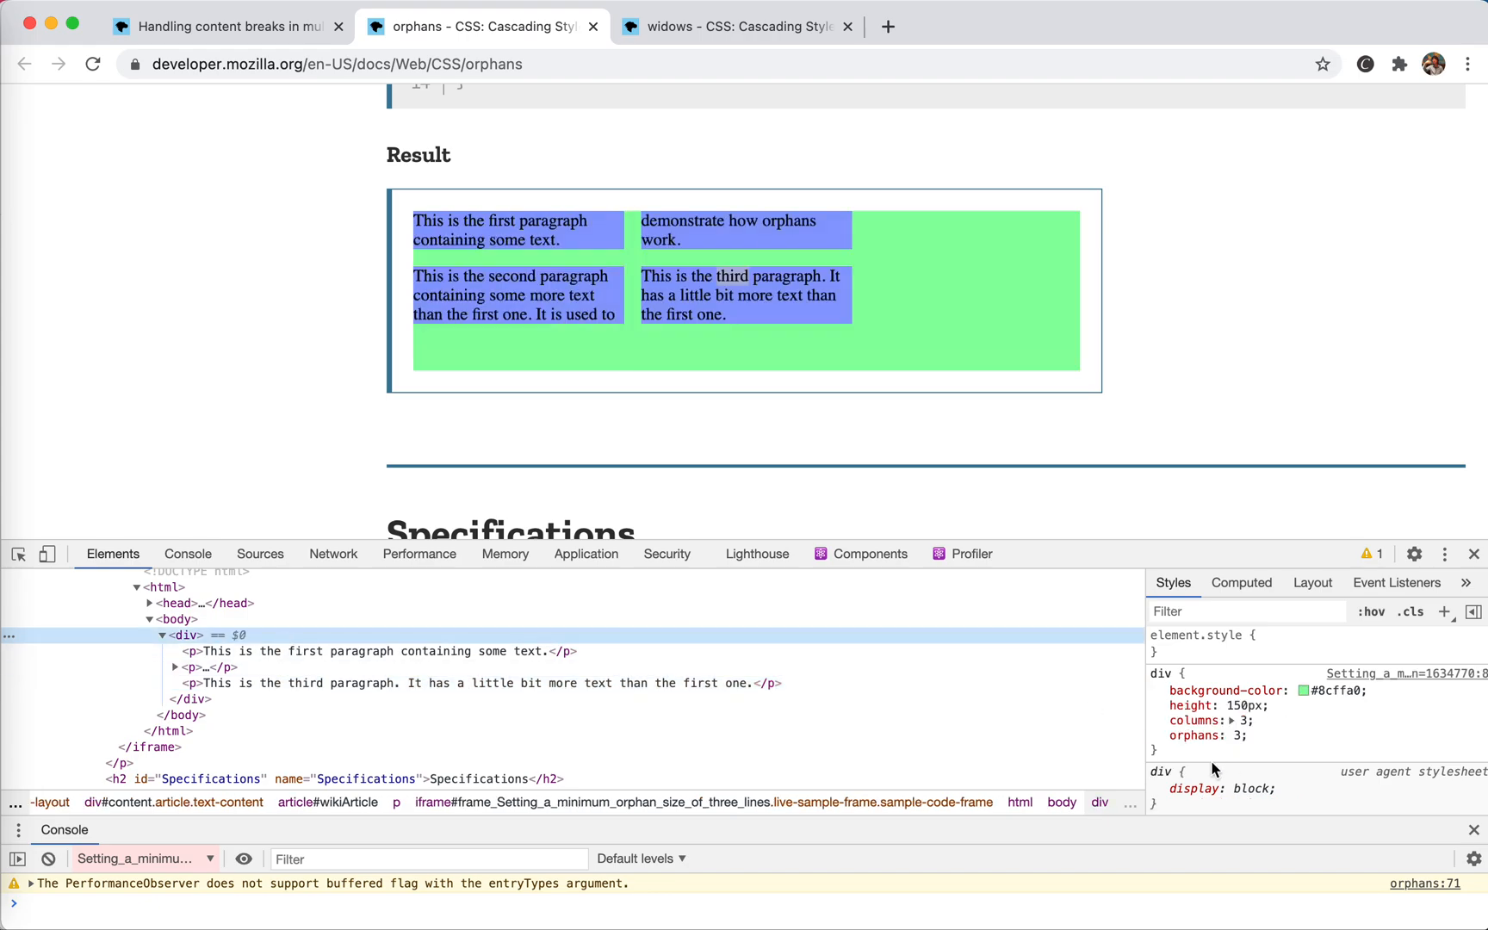
mouse_move(890, 351)
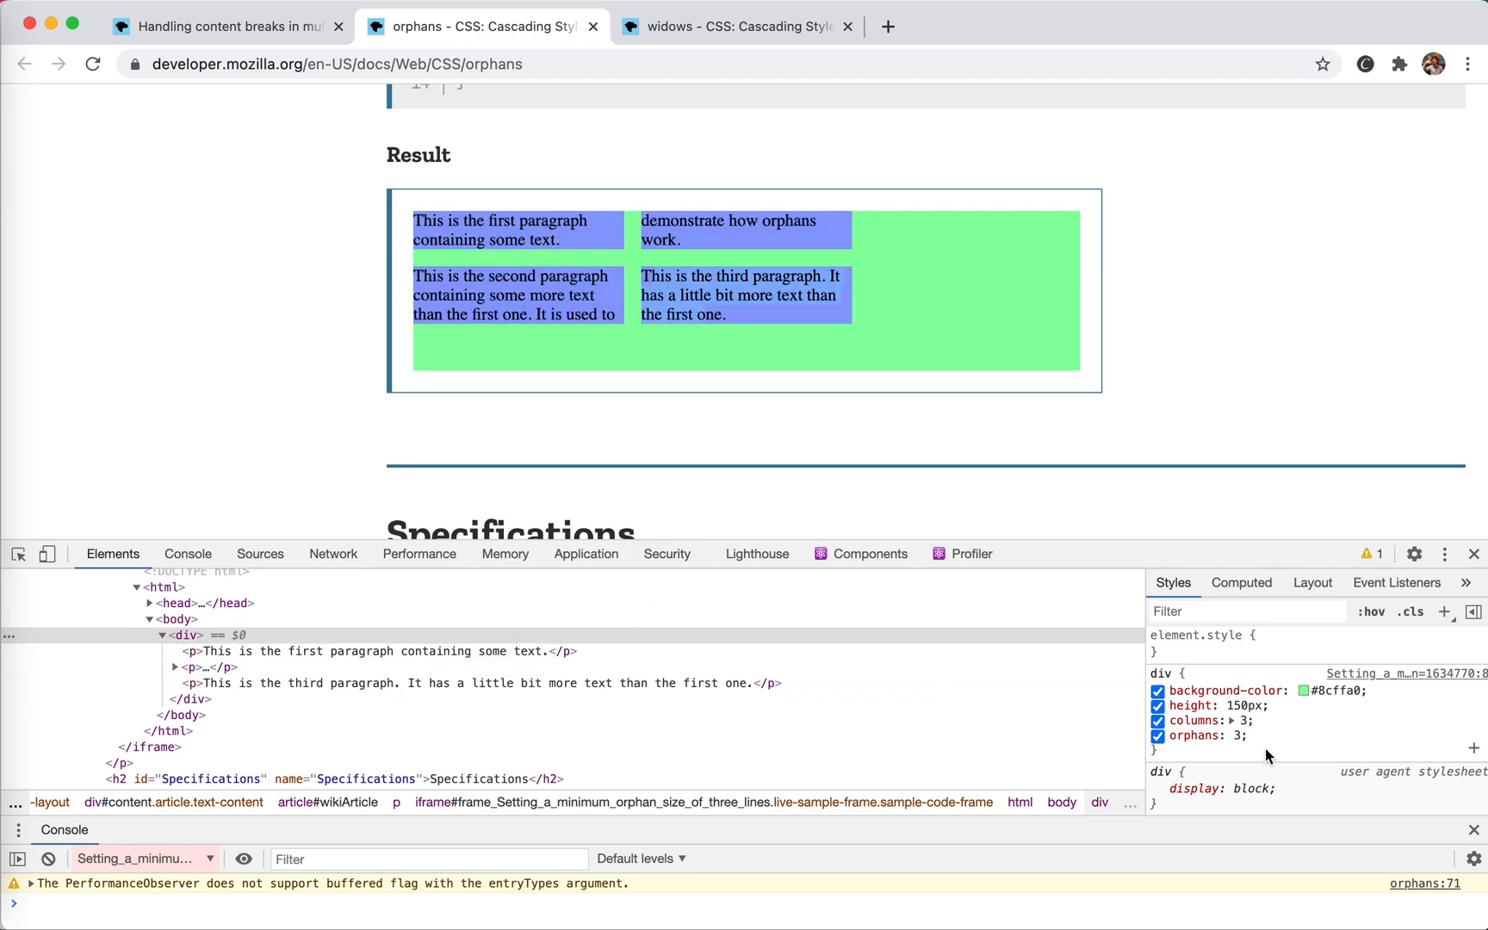
Toggle the example div's orphans declaration off and on in Styles, then change its value from 3 to 4
left_click(1239, 735)
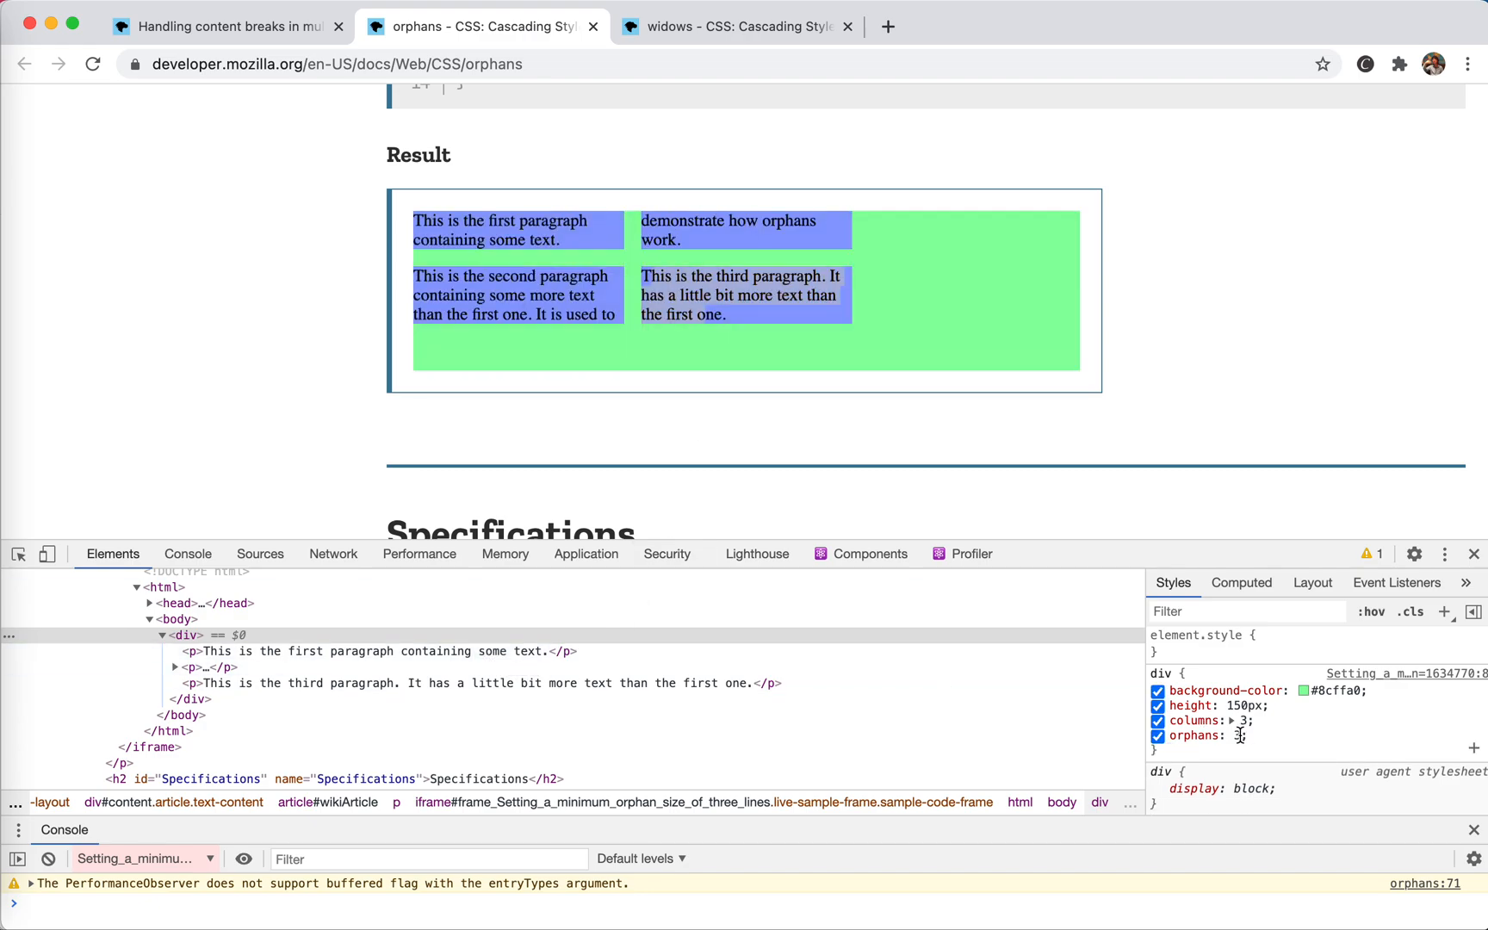
left_click(1443, 552)
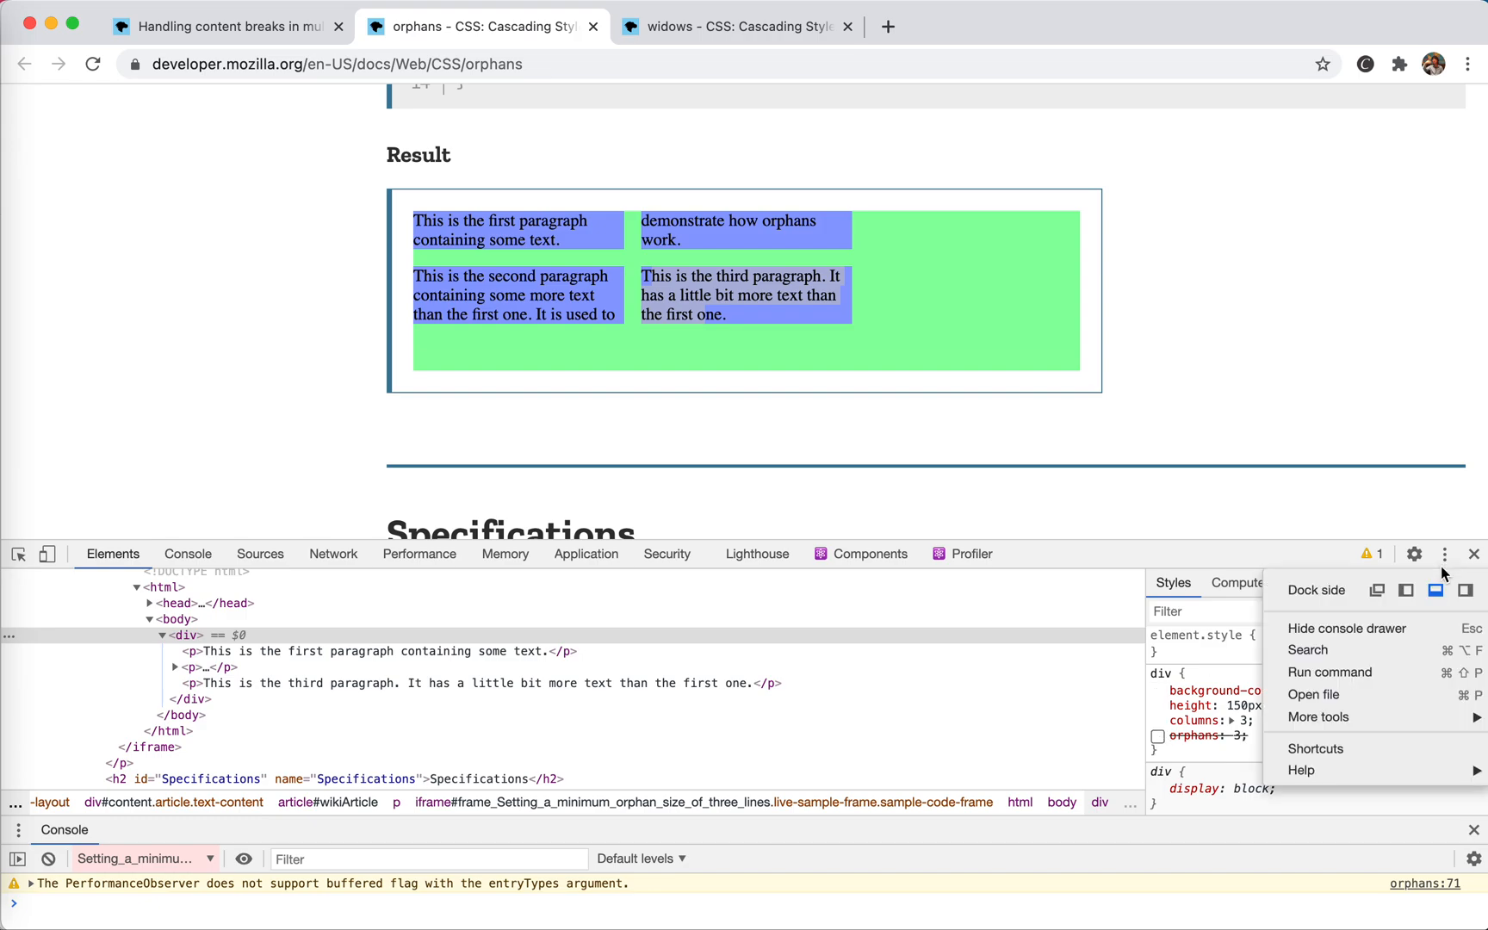
left_click(1434, 589)
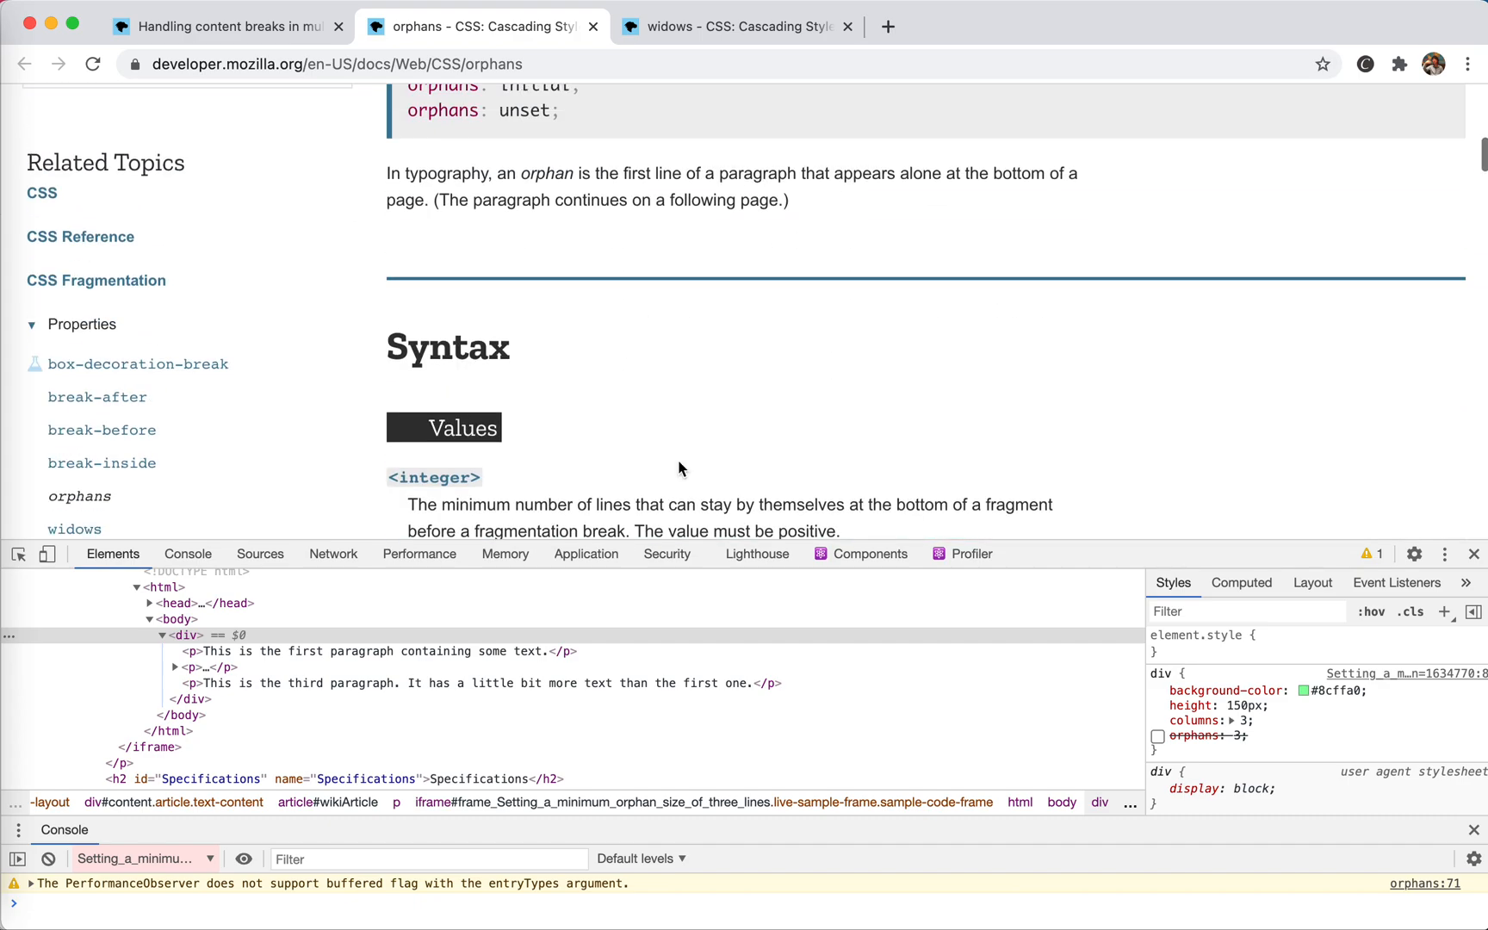
scroll("down", 3)
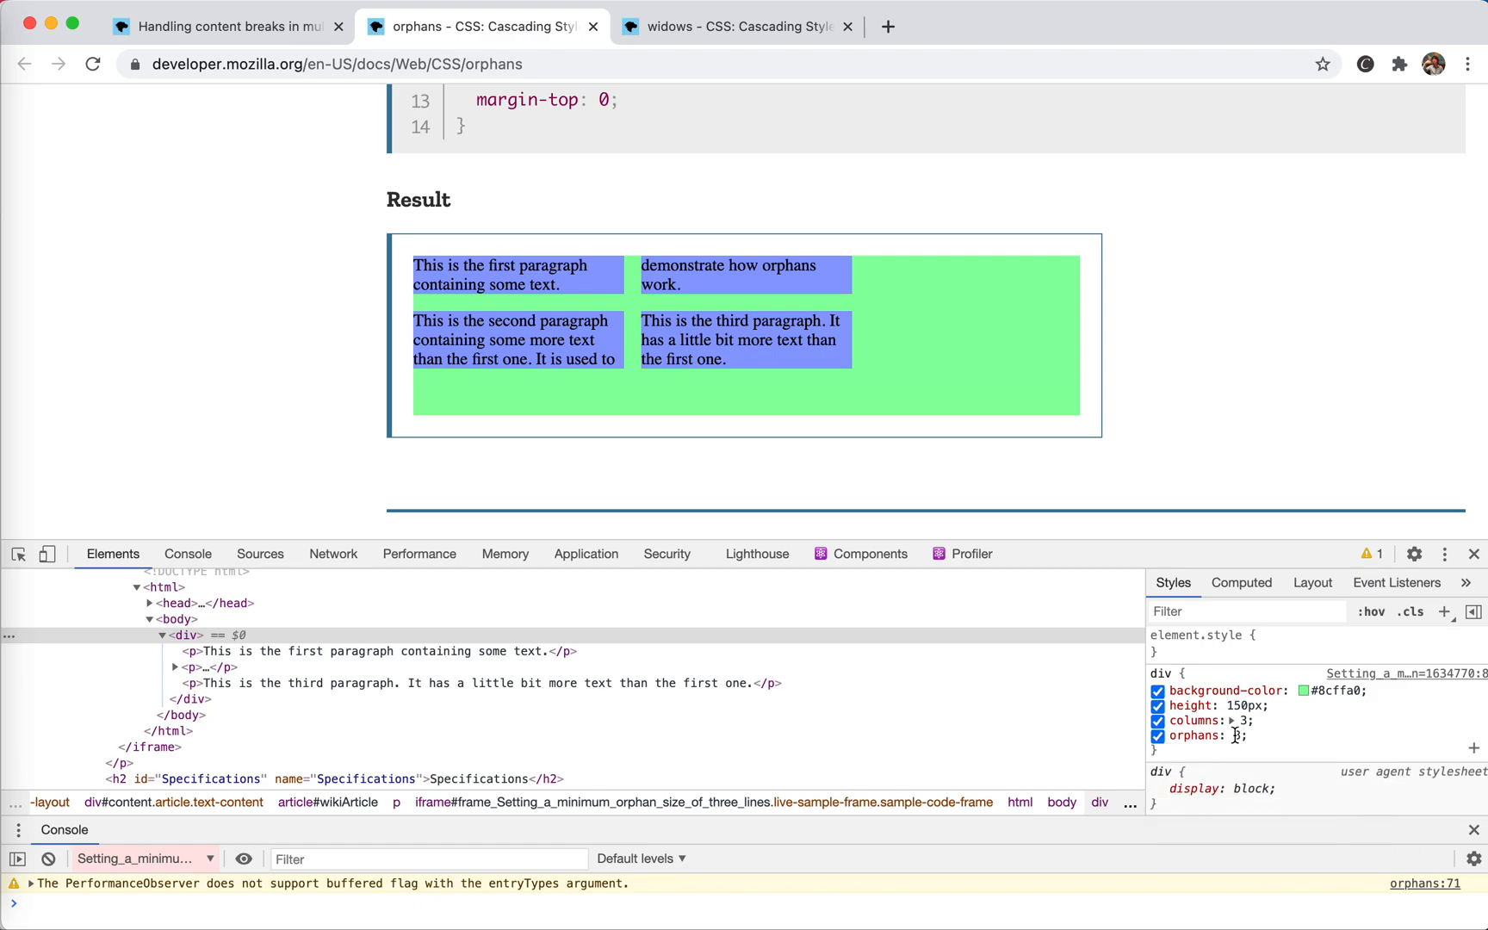
left_click(1445, 553)
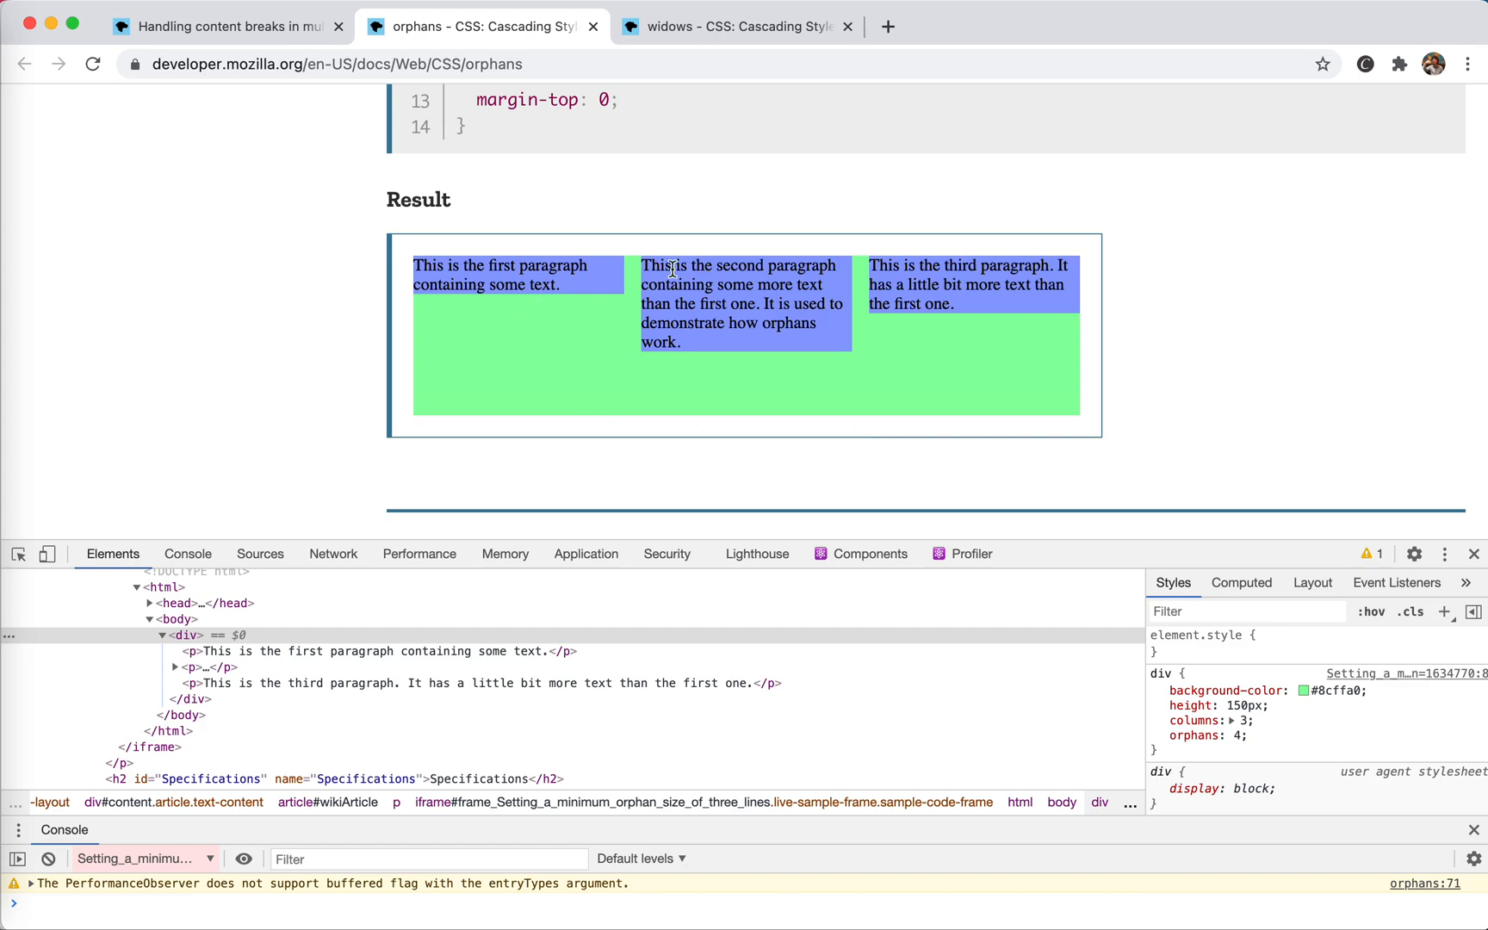
mouse_move(708, 392)
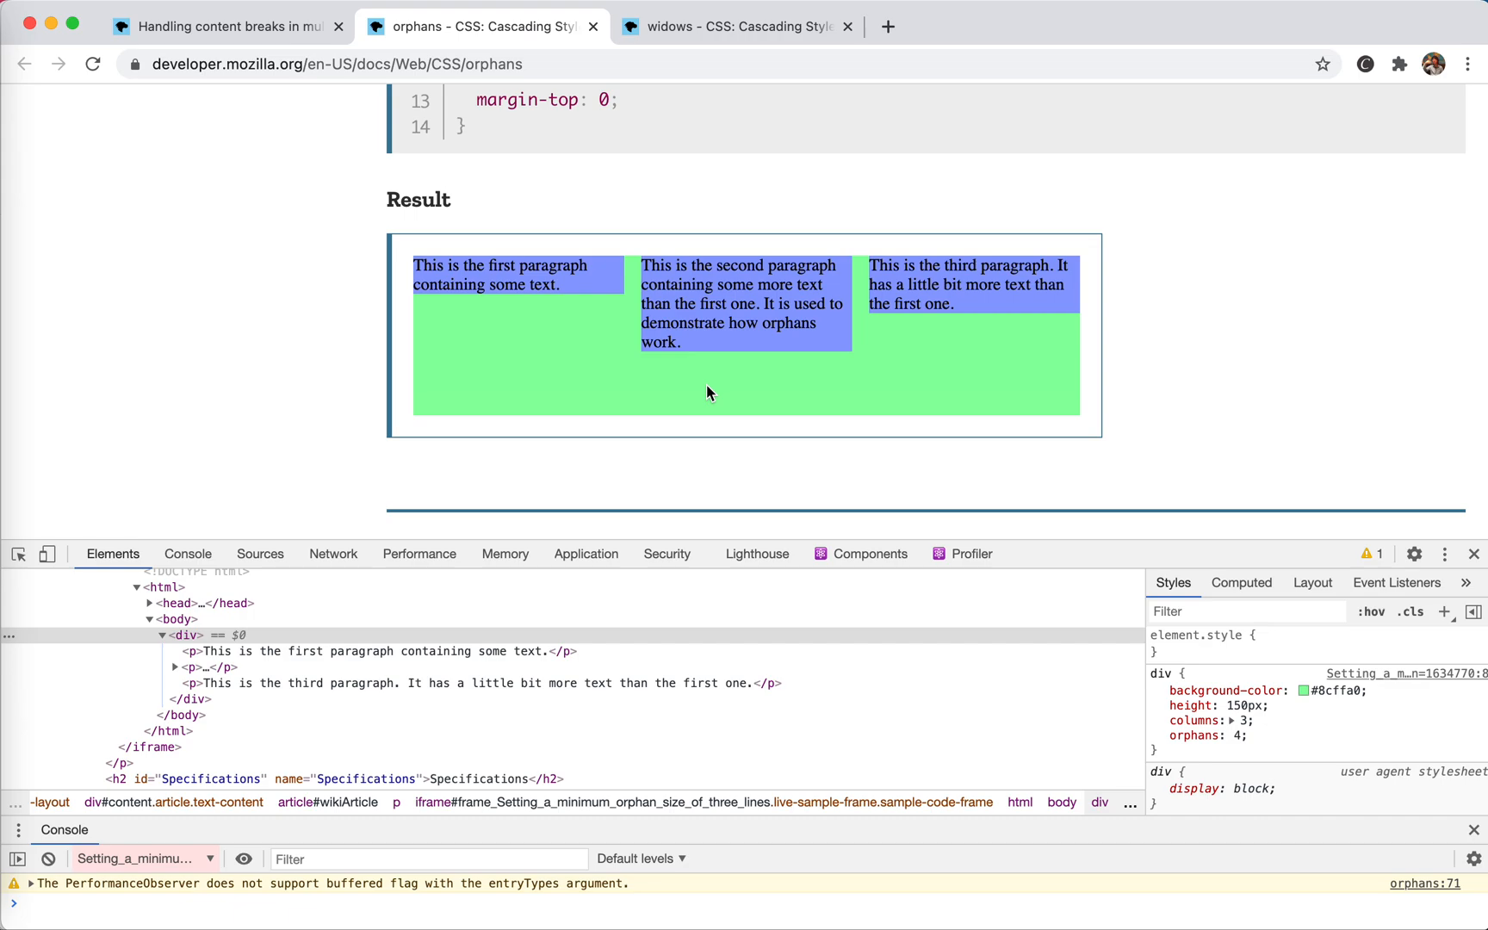
mouse_move(548, 328)
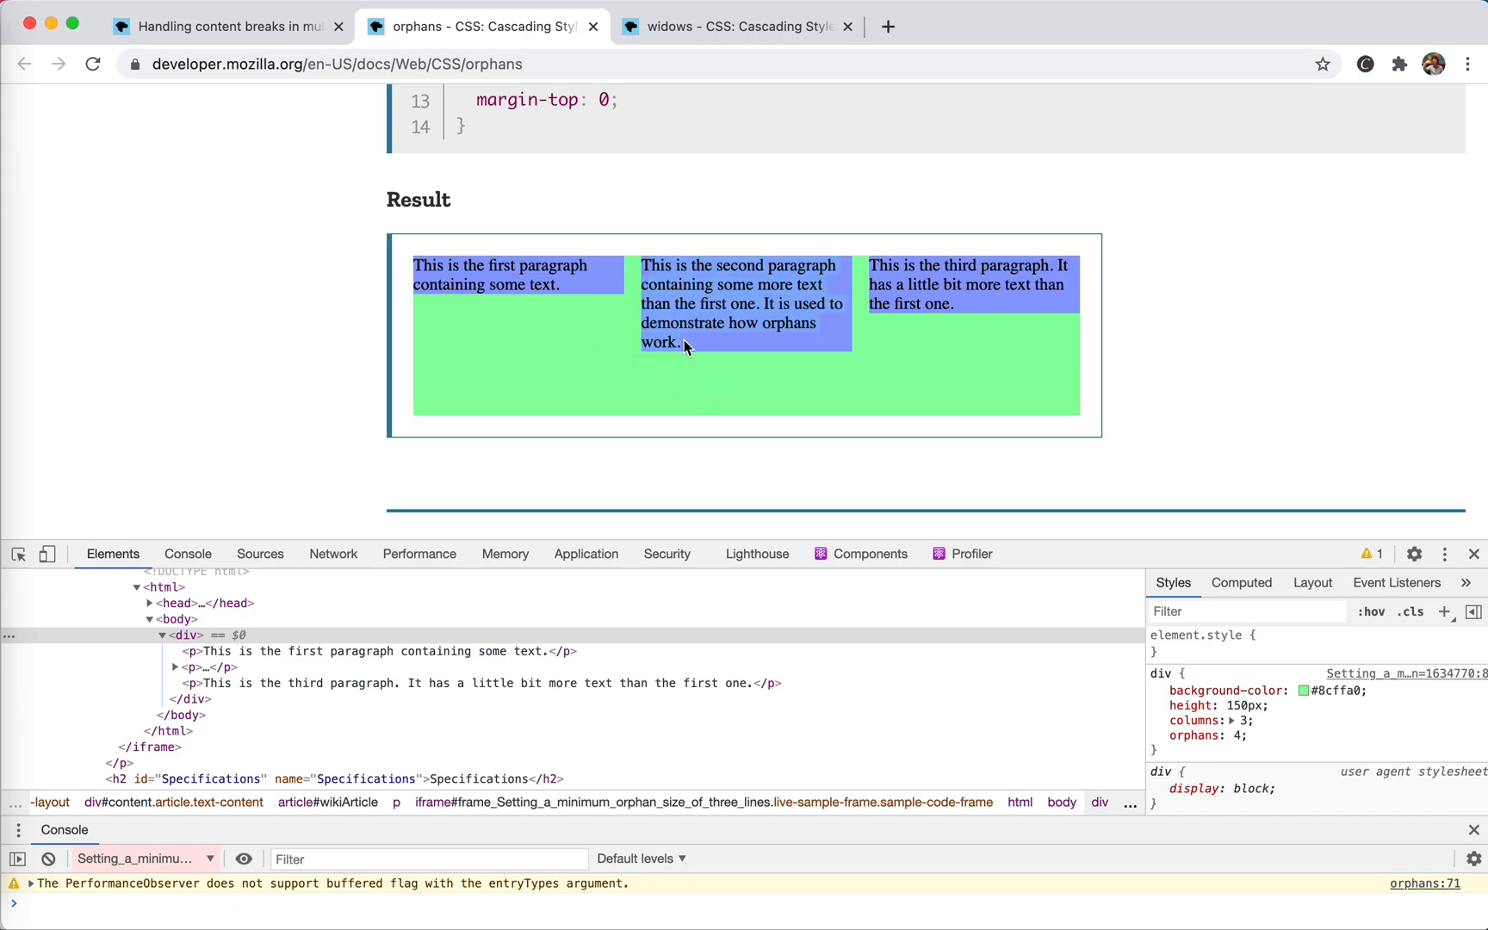
mouse_move(646, 265)
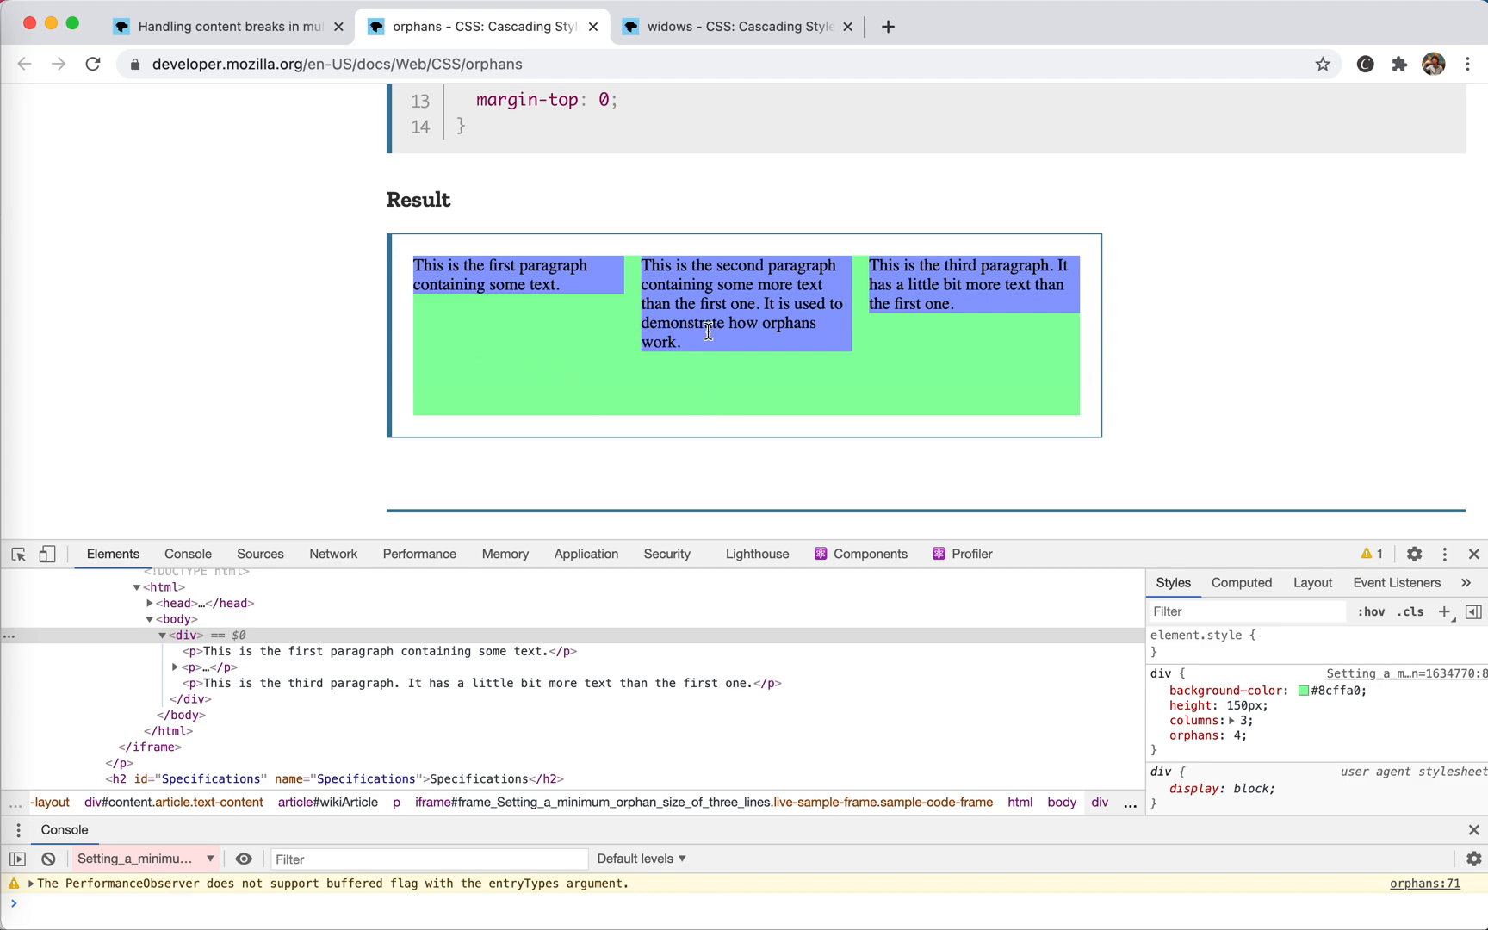
mouse_move(677, 315)
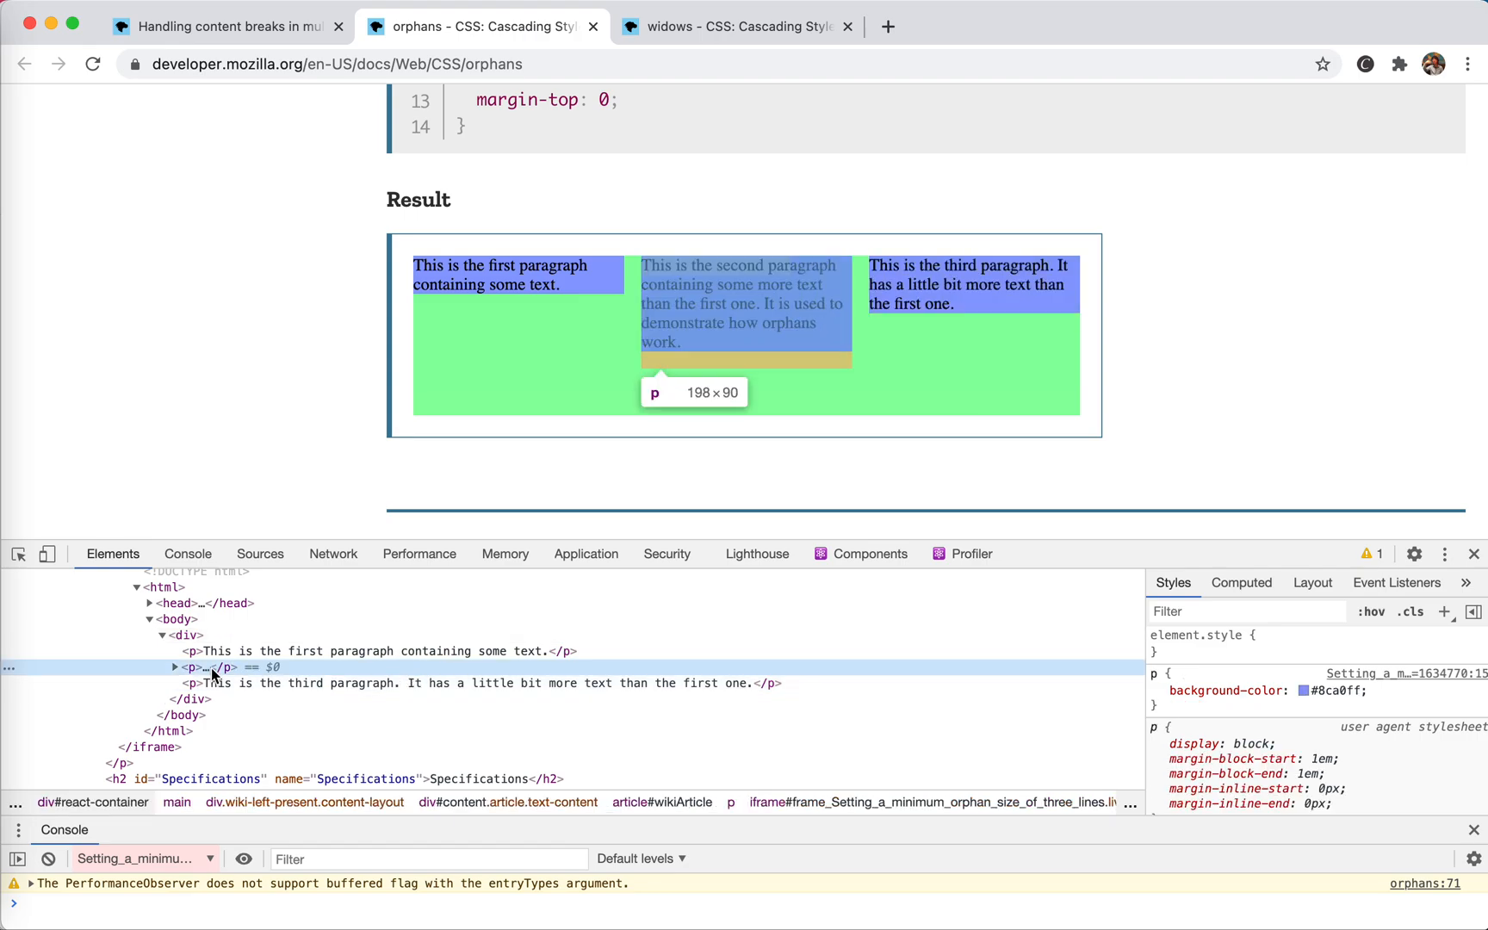
Append characters to the second paragraph's text so it spans the first two columns, then reselect the <p>
left_click(184, 666)
type("ssssssssssss. sasd.  adsfasdf")
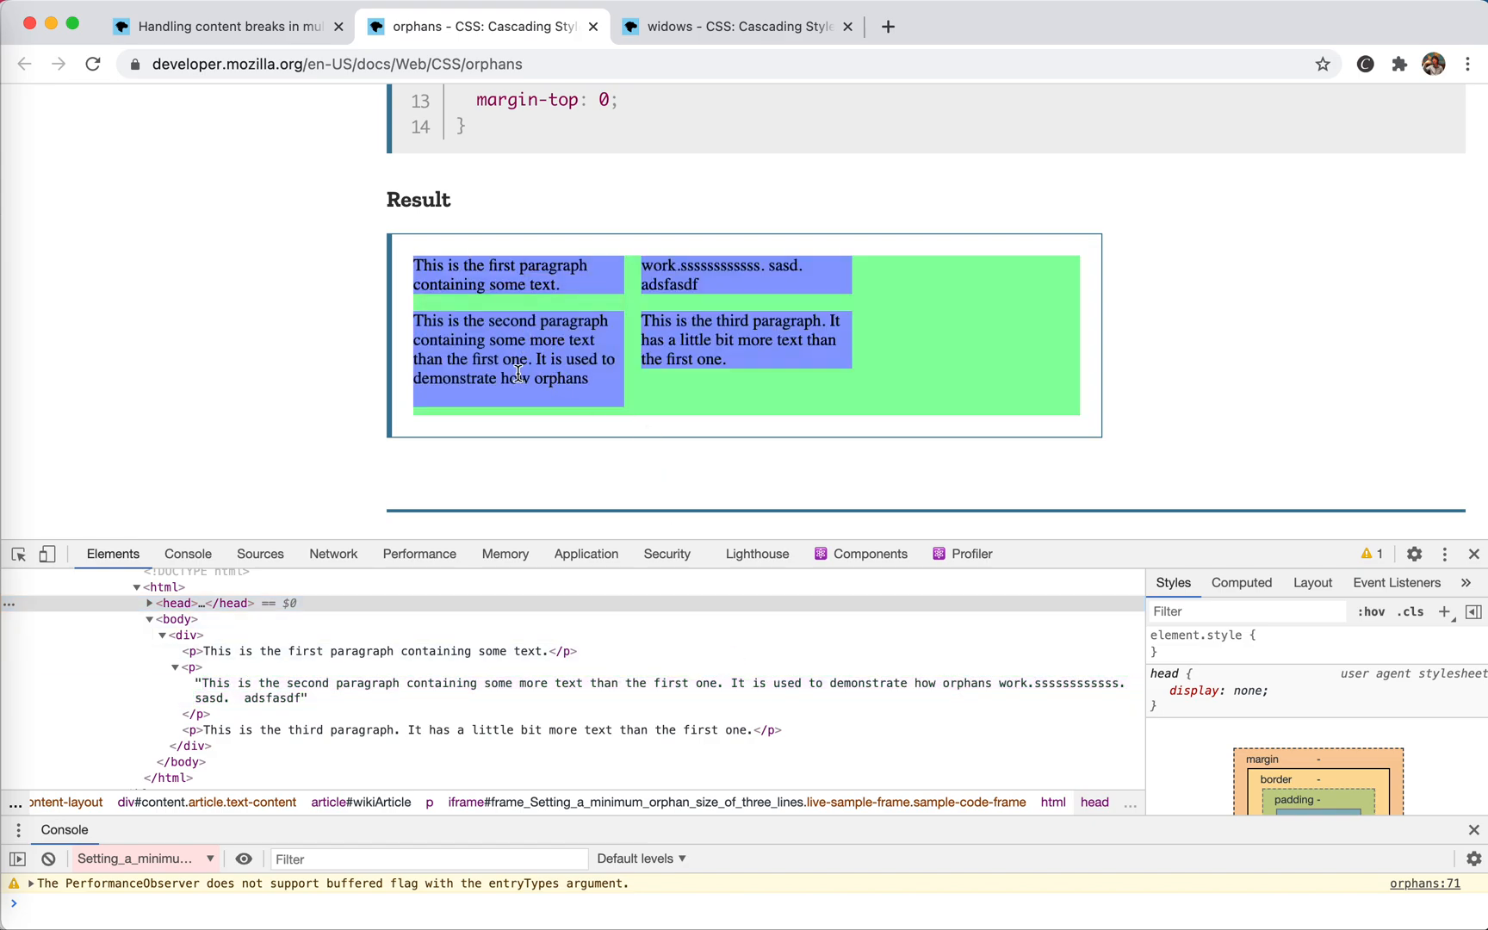
mouse_move(663, 263)
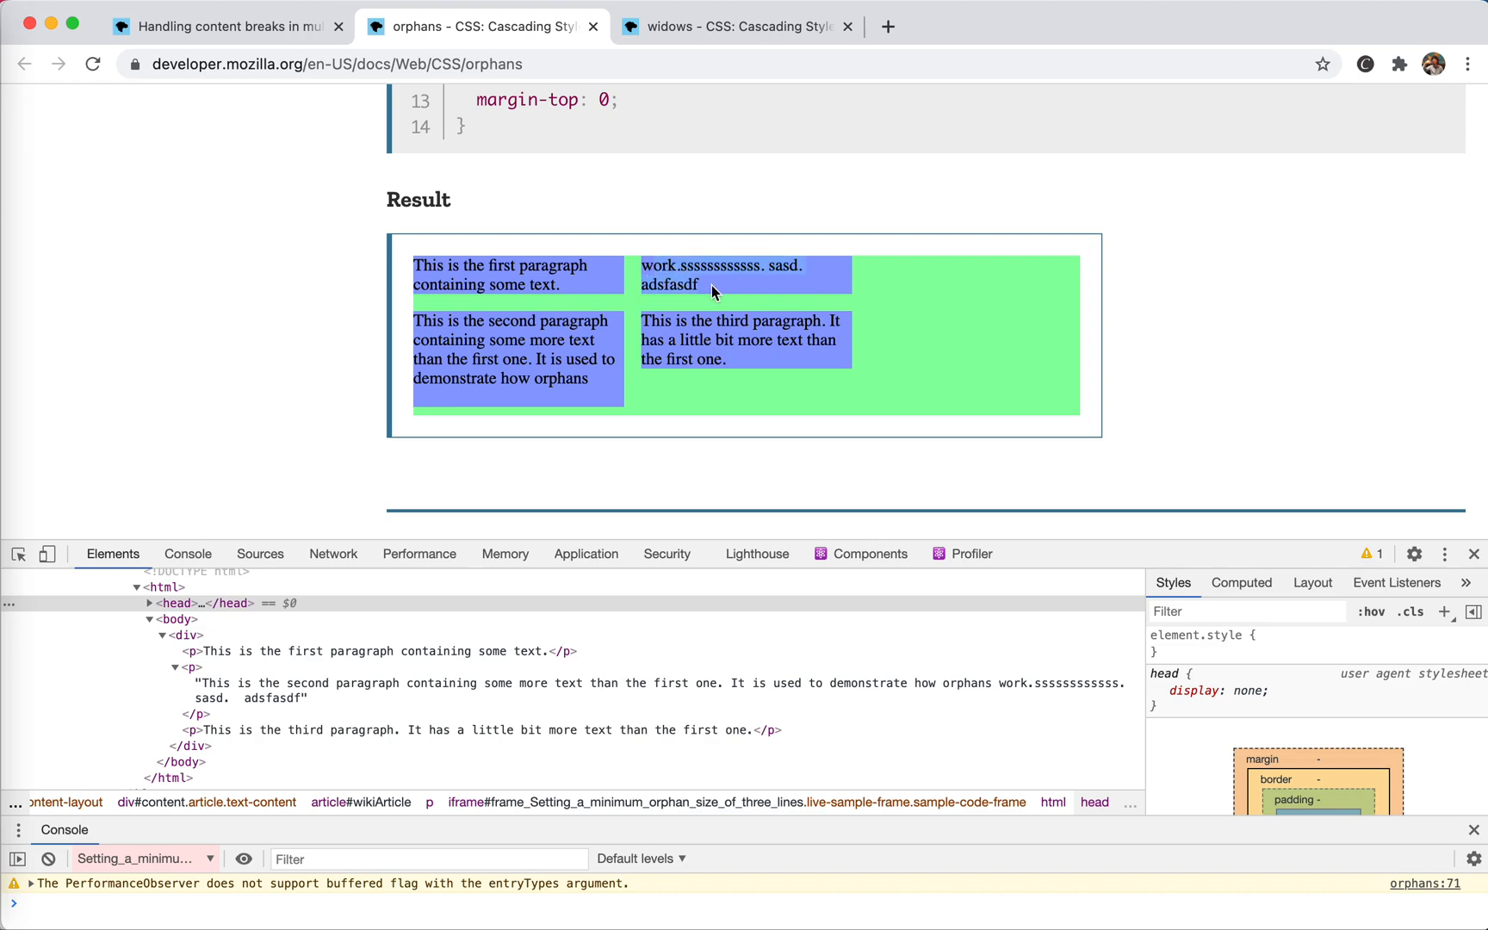
mouse_move(634, 359)
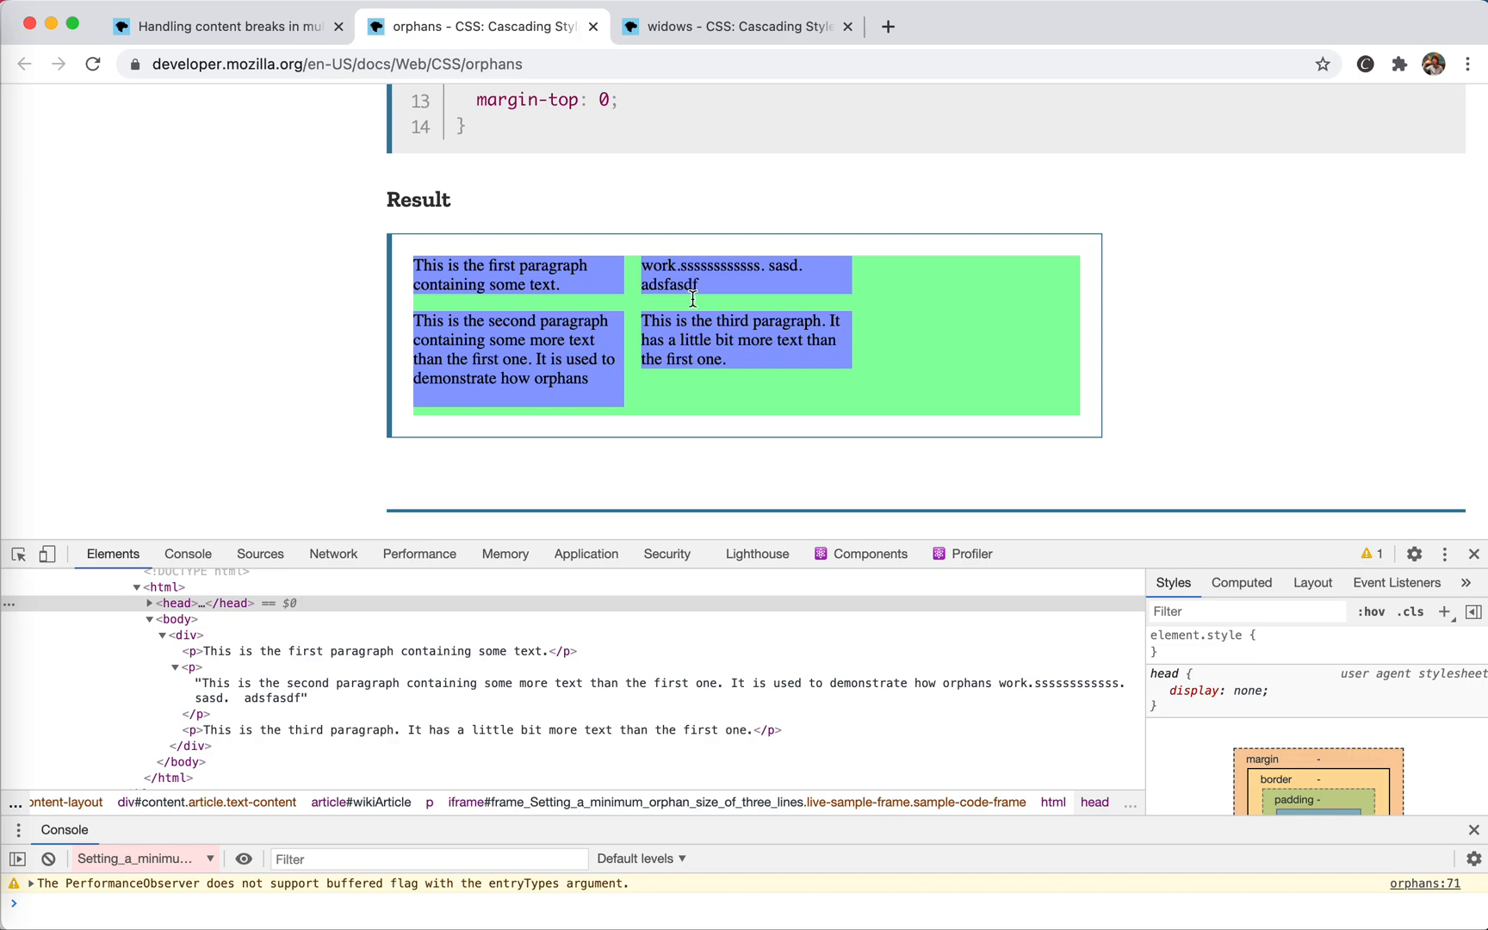
left_click(193, 682)
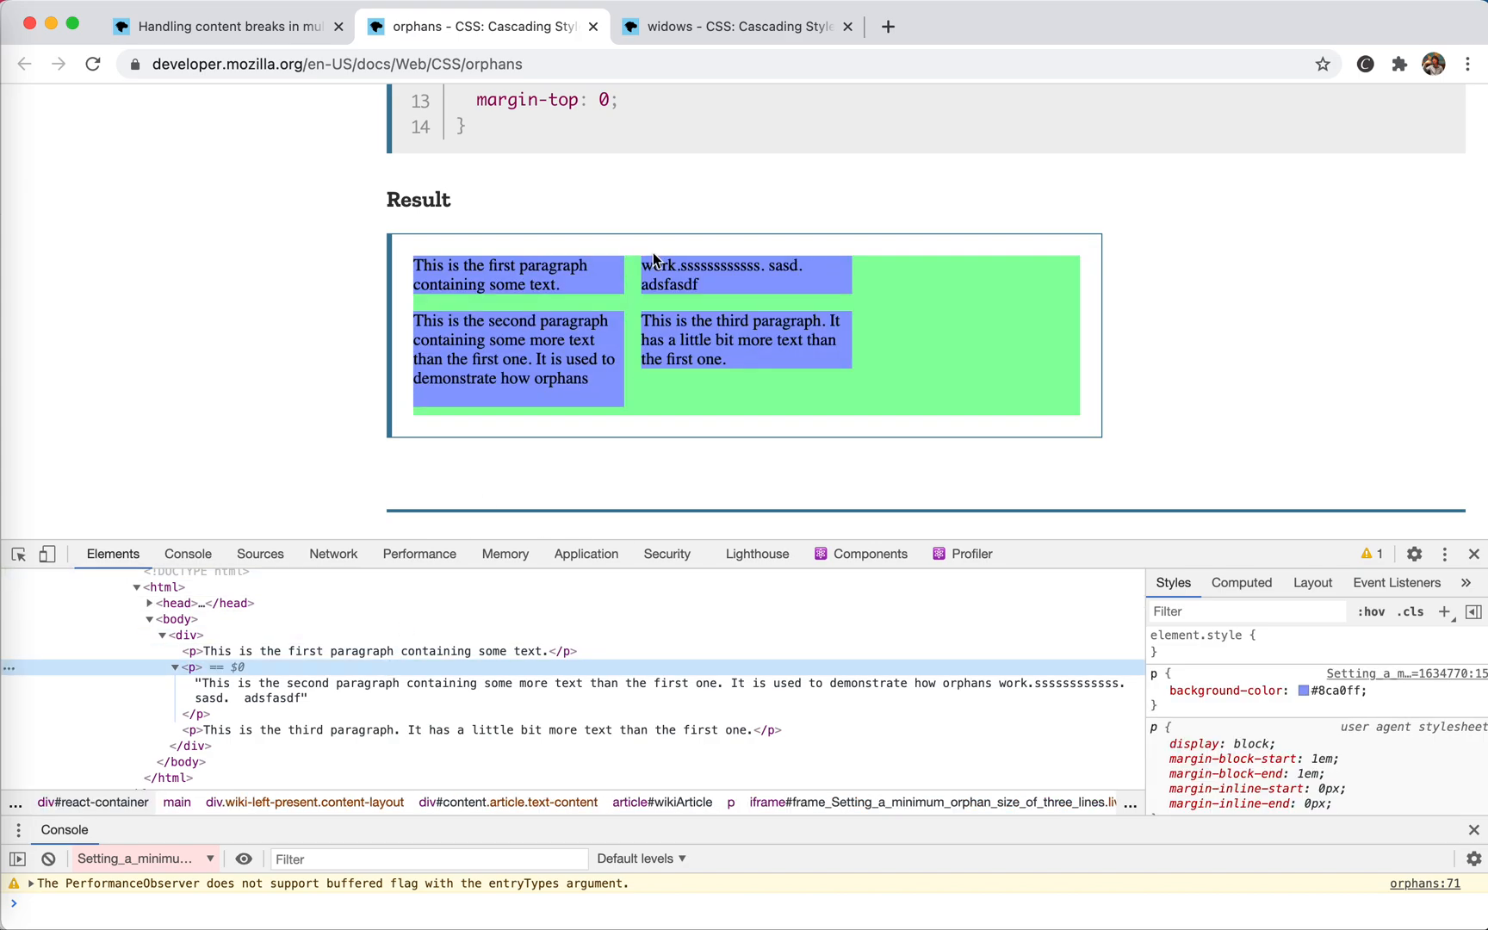
left_click(736, 26)
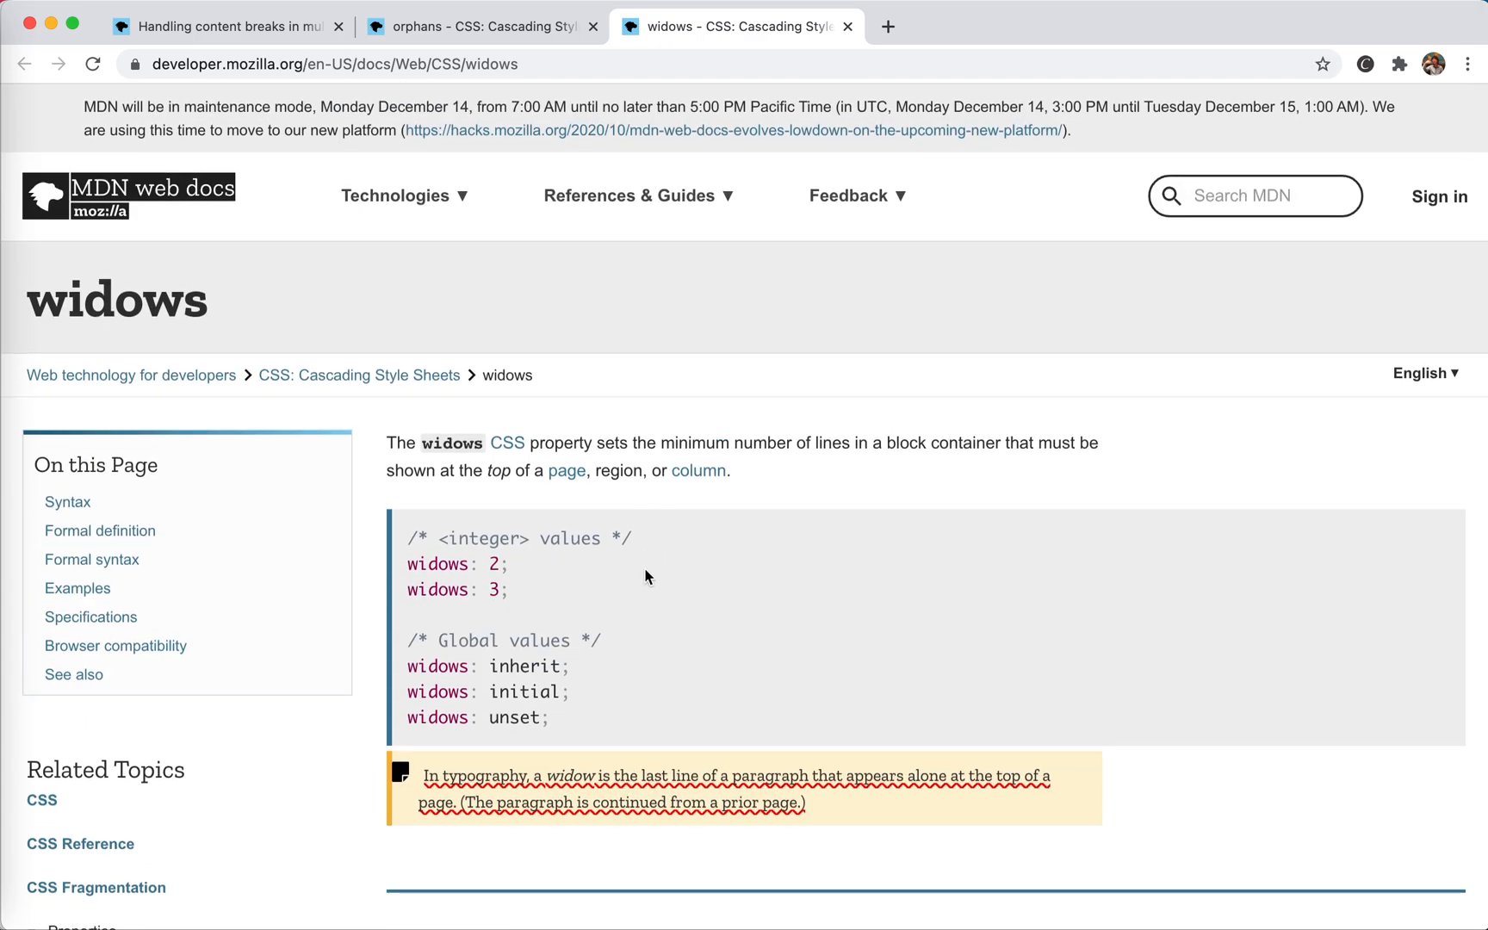
Scroll the widows page to the Controlling column widows Result and bring up the context menu on the sample
scroll("down", 3)
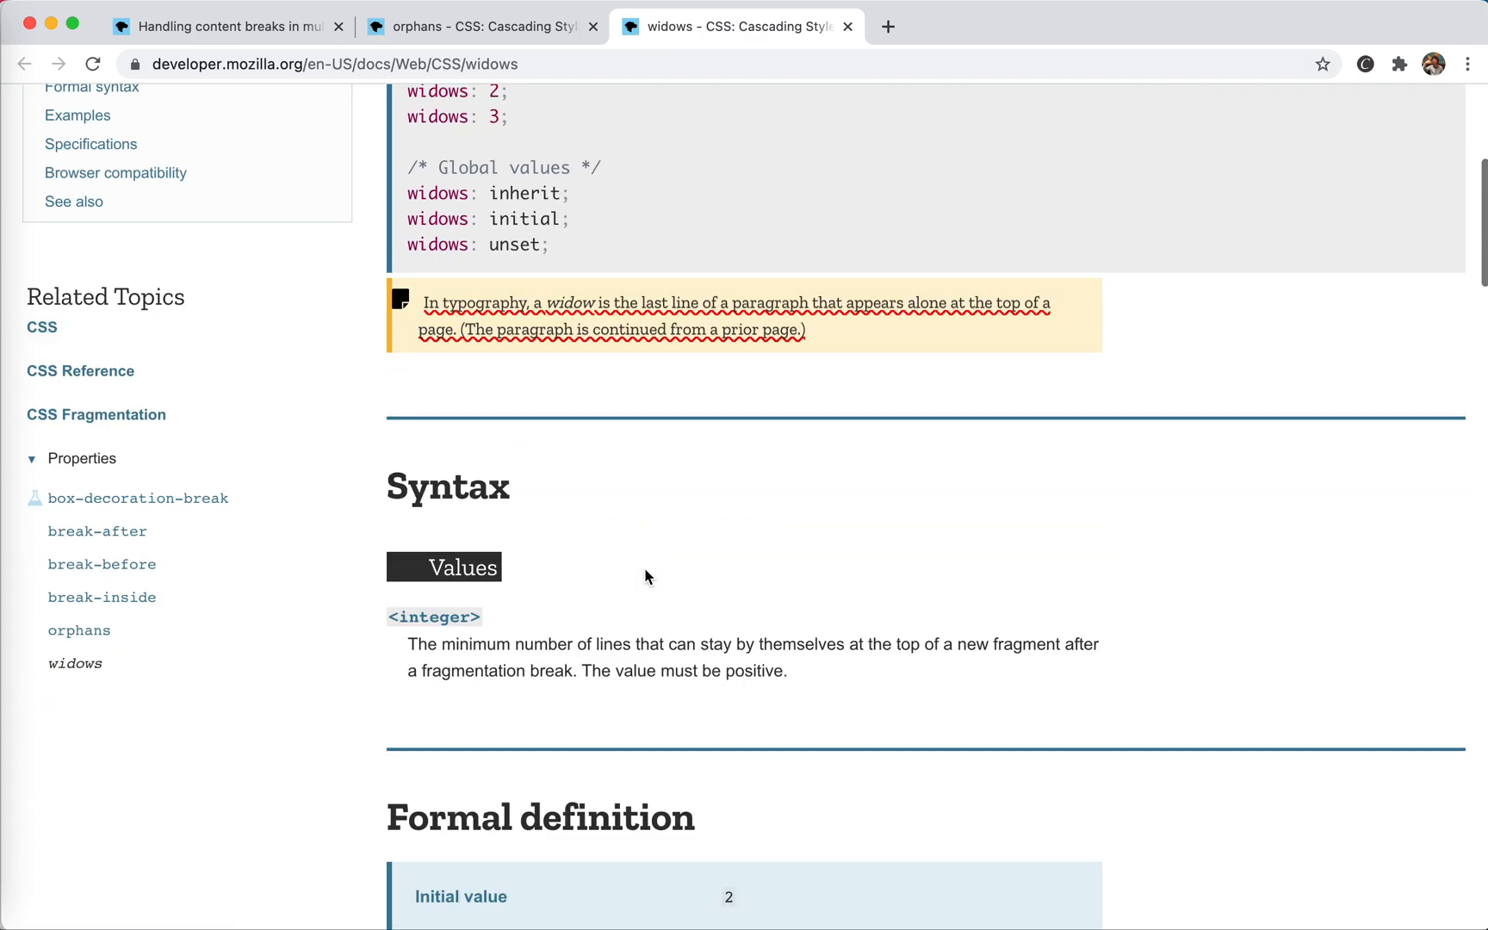
scroll("down", 3)
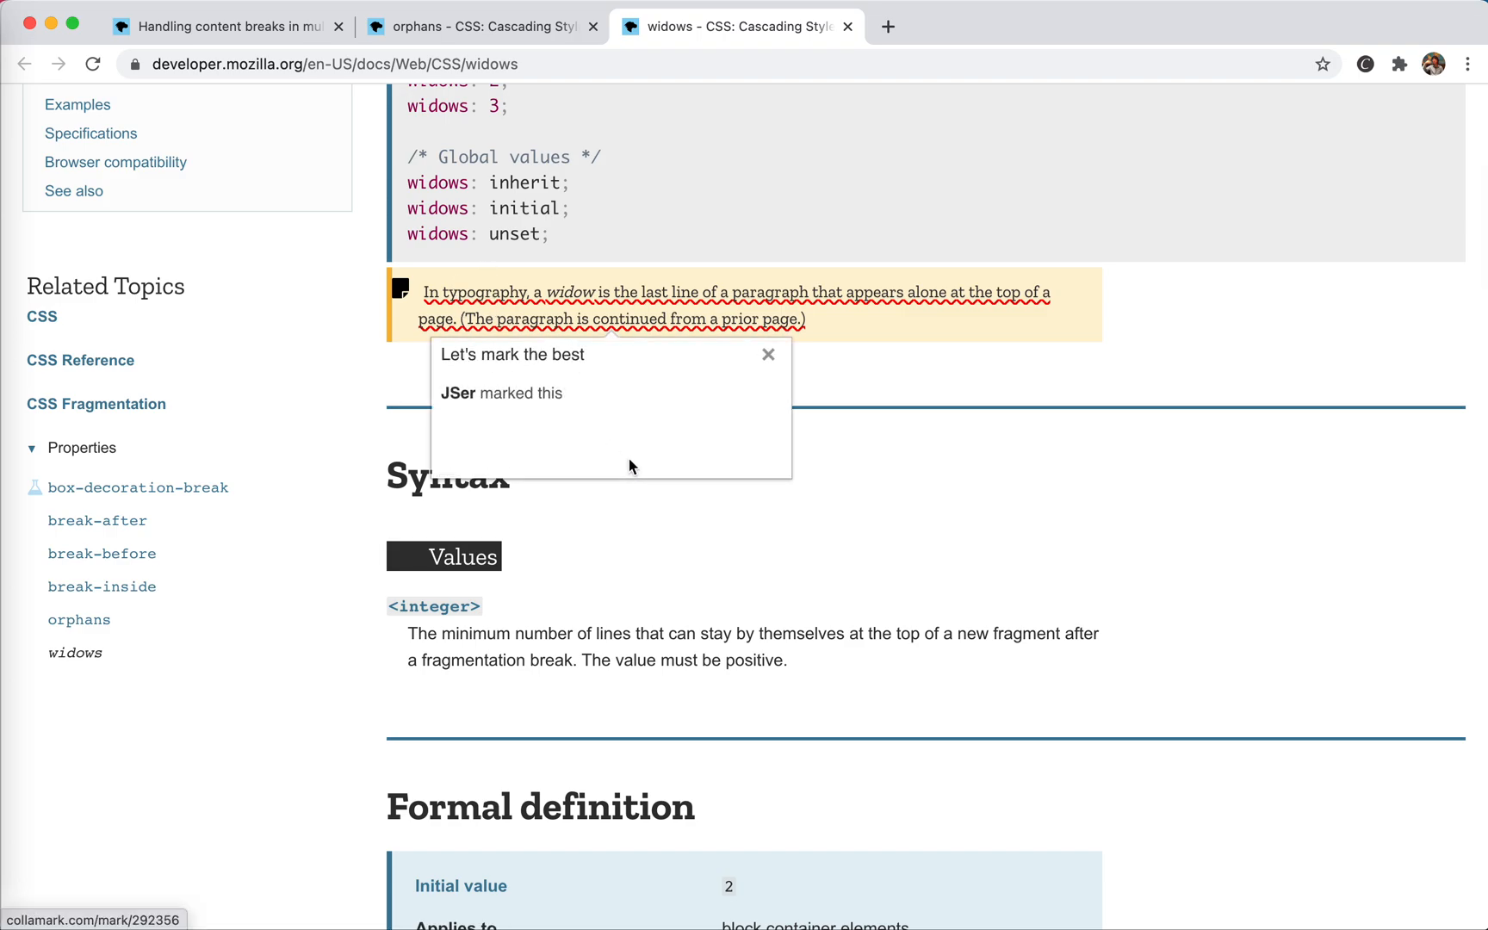
scroll("down", 3)
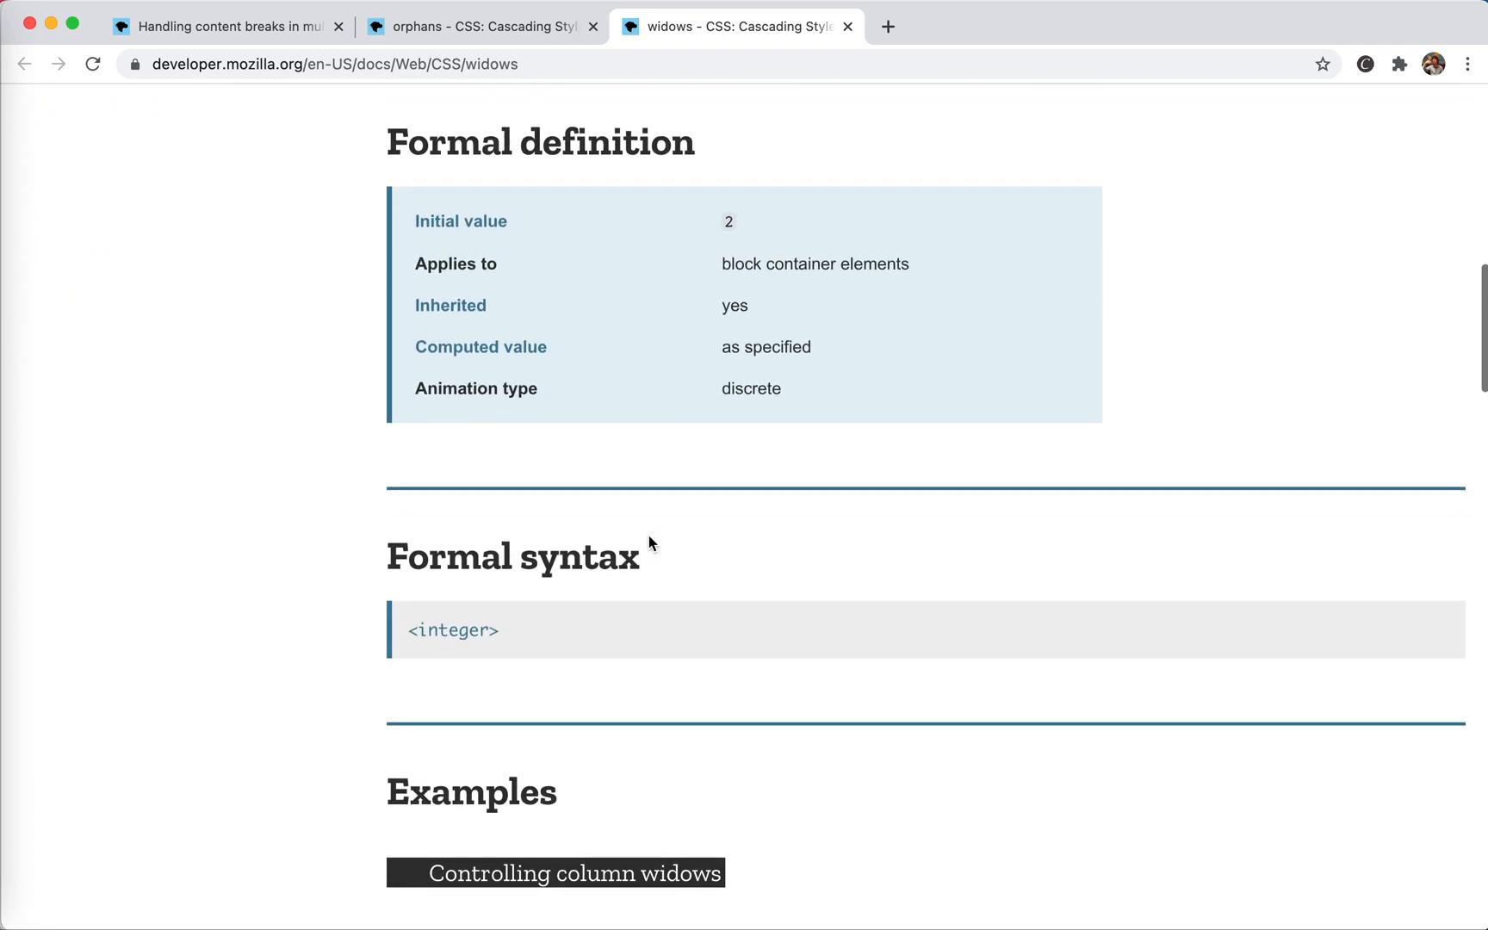
scroll("down", 3)
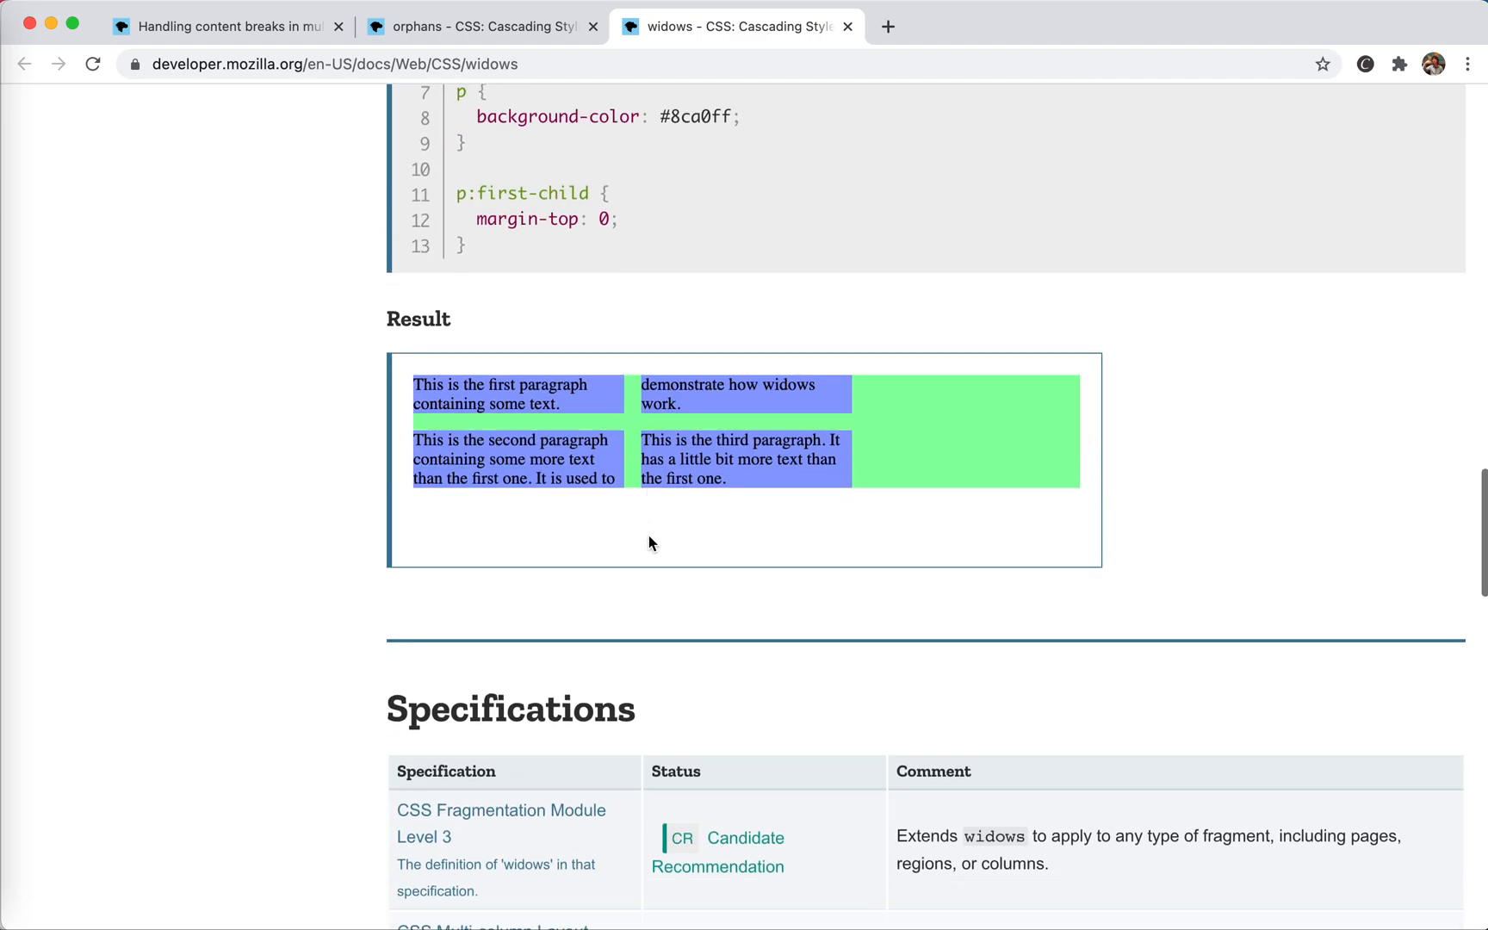
right_click(729, 394)
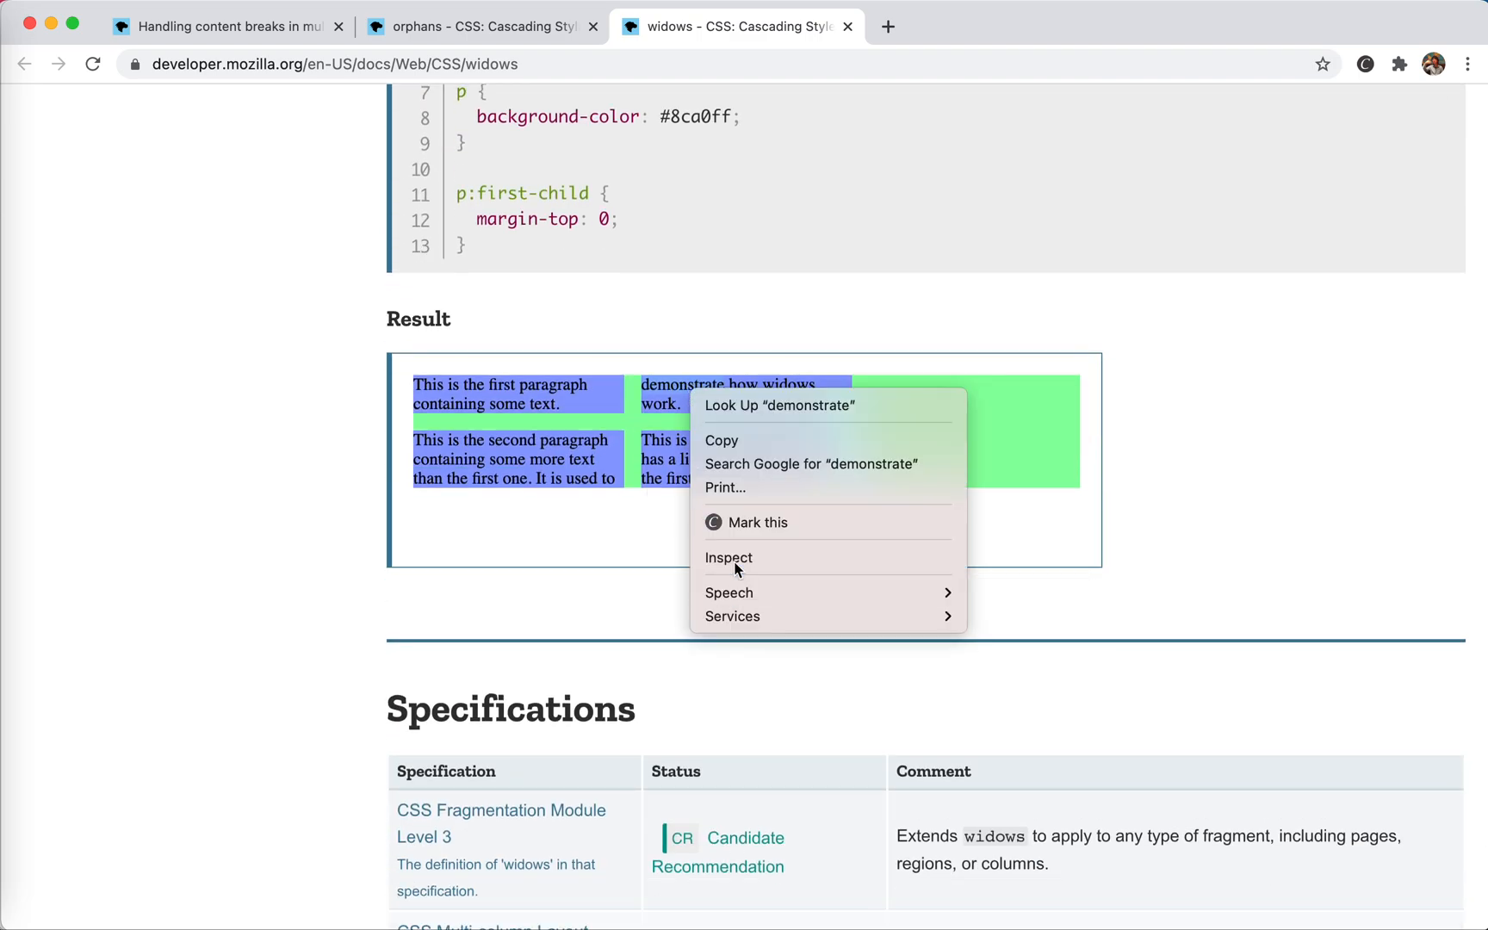
Inspect the example's div and change widows from 2 to 3, adding orphans: 3 to its rule
left_click(728, 558)
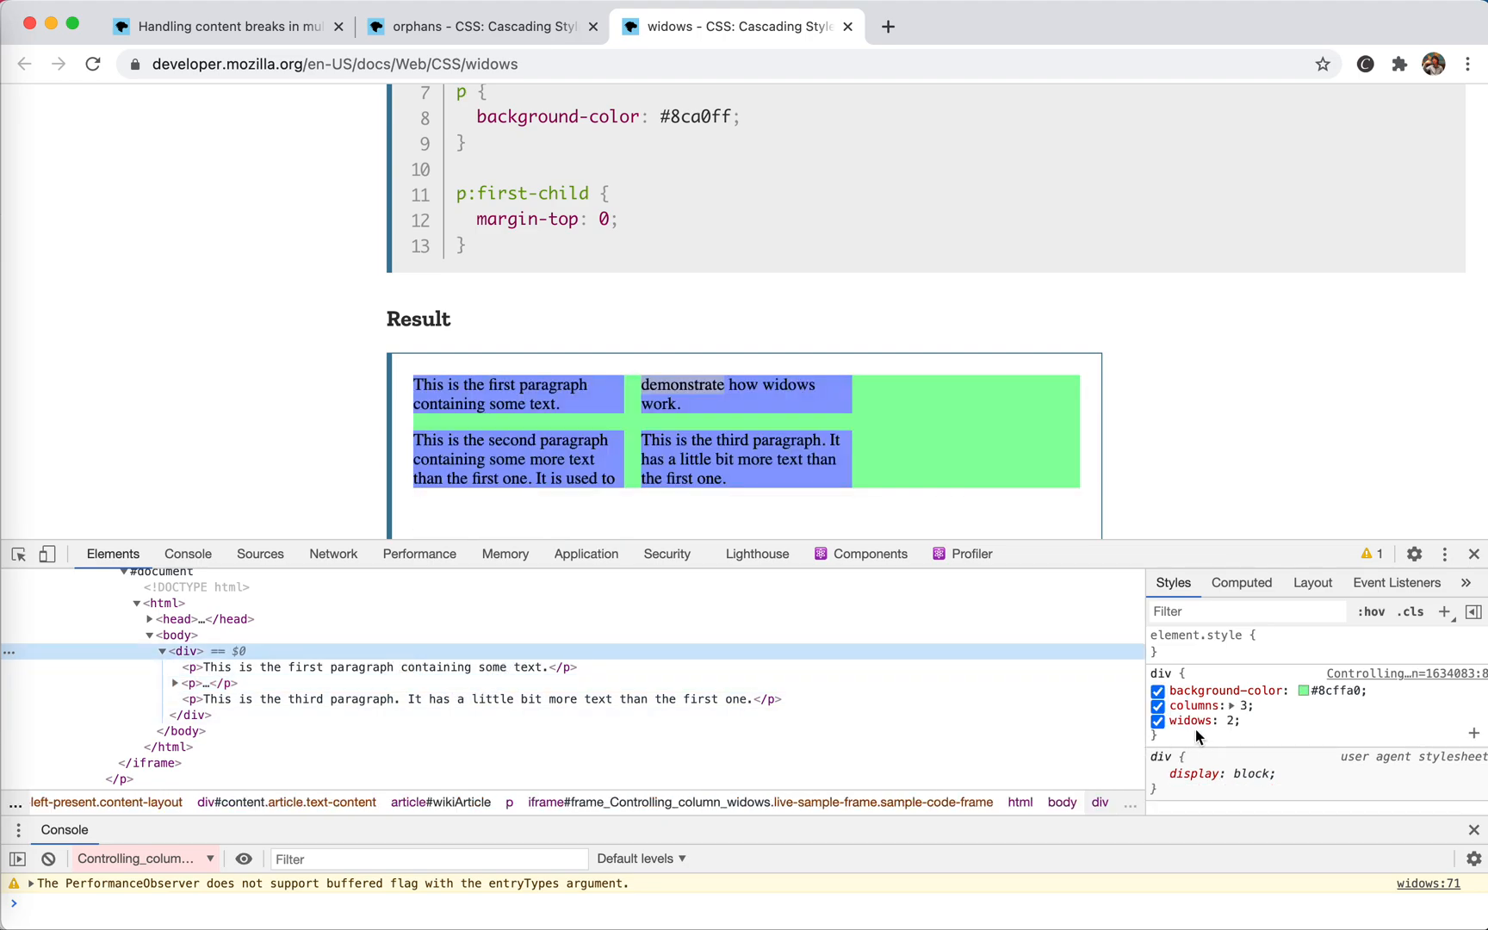
left_click(1224, 720)
type("3")
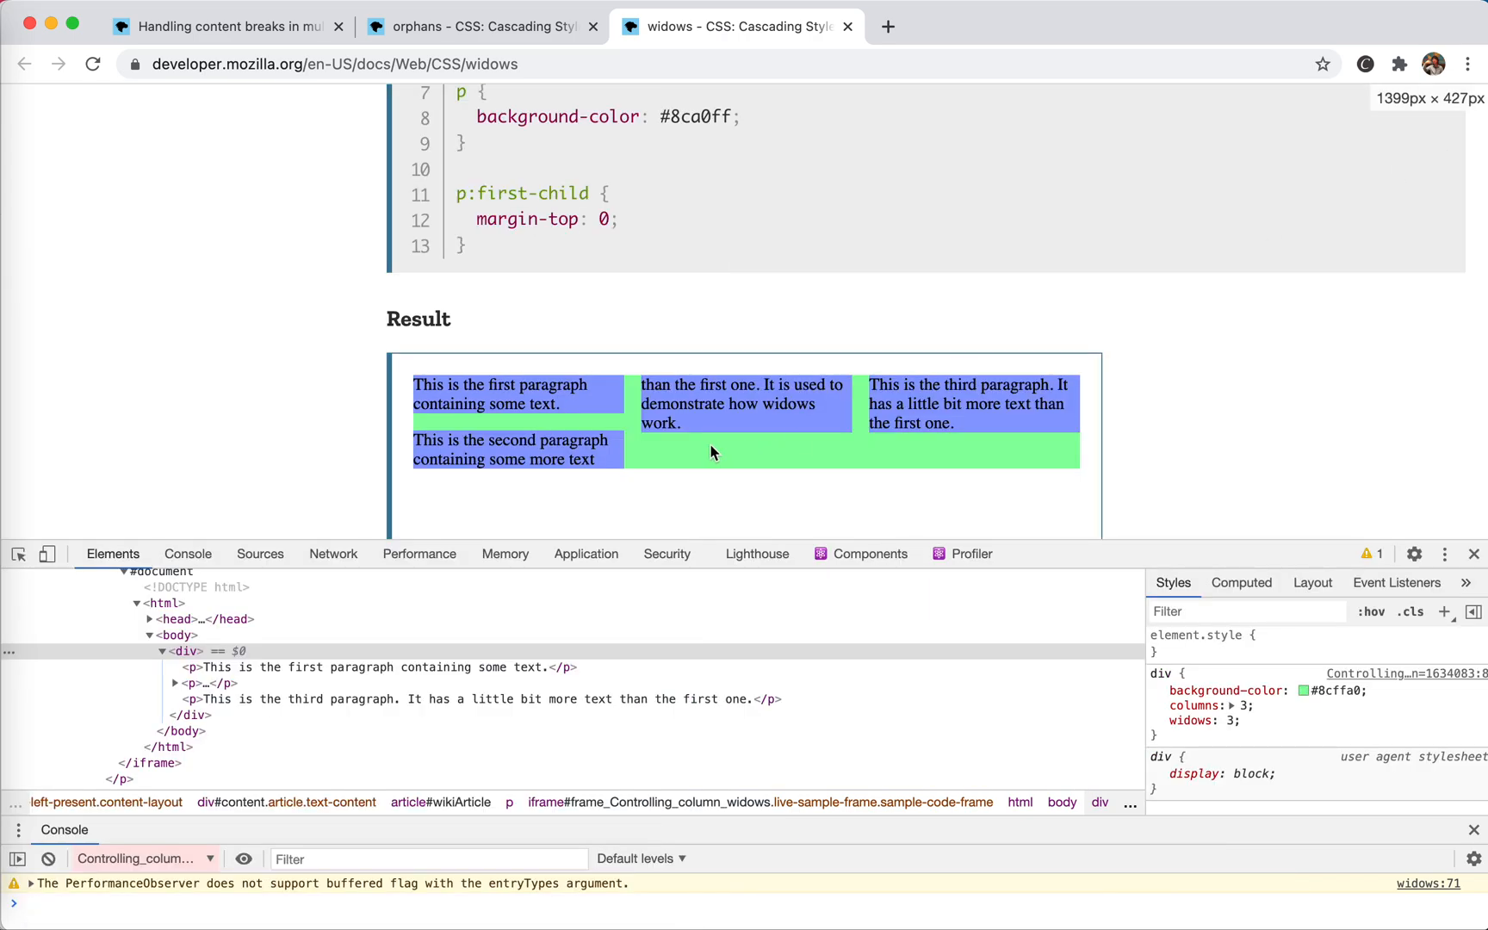
mouse_move(898, 374)
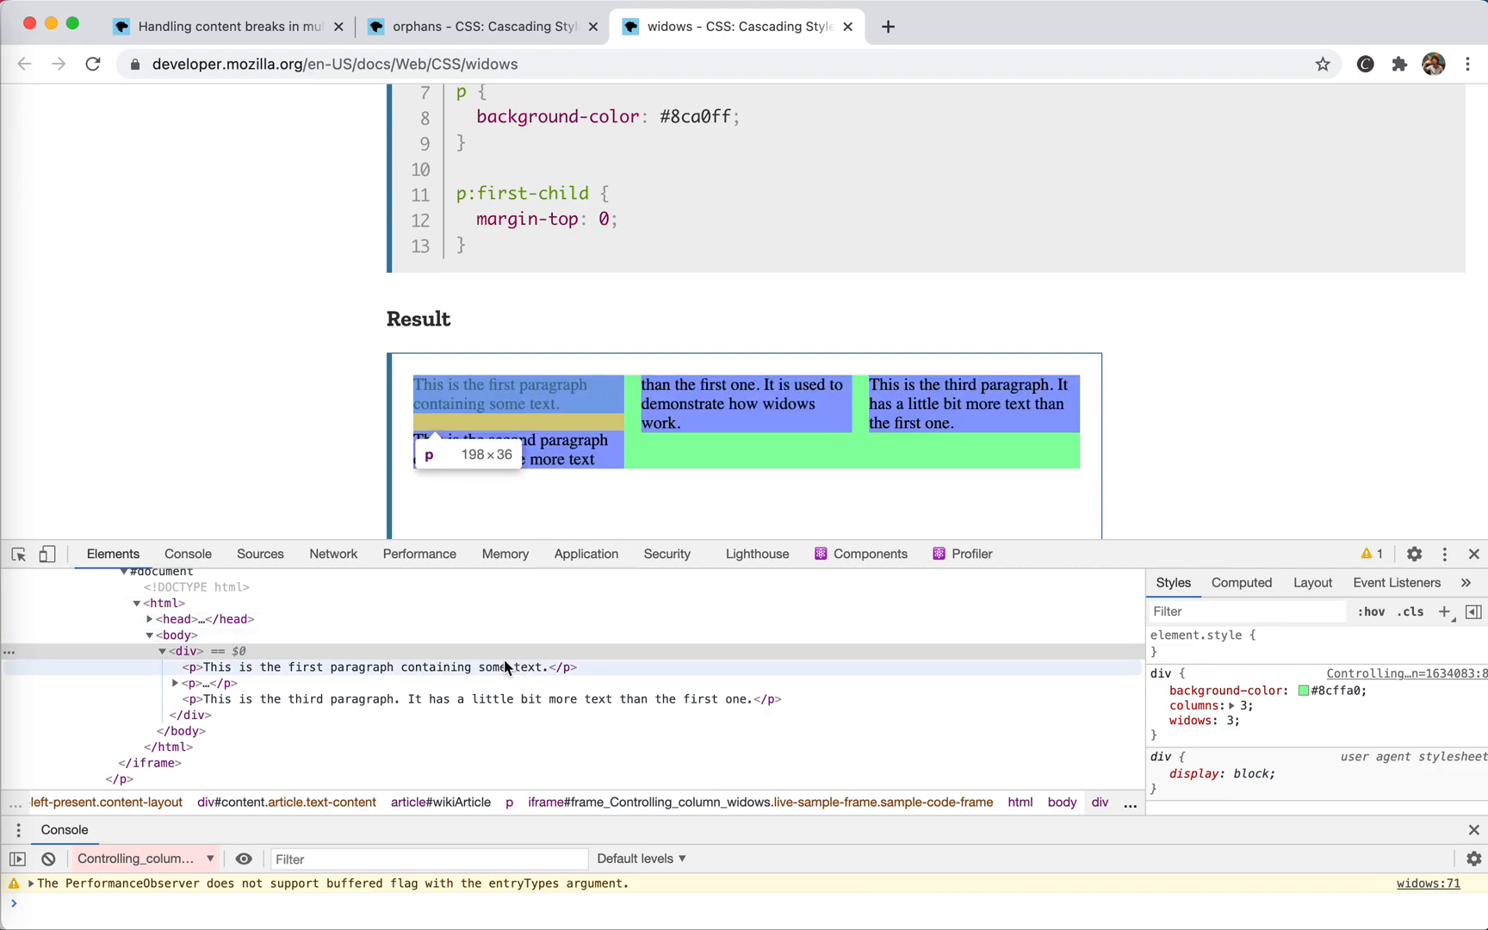
left_click(378, 666)
type("orphans: 3;")
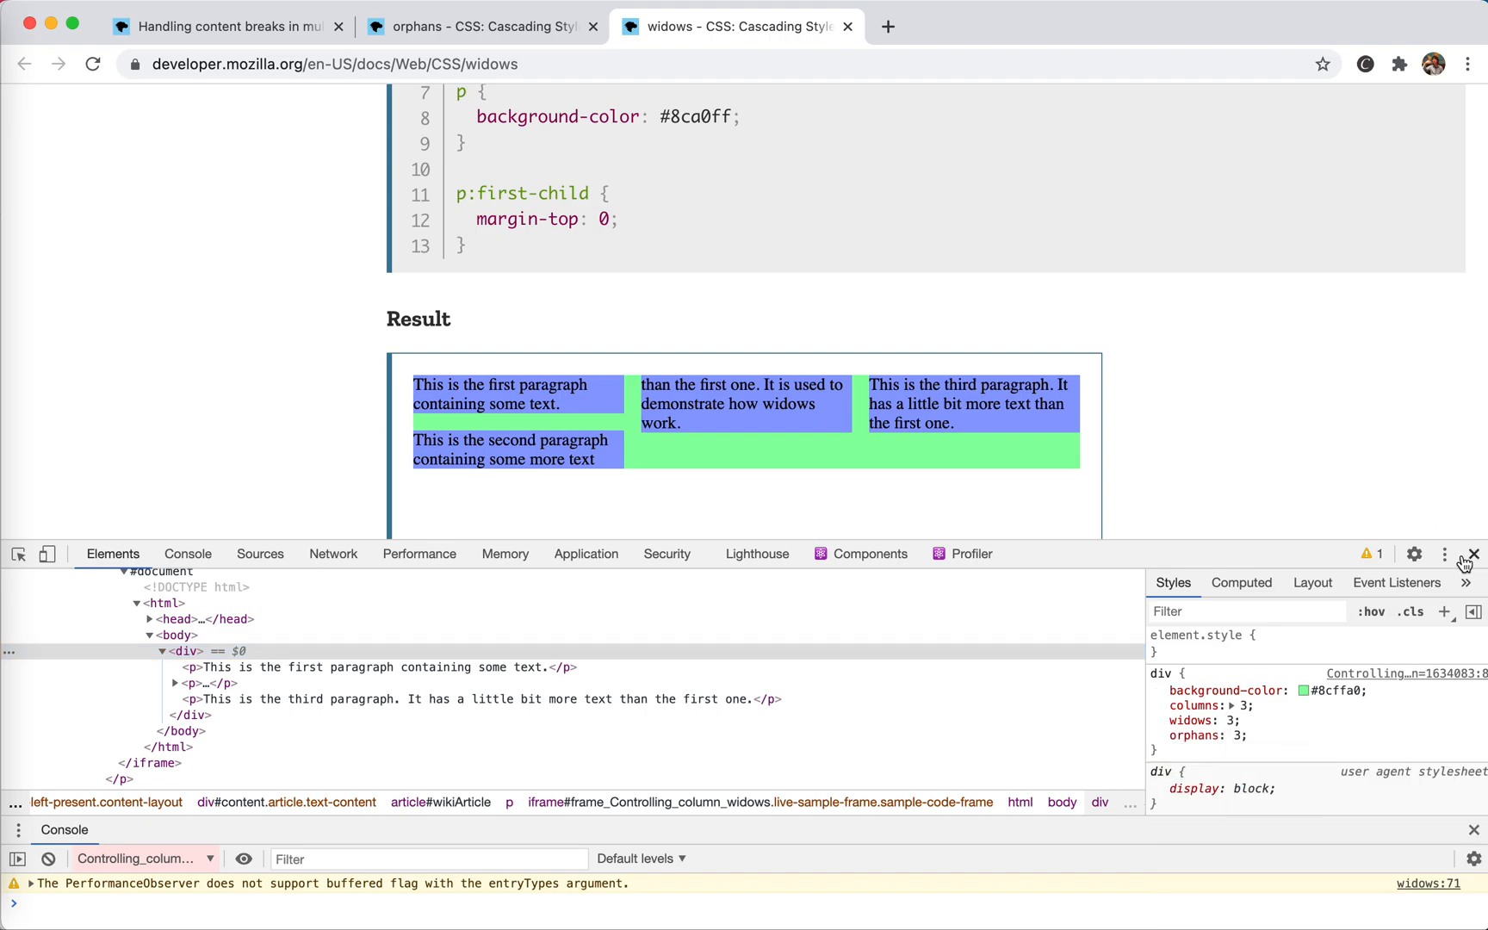
Dock DevTools to the right and back to the bottom to force the example to re-render
left_click(1443, 555)
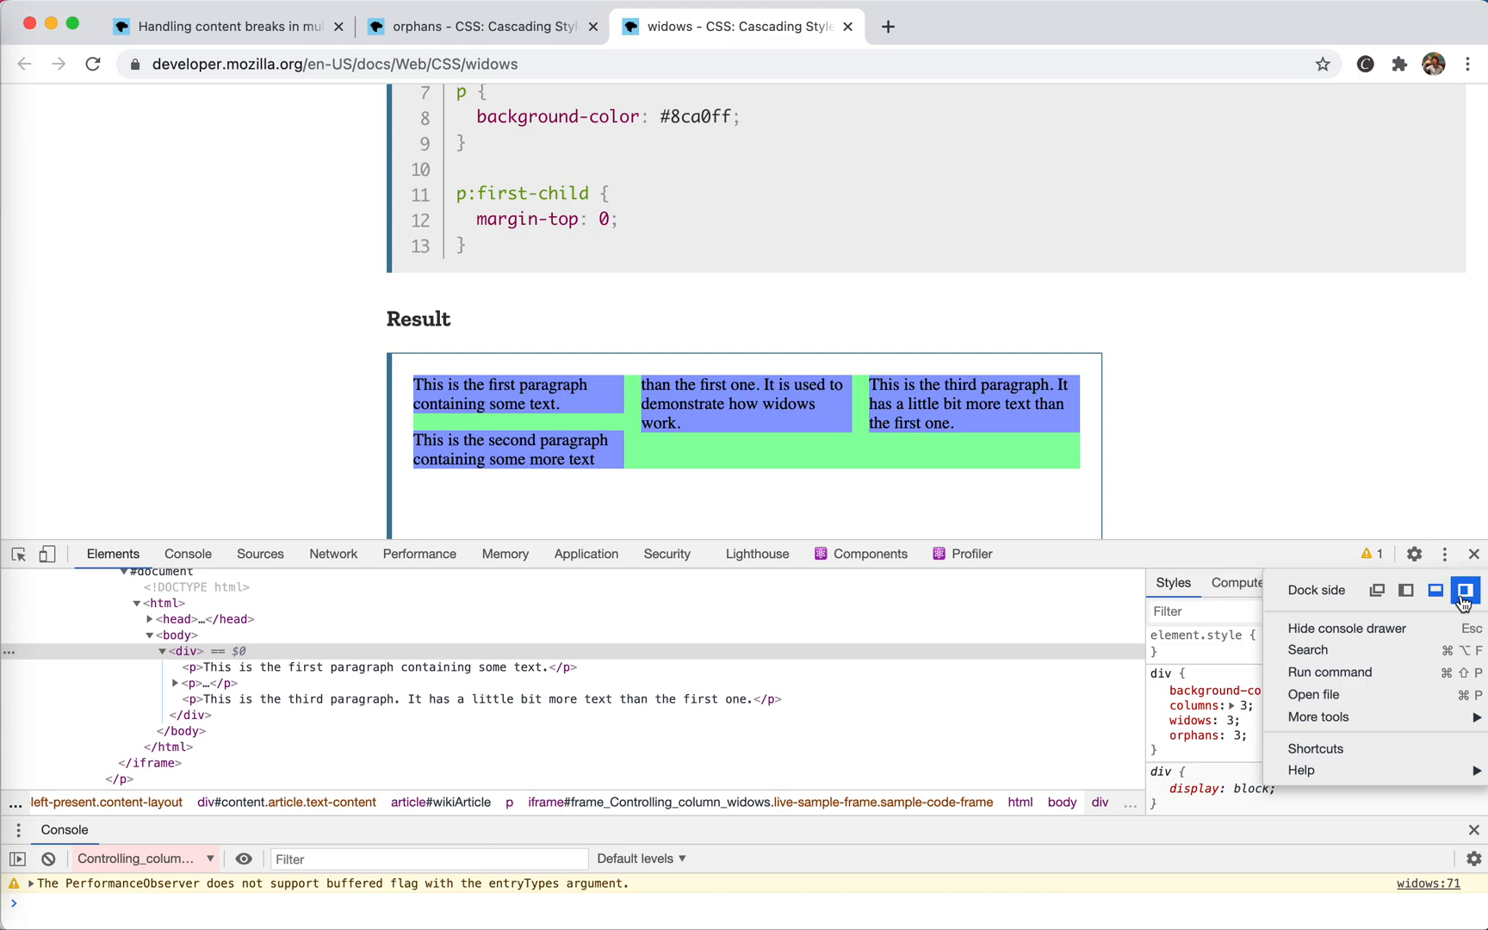
left_click(1464, 589)
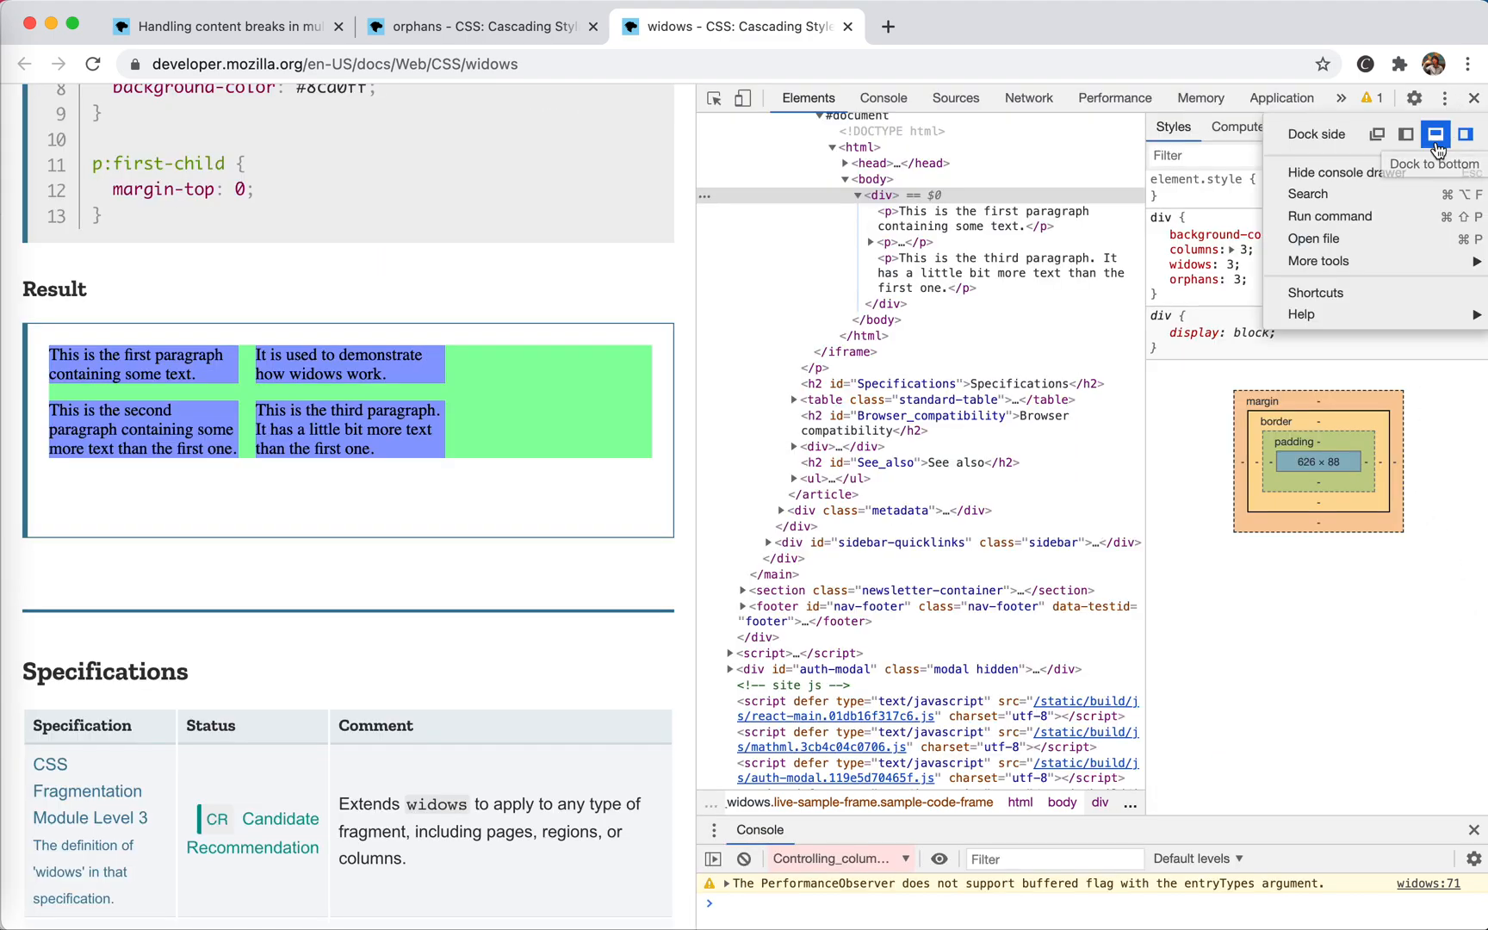
left_click(1434, 134)
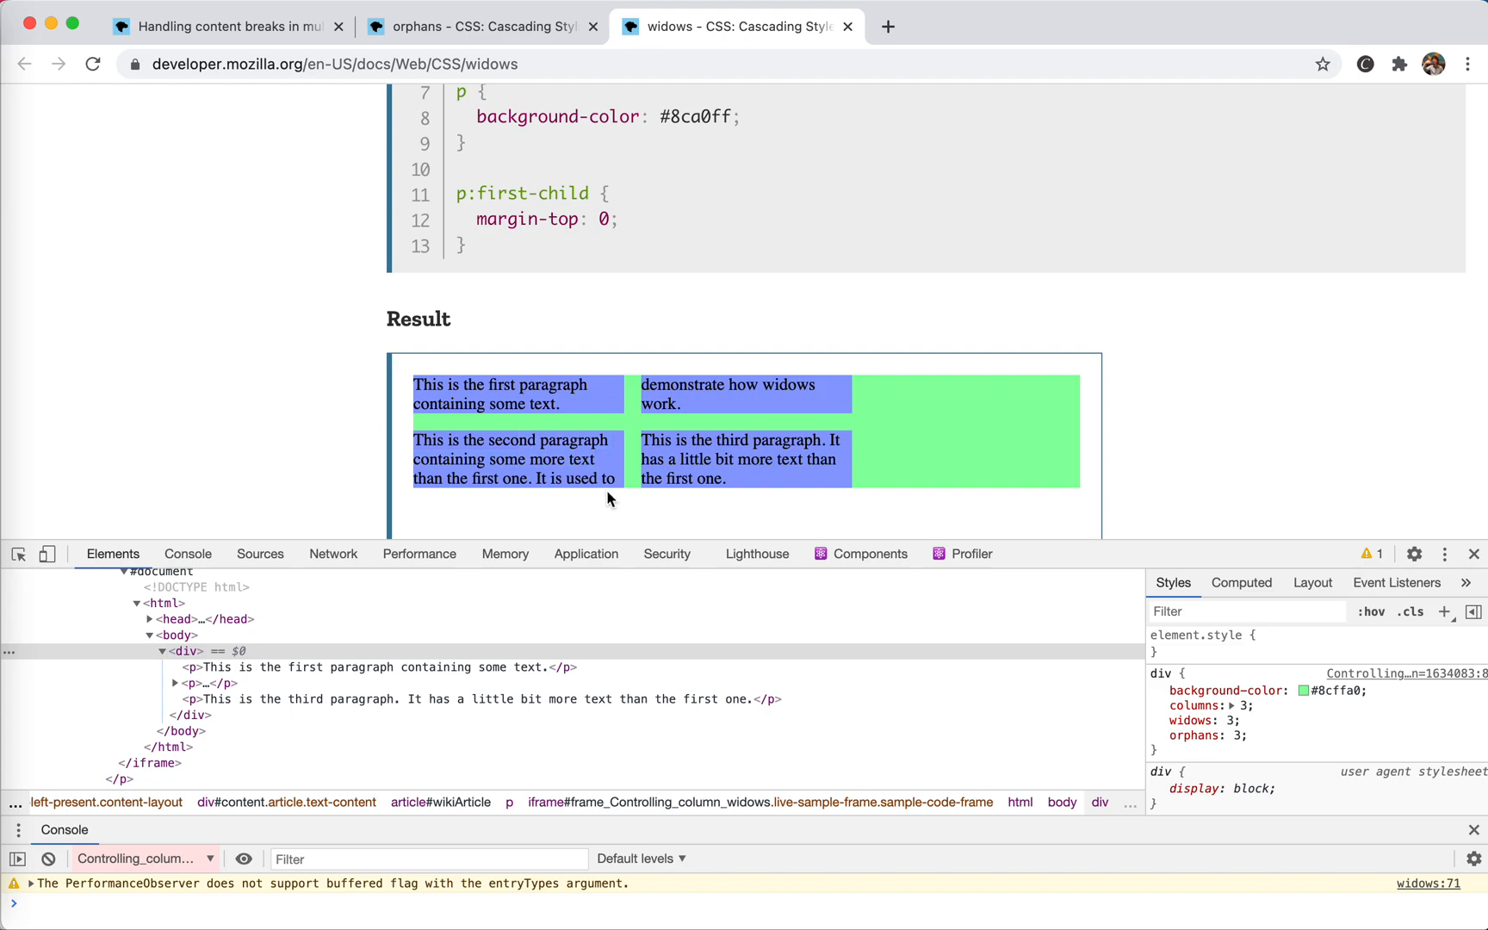
mouse_move(539, 476)
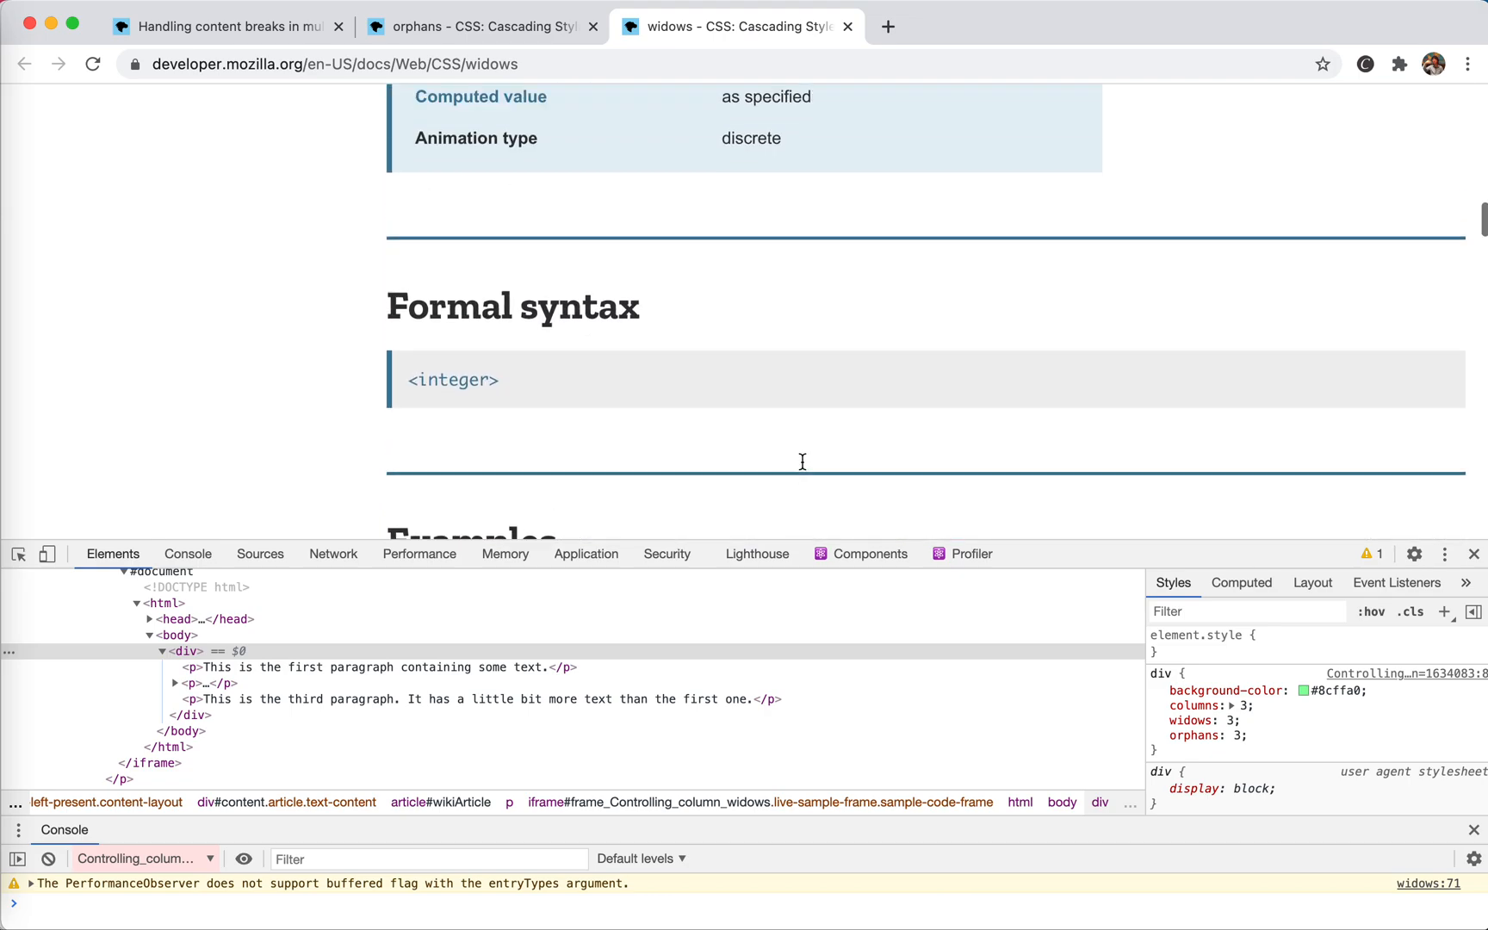
Scroll the page up and back down to the Result showing the second paragraph split across columns
scroll("up", 3)
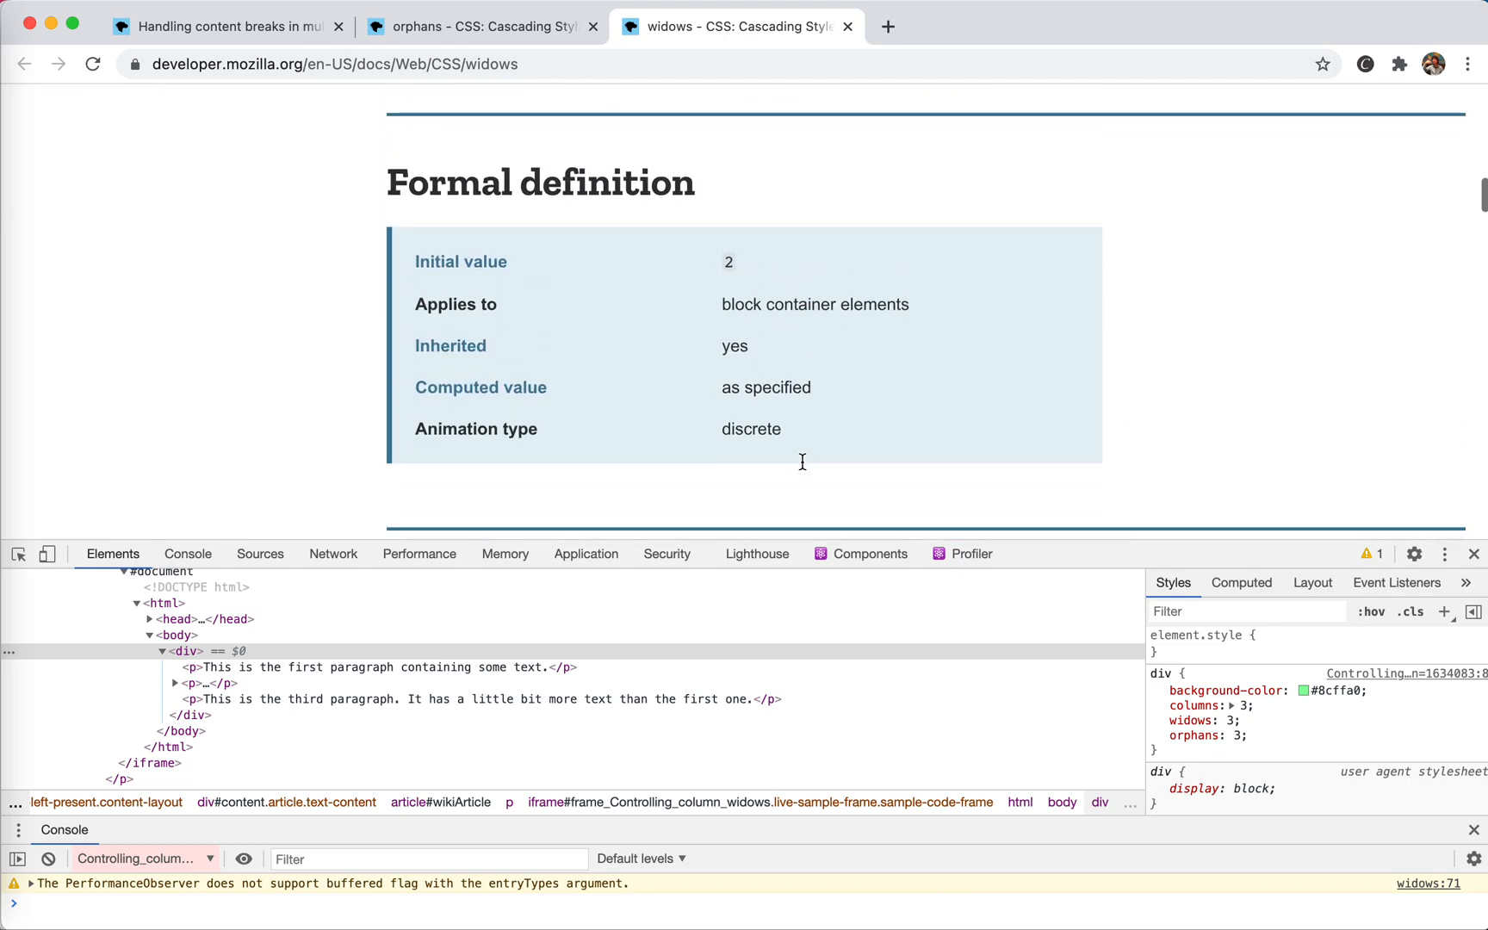
scroll("up", 3)
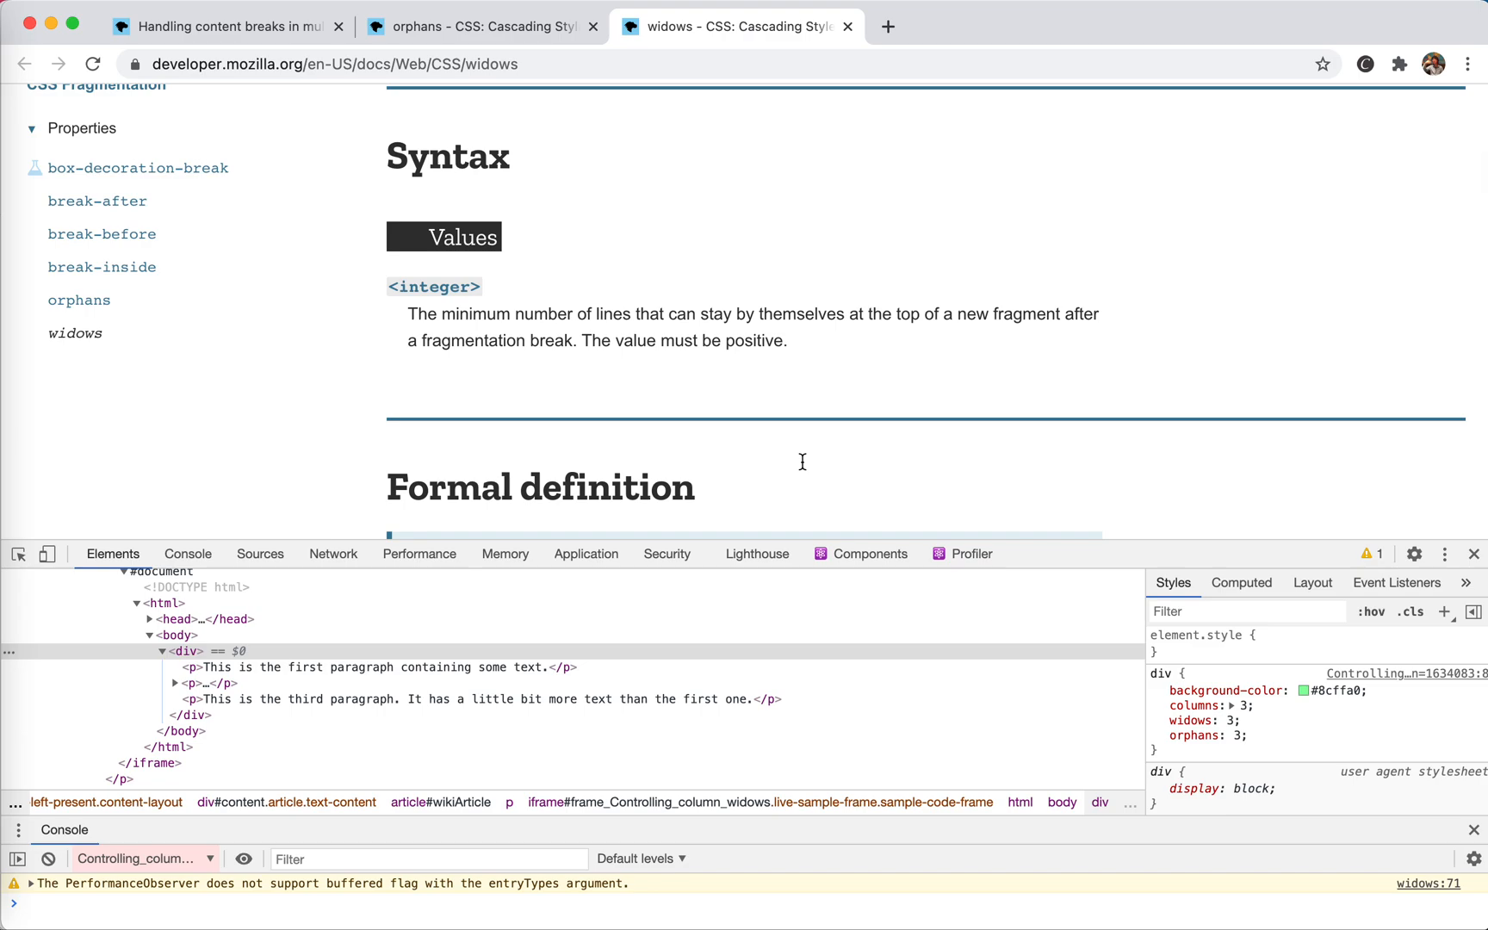
scroll("down", 3)
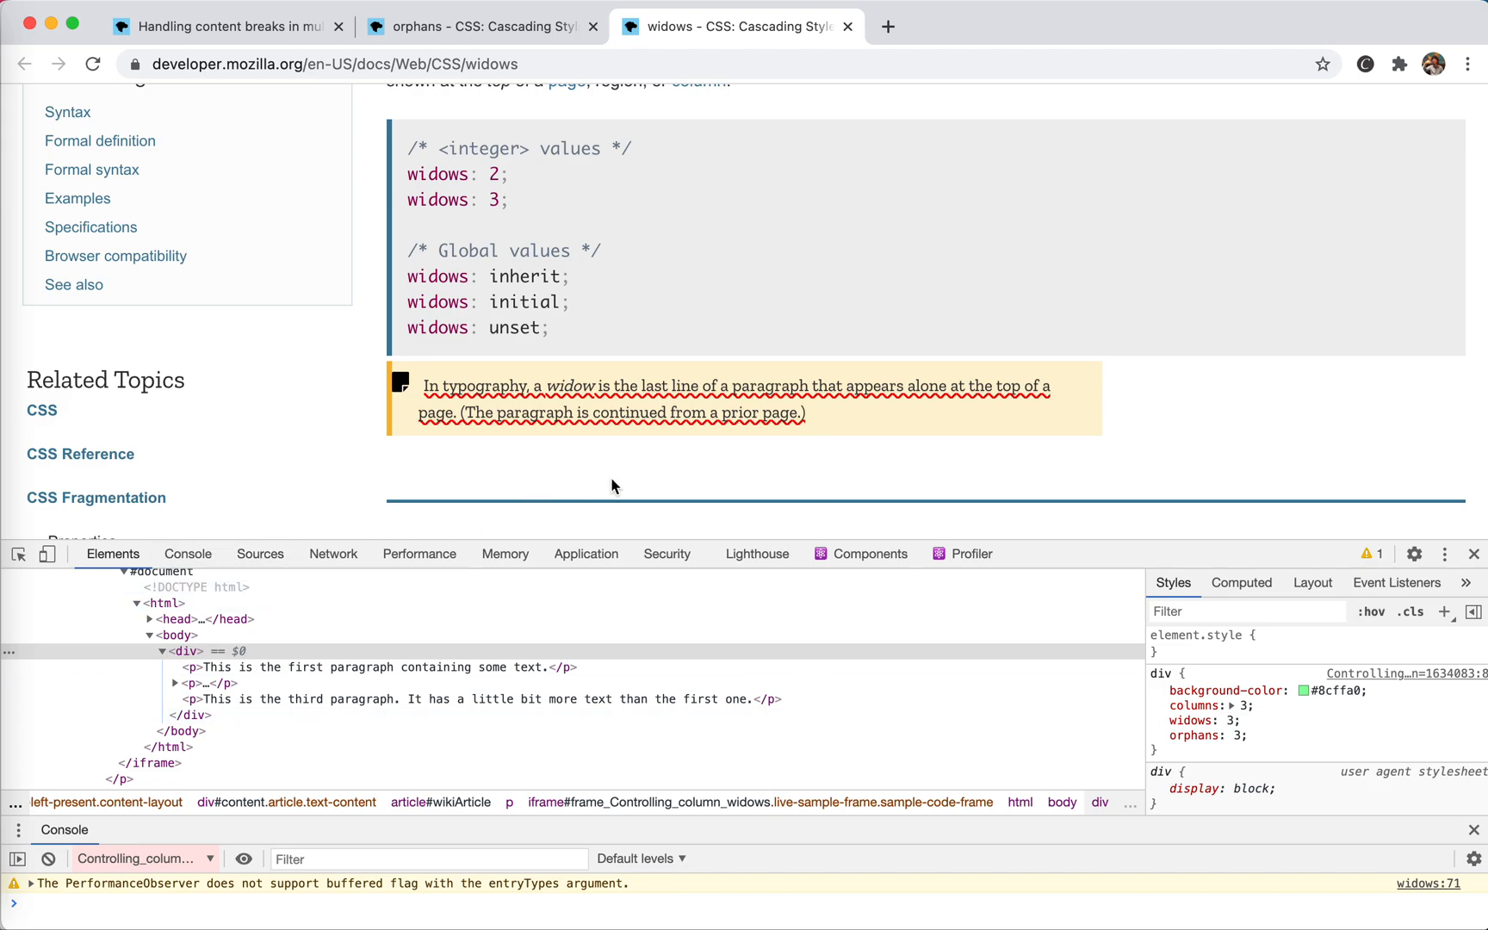
scroll("down", 3)
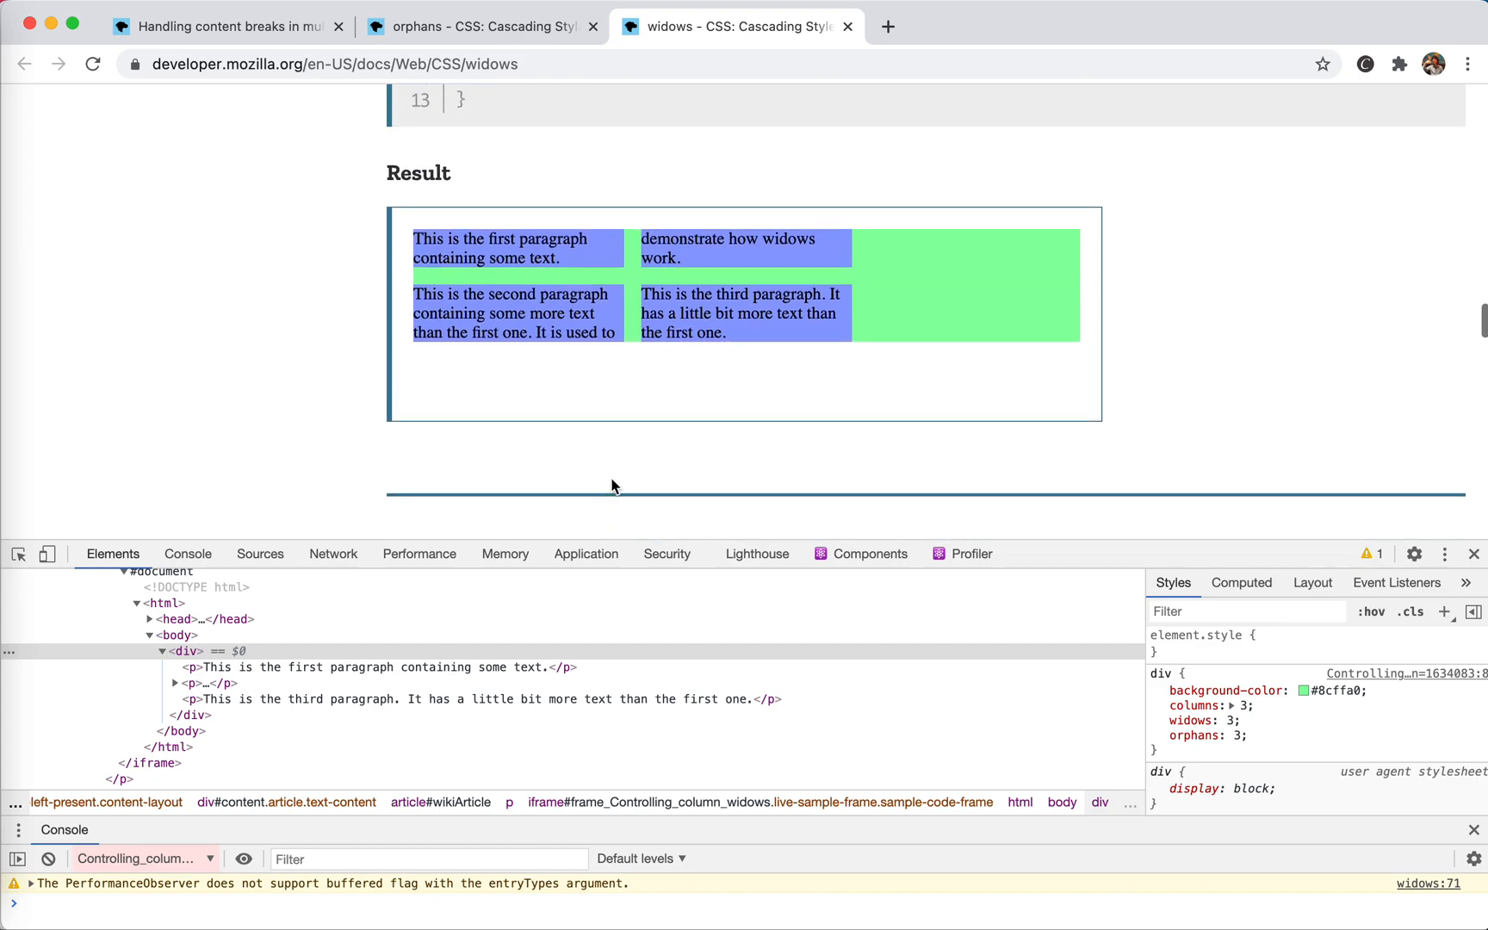
mouse_move(1146, 727)
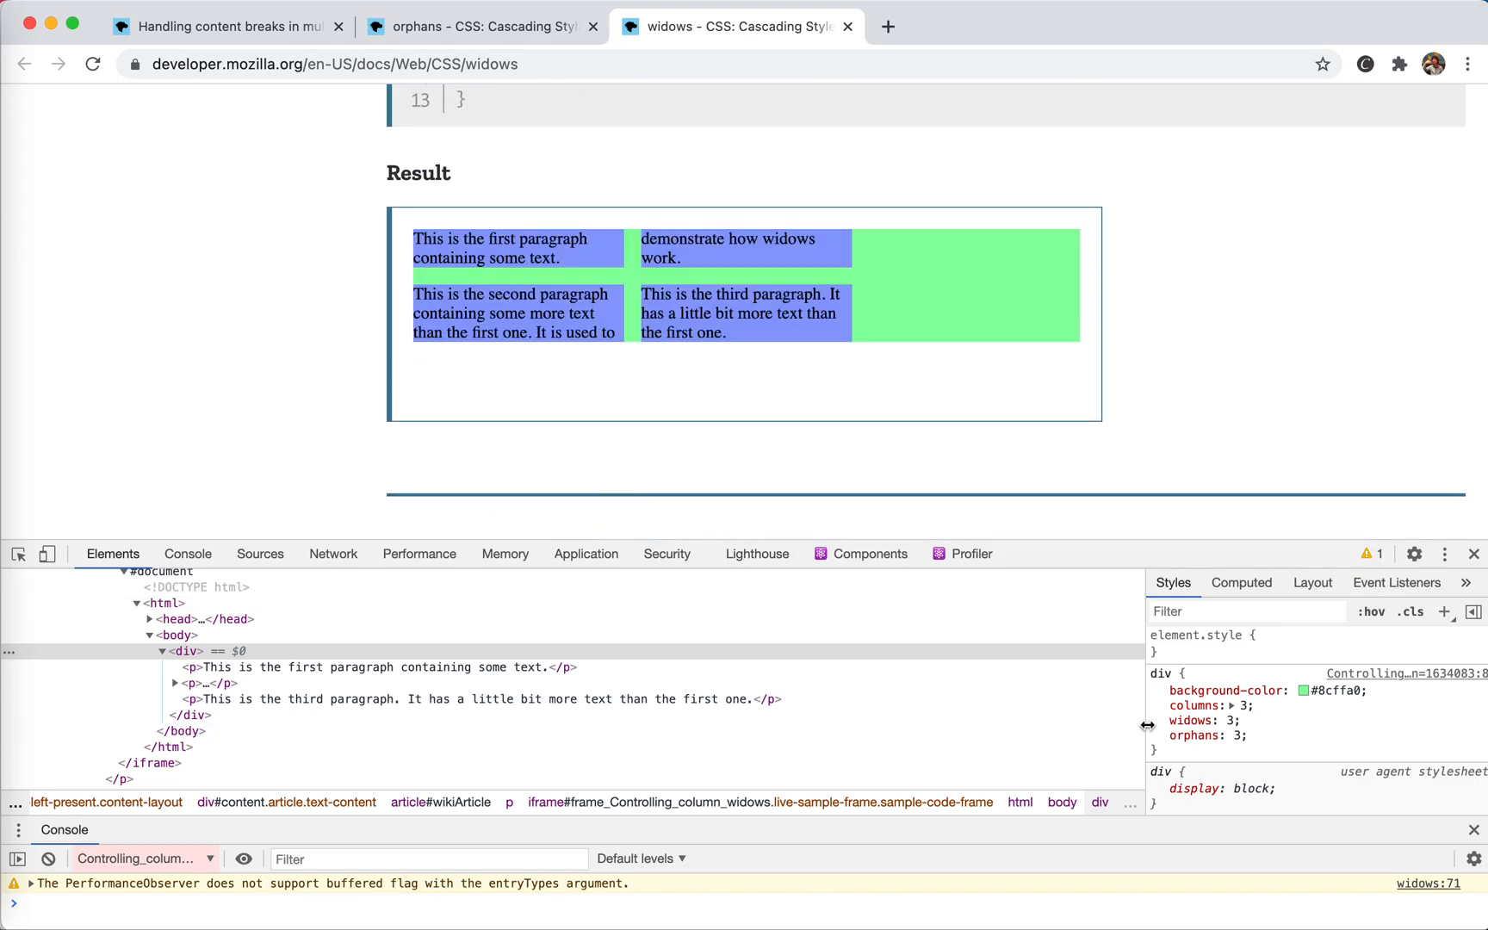
Uncheck the div's orphans declaration, set widows to 1 then 3, and switch to the orphans tab
left_click(1157, 737)
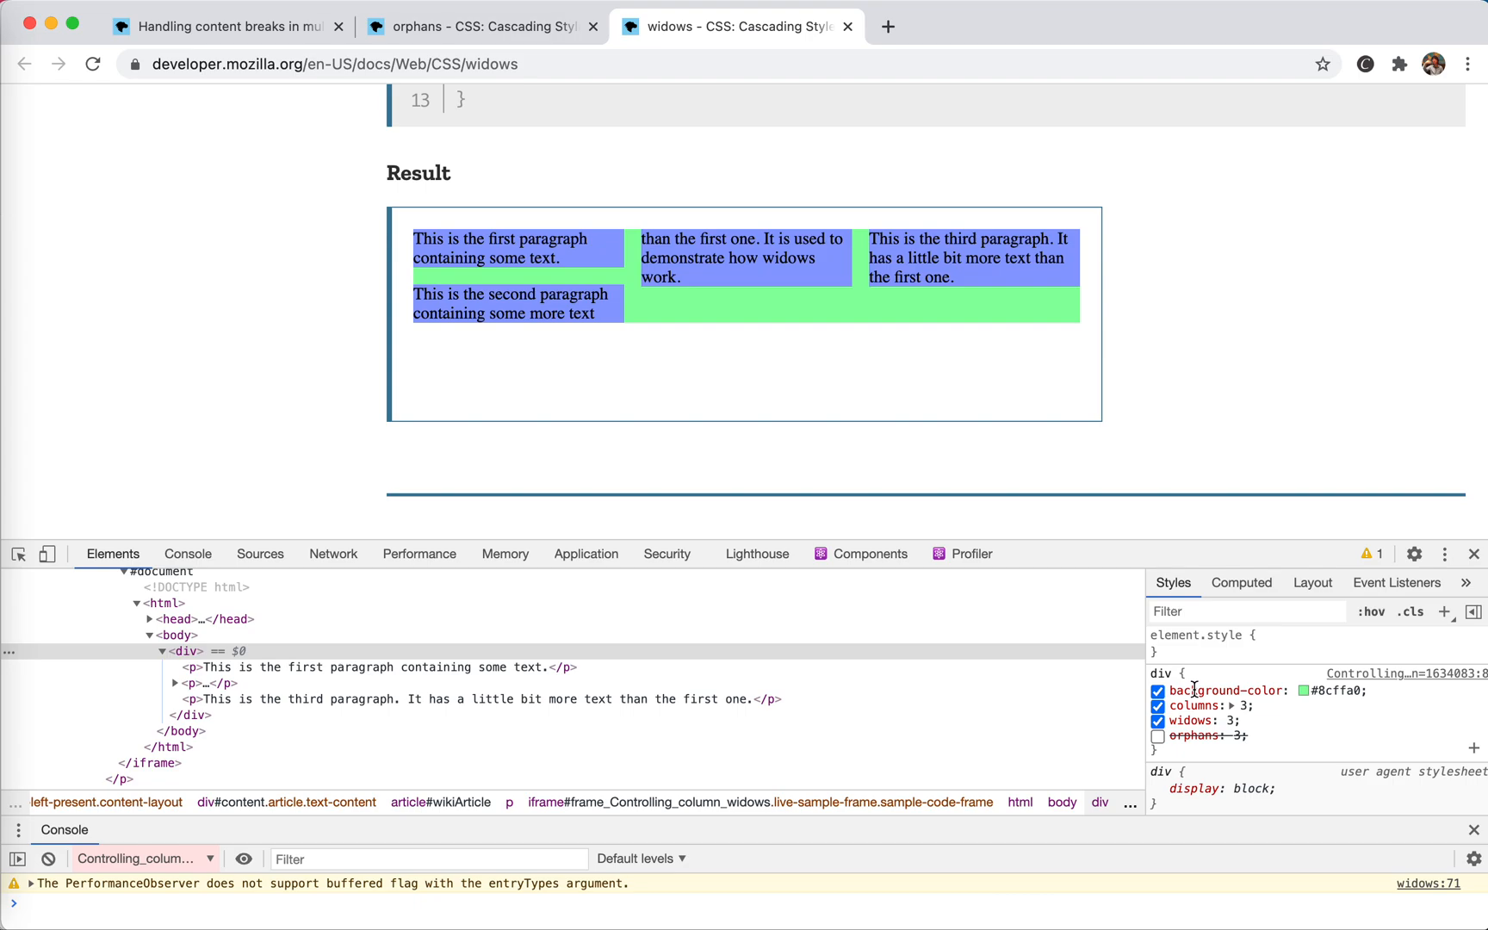
type("1")
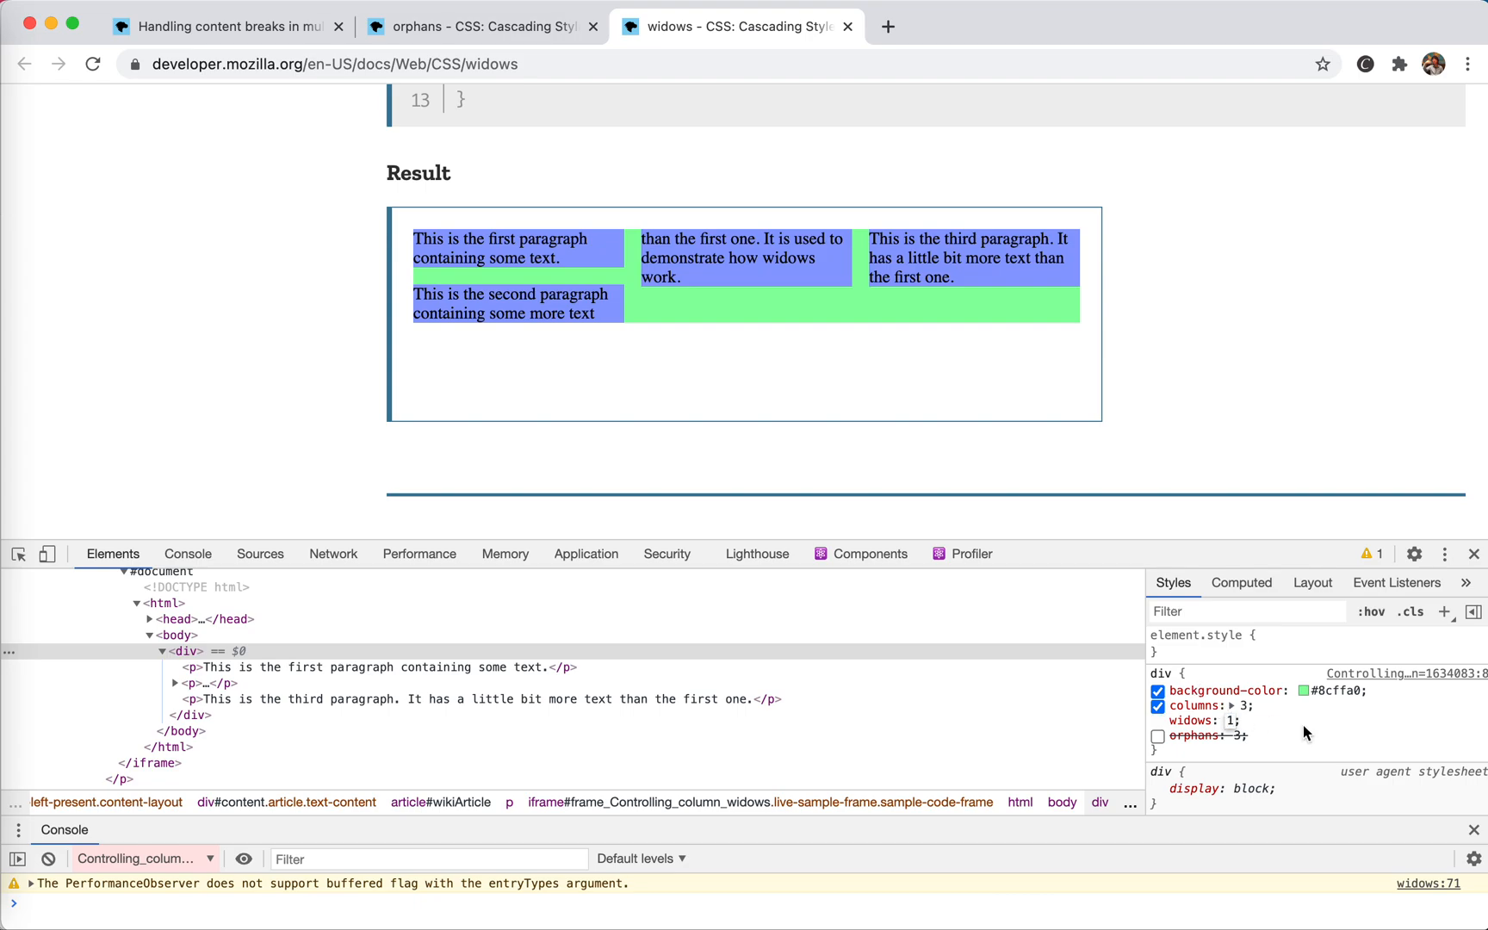
type("3")
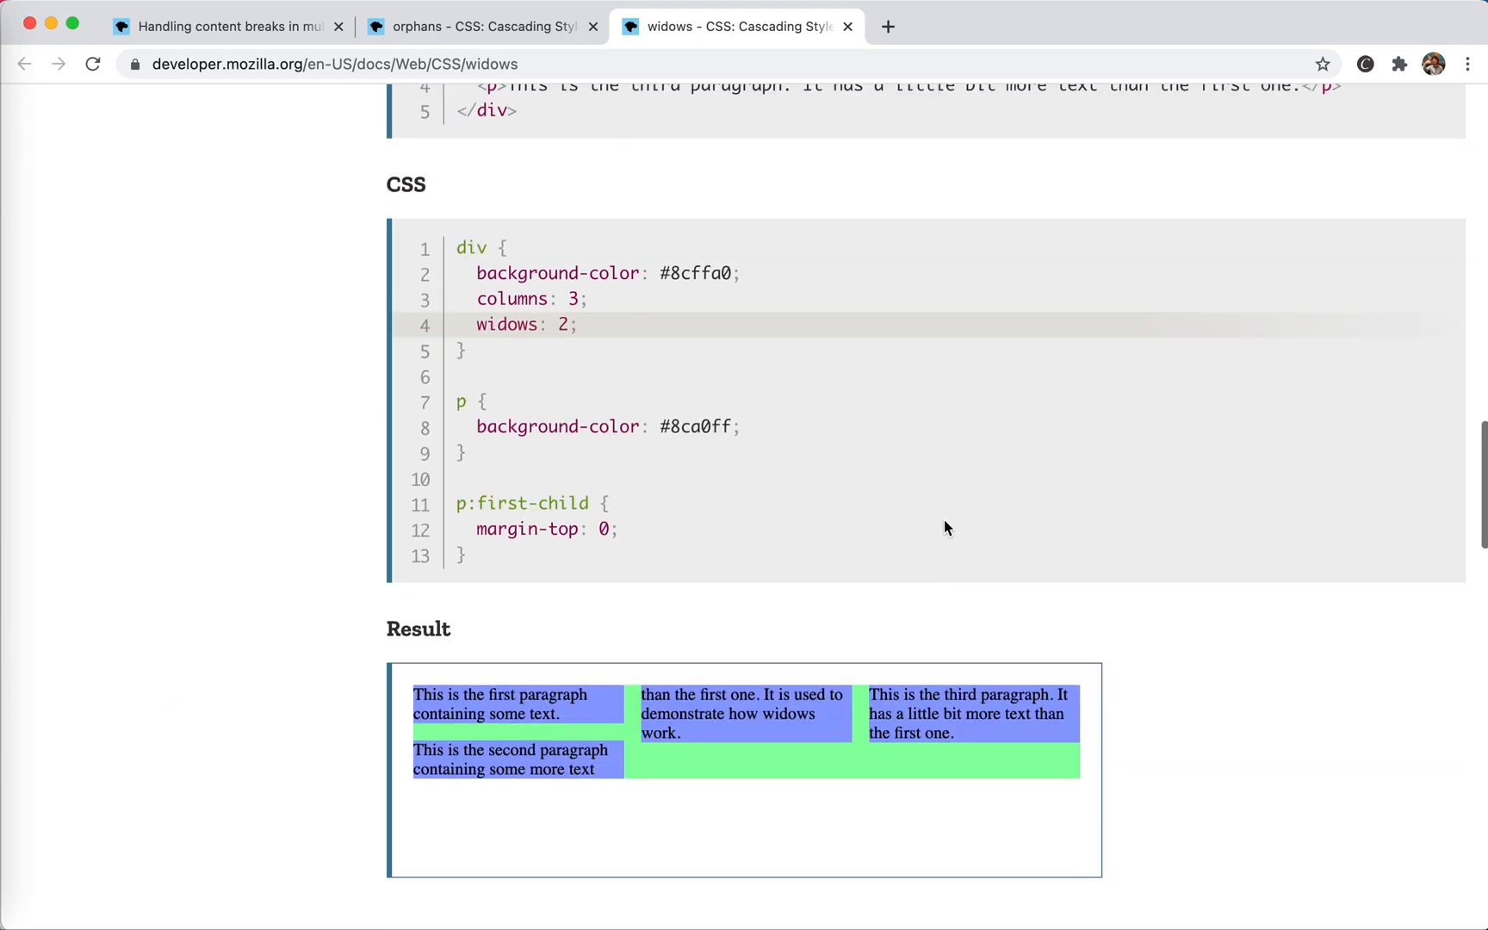
left_click(476, 26)
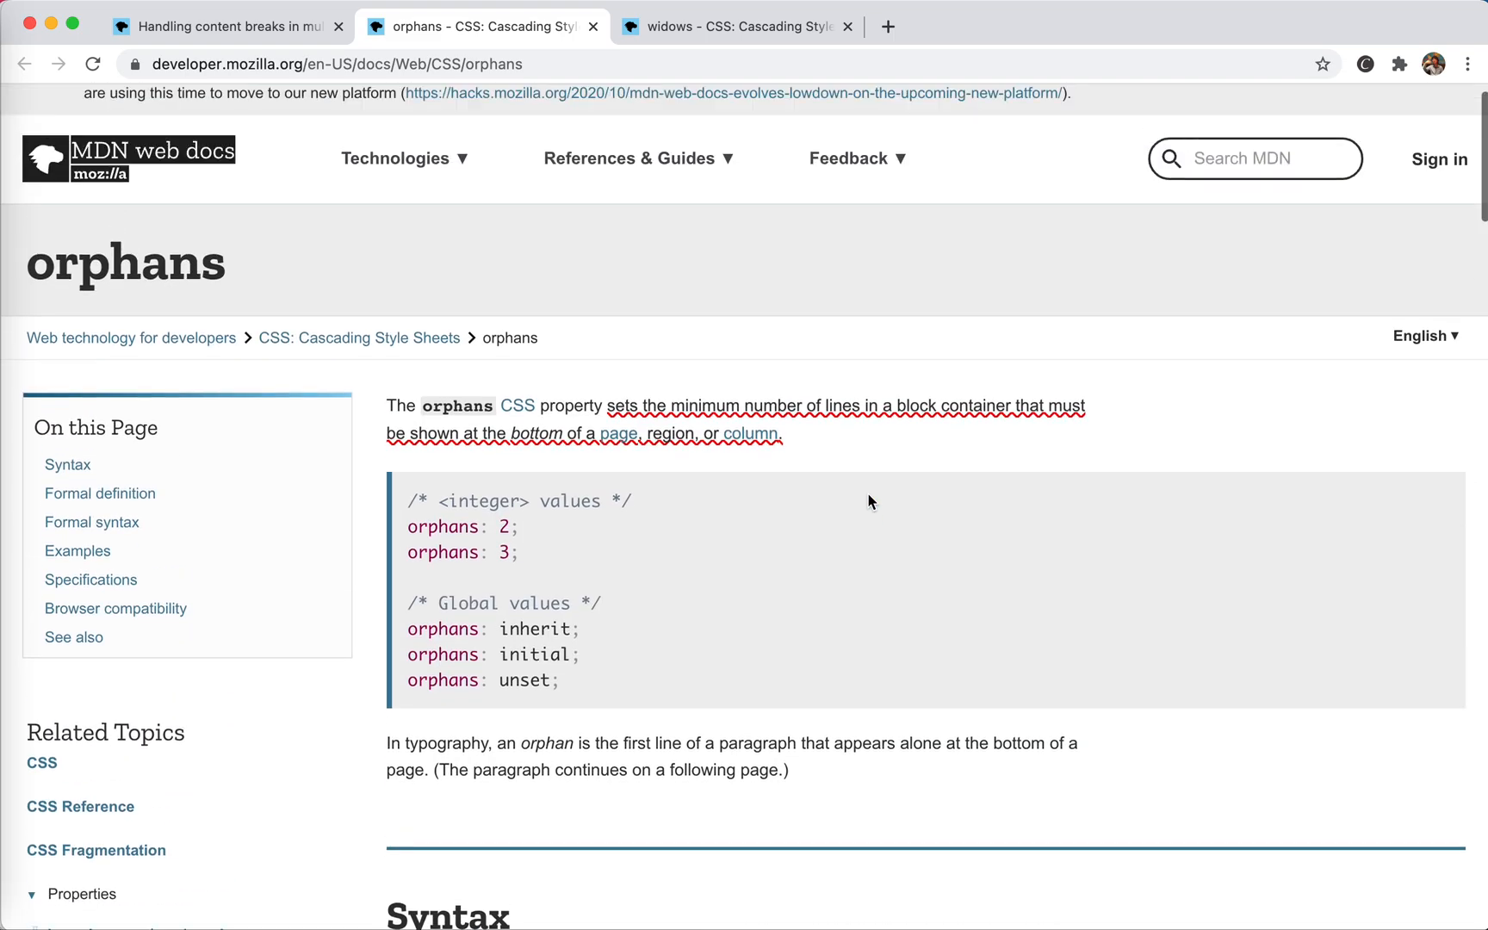
Switch to the Handling content breaks in multicol tab near the Breaks inside boxes section
left_click(227, 26)
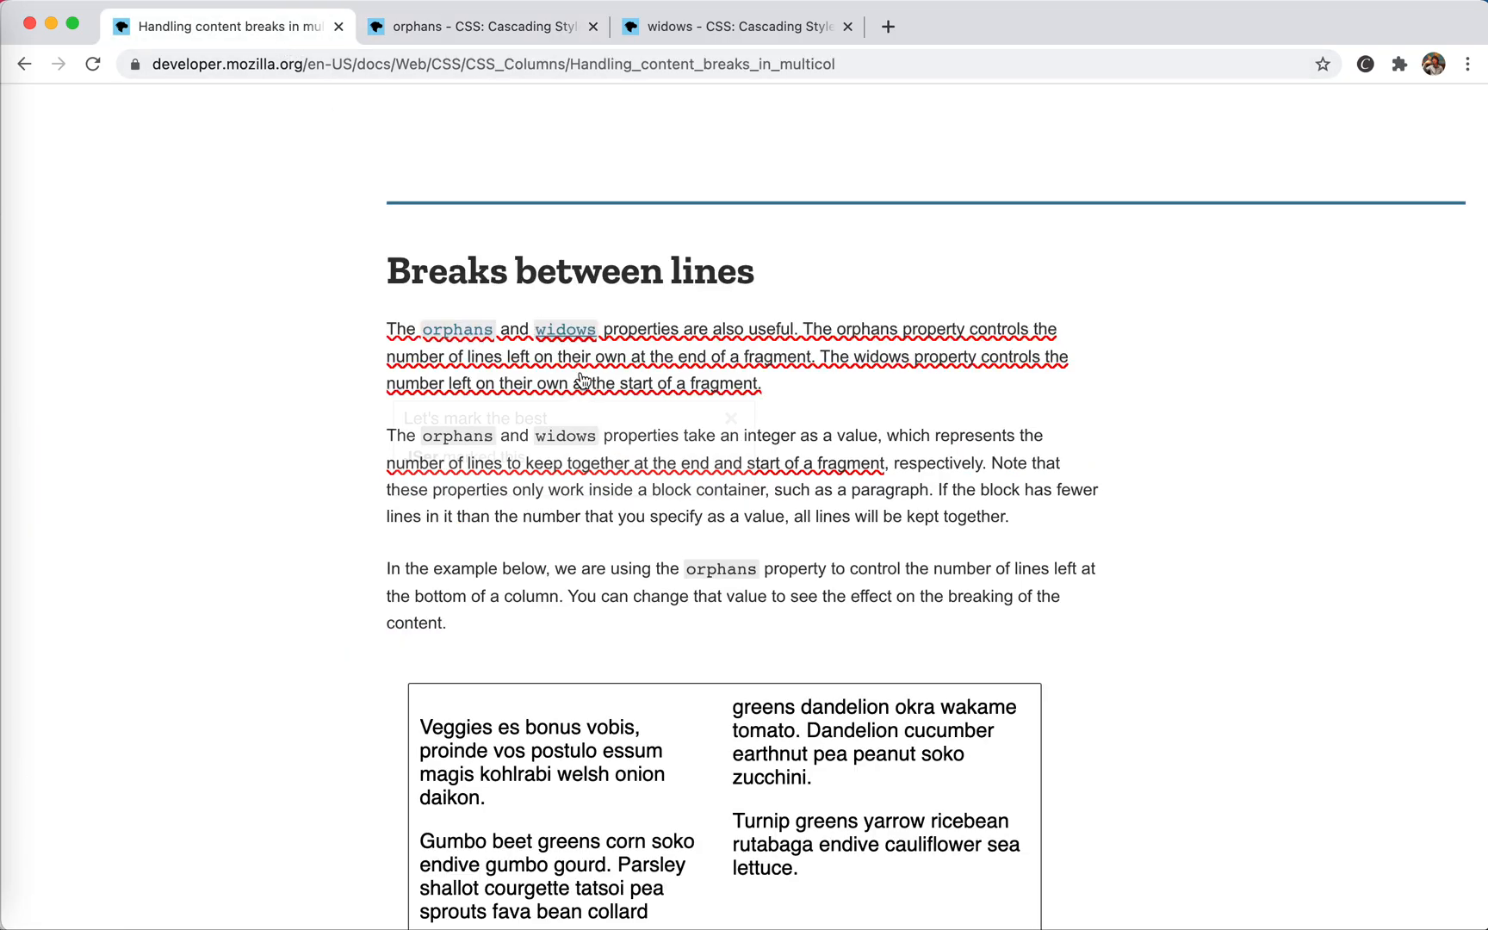
scroll("up", 3)
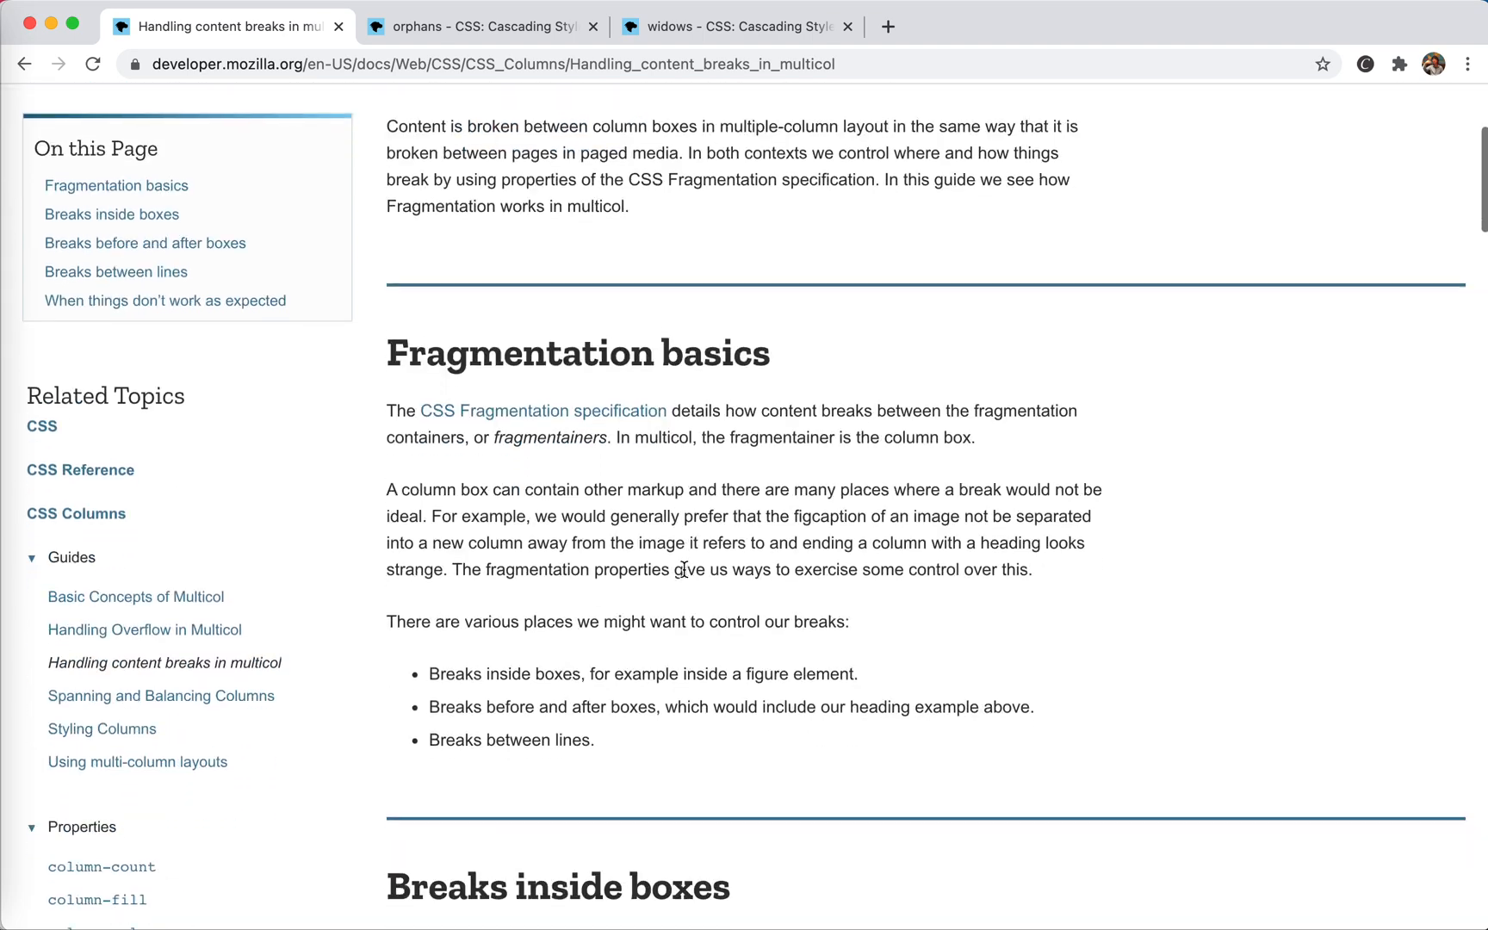
scroll("down", 3)
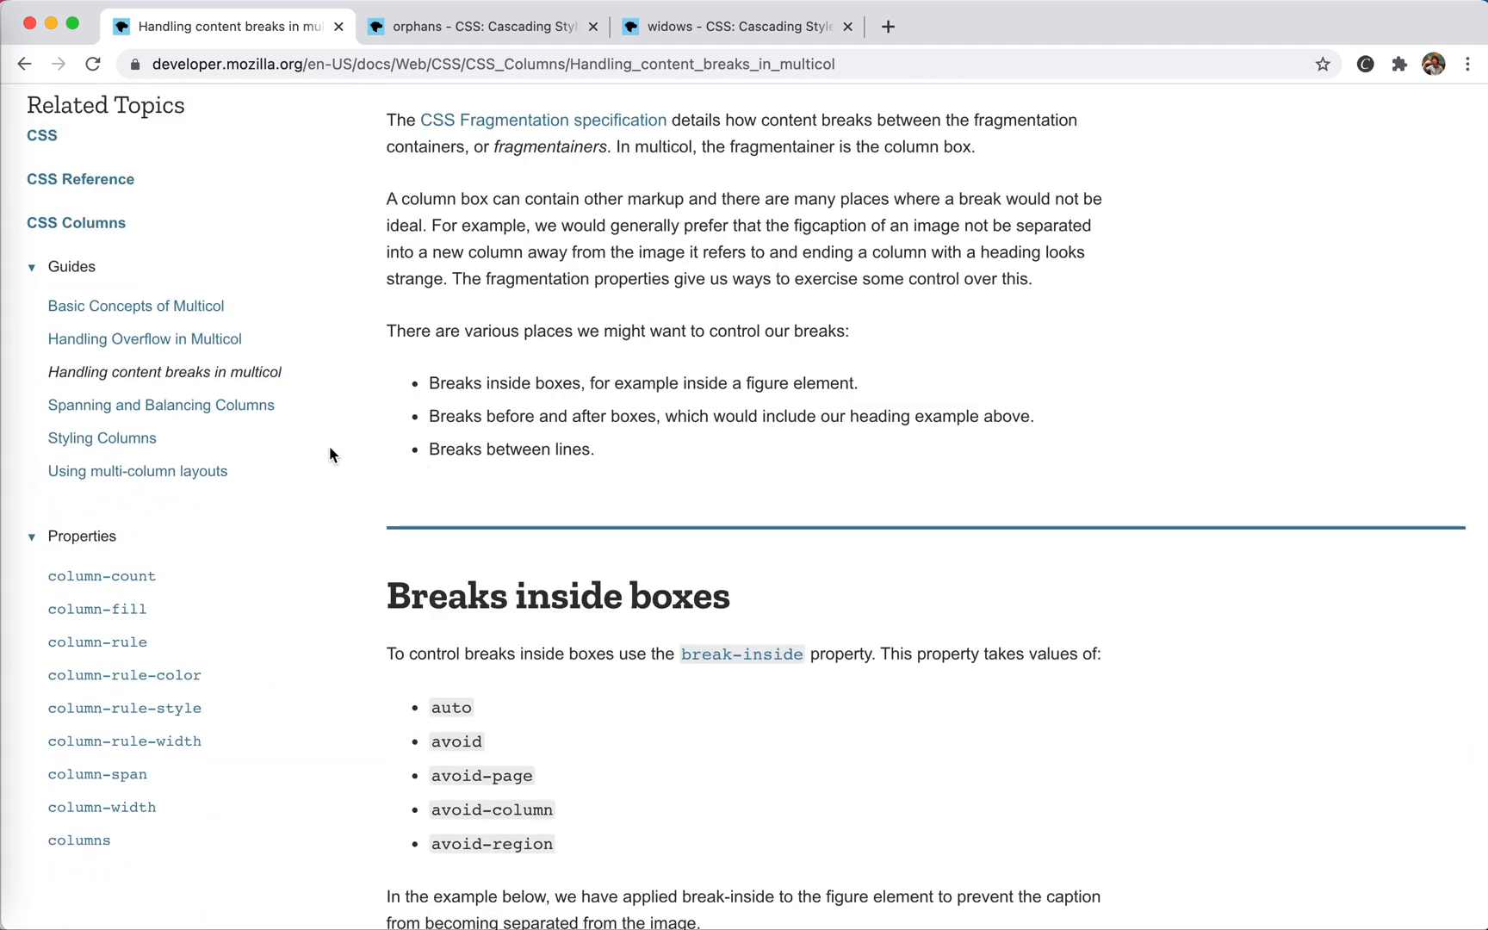
mouse_move(244, 429)
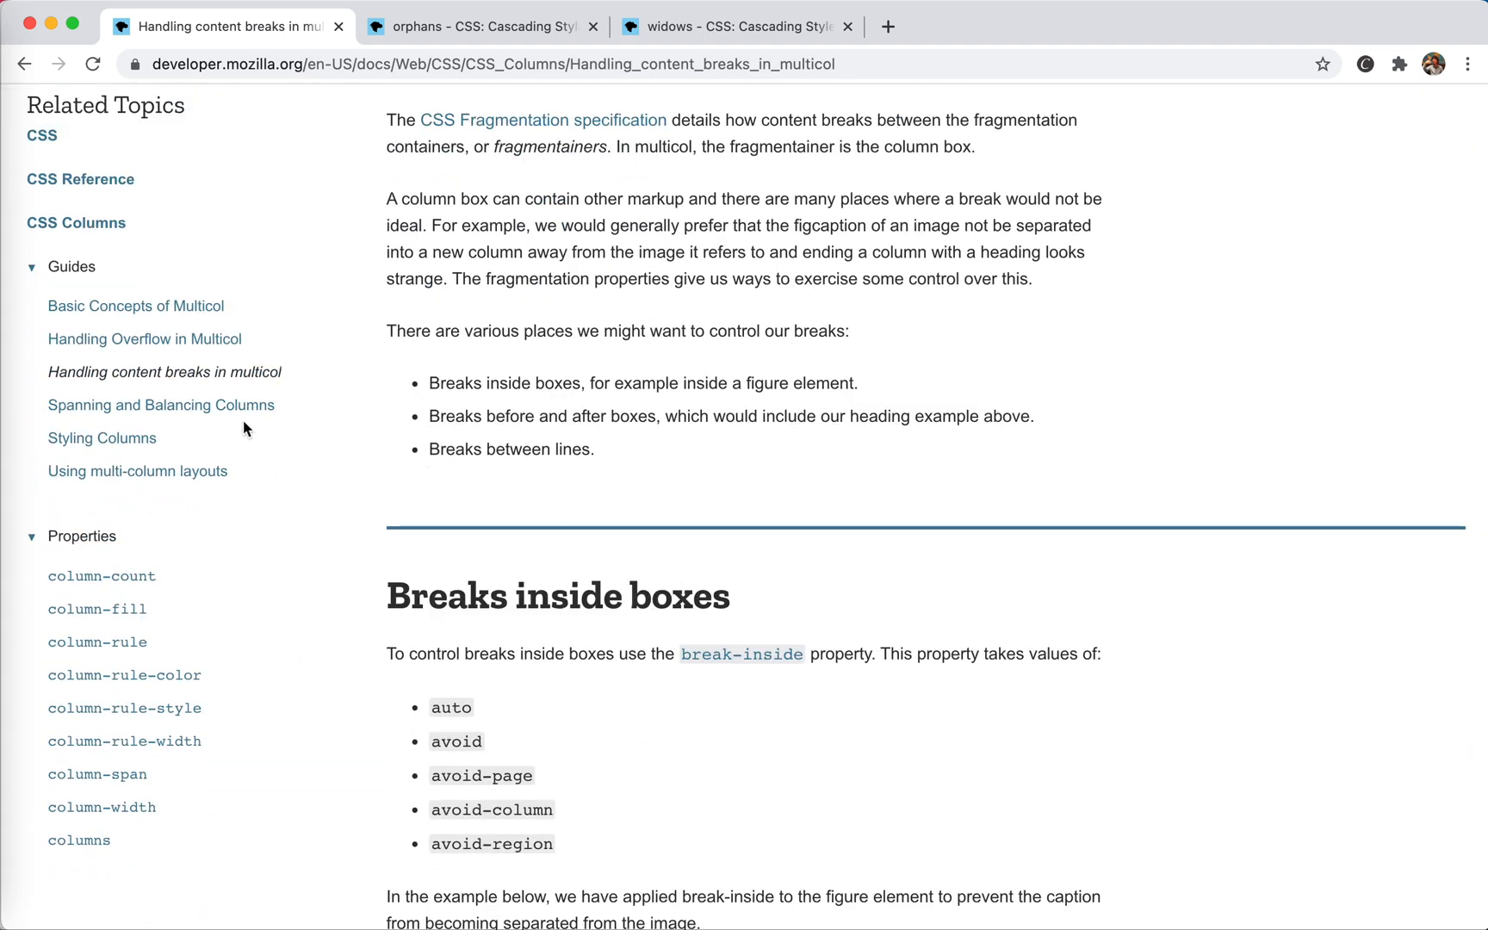
mouse_move(396, 472)
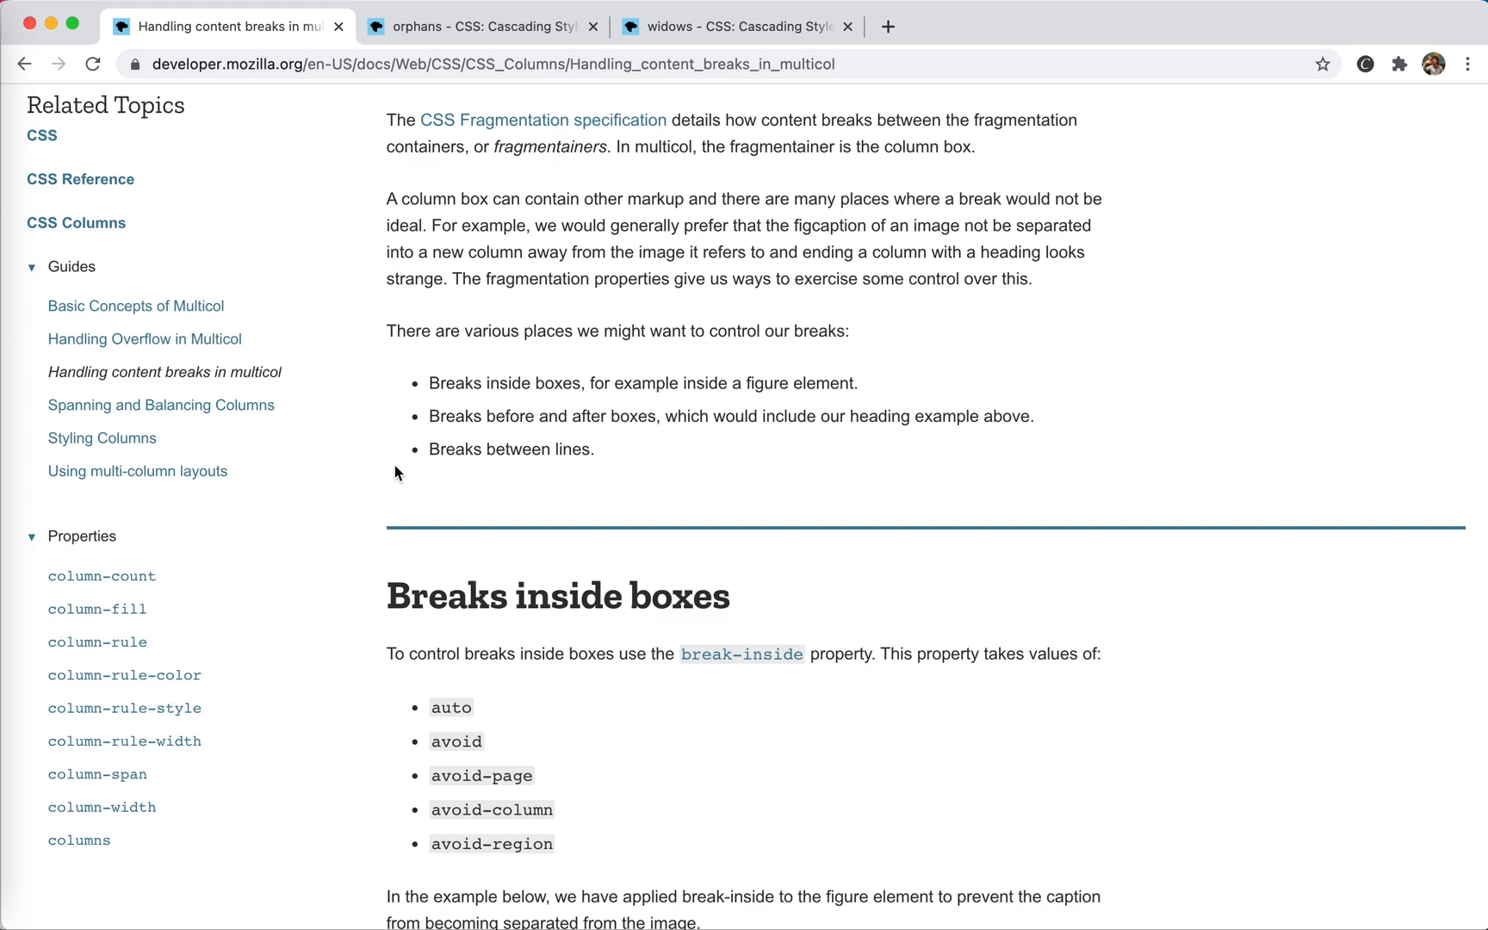
mouse_move(626, 509)
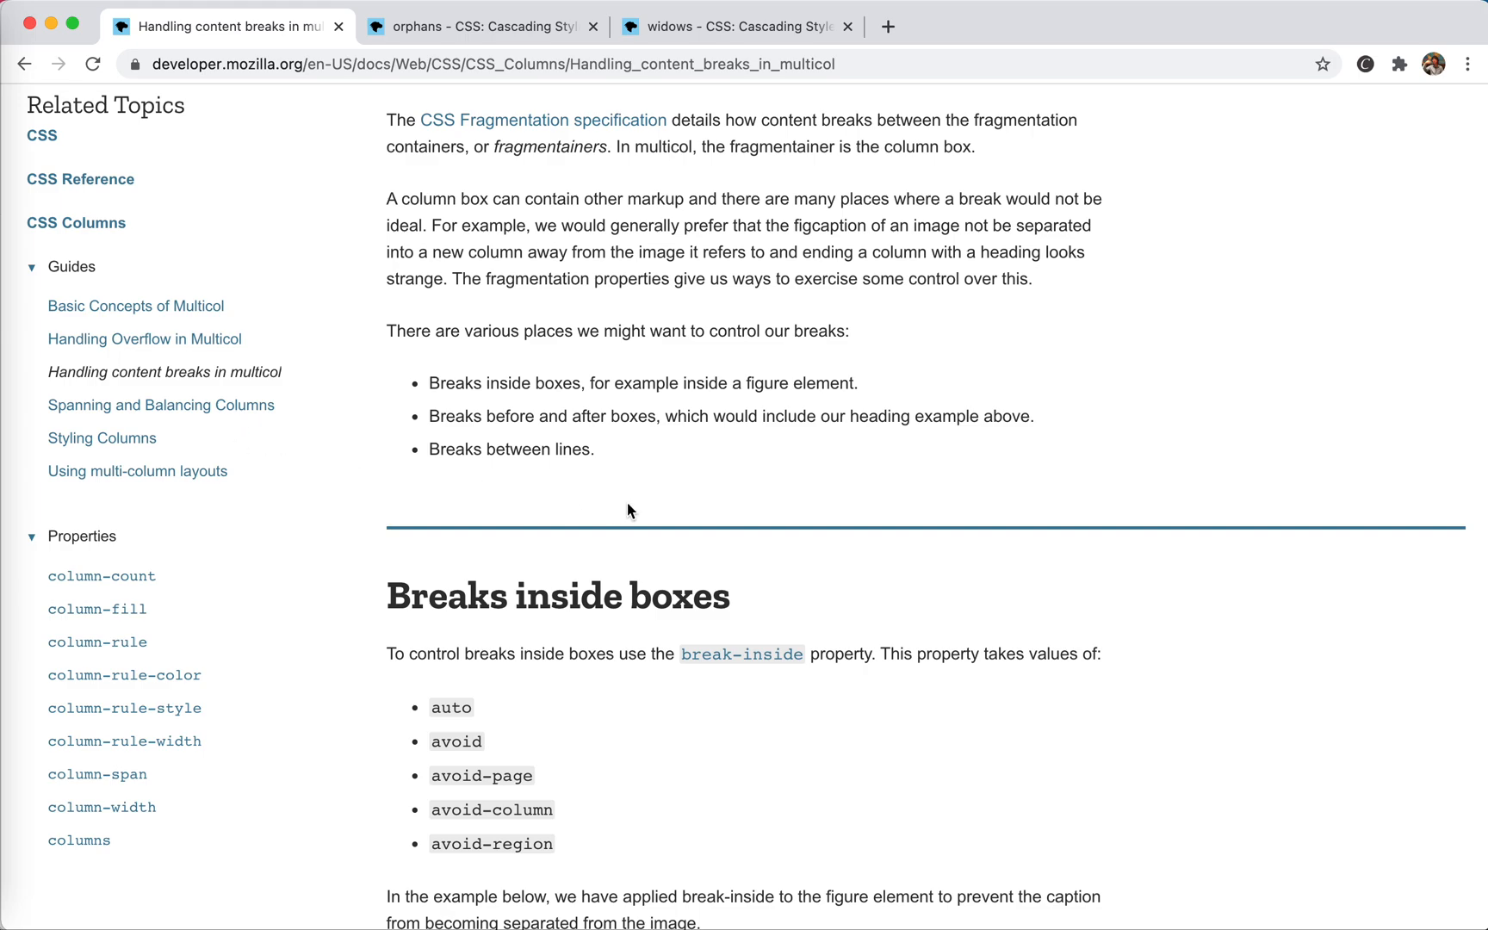